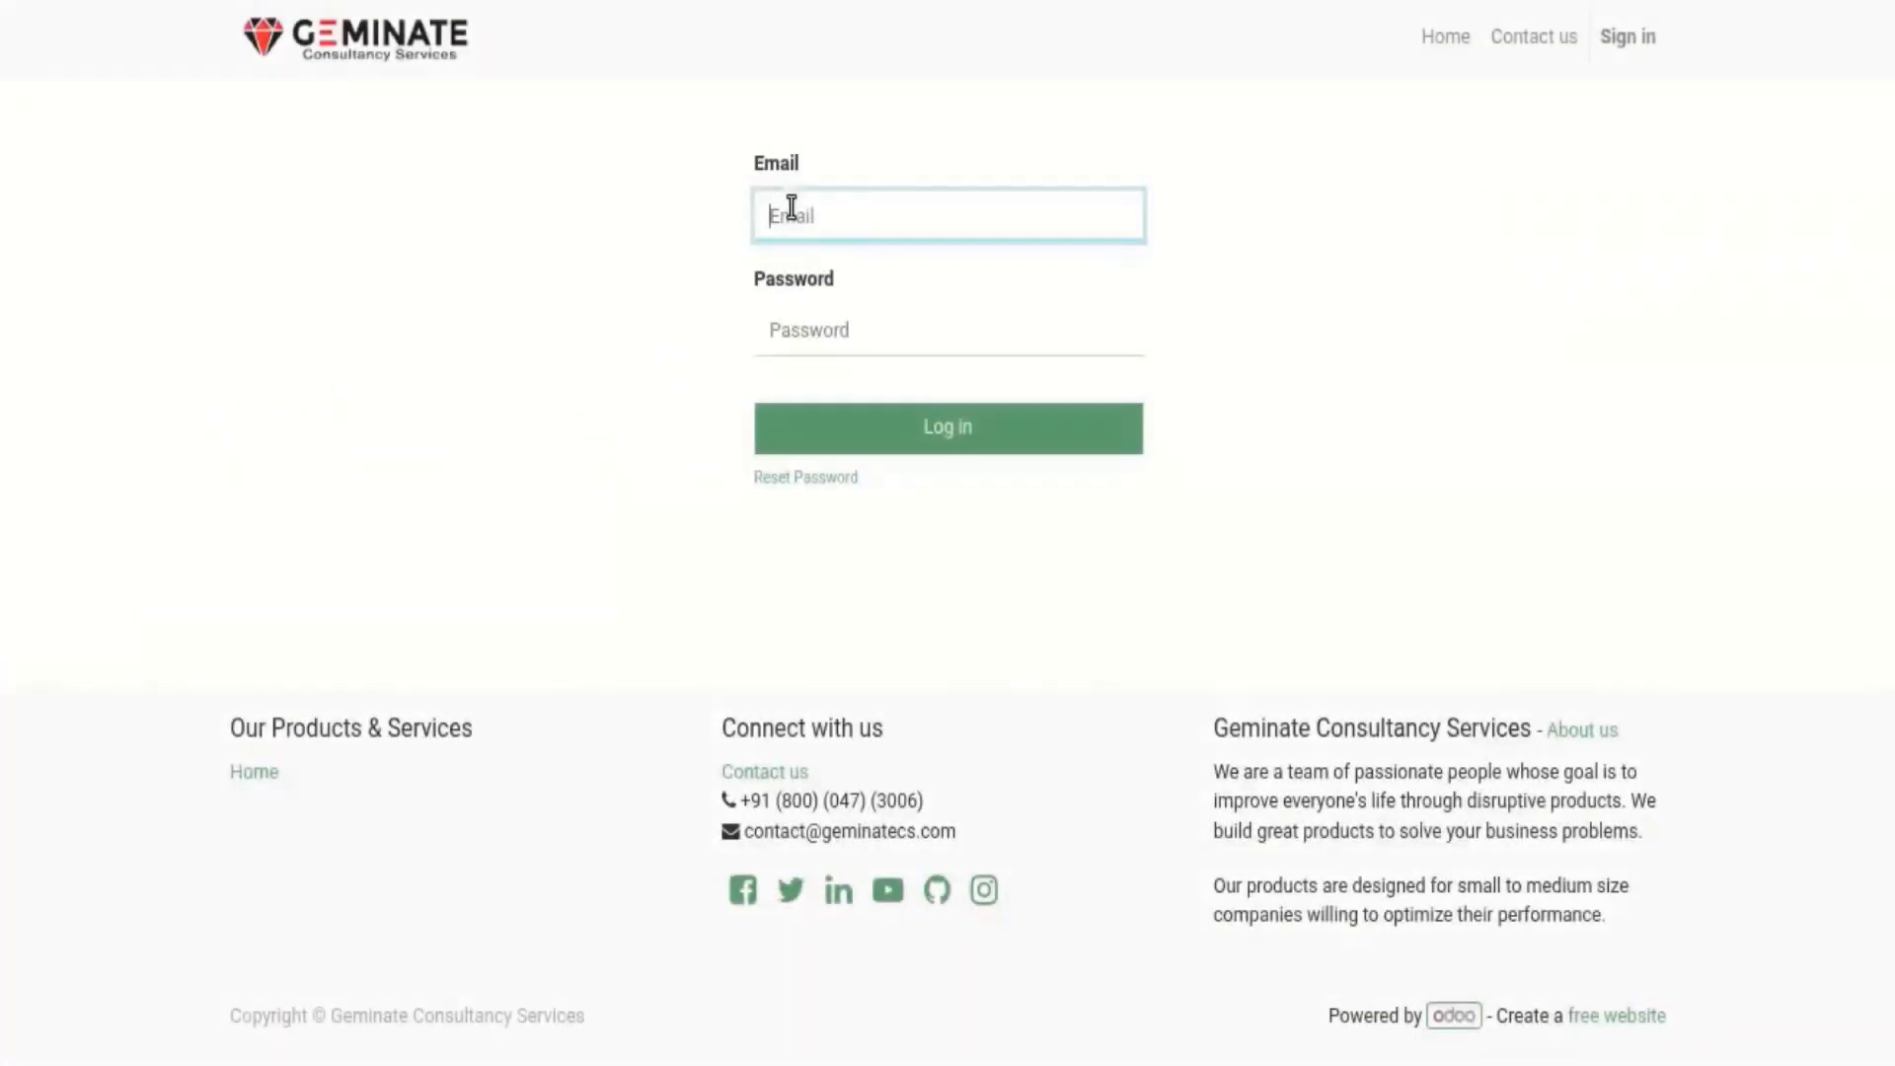
Sign in to Odoo as admin and land on the Apps catalogue
type("admin")
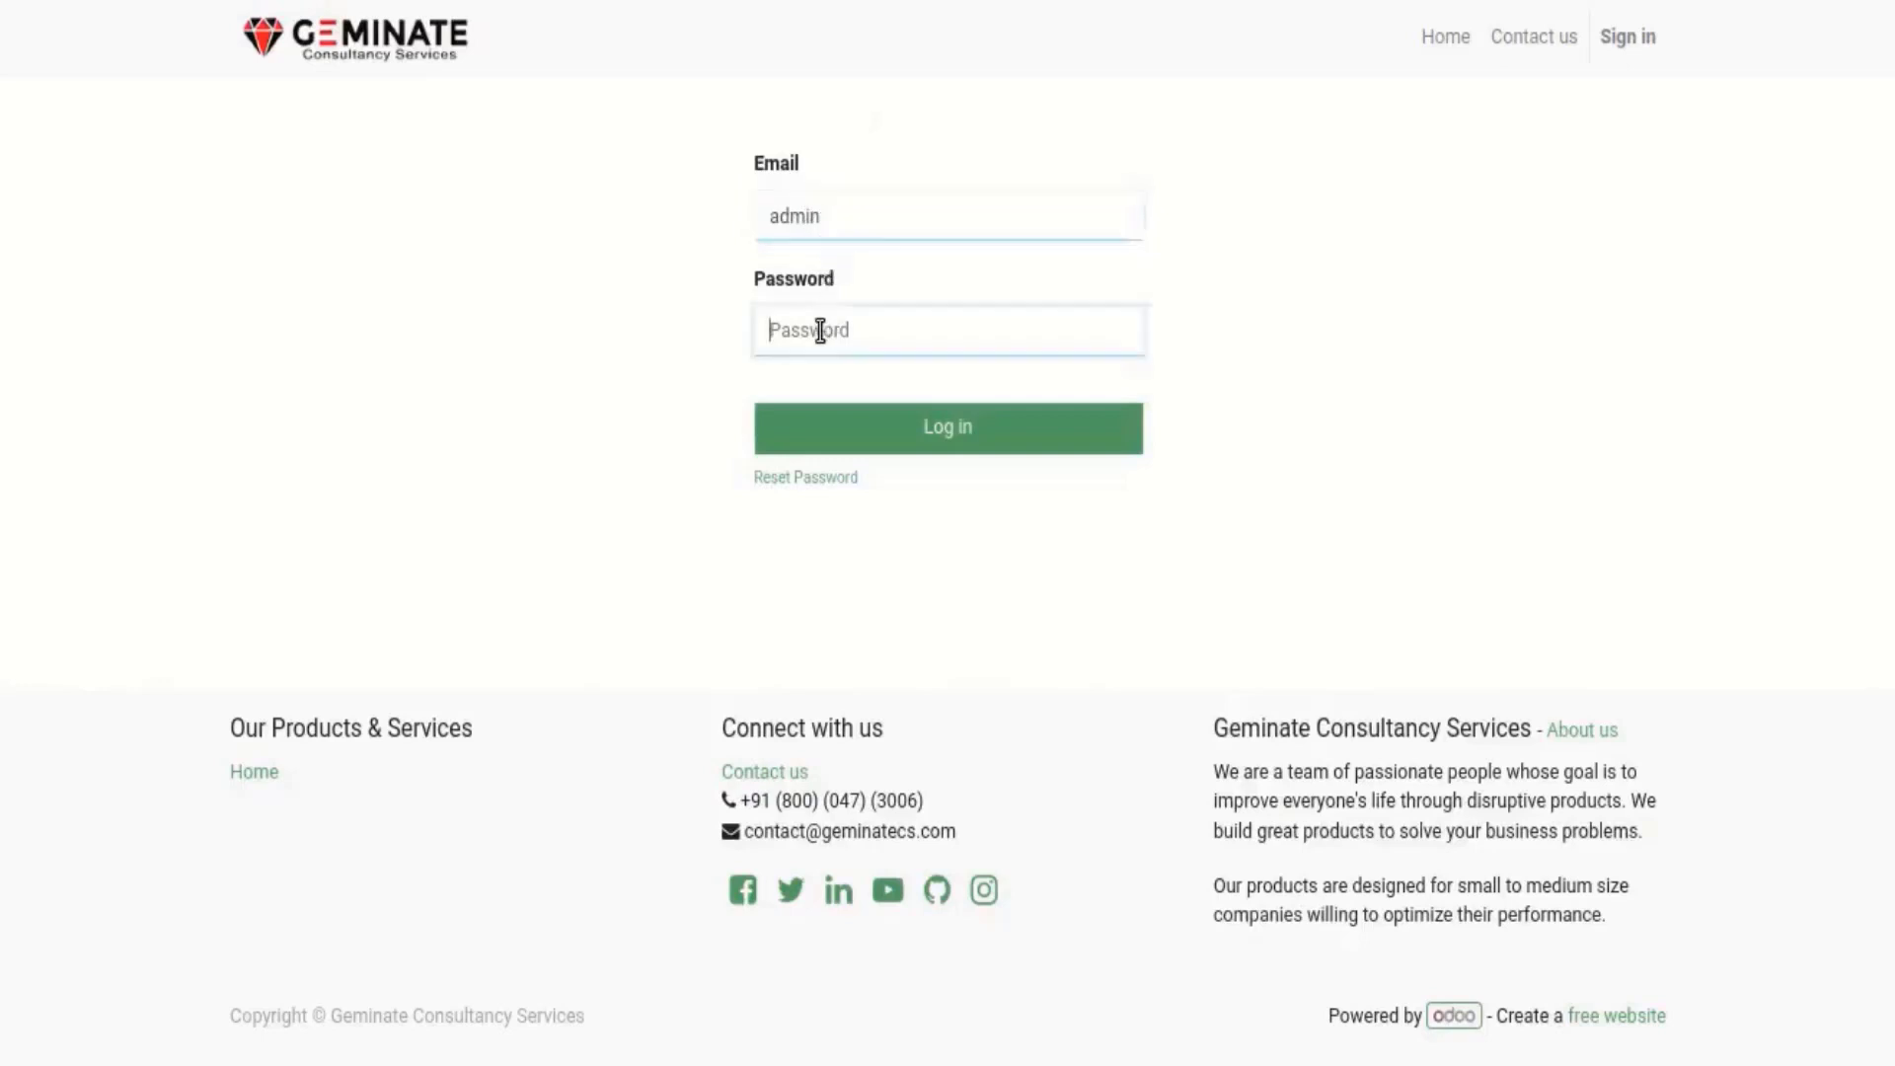
type("password")
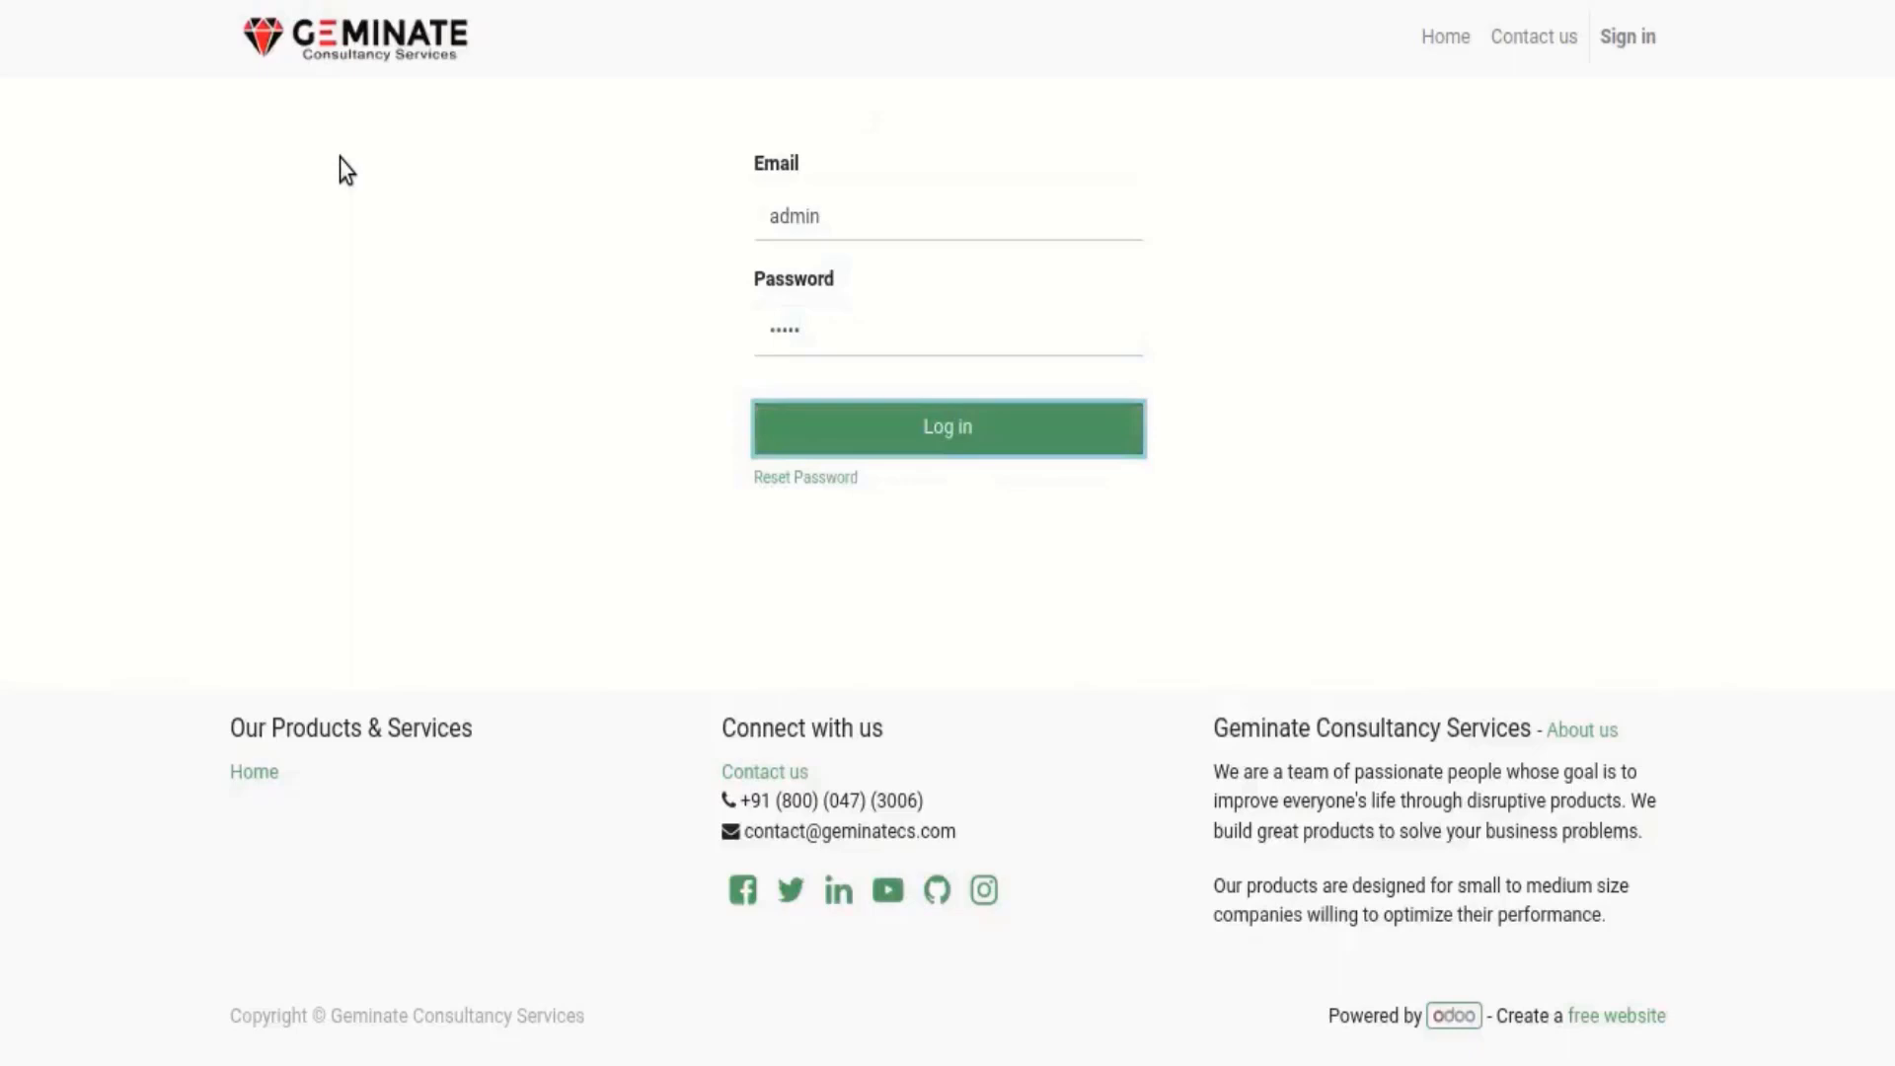
left_click(948, 426)
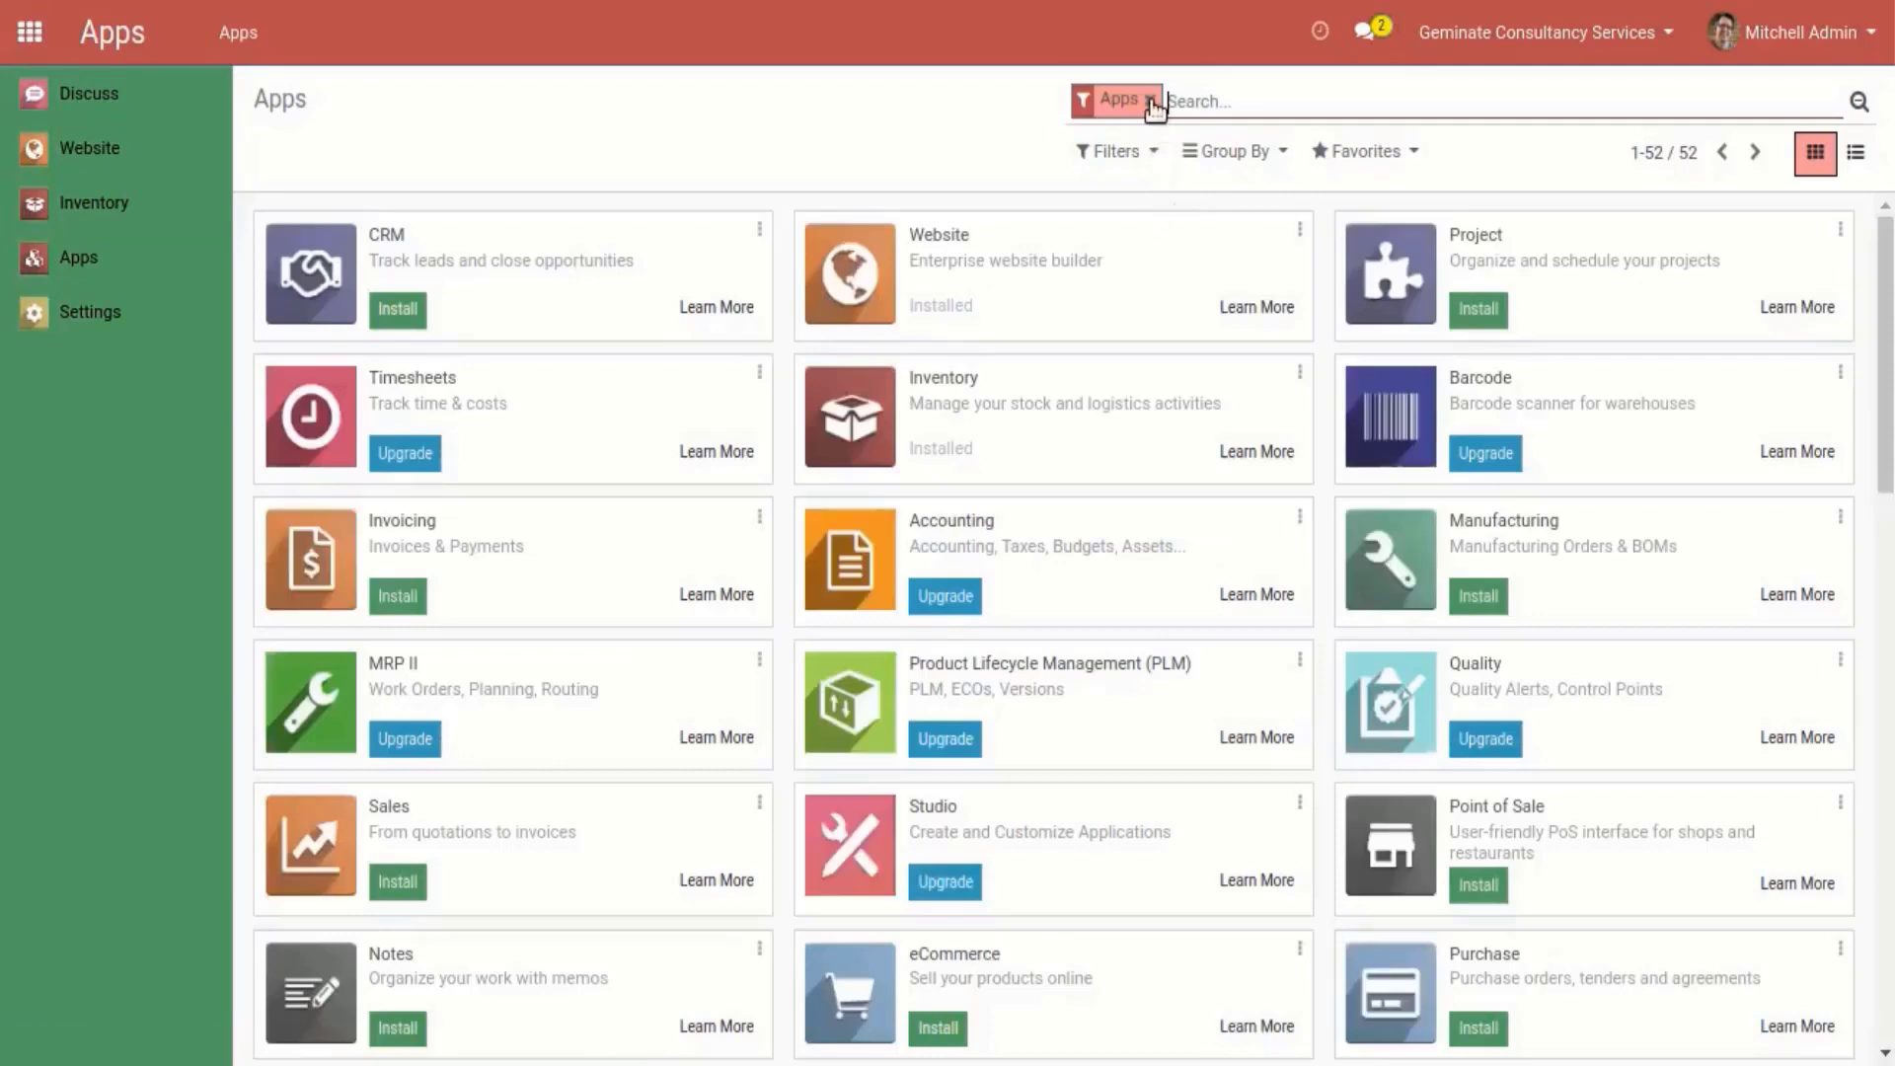
Clear the Apps filter, search modules for 'visib' and open Website Document Visibility
left_click(1149, 100)
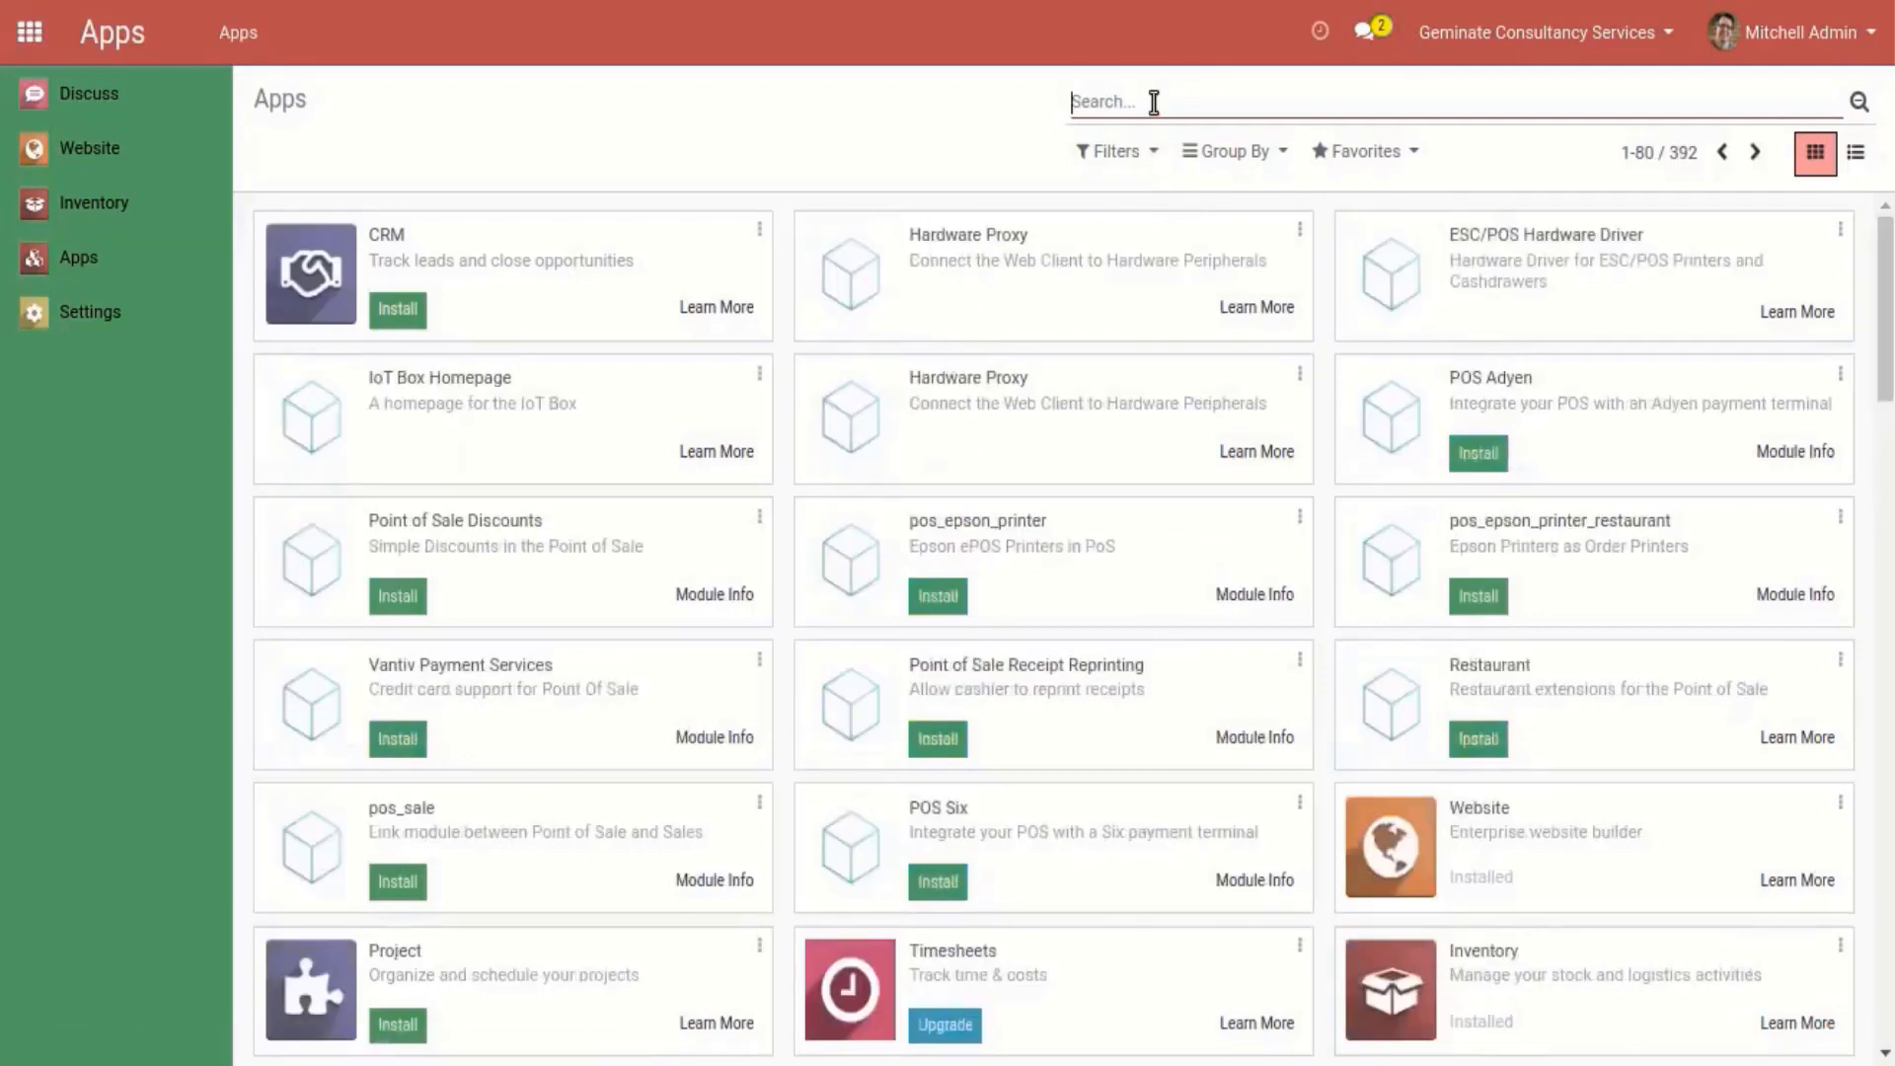
type("visibility")
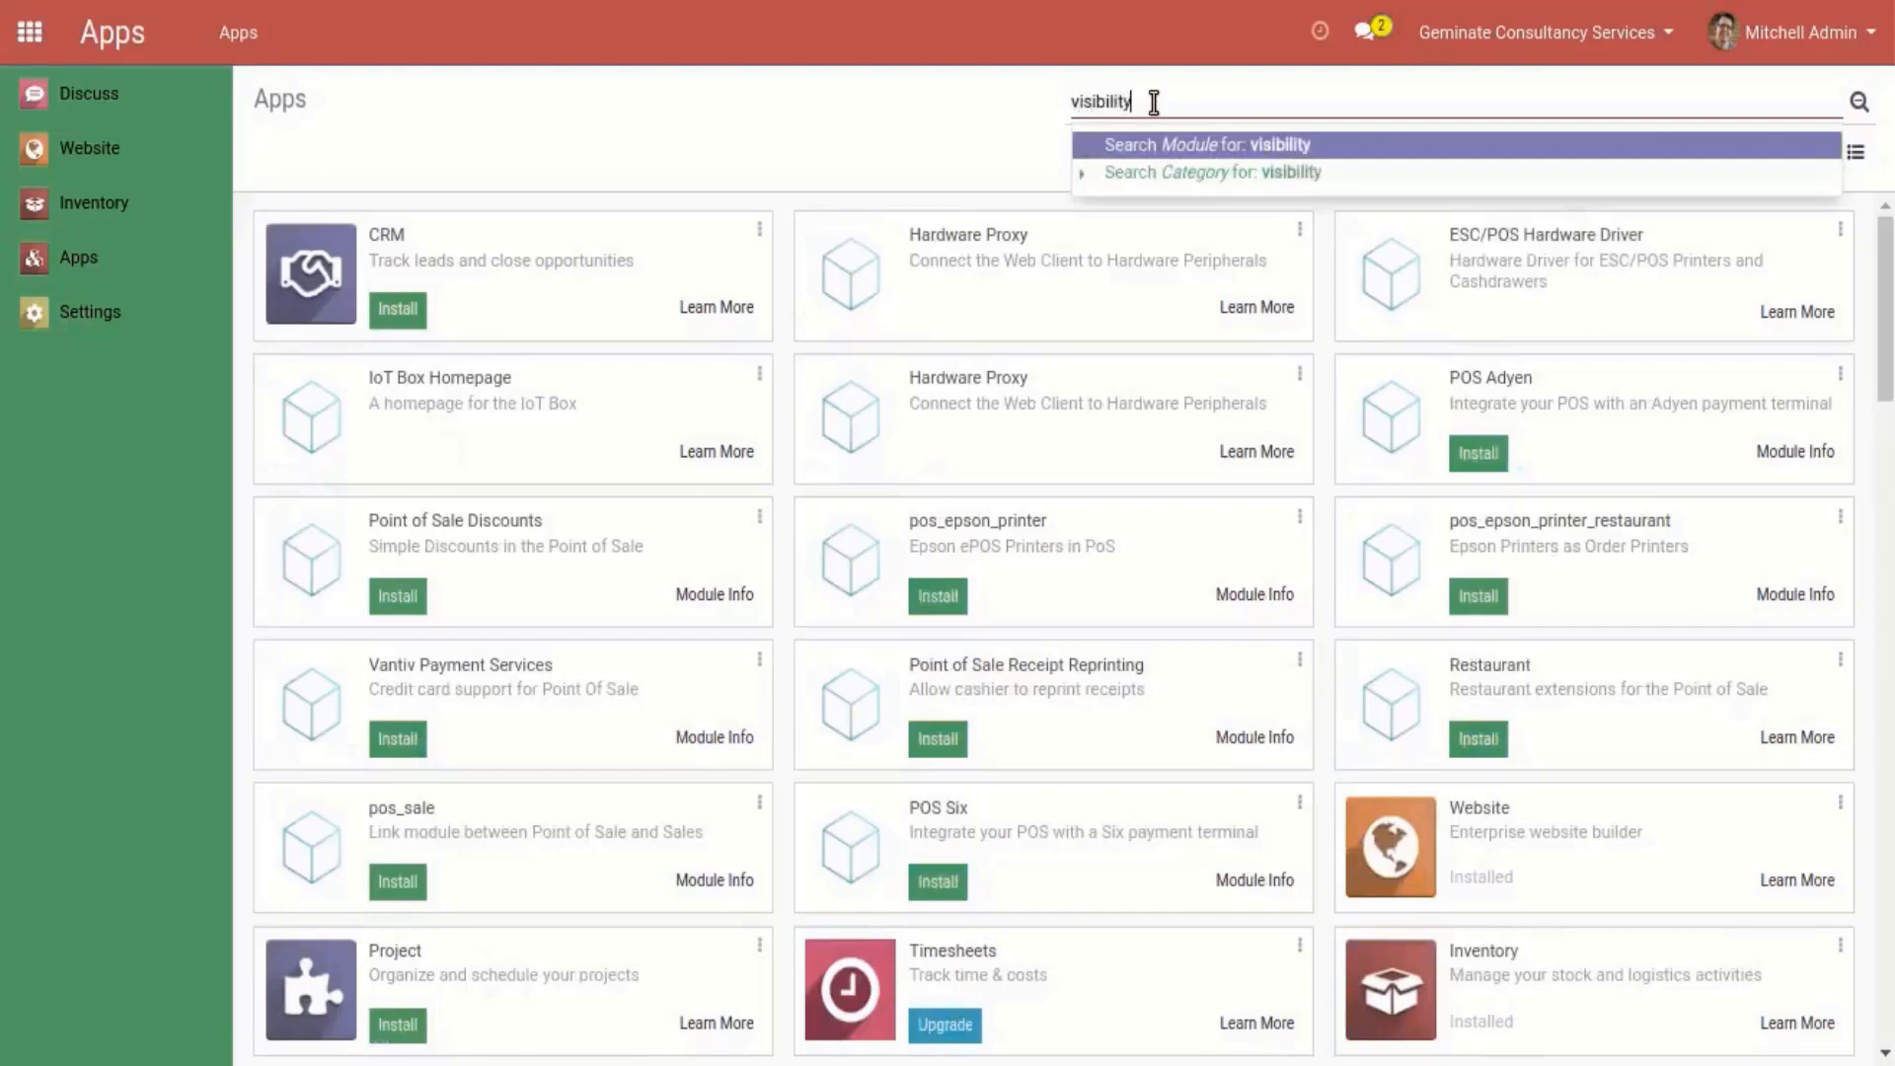
left_click(1207, 144)
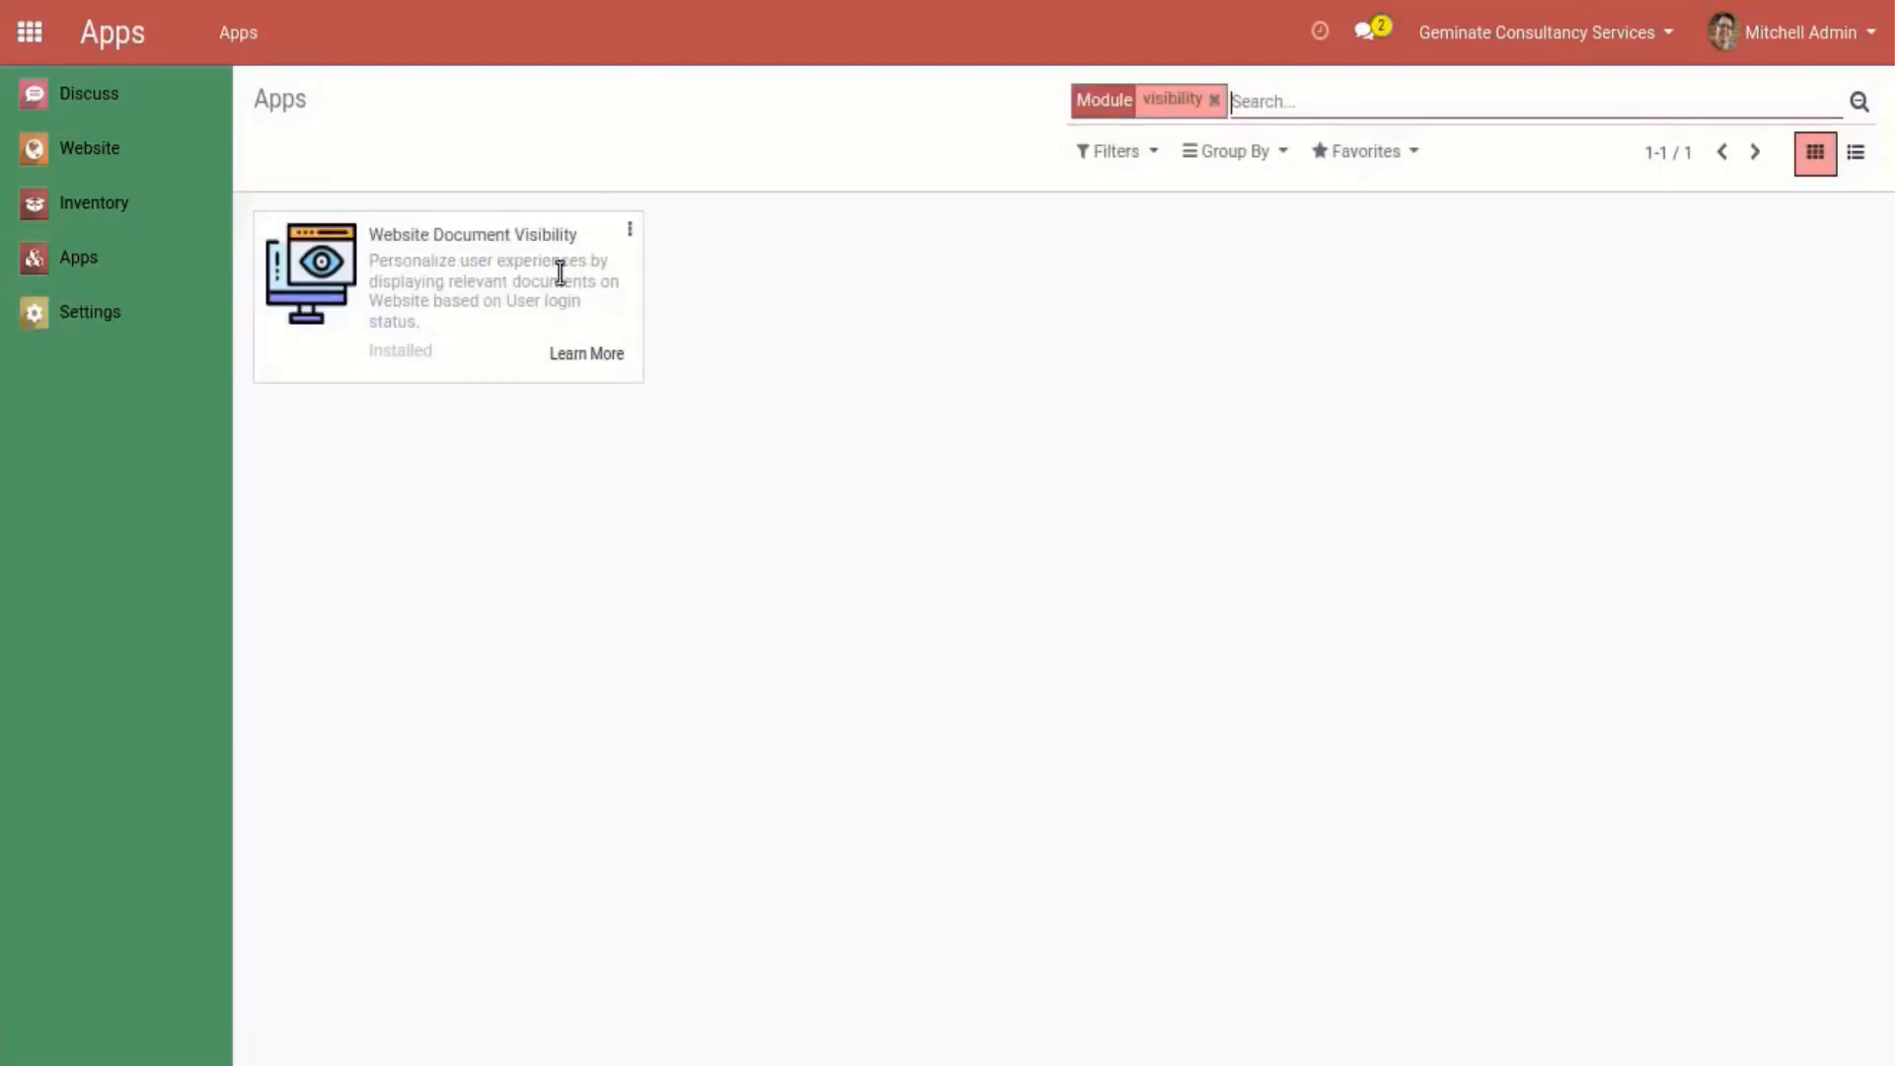
left_click(628, 229)
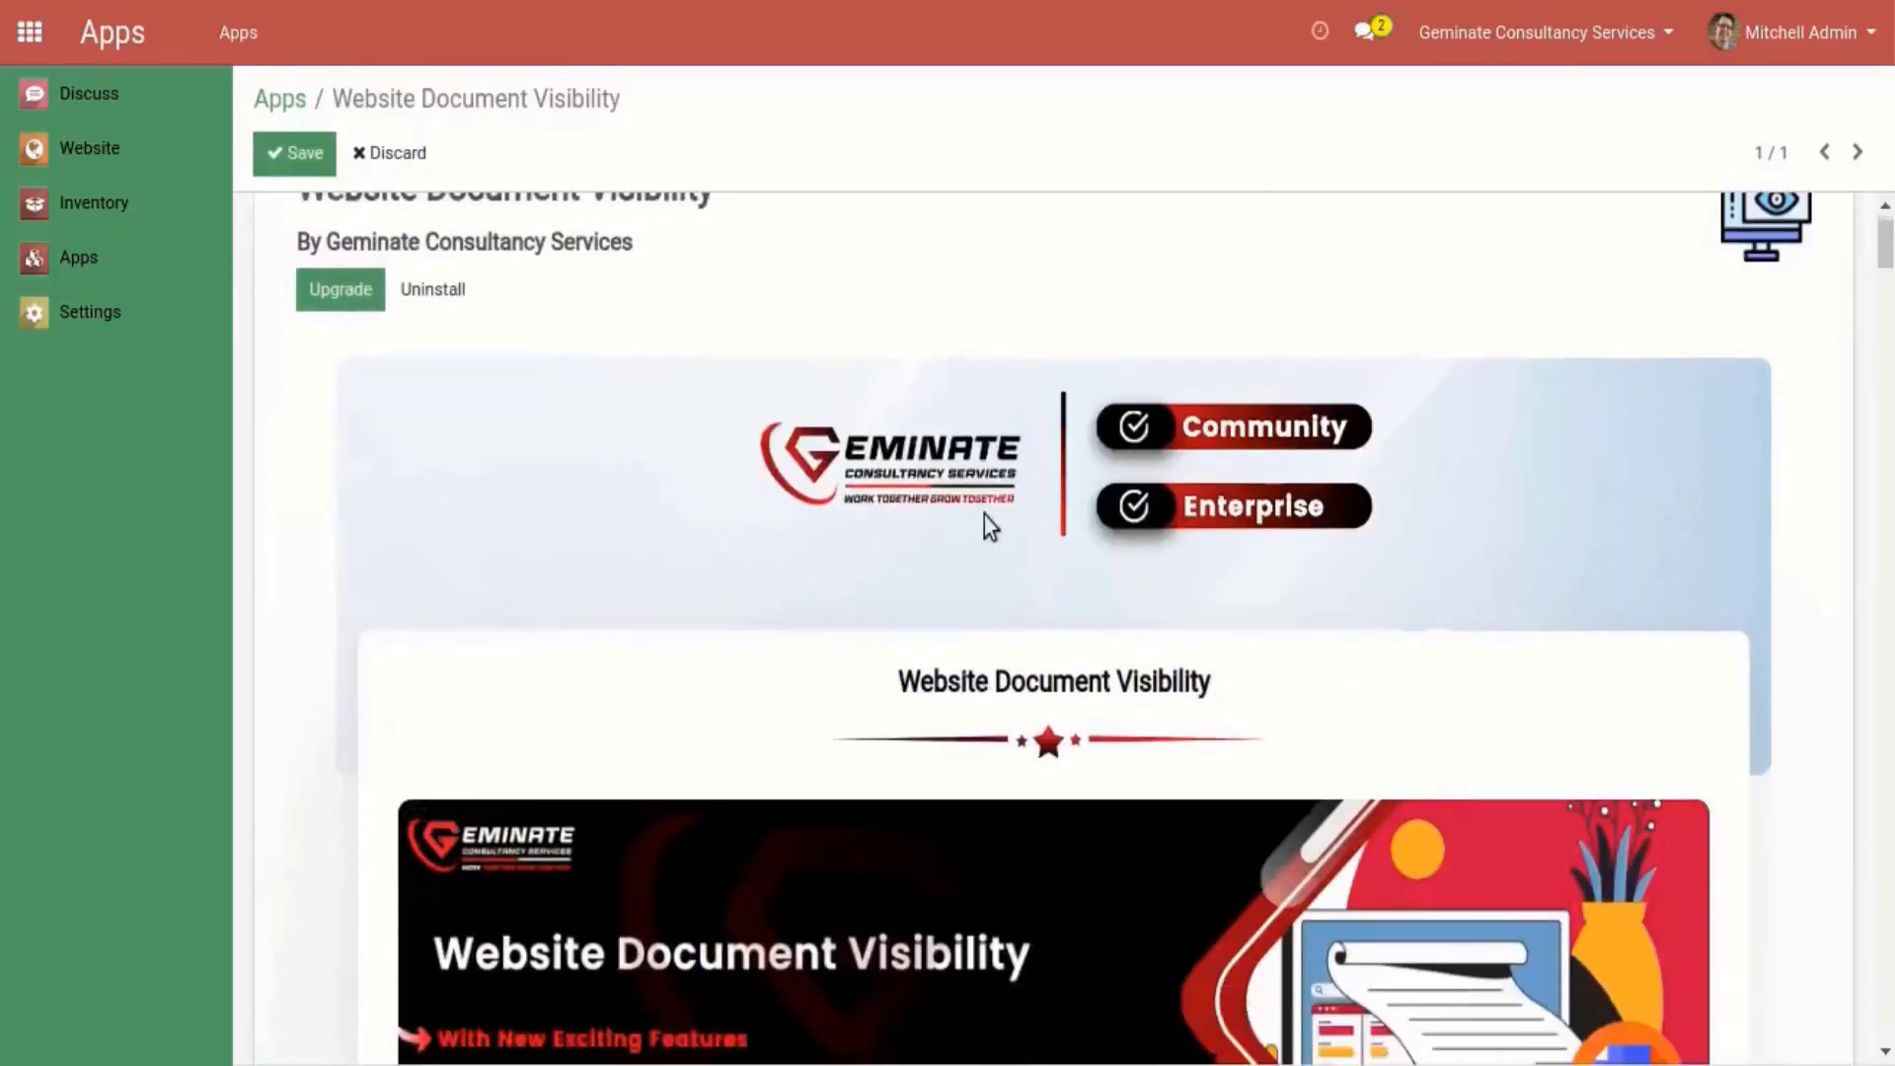
Read through the module's description page down to its contact section
scroll("down", 3)
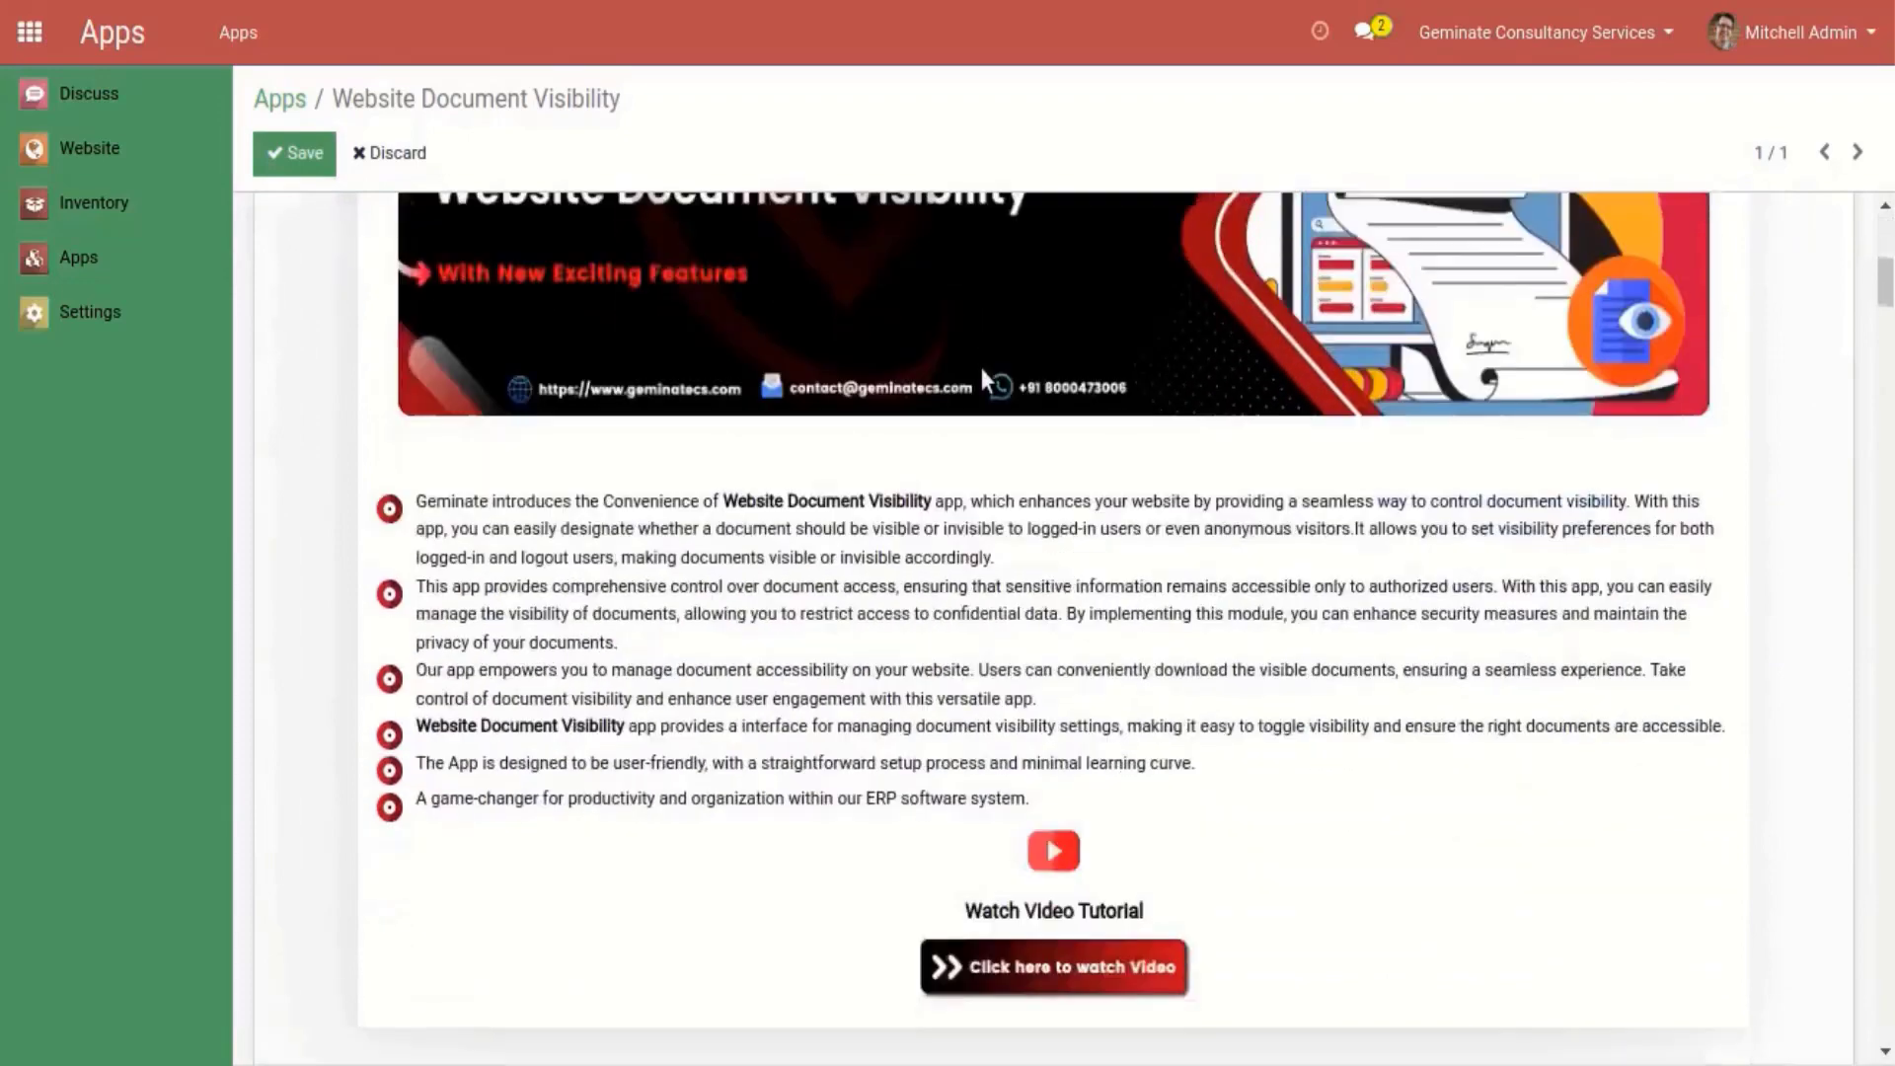
scroll("down", 3)
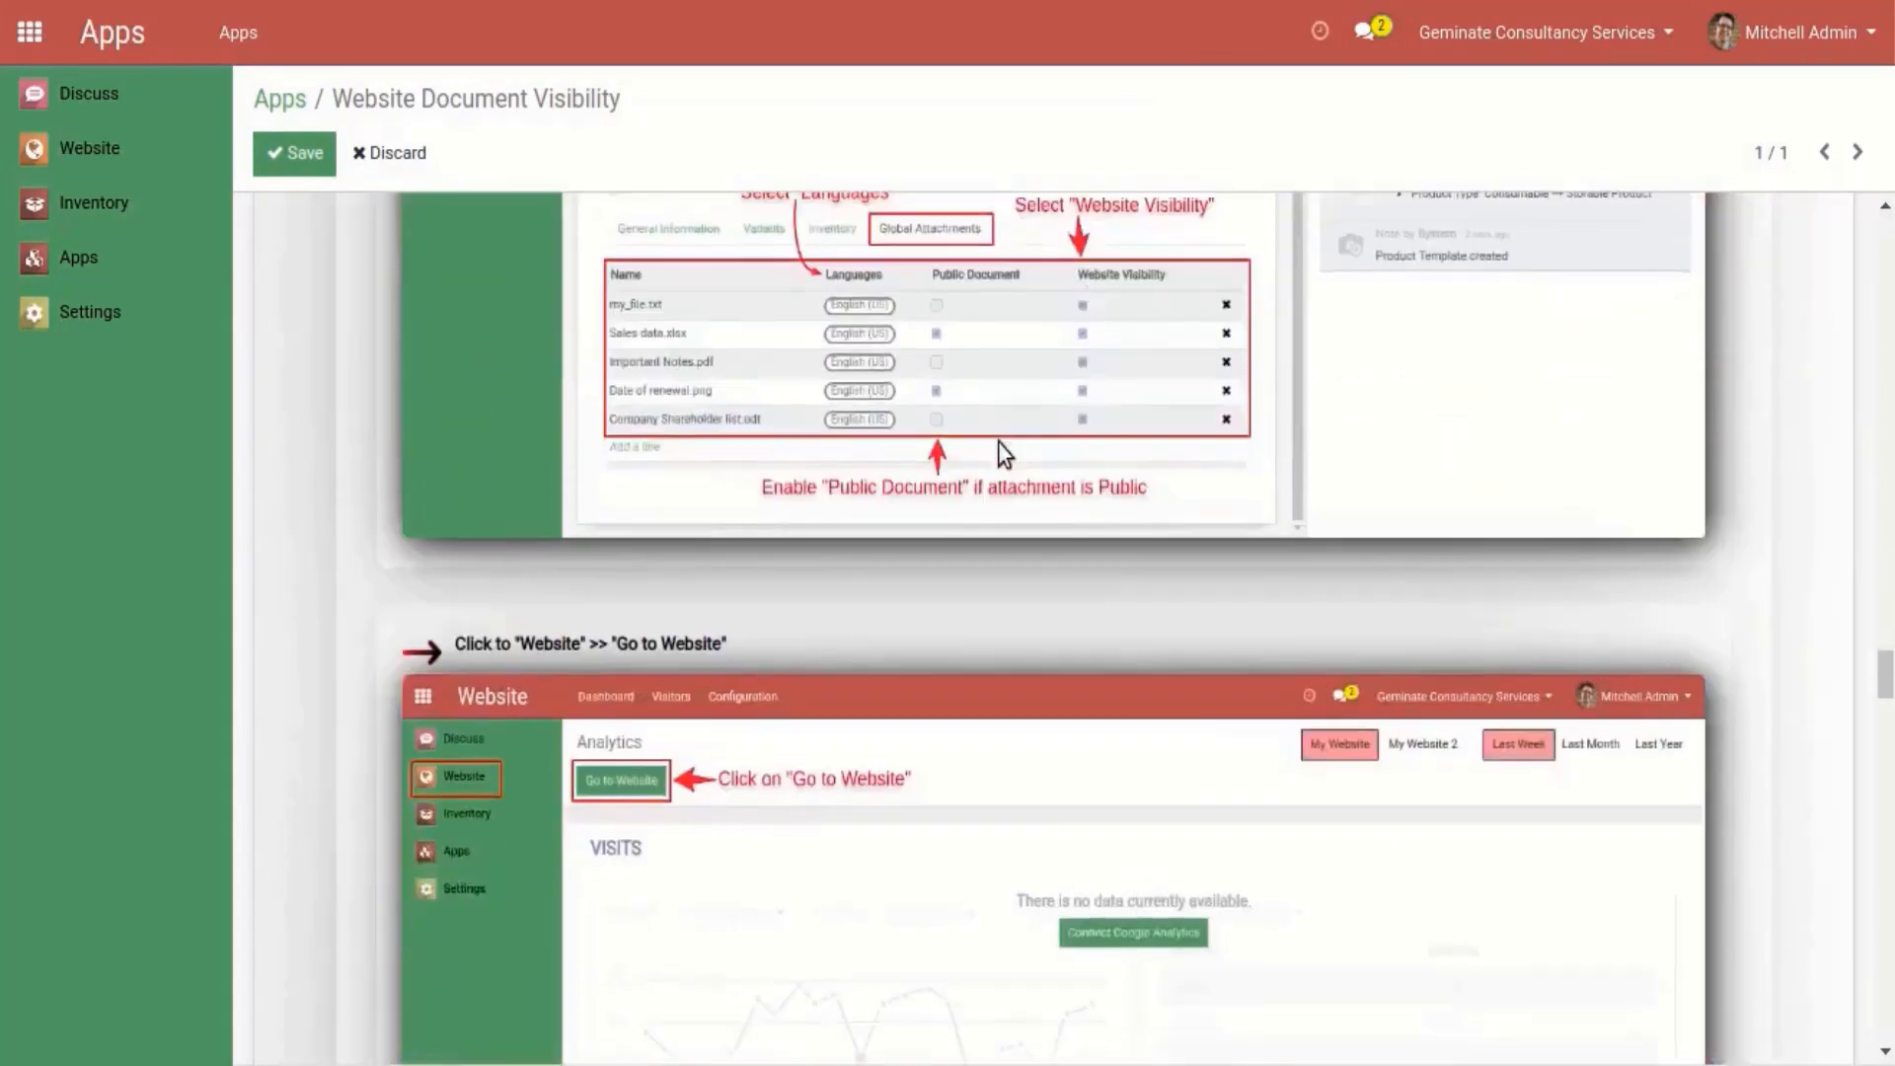
scroll("down", 3)
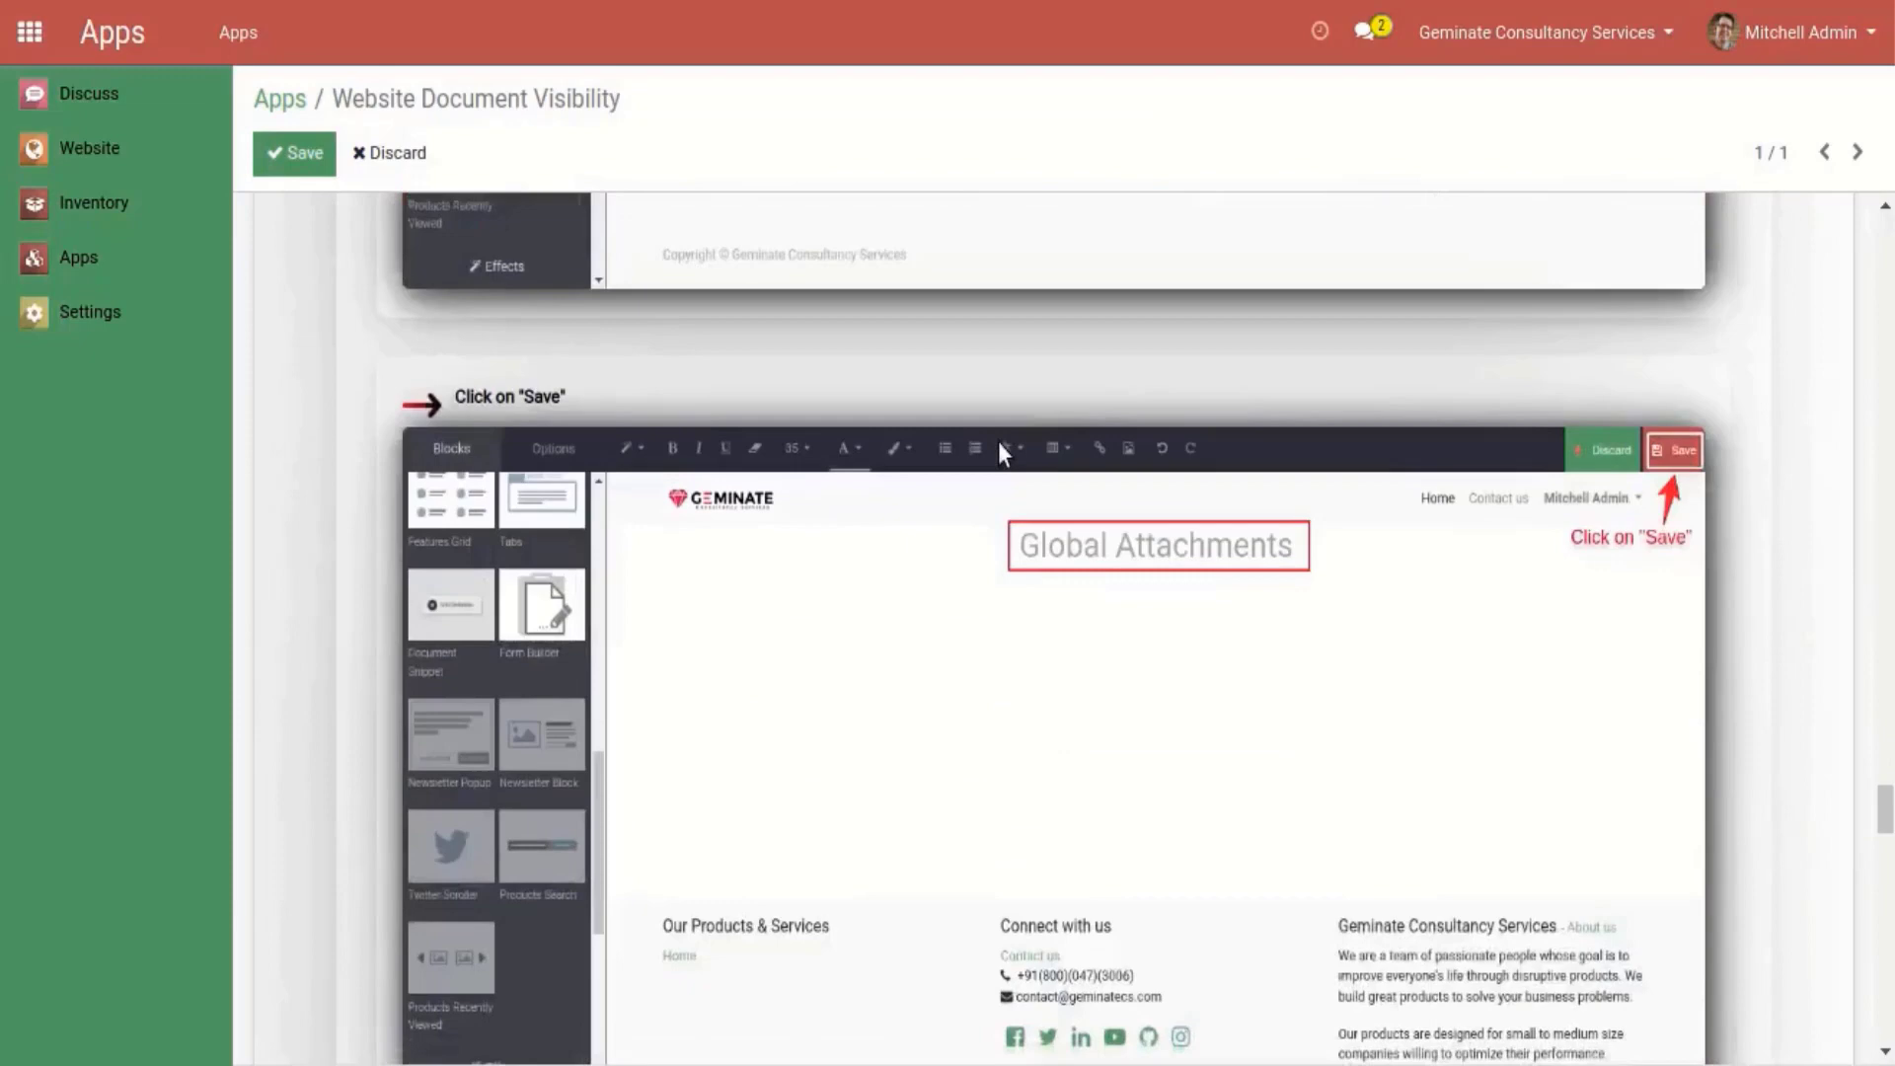
left_click(1676, 450)
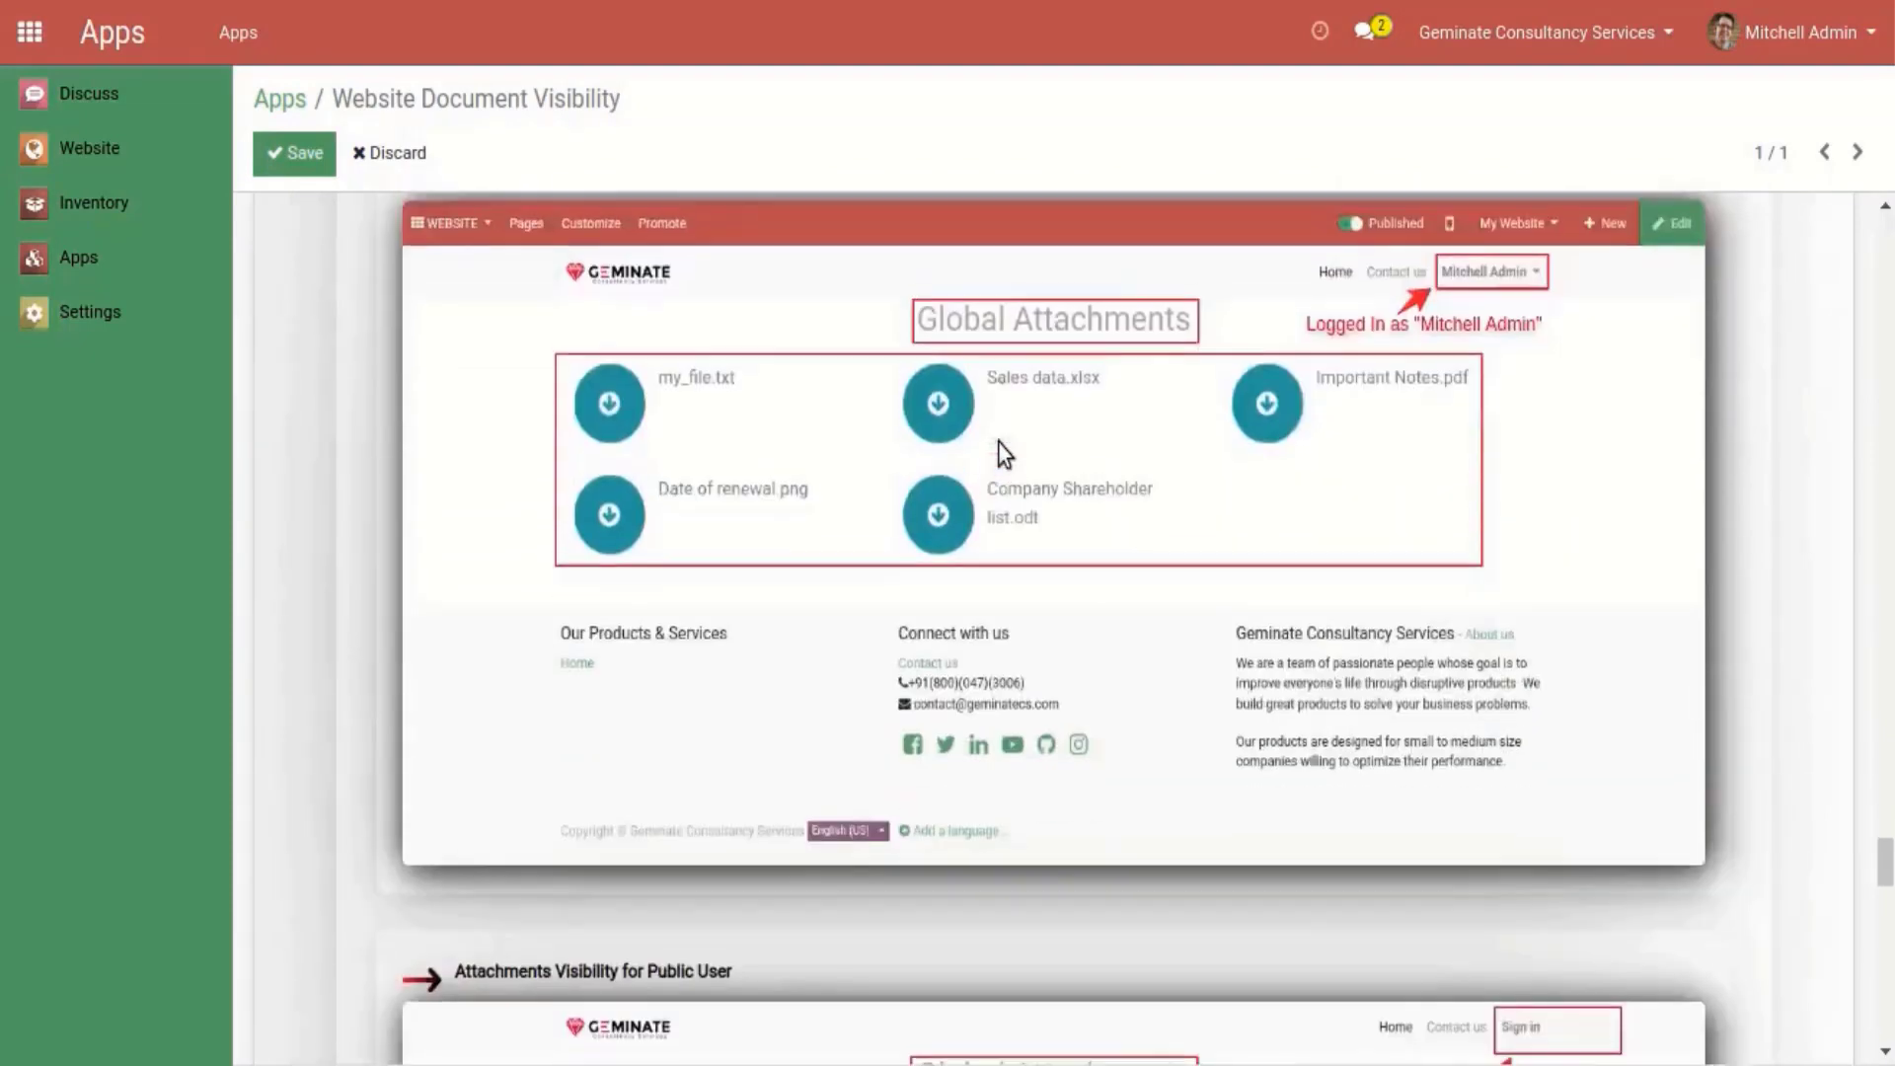
scroll("down", 3)
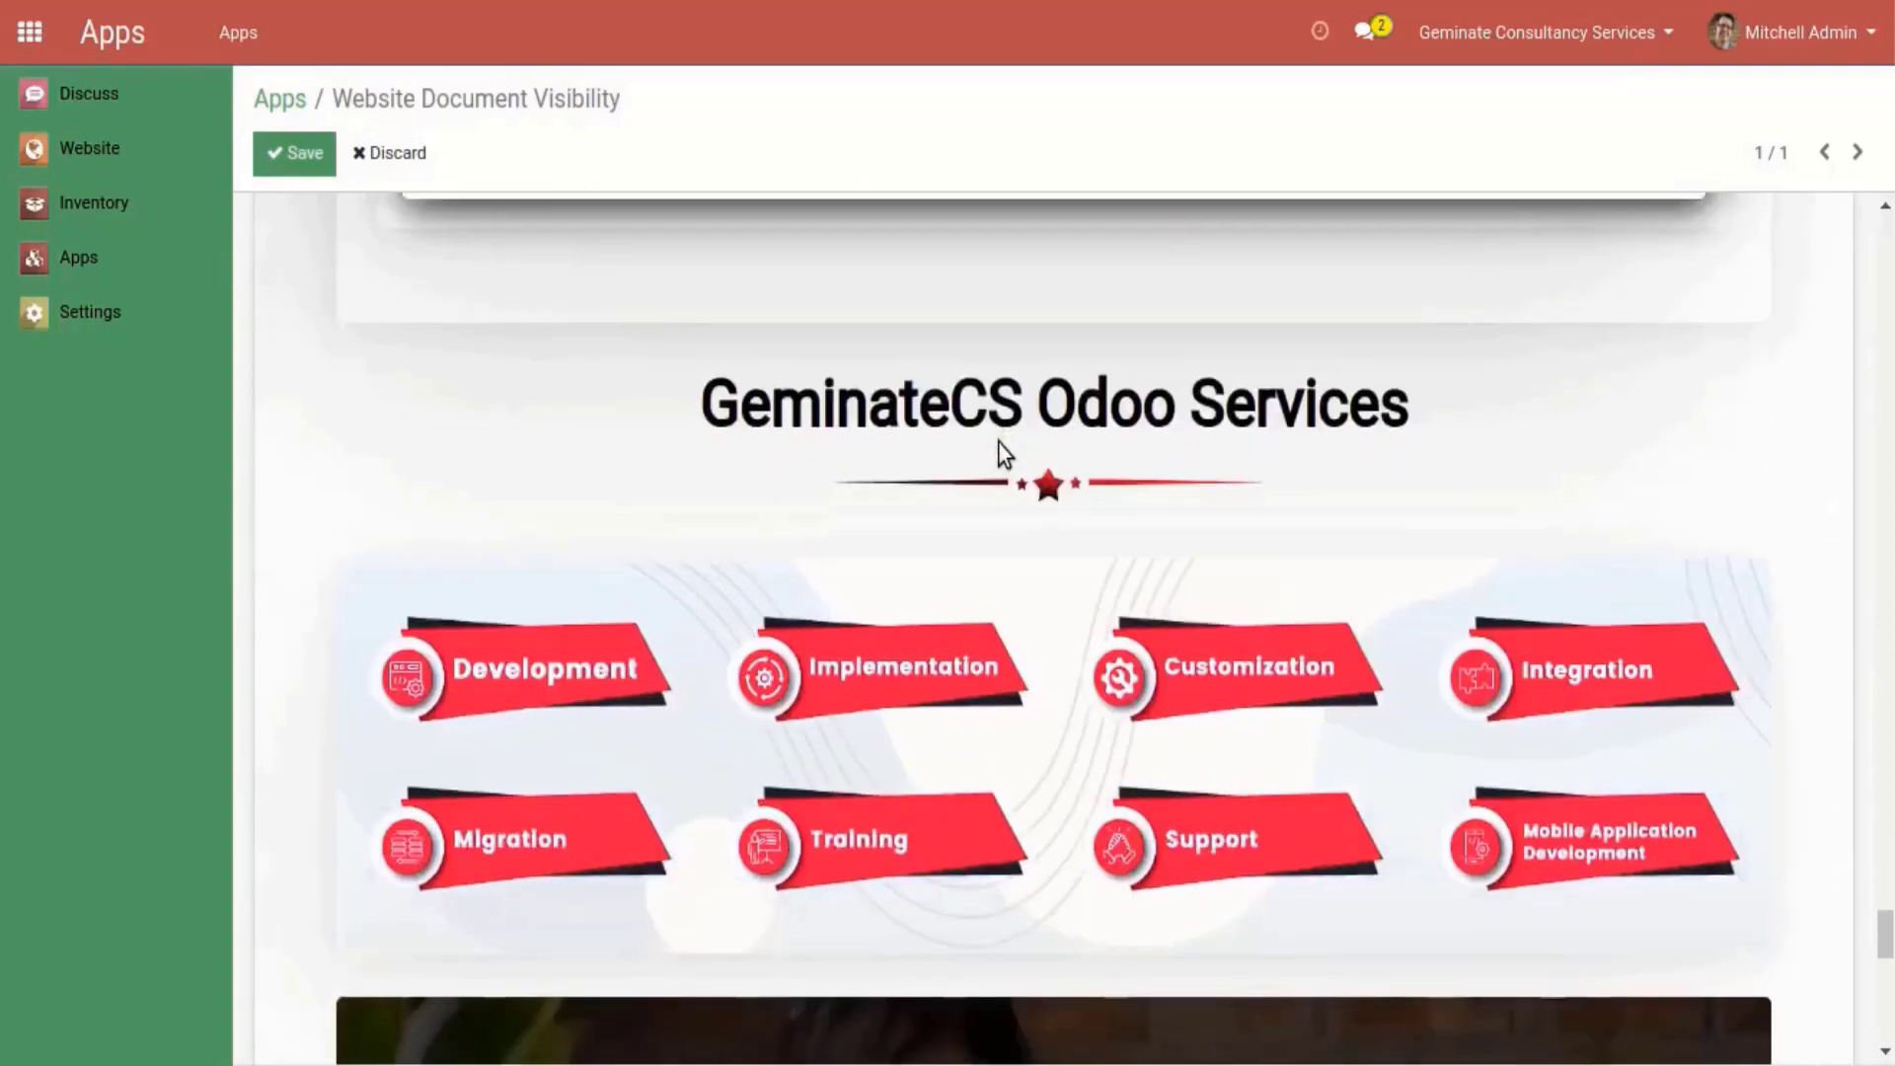
scroll("down", 3)
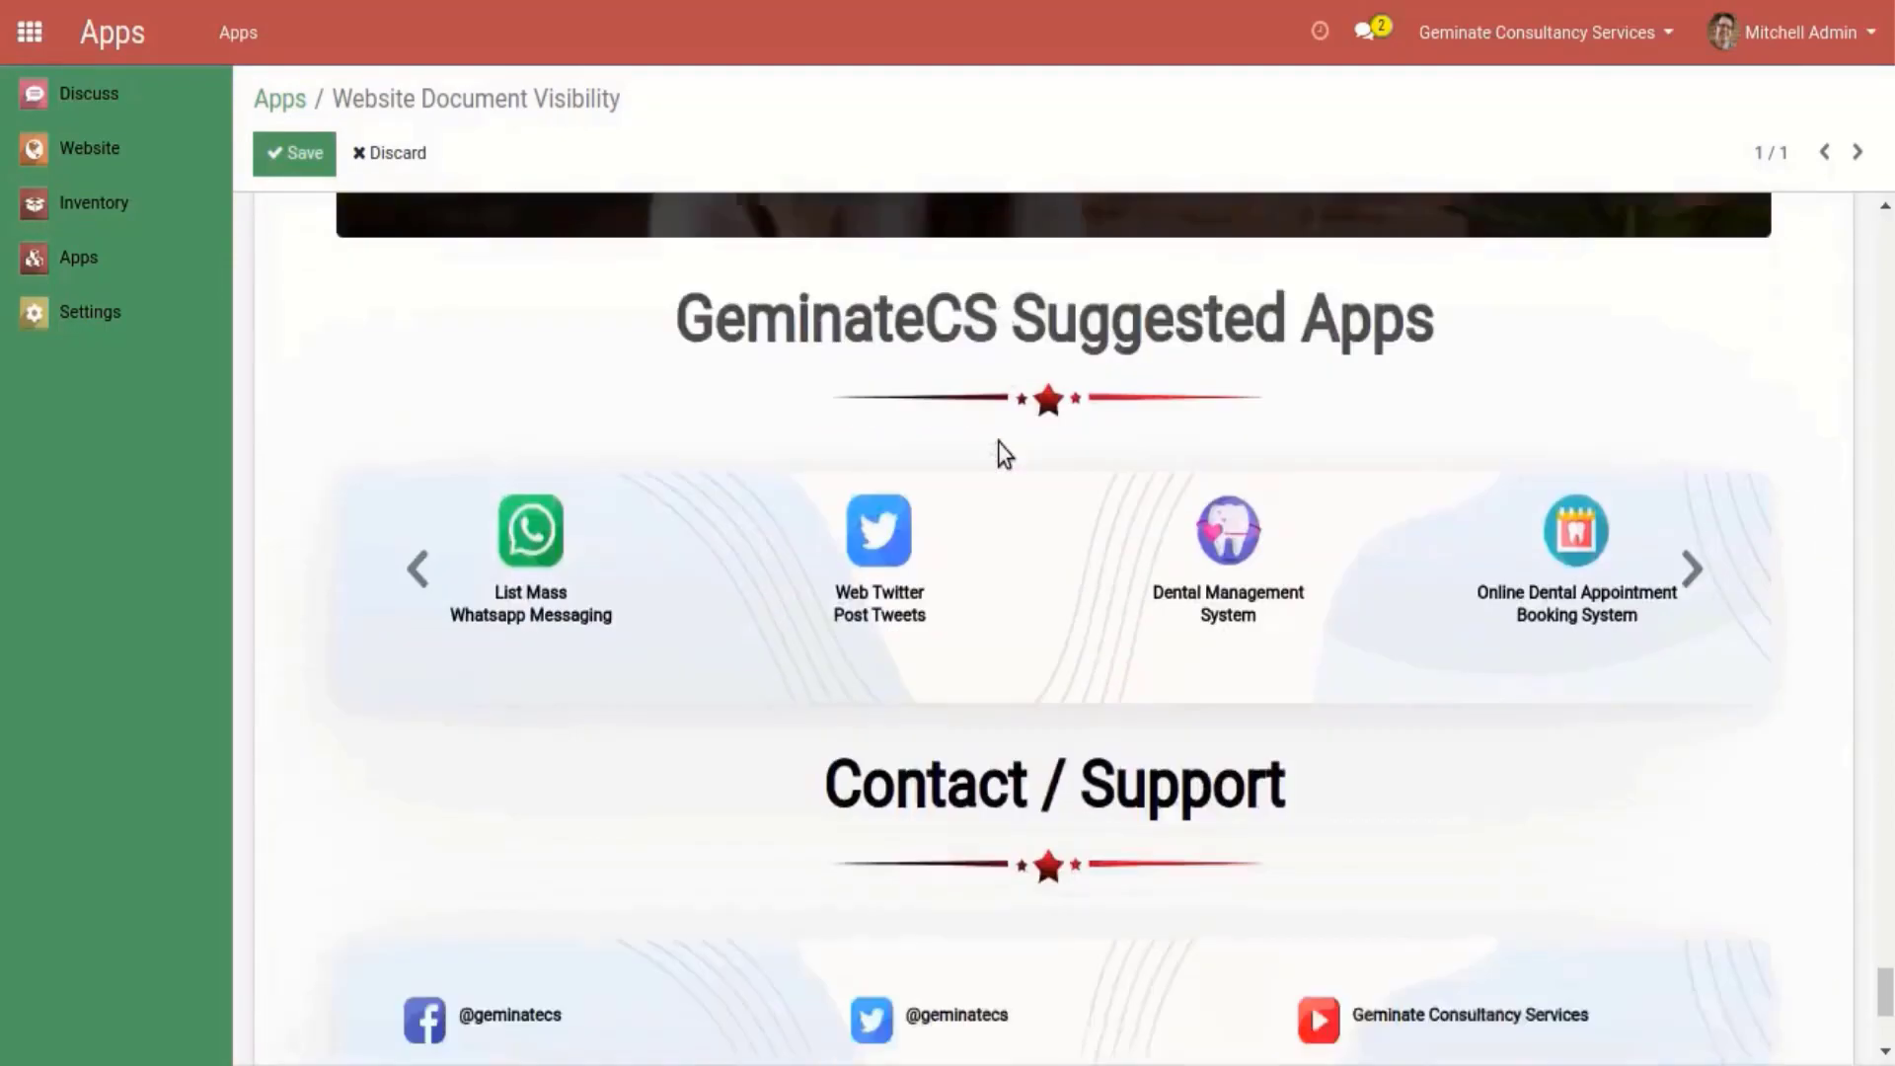
scroll("down", 3)
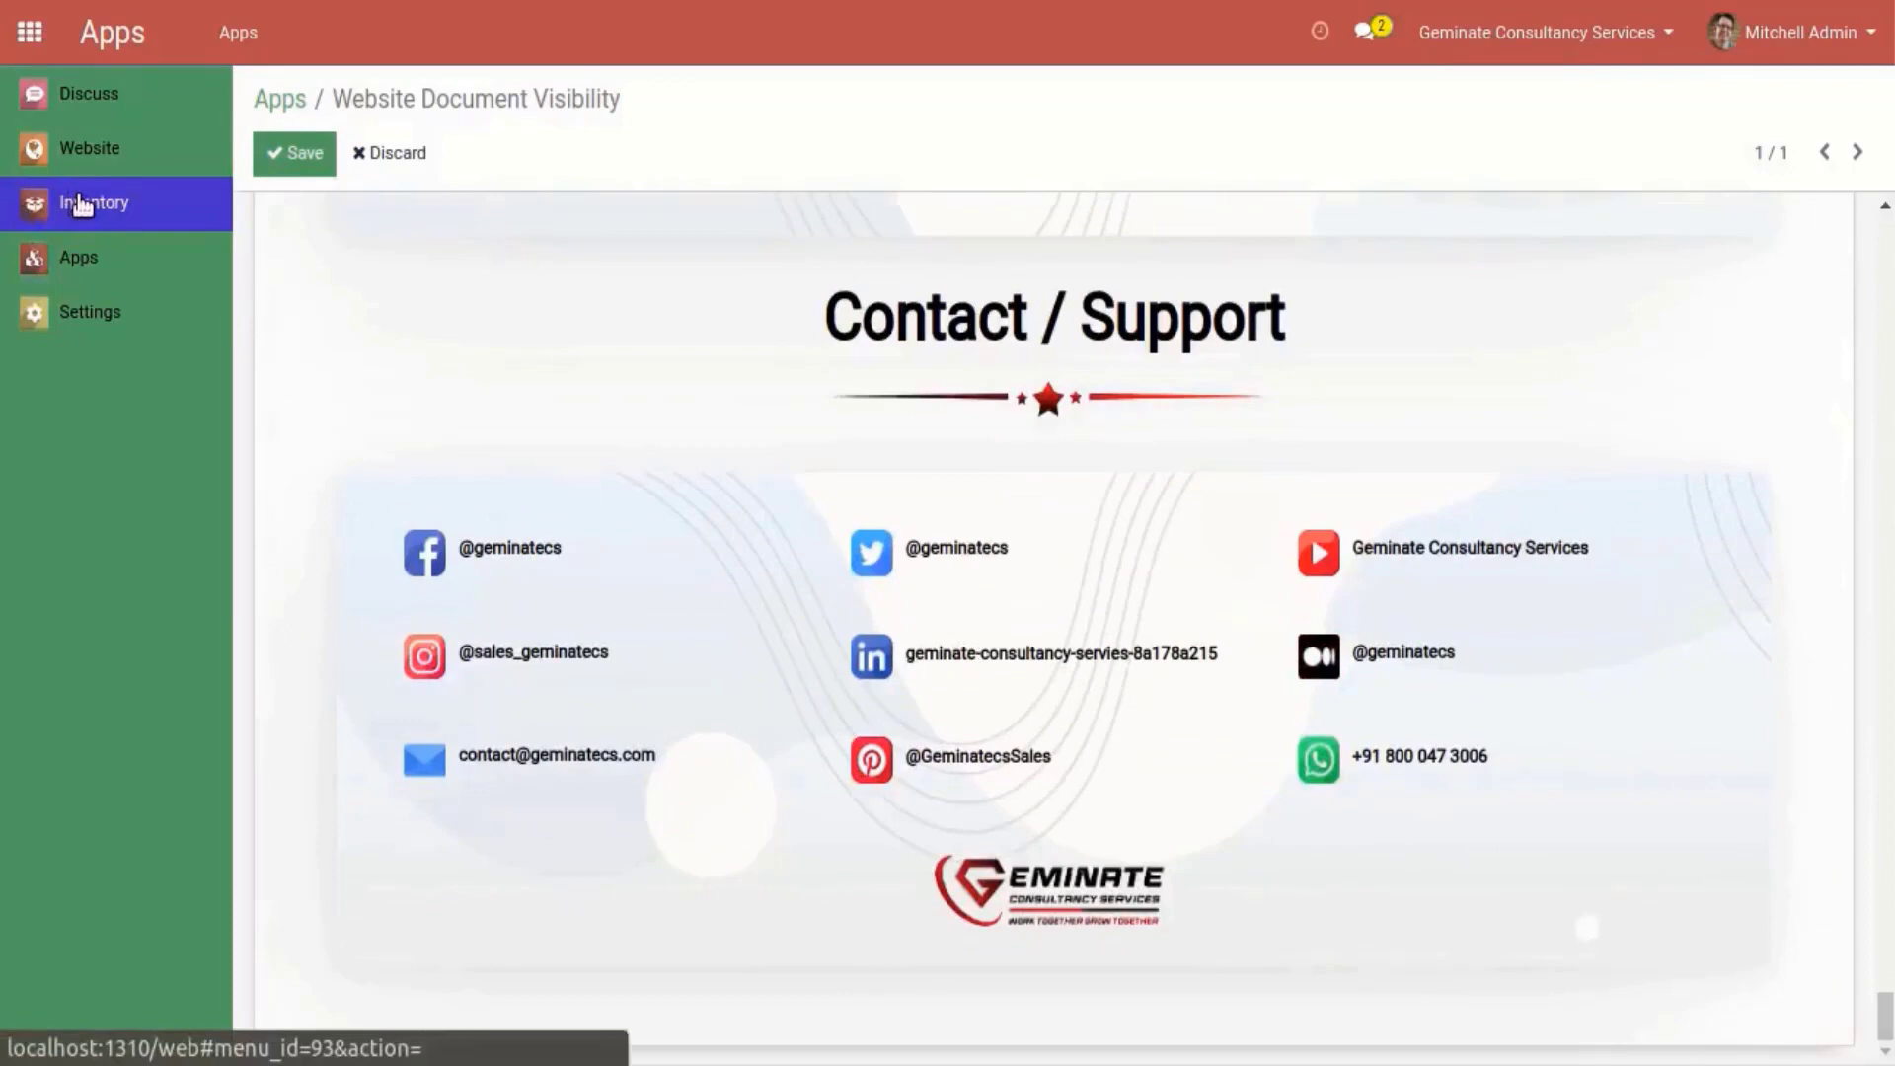
Go to Inventory > Master Data > Products and open Cabinet with Doors
left_click(93, 201)
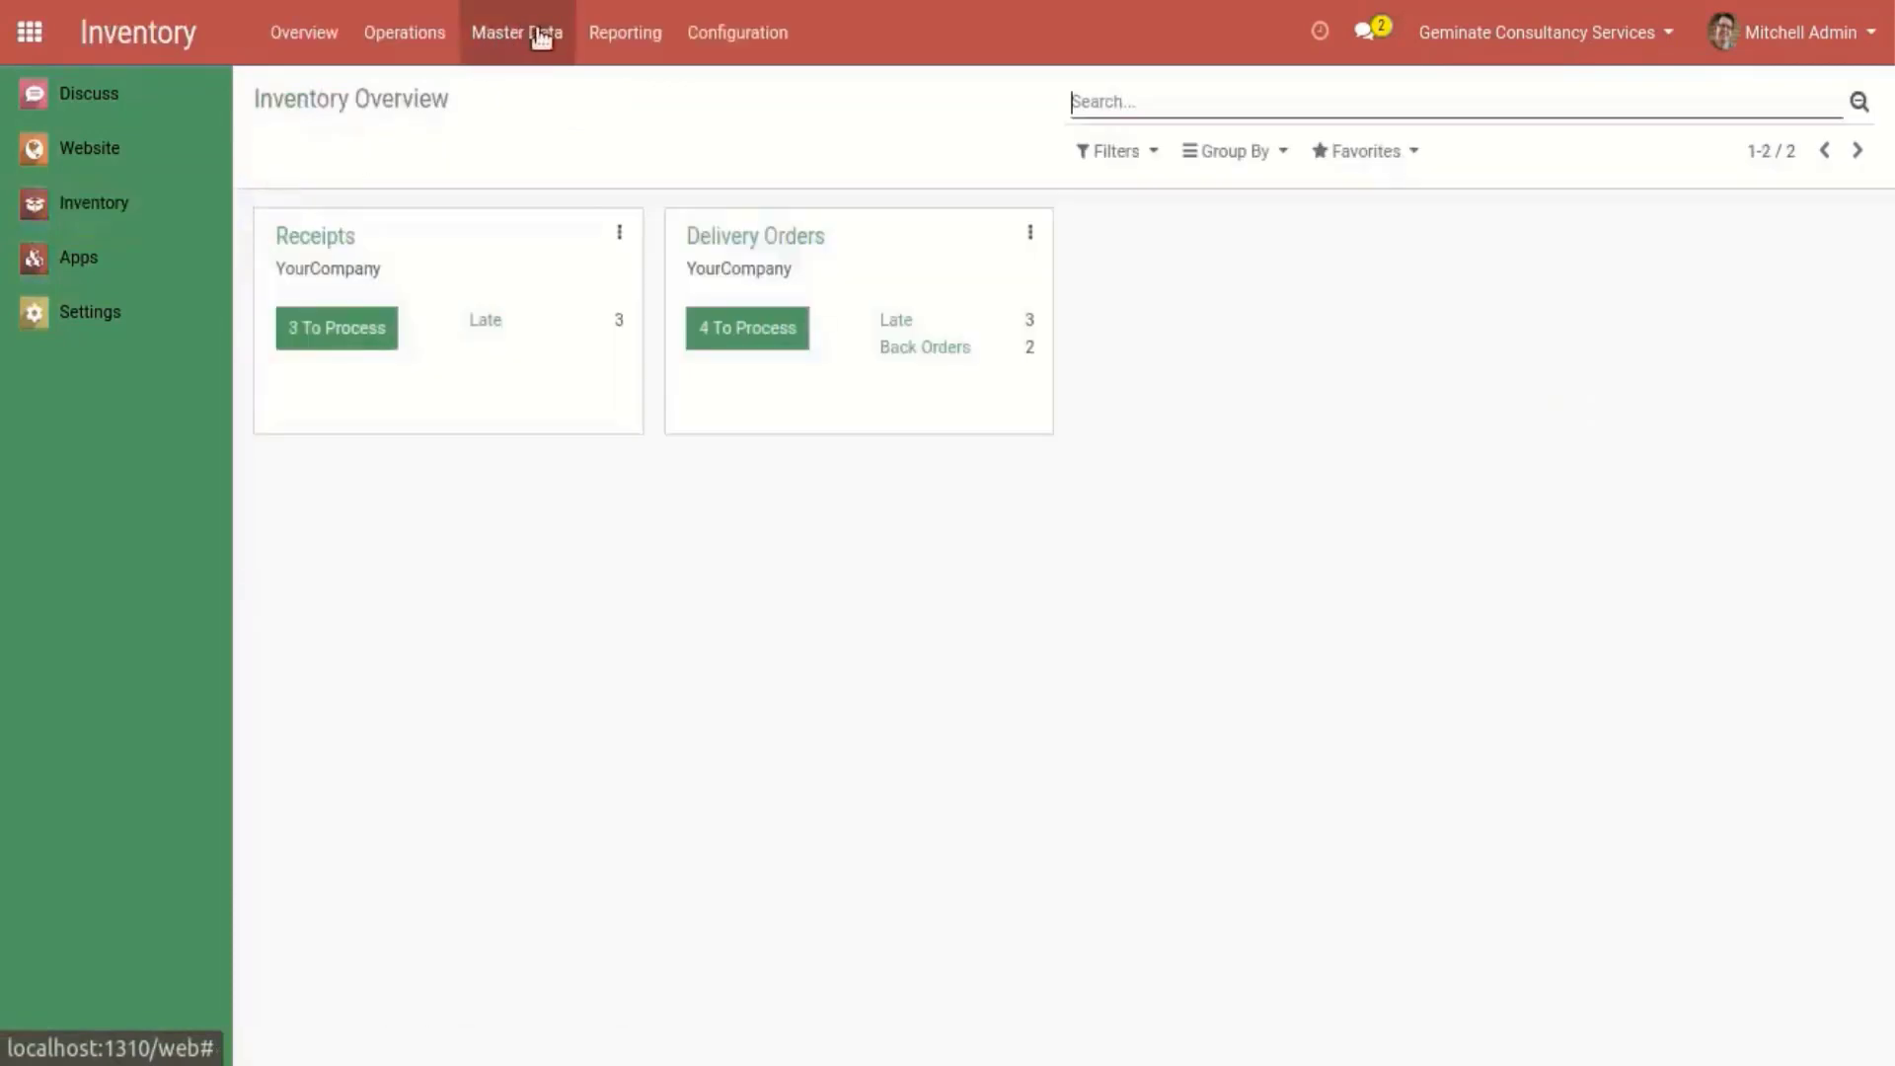
left_click(515, 33)
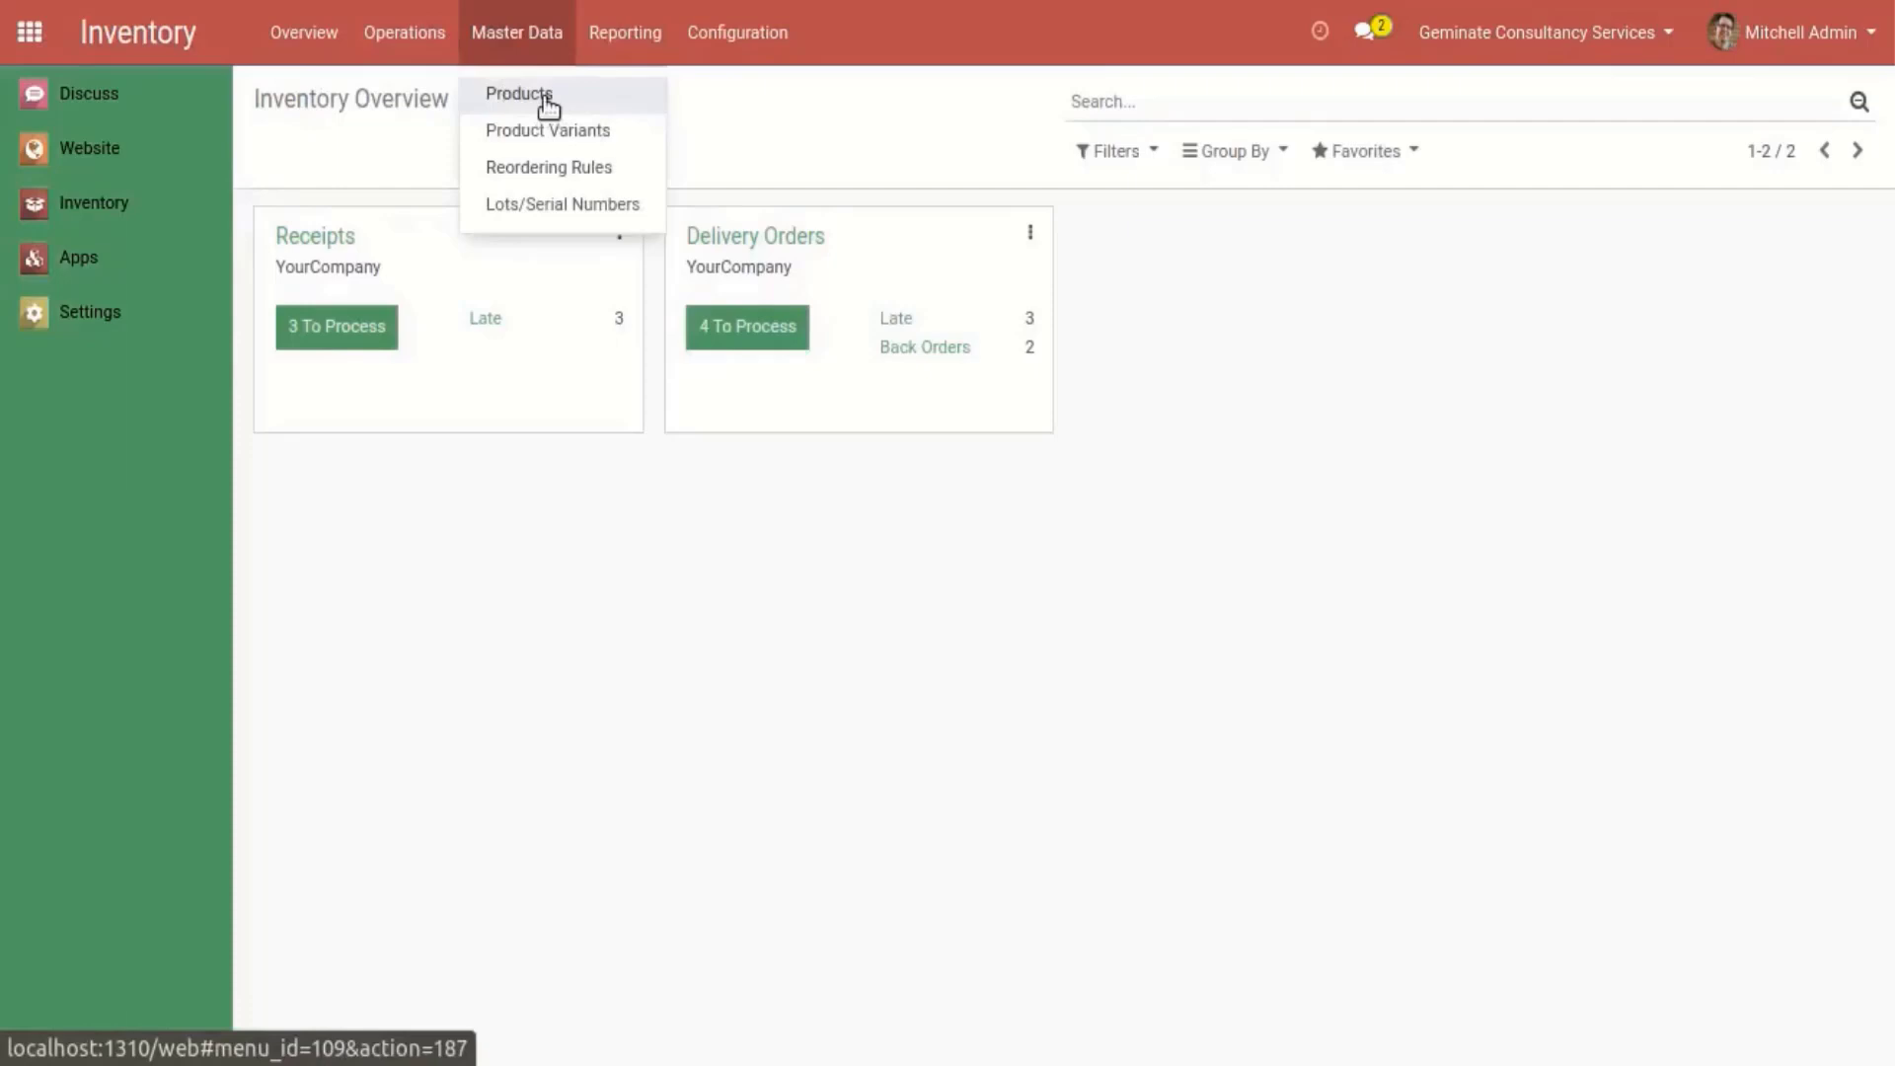
left_click(519, 92)
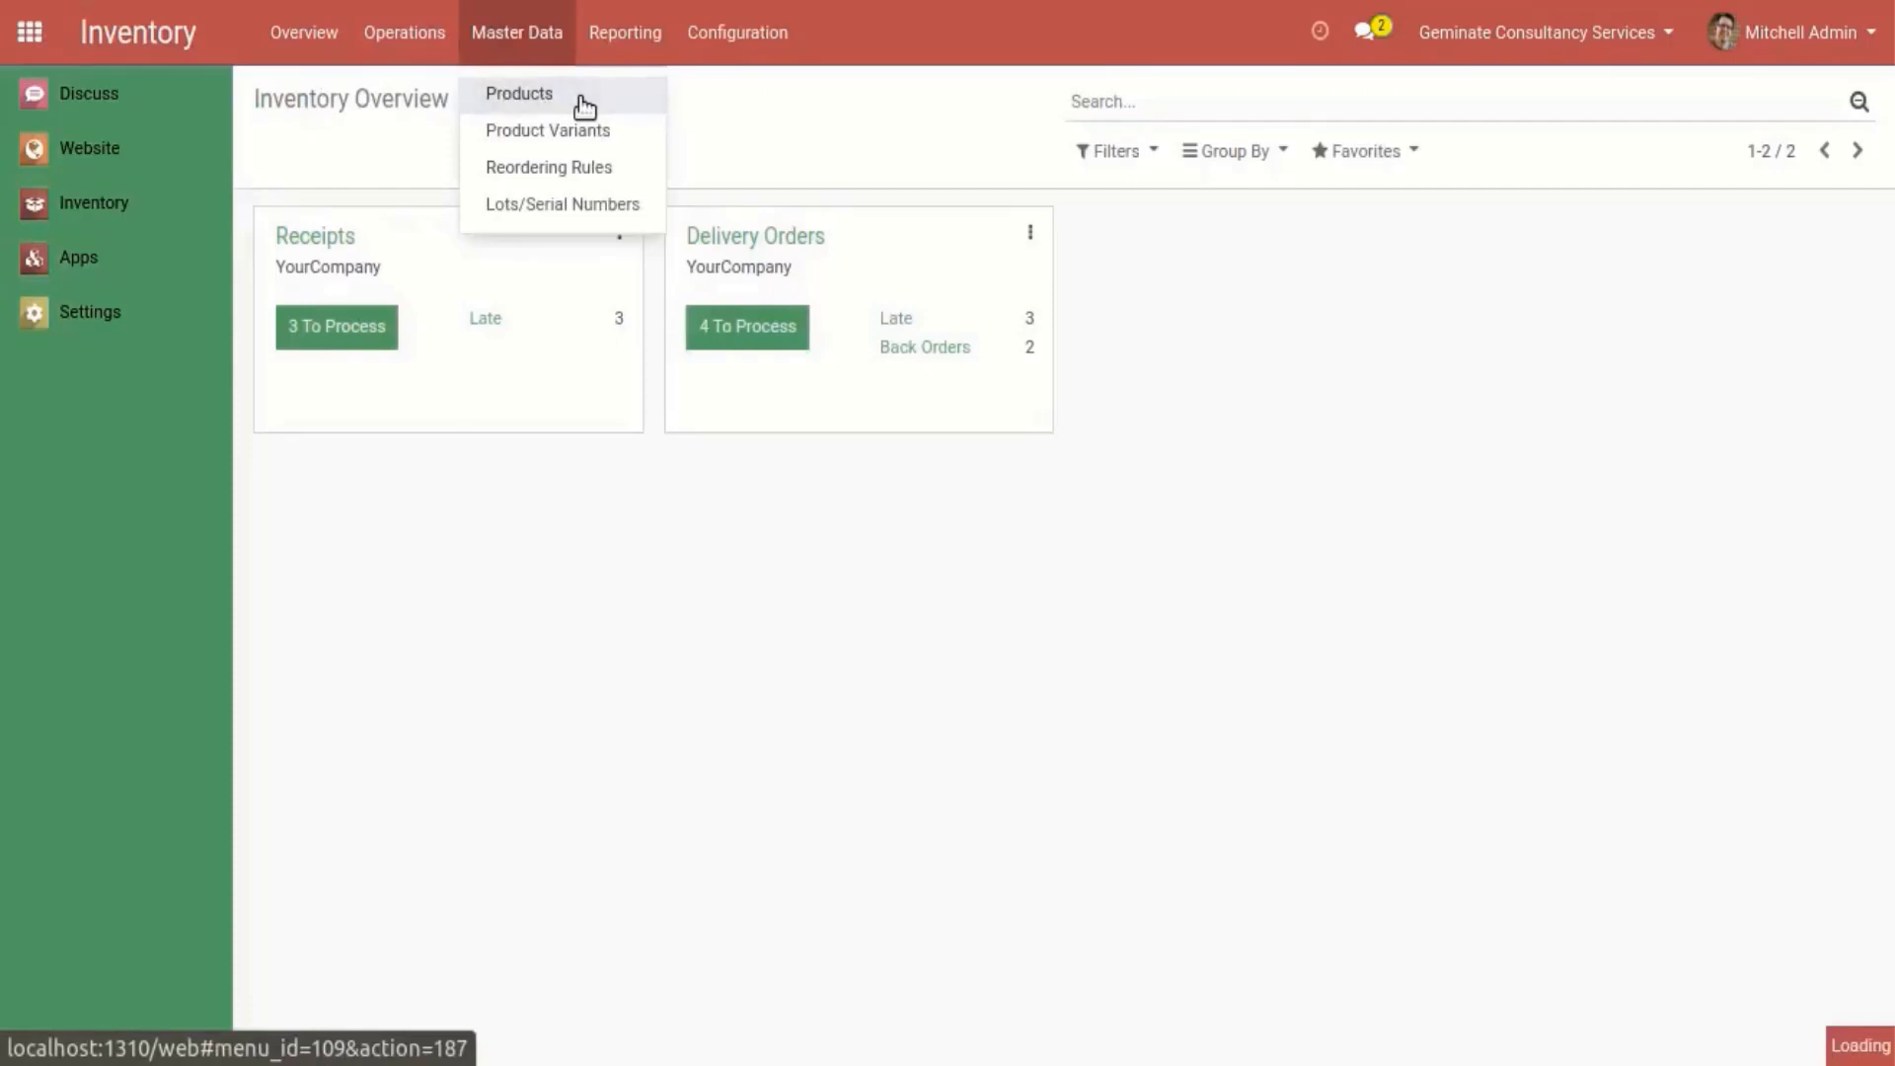
left_click(519, 93)
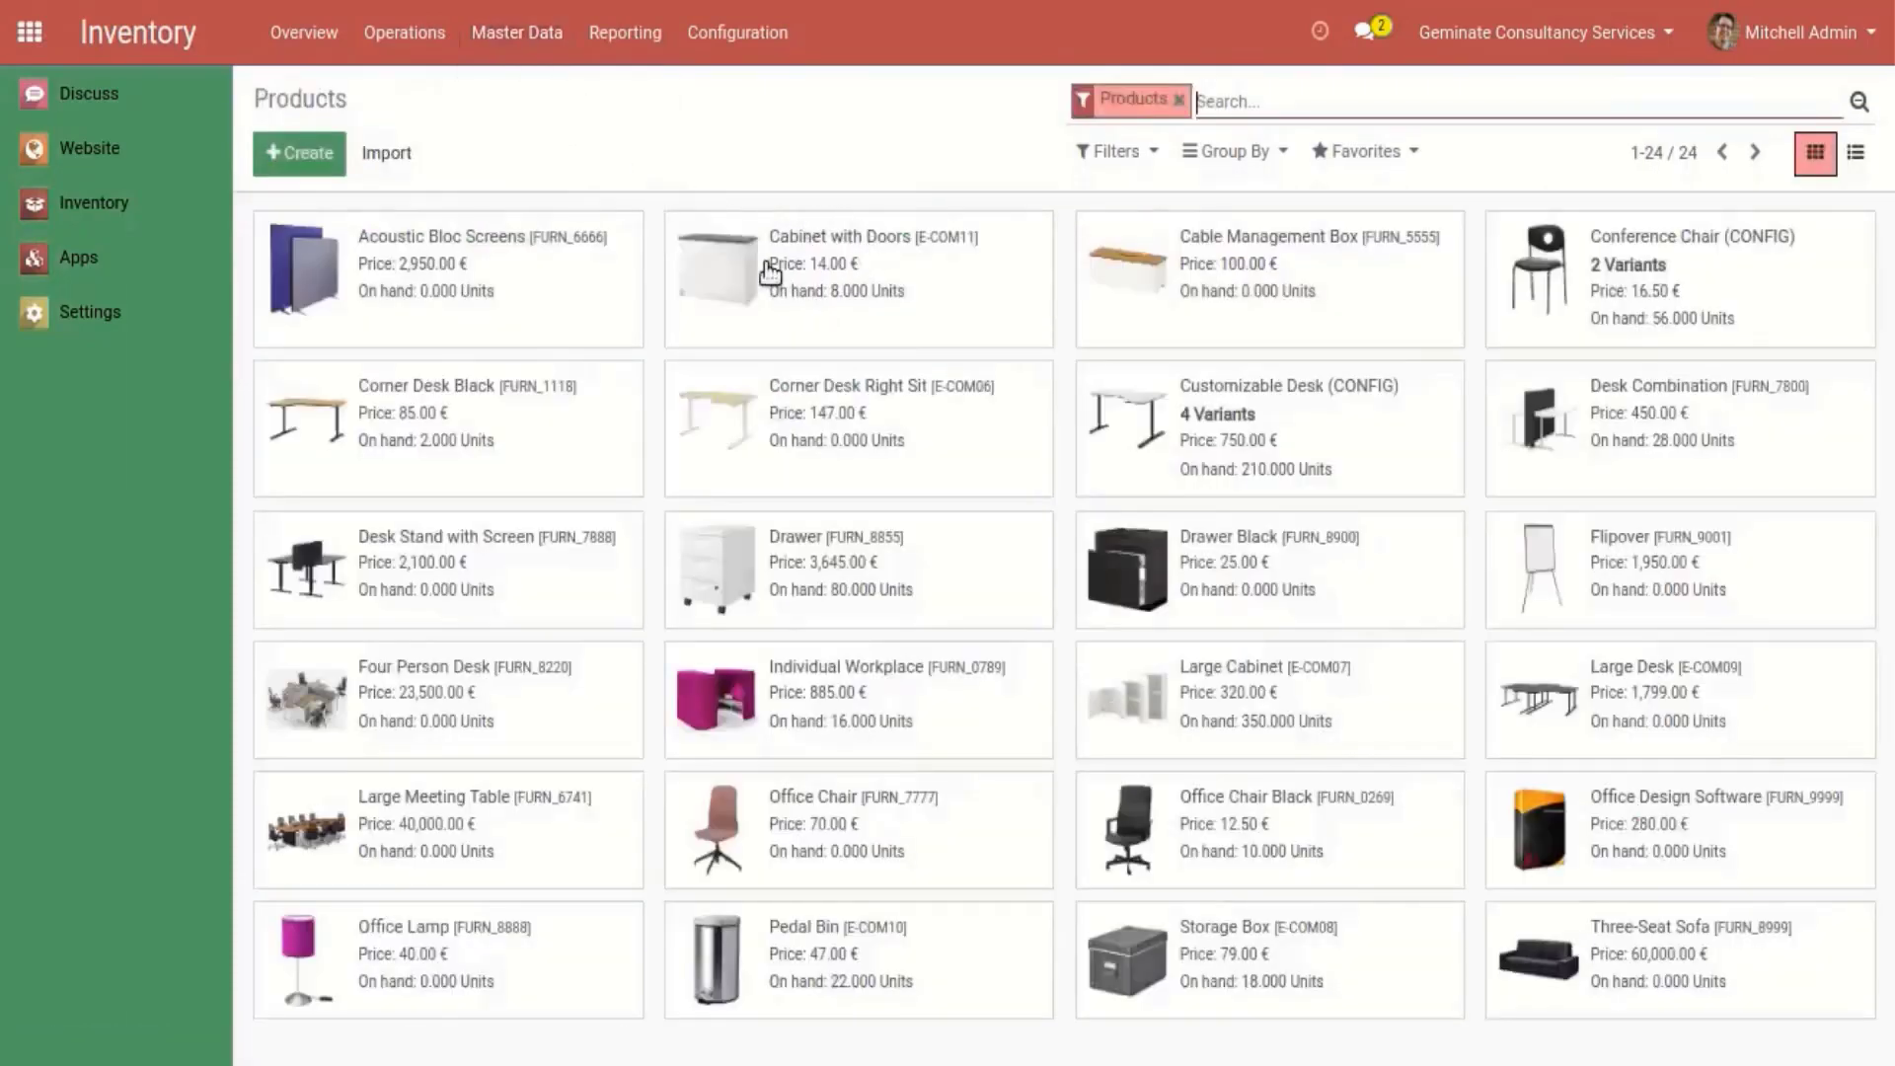
left_click(840, 234)
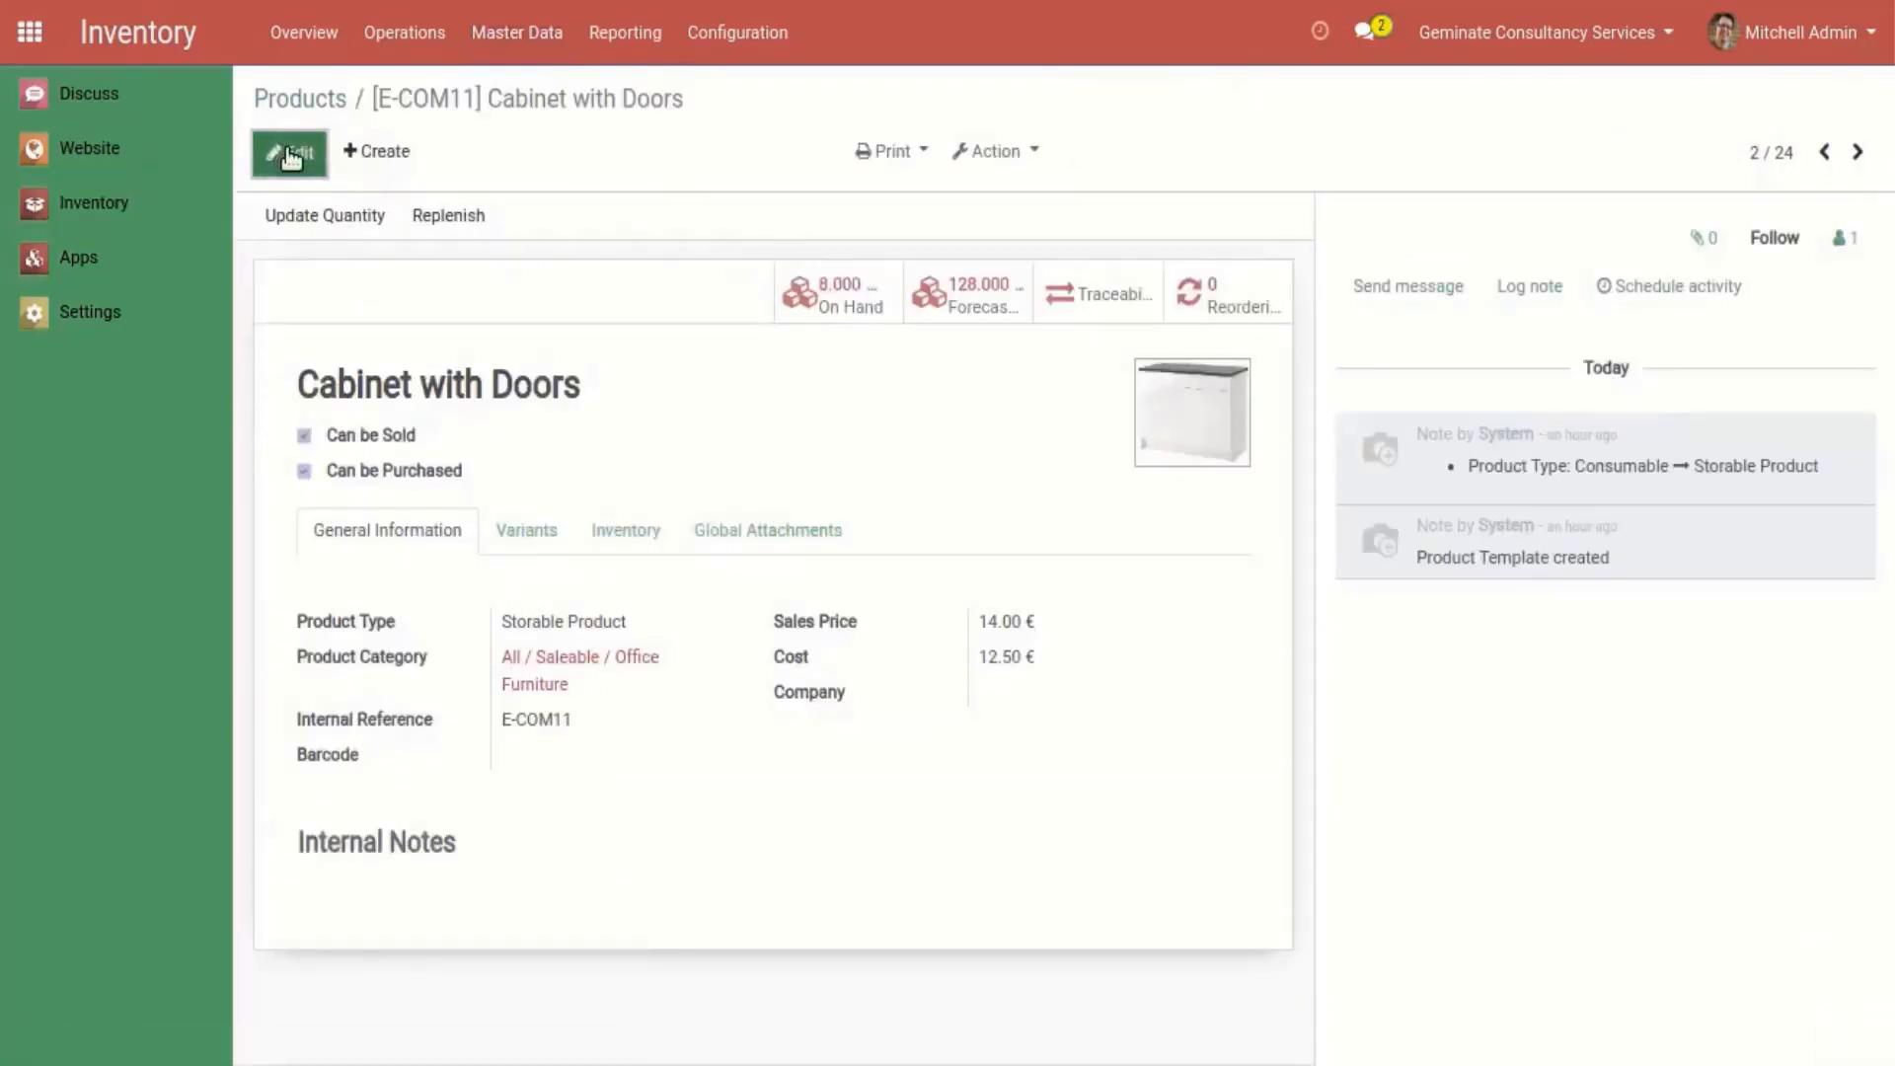
Edit the product and start a new line in its empty Global Attachments list
left_click(289, 152)
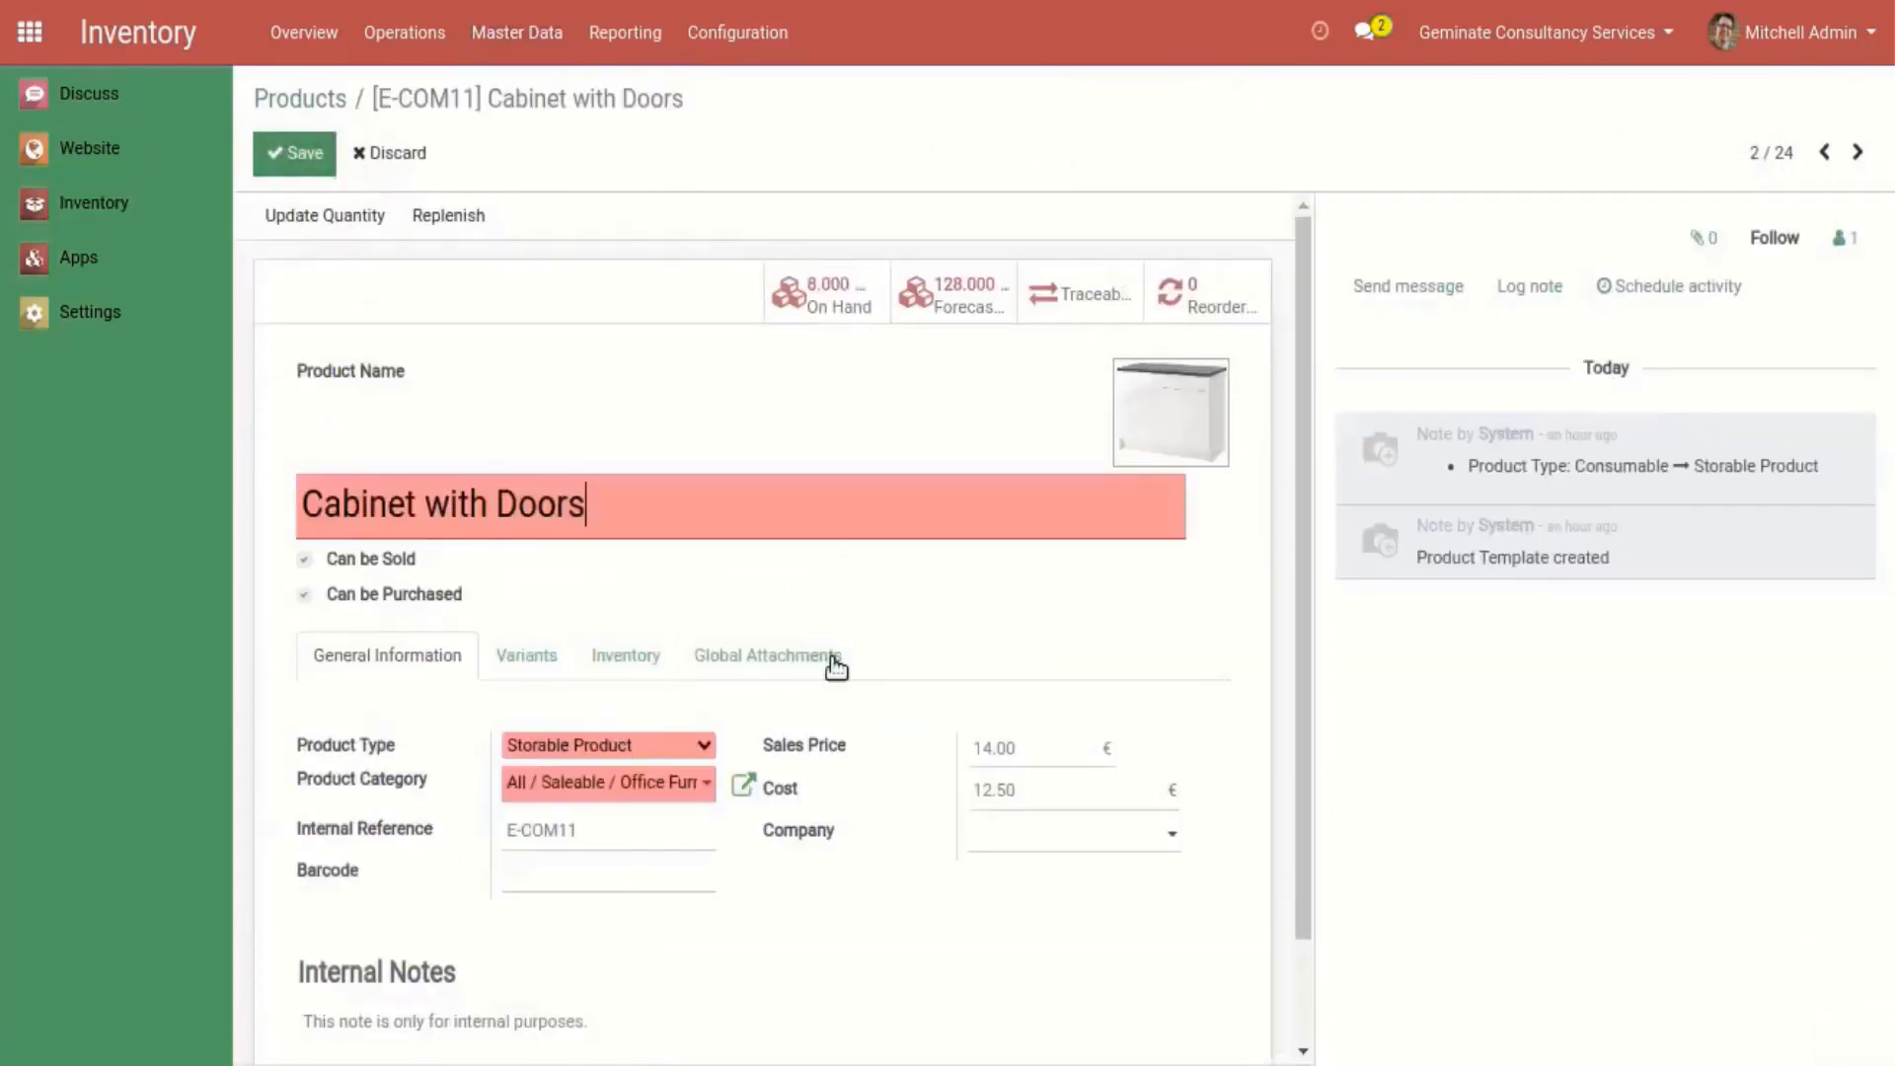
left_click(766, 654)
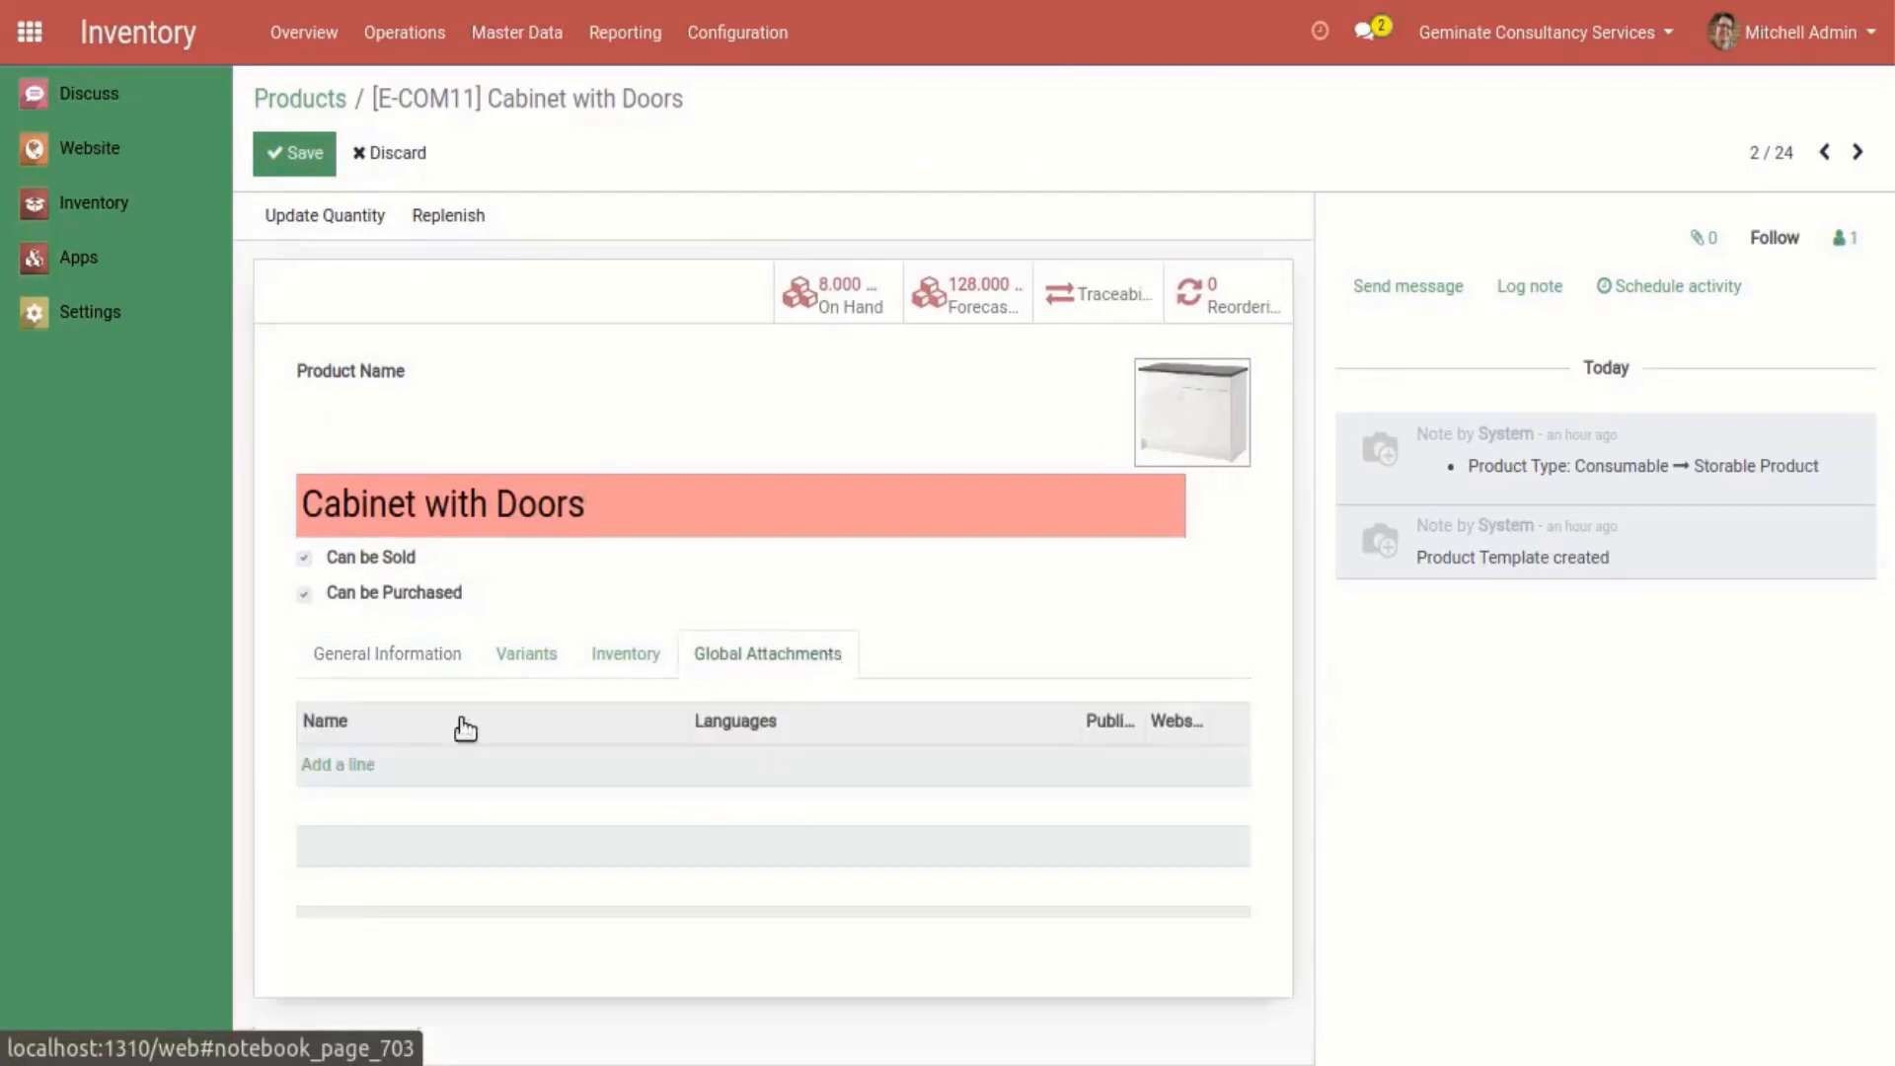
left_click(338, 764)
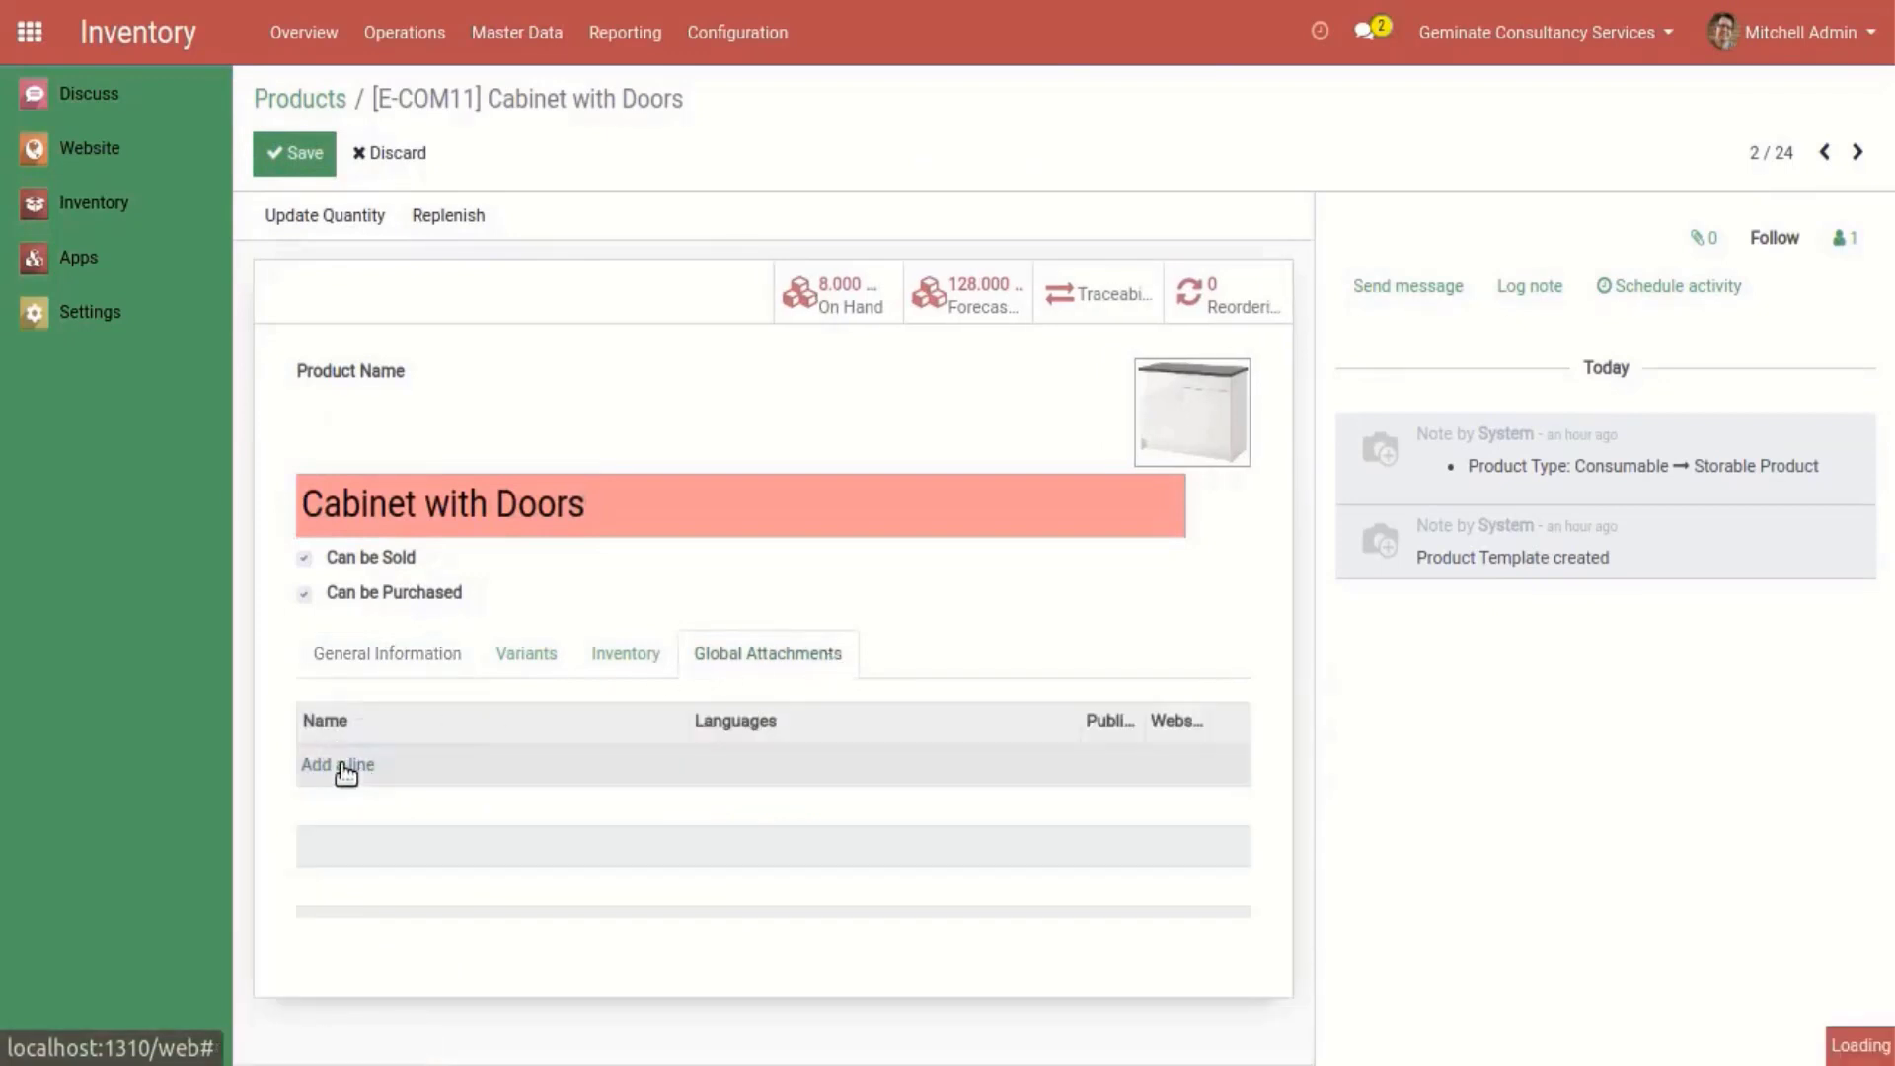
Create and upload Company Shareholder list.odt with Website Visibility ticked, then save and close
left_click(336, 765)
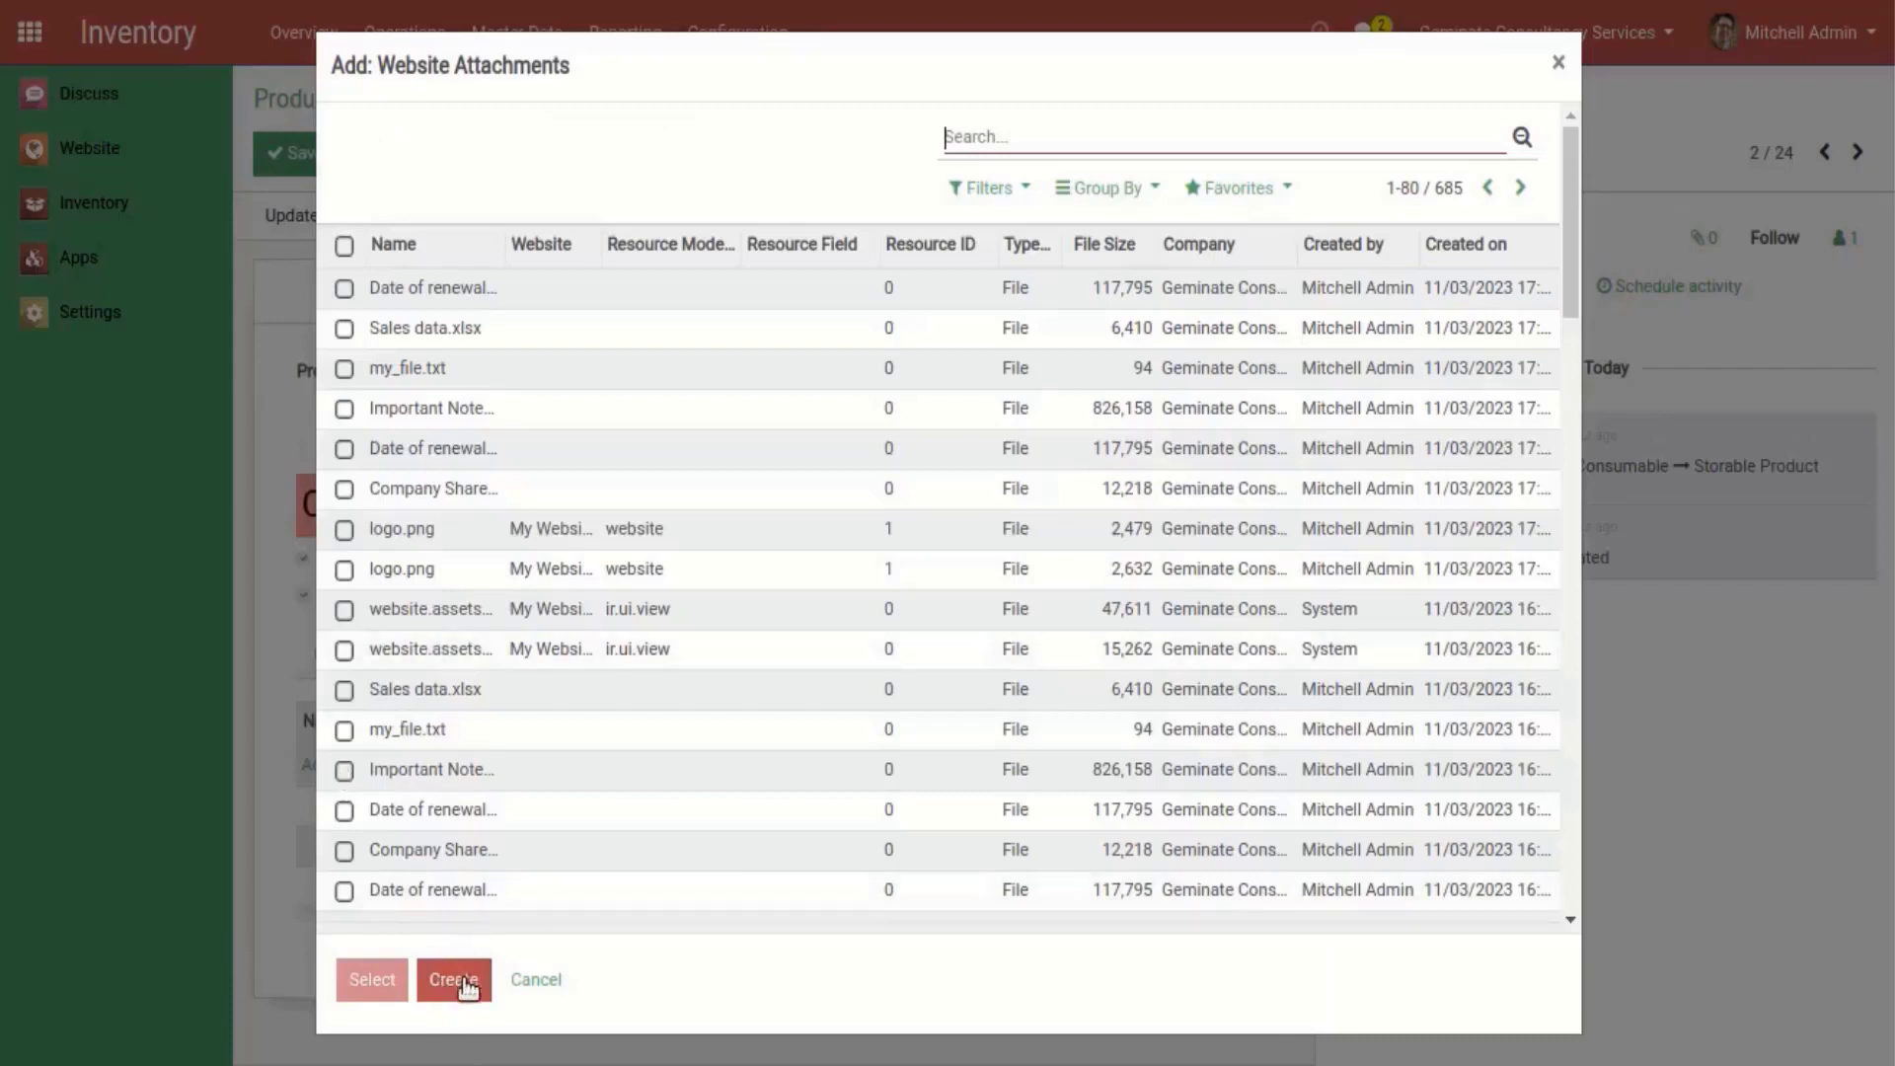
left_click(454, 980)
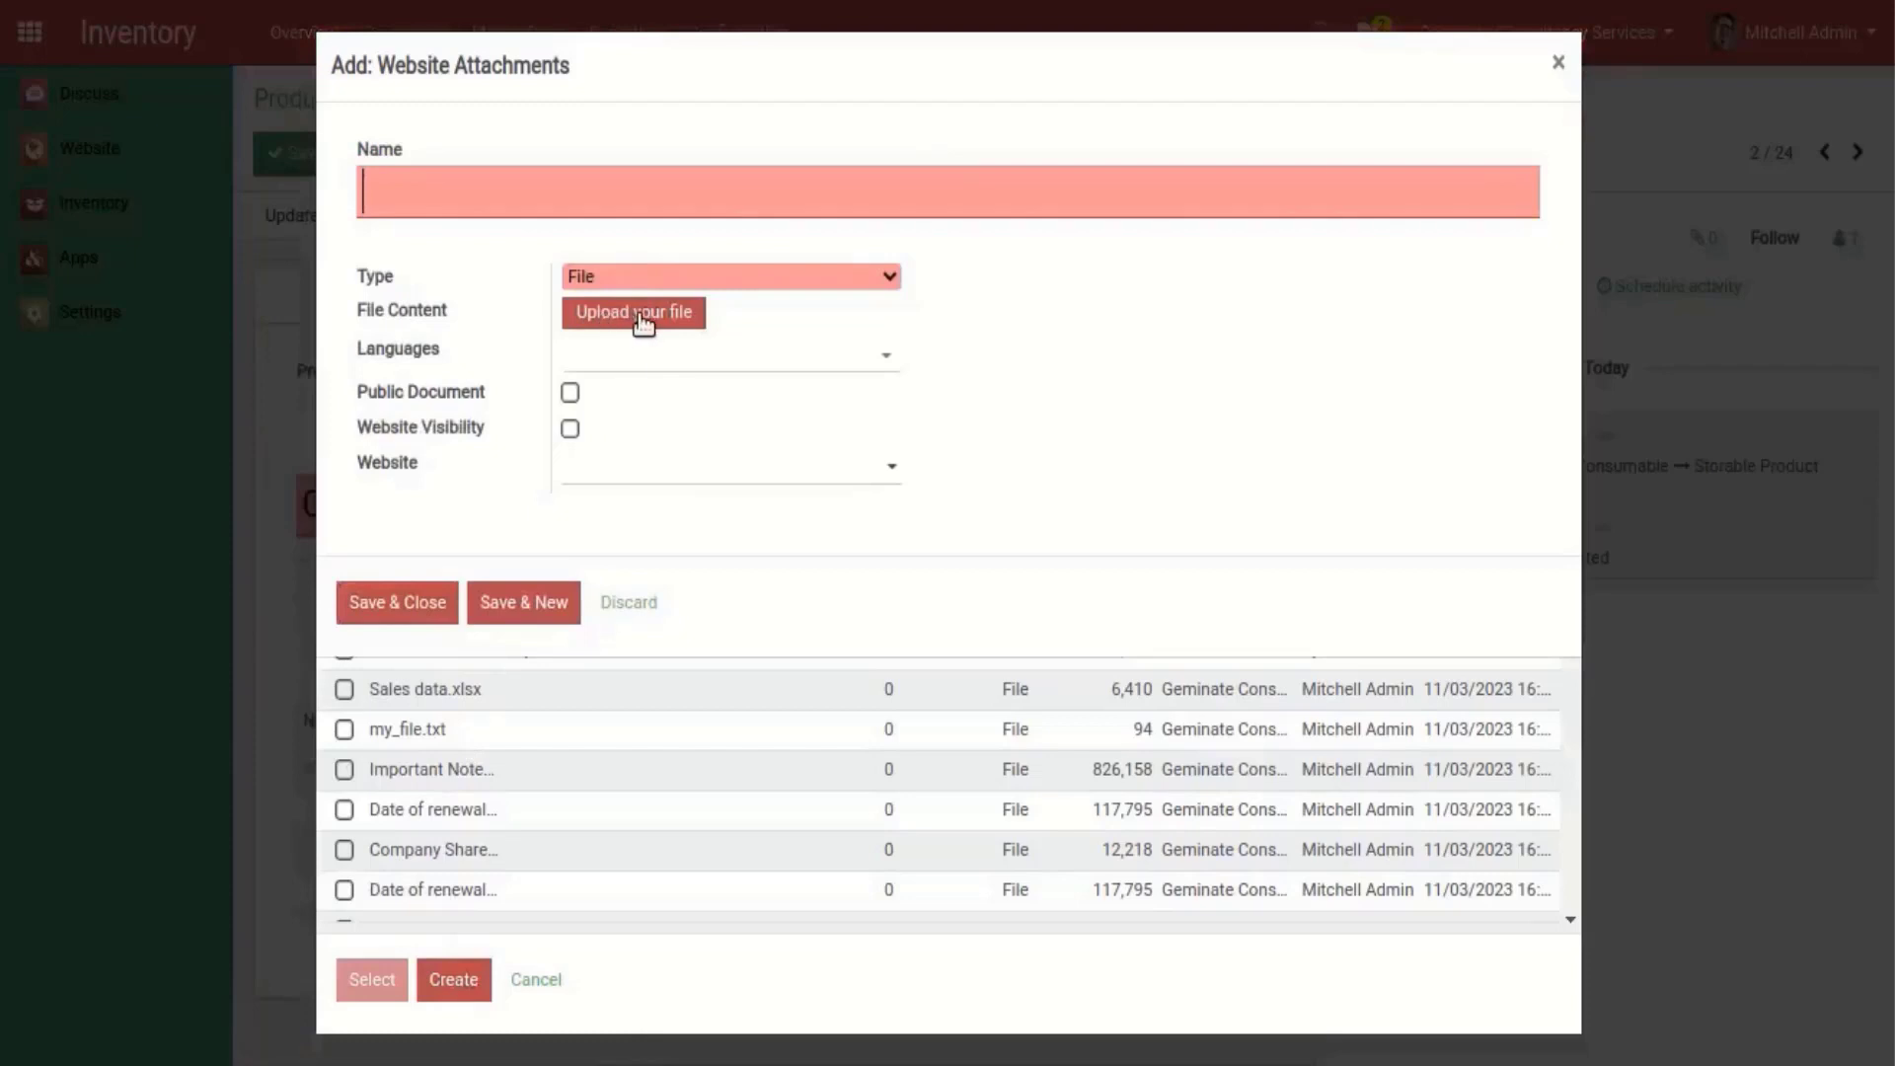
left_click(632, 312)
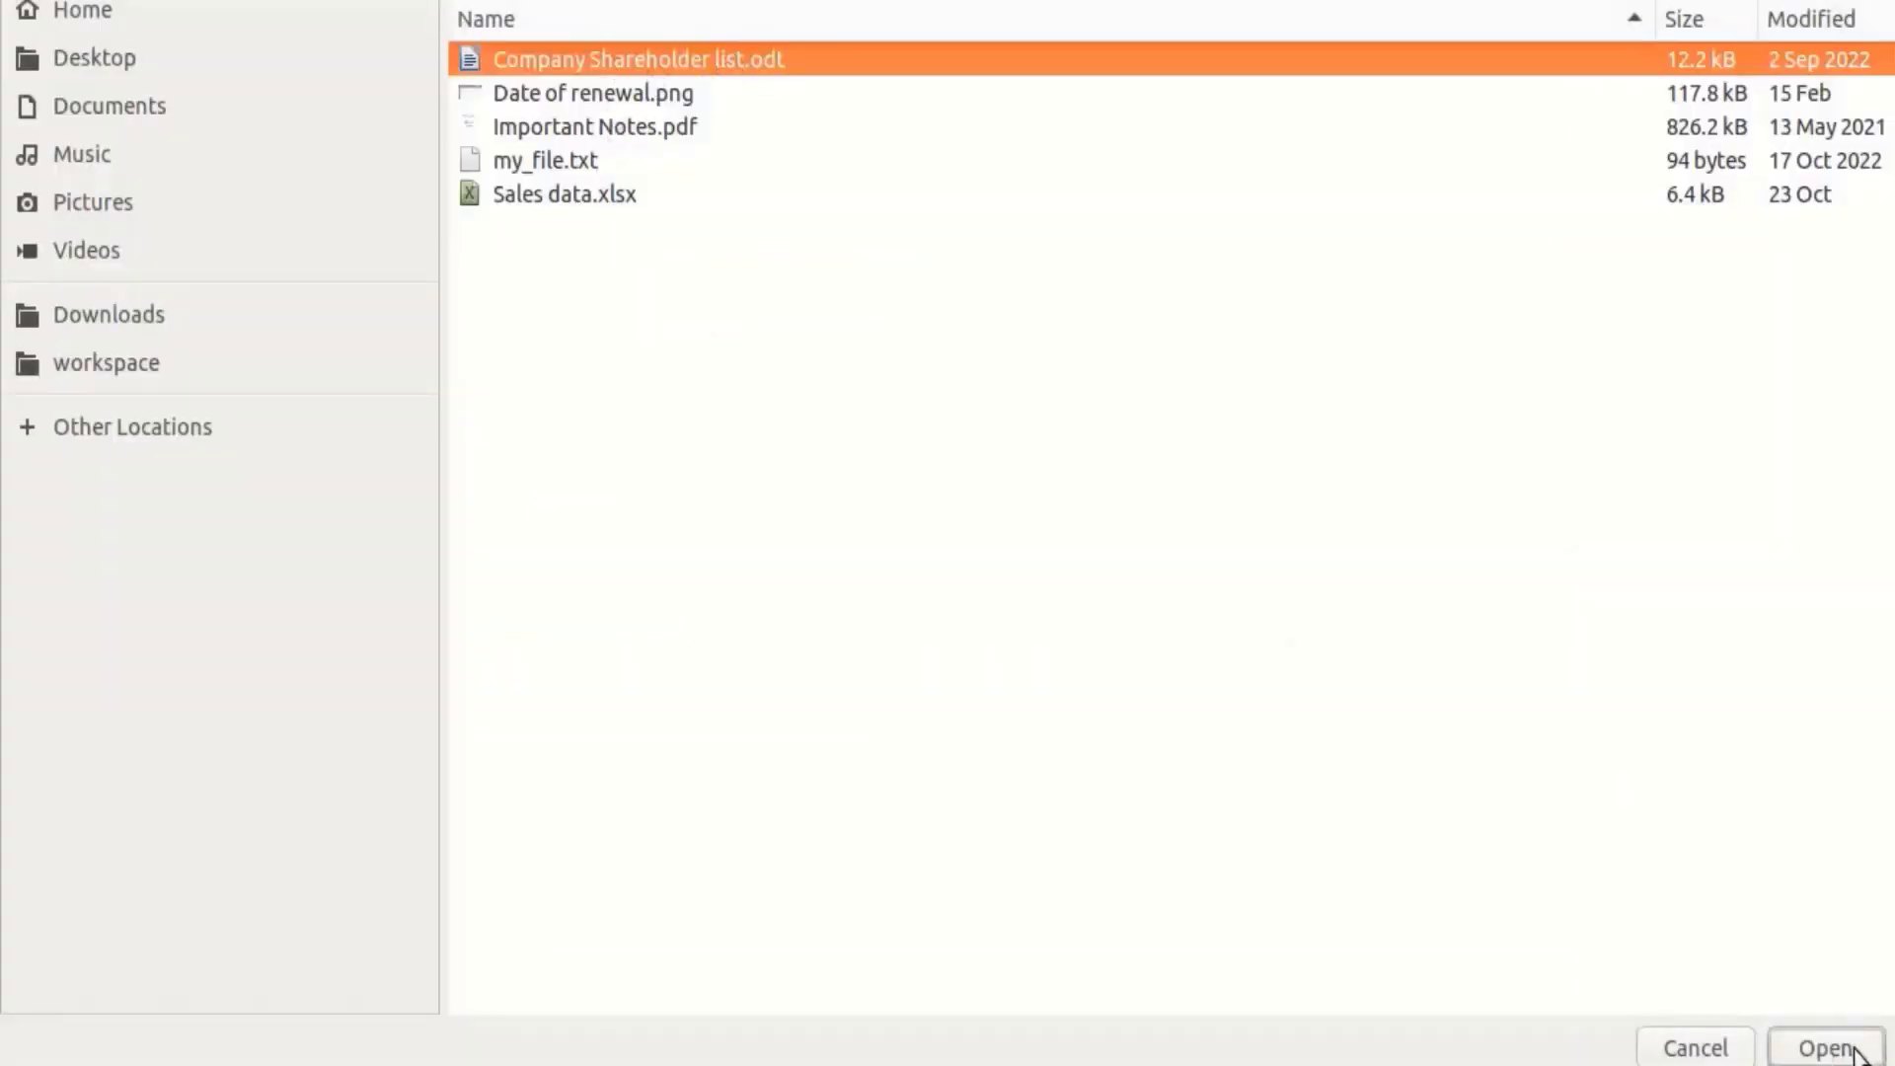
left_click(1830, 1049)
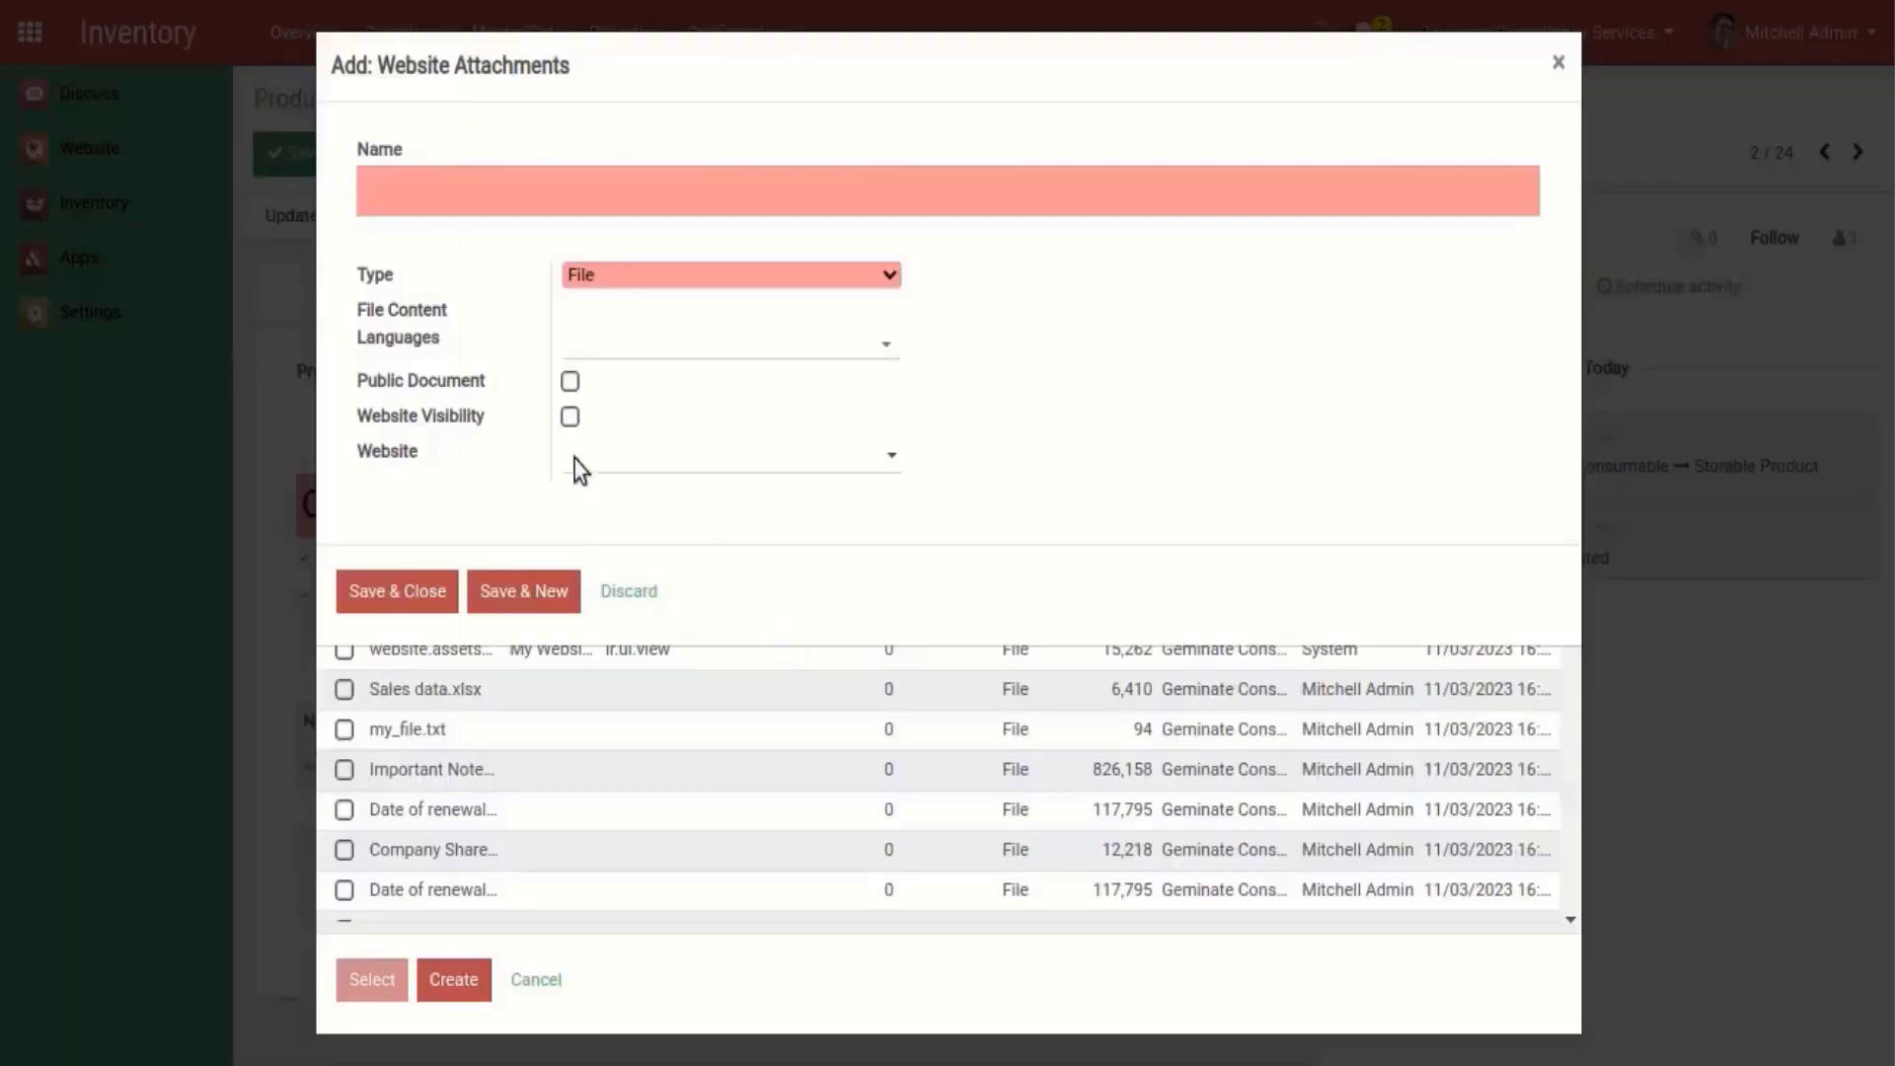
type("Company Shareholder list.odt")
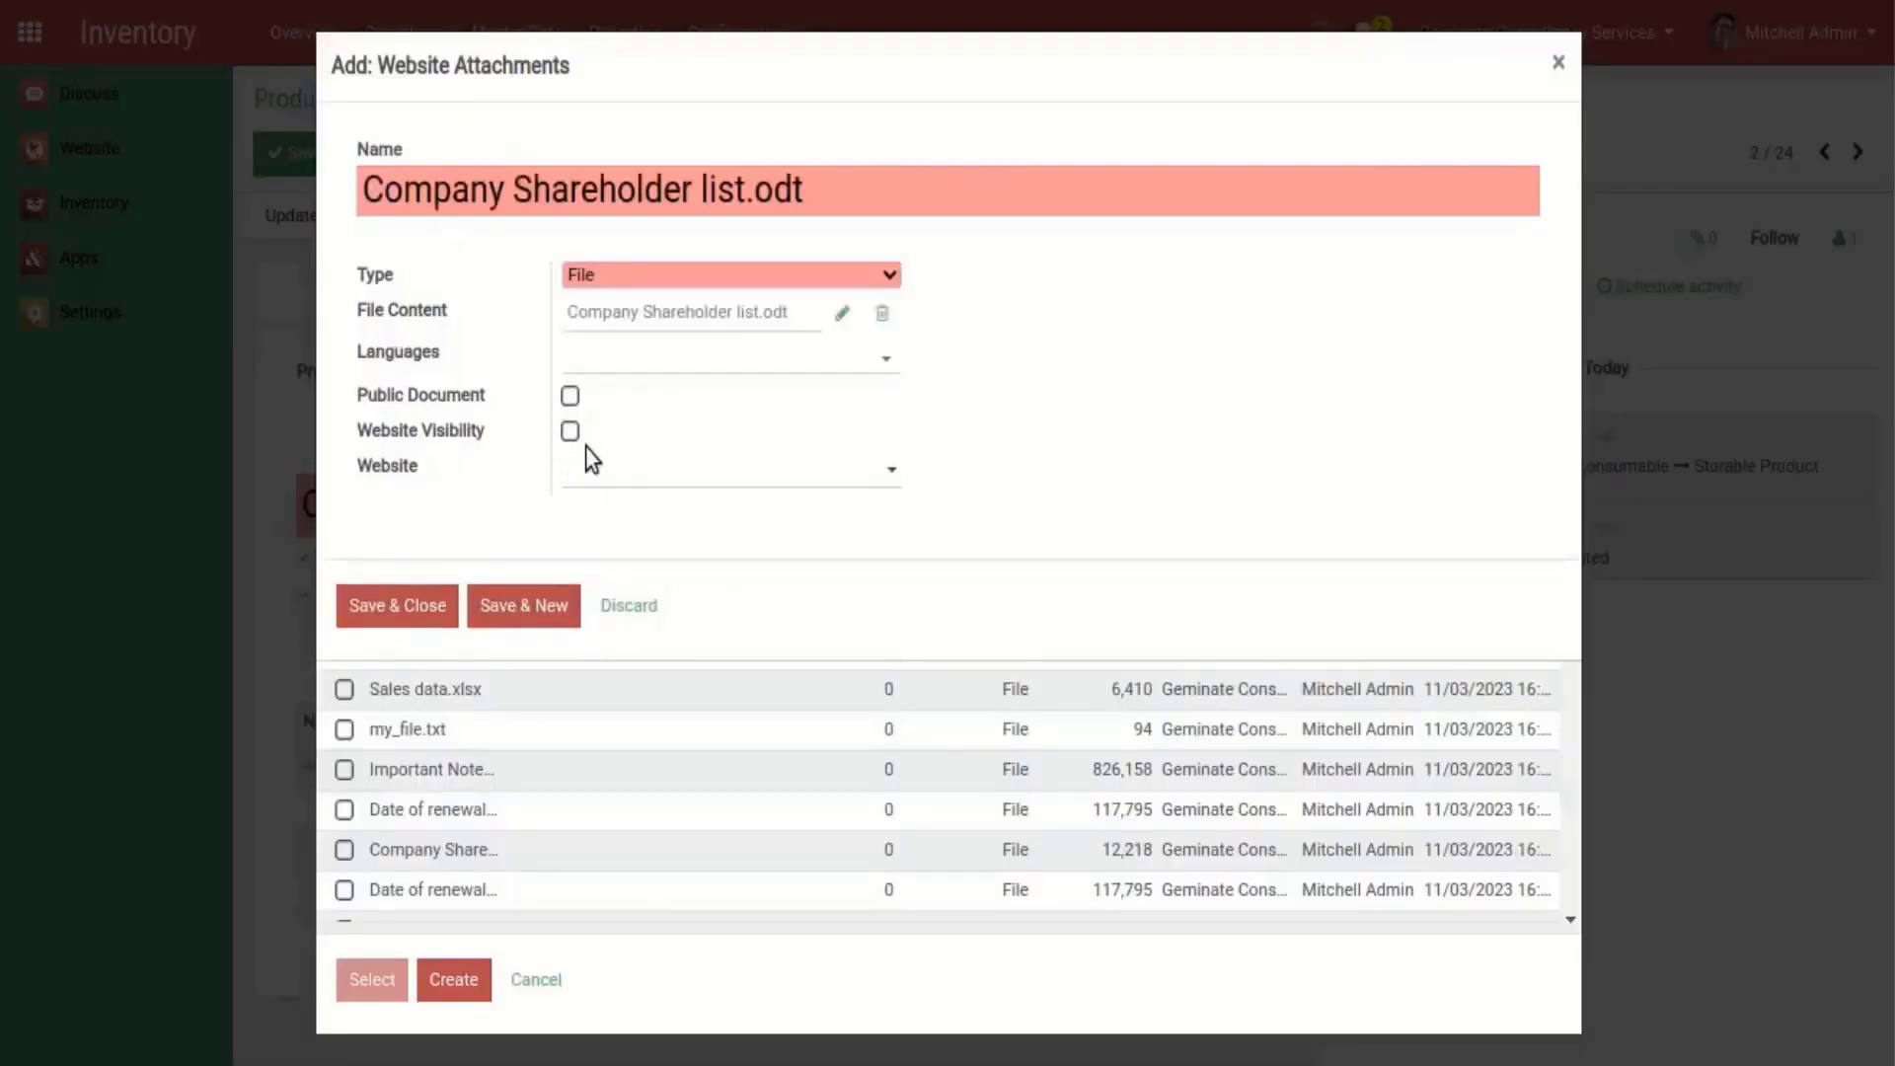
left_click(568, 430)
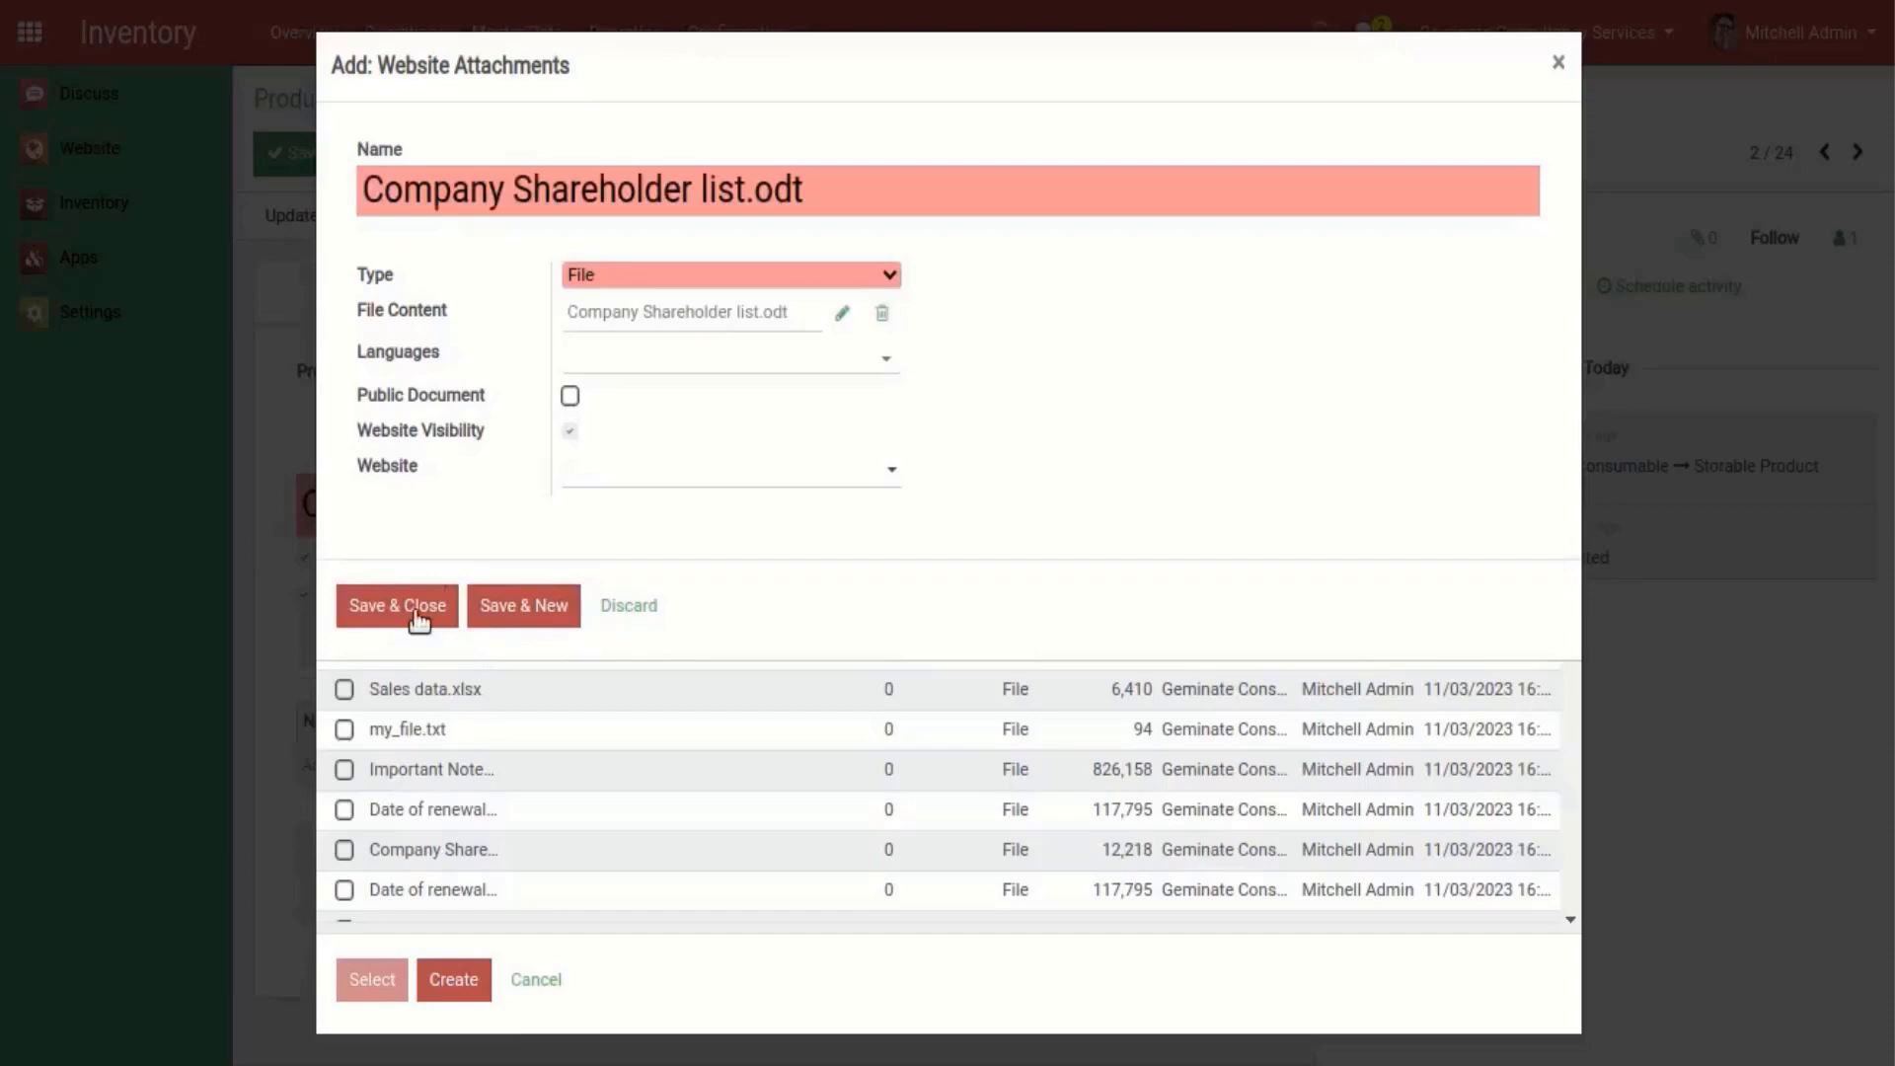
left_click(397, 606)
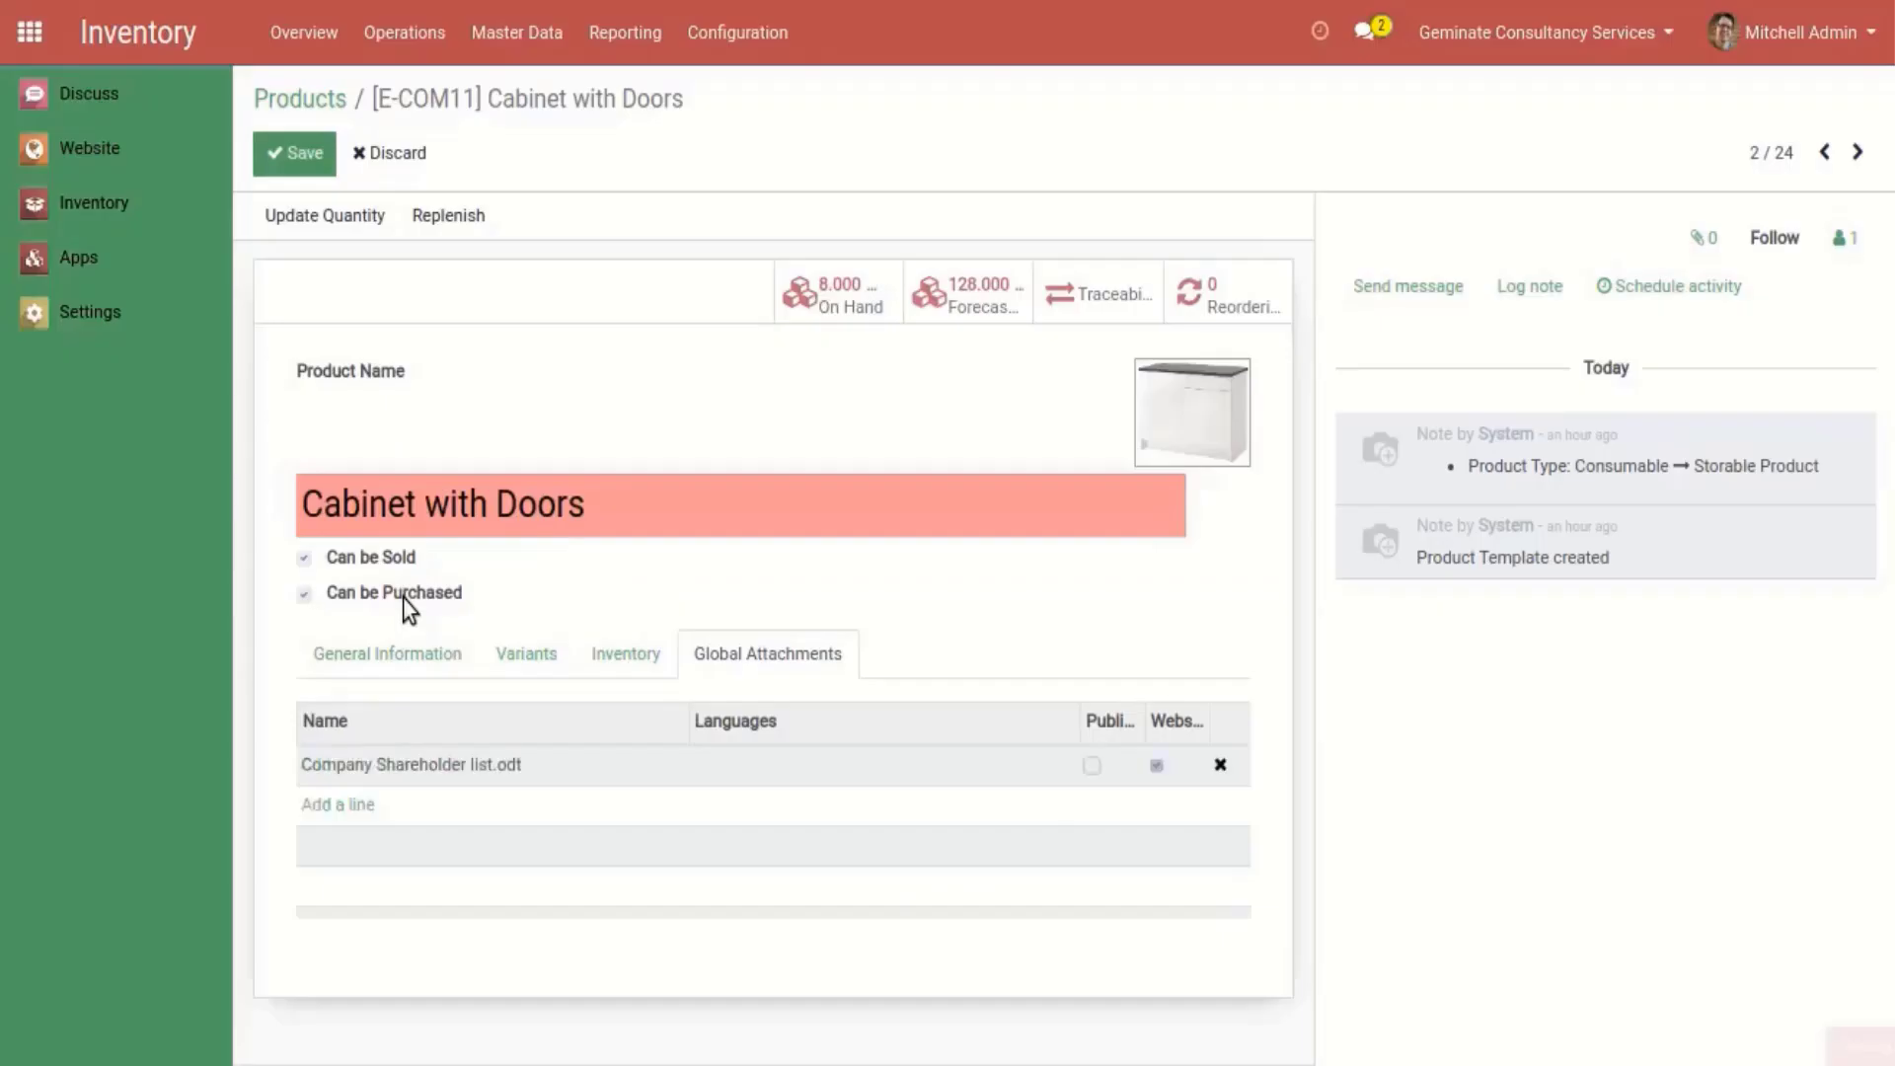
mouse_move(726, 737)
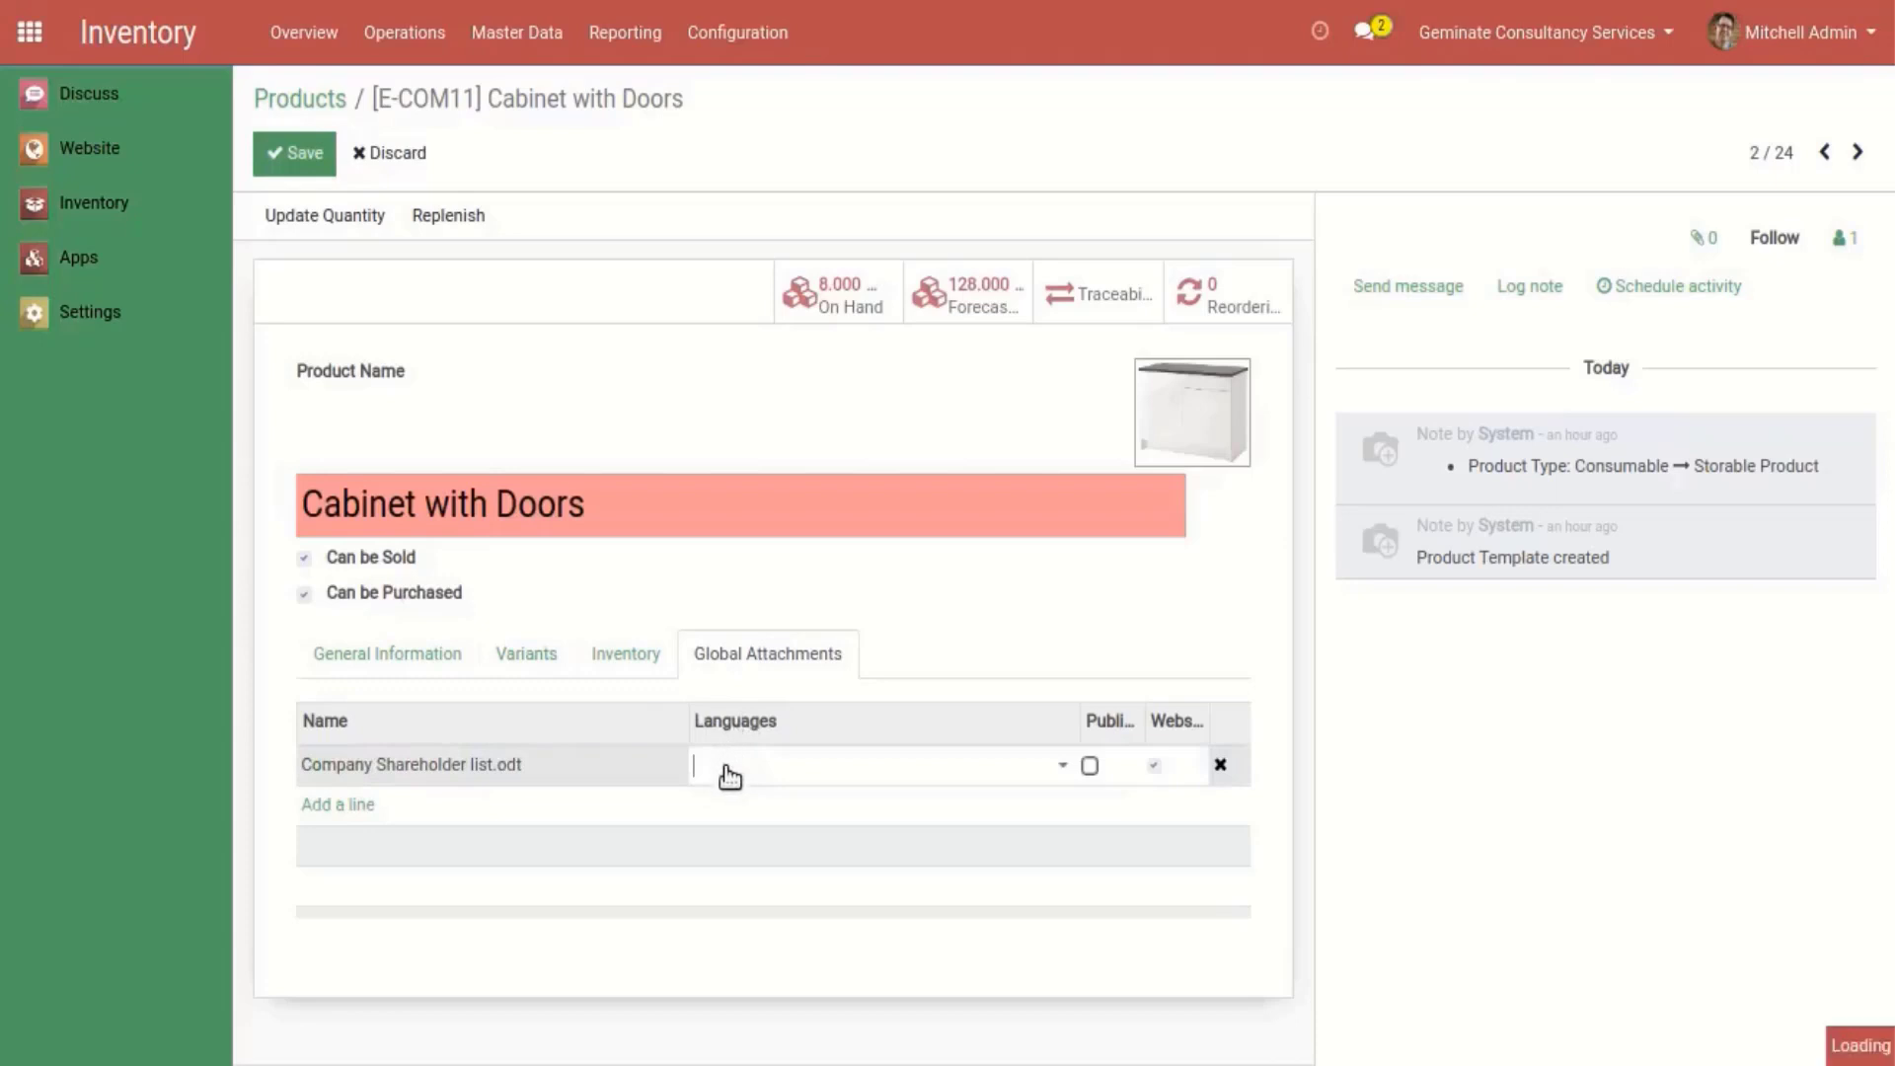
Tag the ODT attachment English (US), mark it public, save the product and re-enter edit mode
left_click(729, 764)
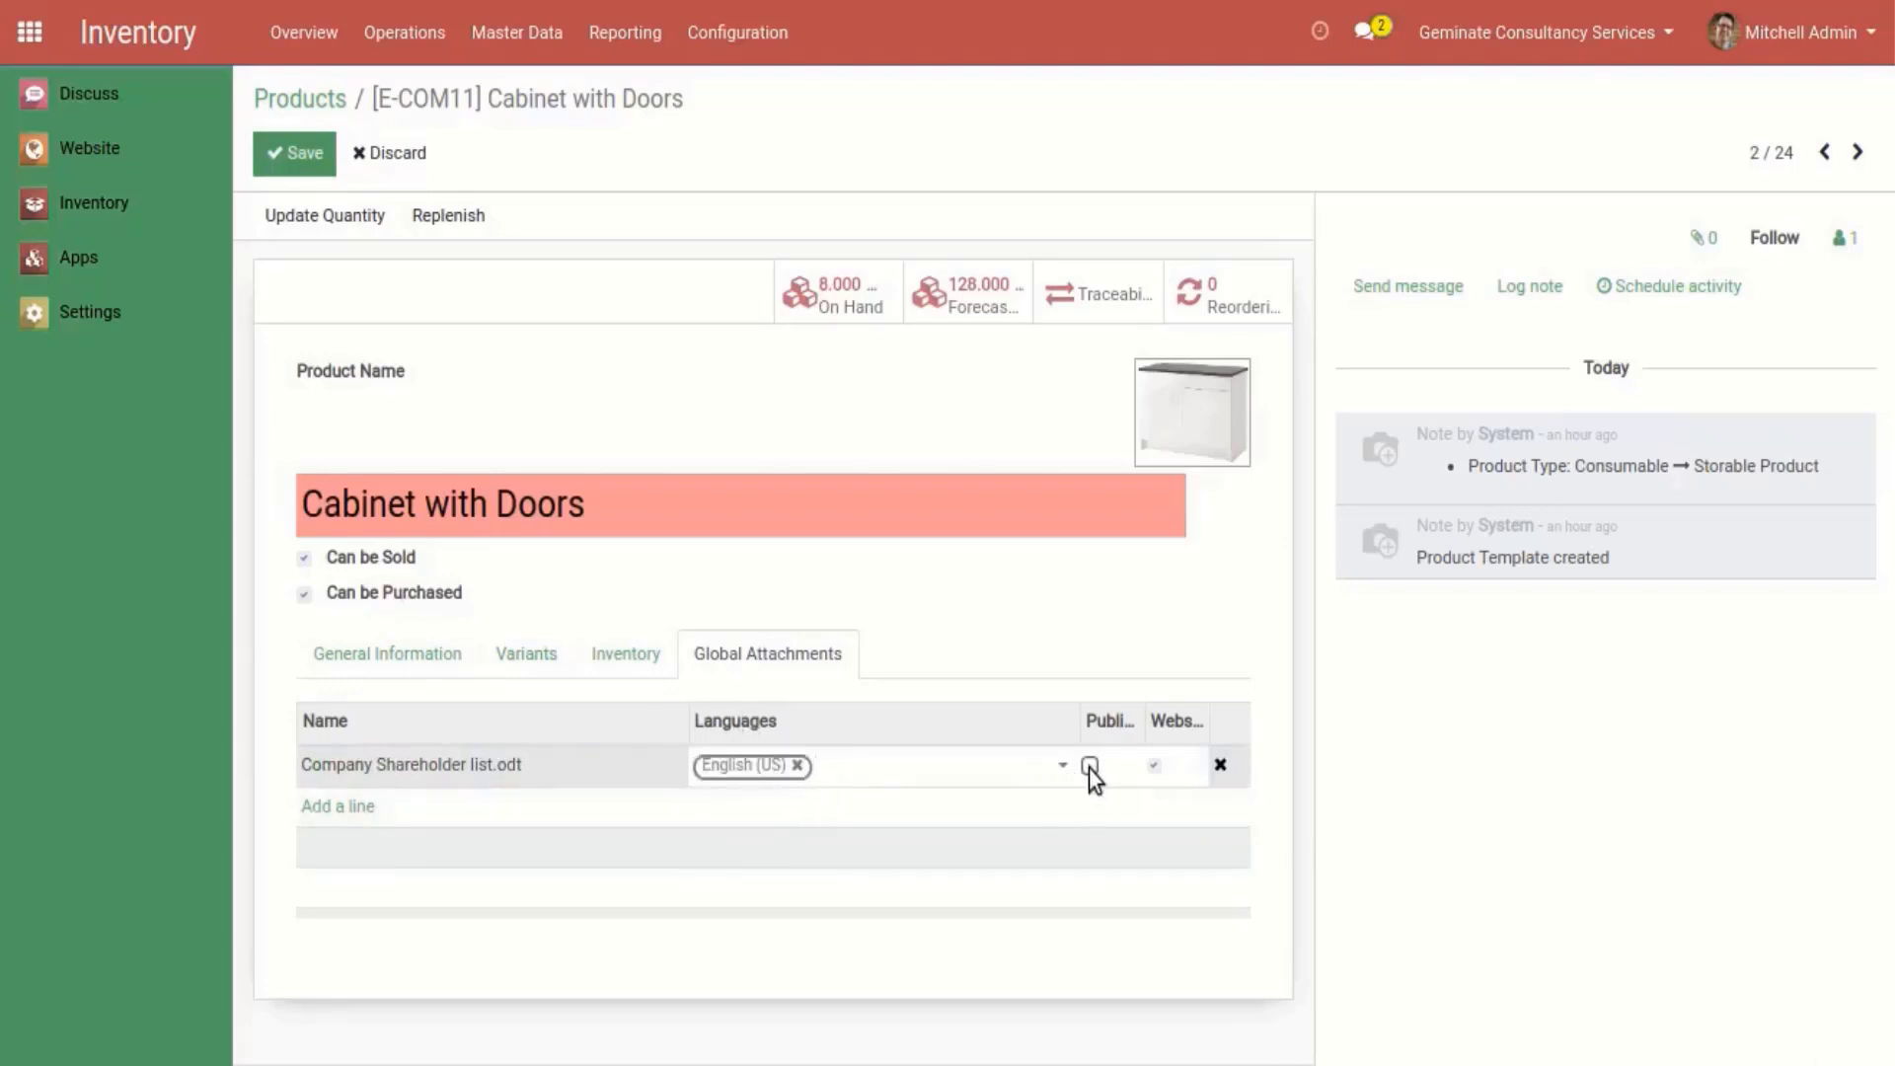
left_click(1087, 766)
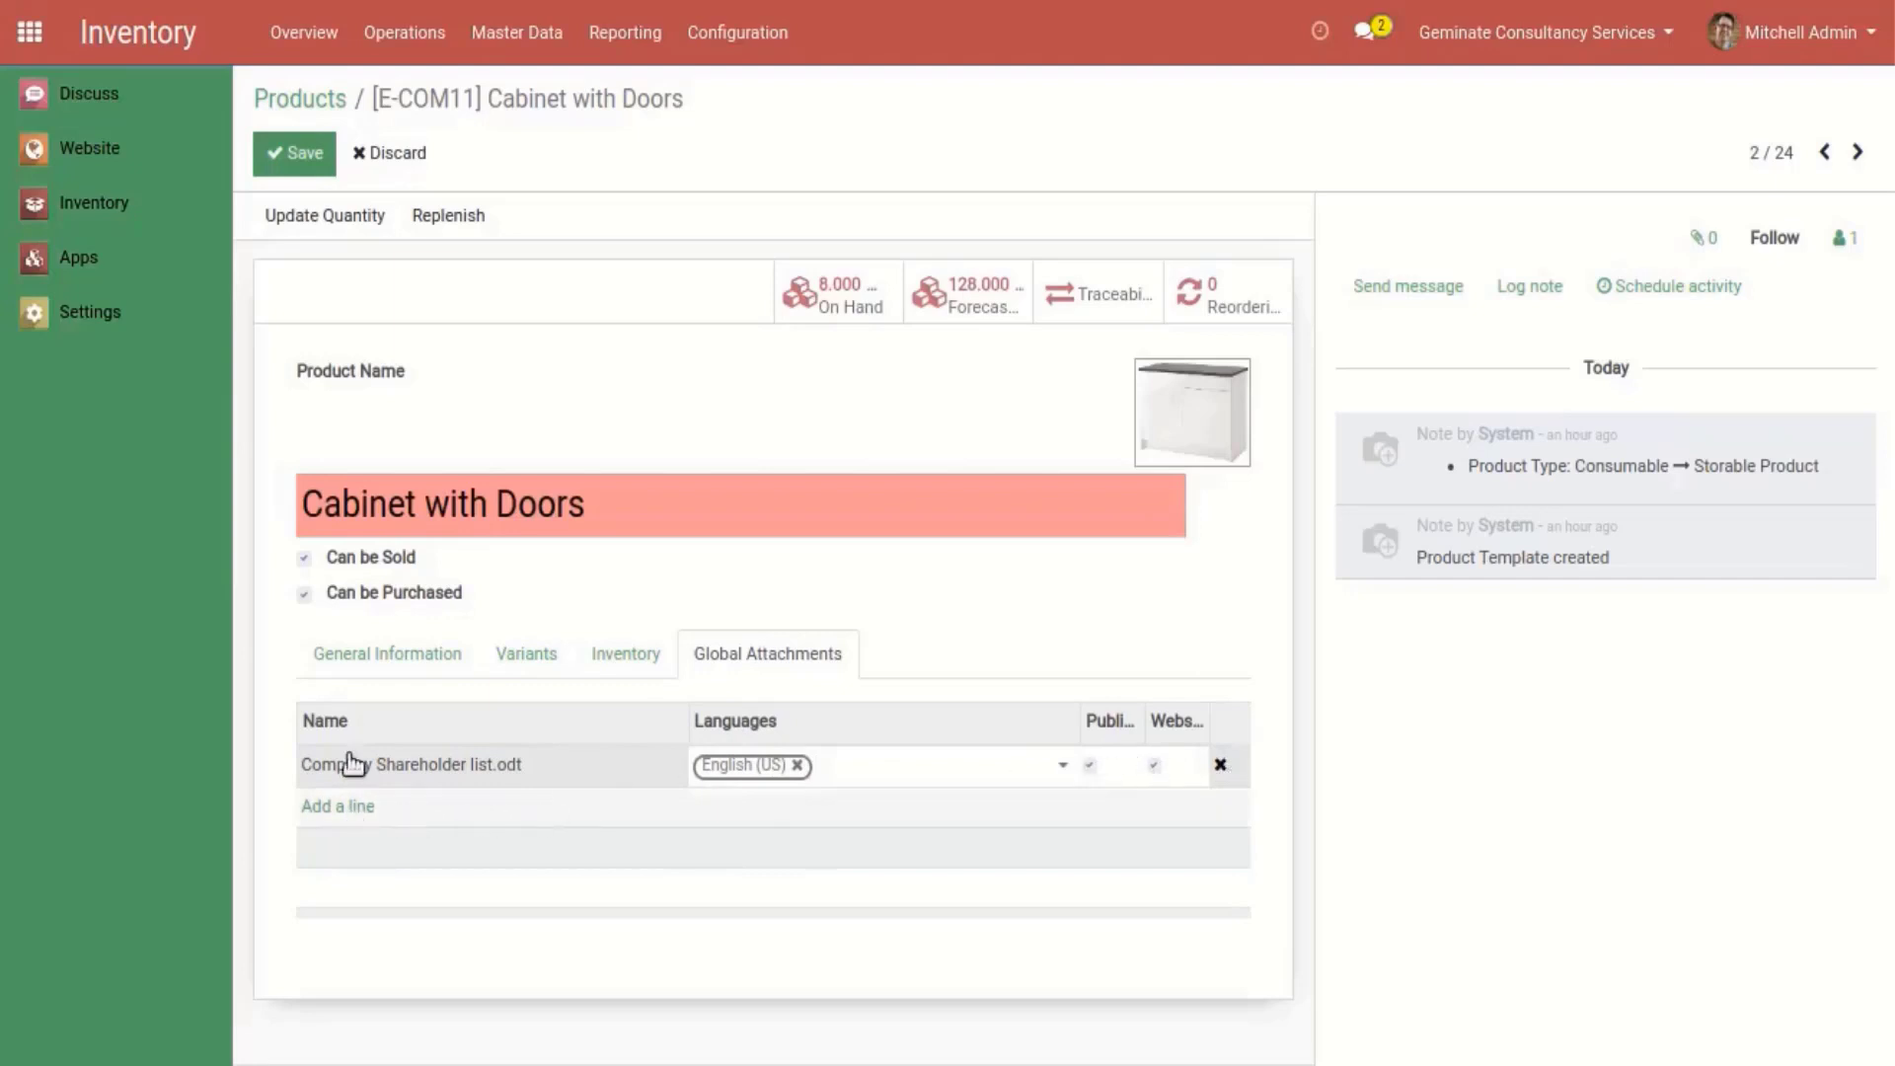
left_click(294, 154)
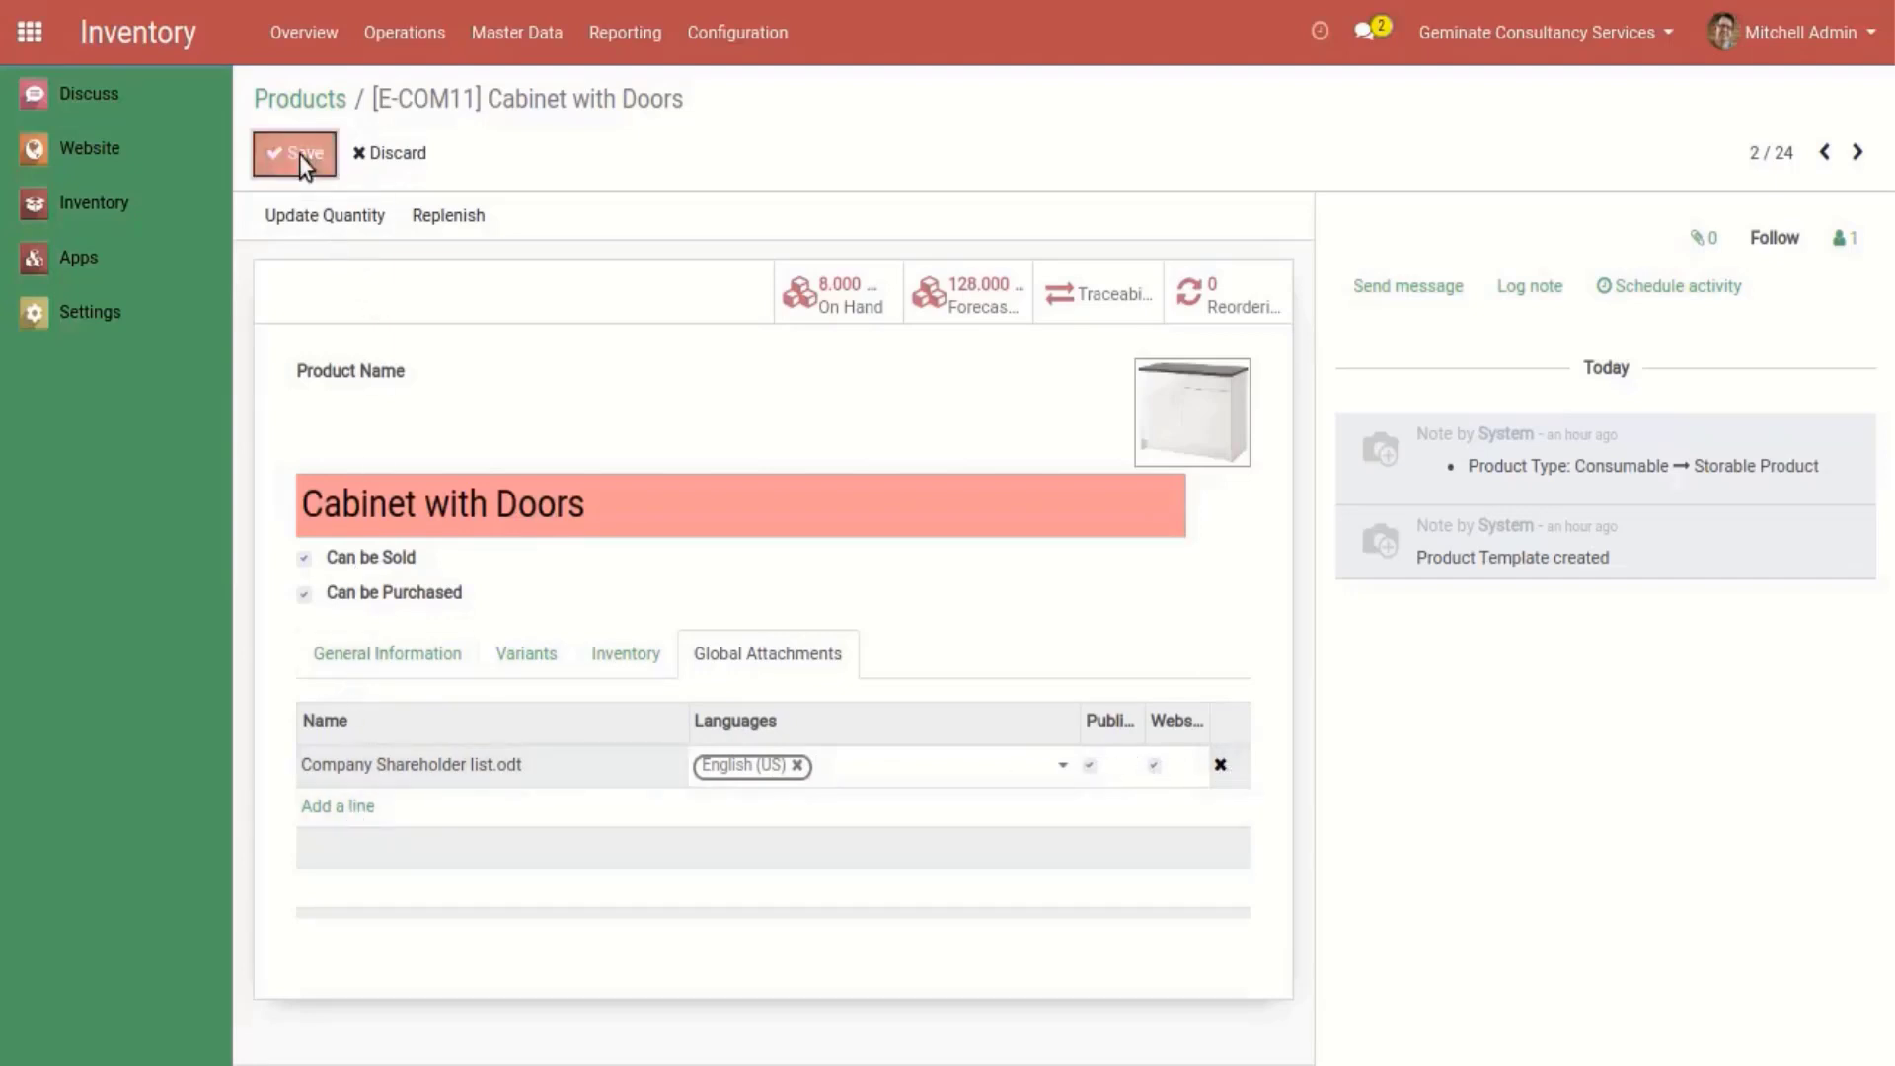
left_click(292, 152)
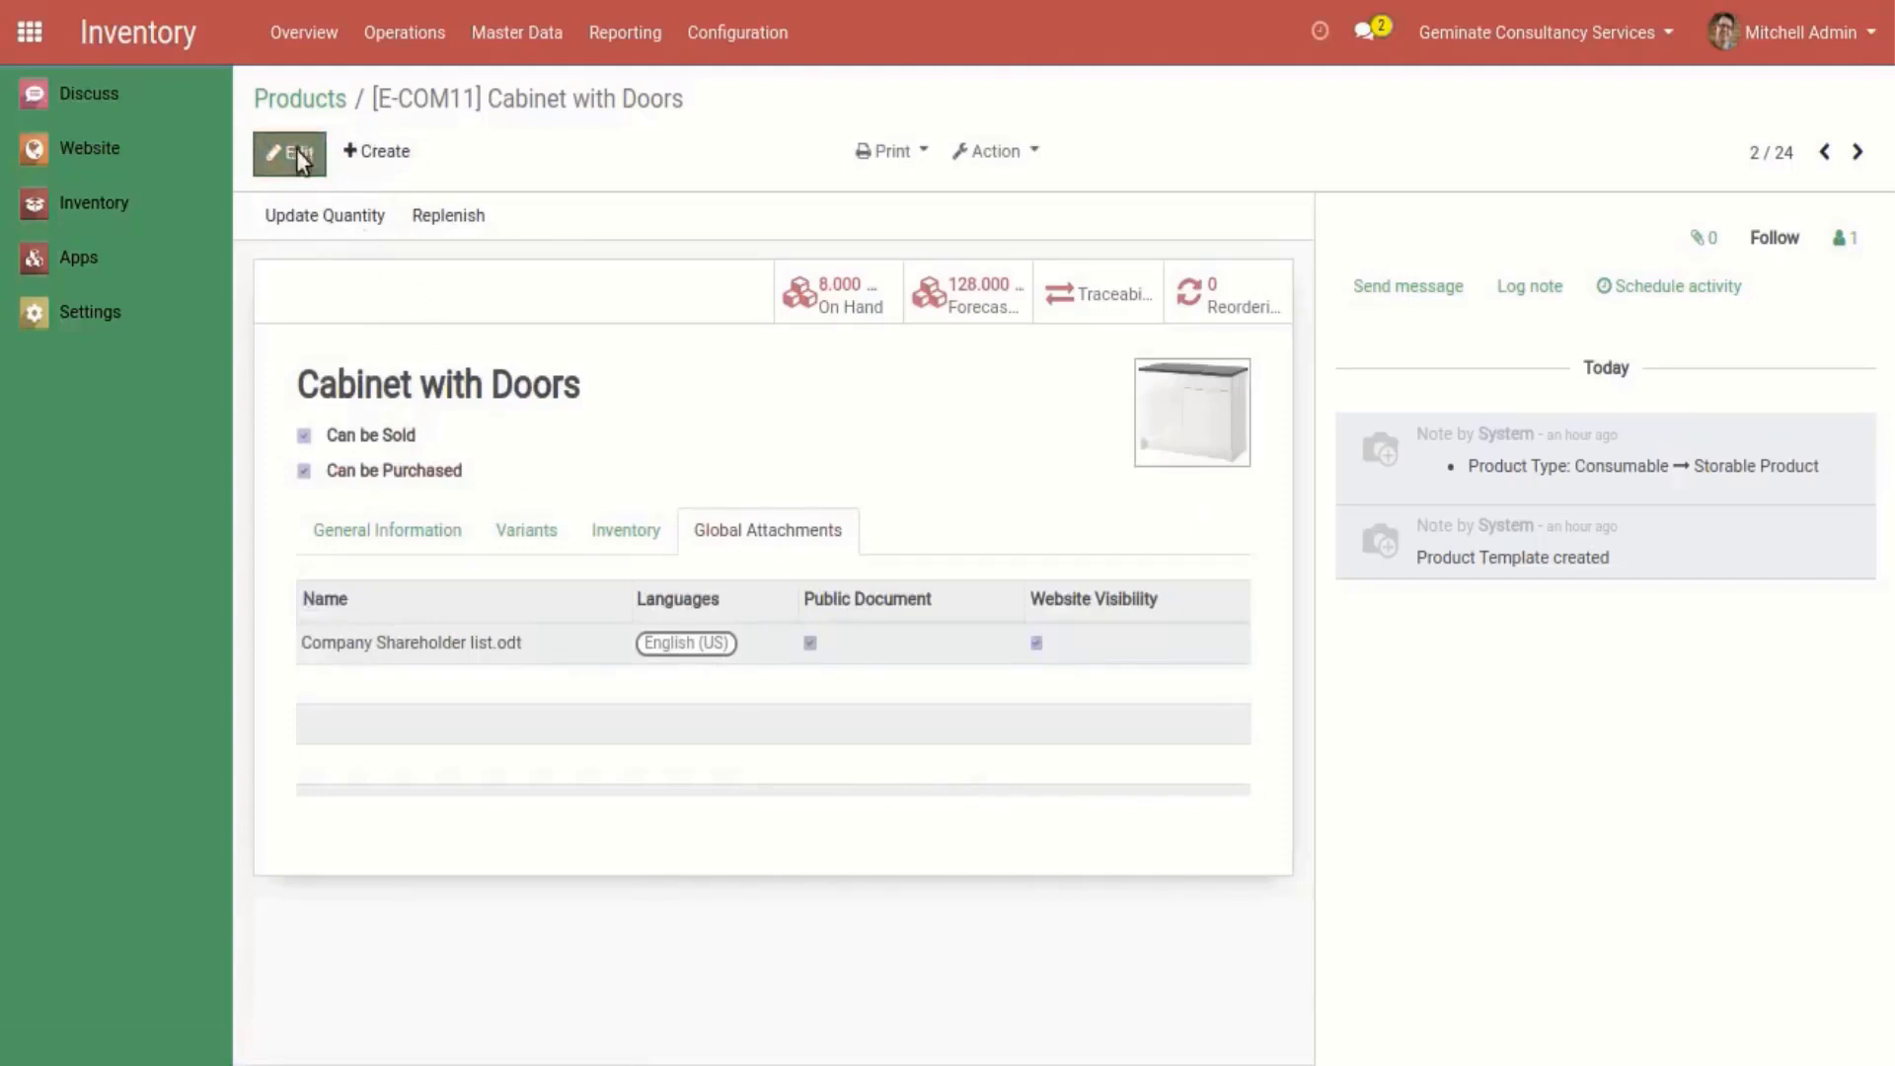
left_click(291, 152)
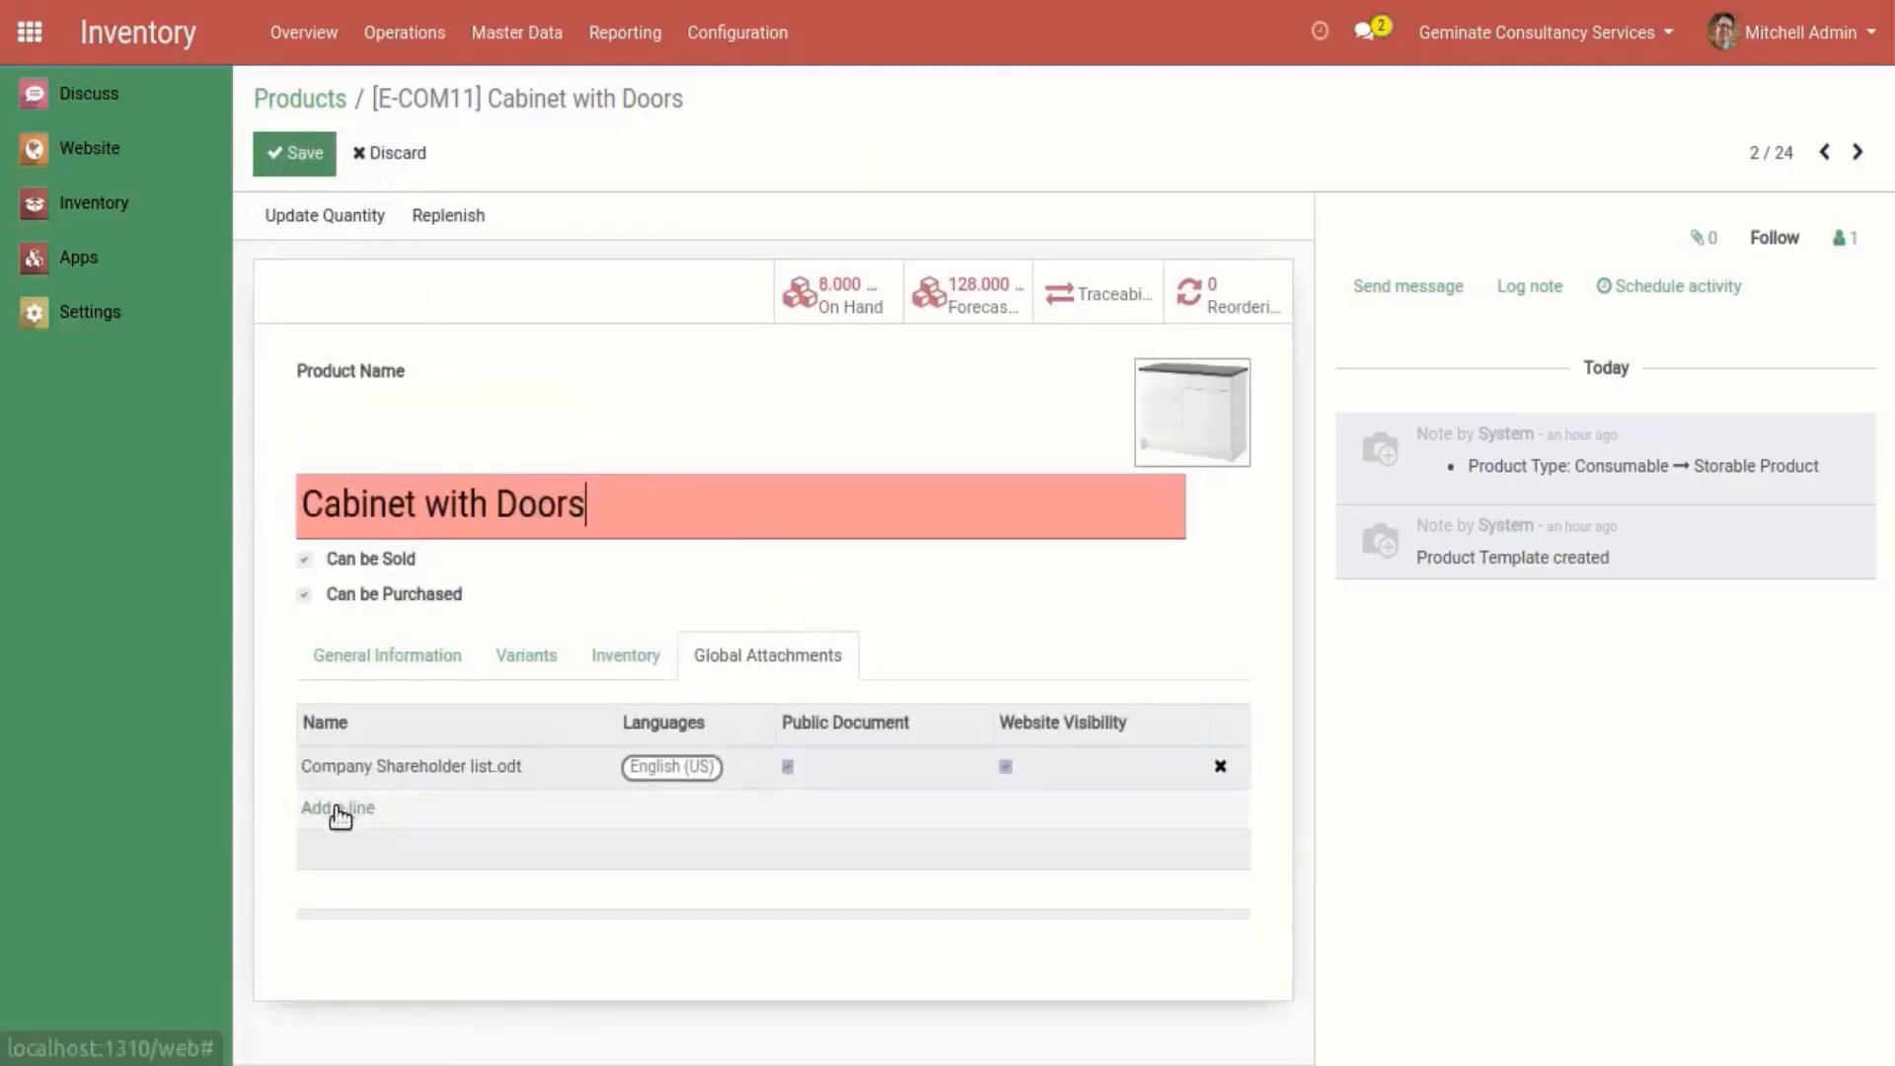
Create and upload Date of renewal.png as a public attachment, saving and starting another
left_click(336, 806)
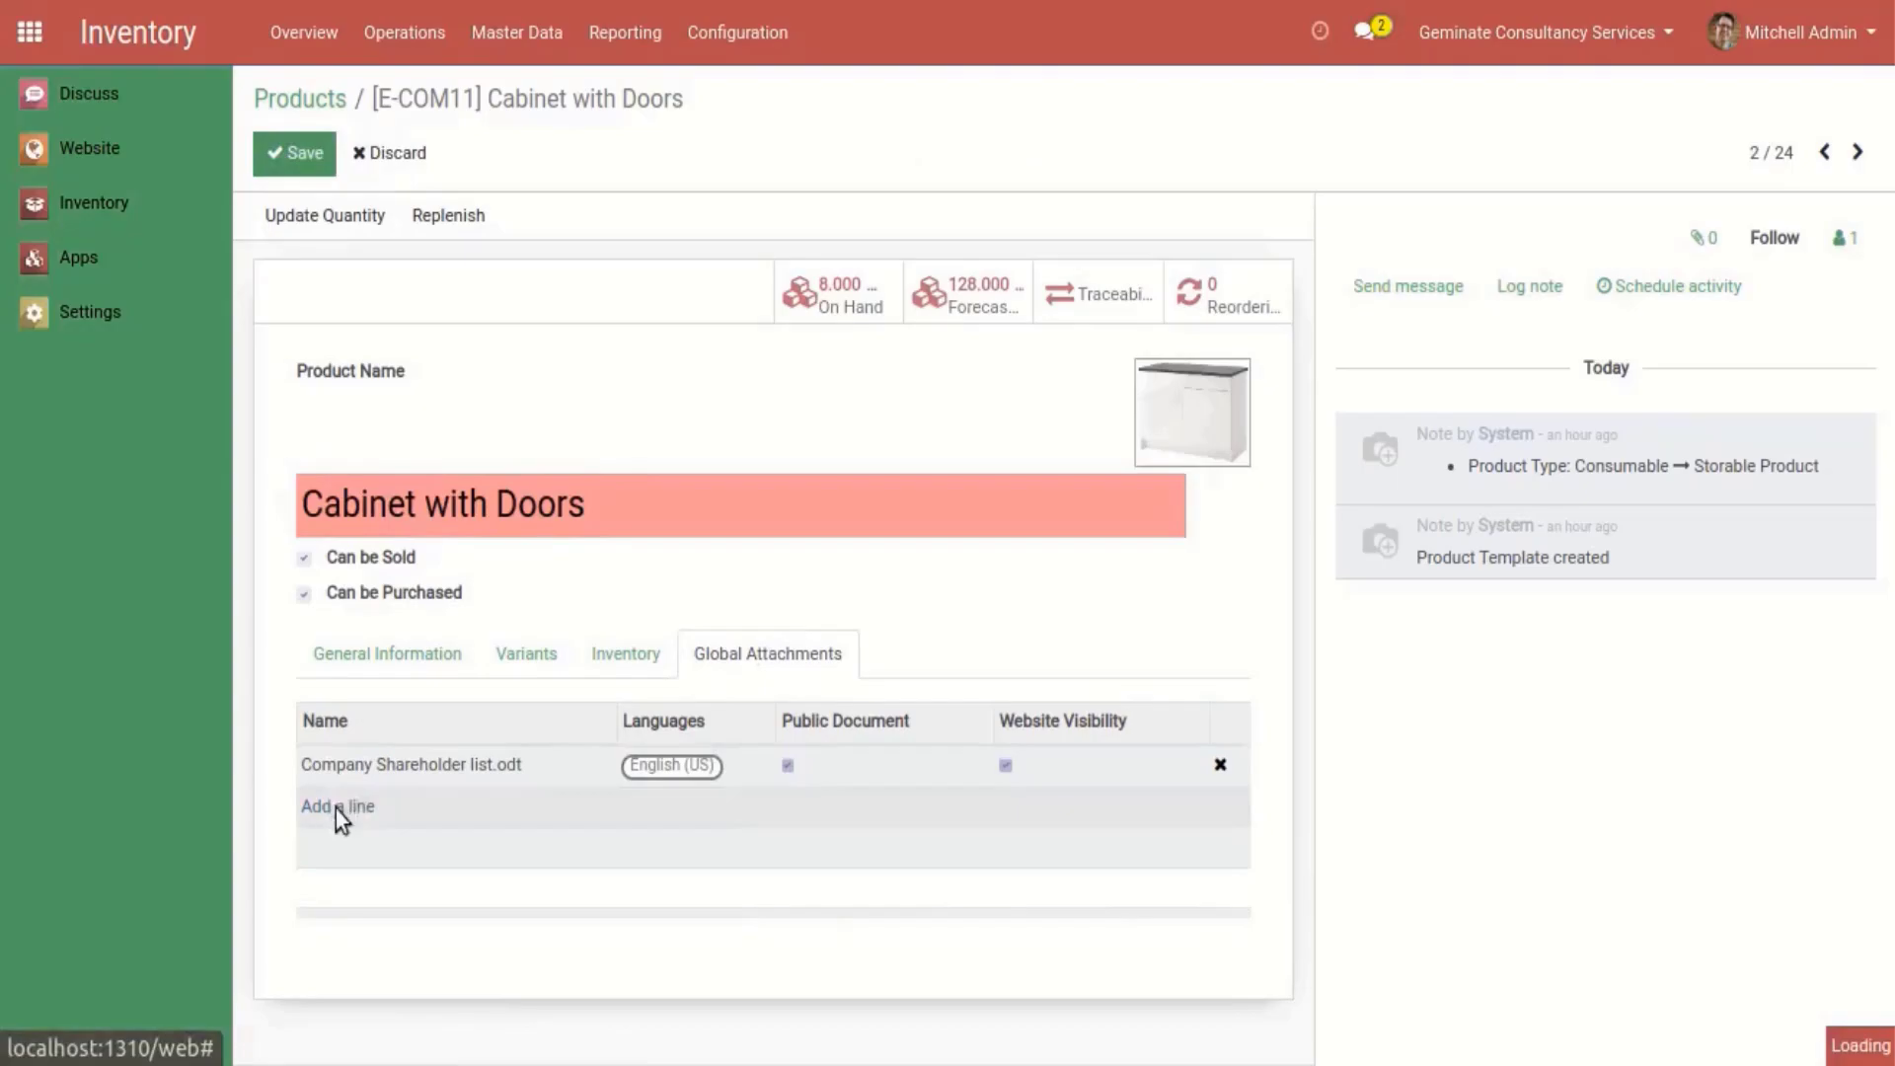
left_click(336, 805)
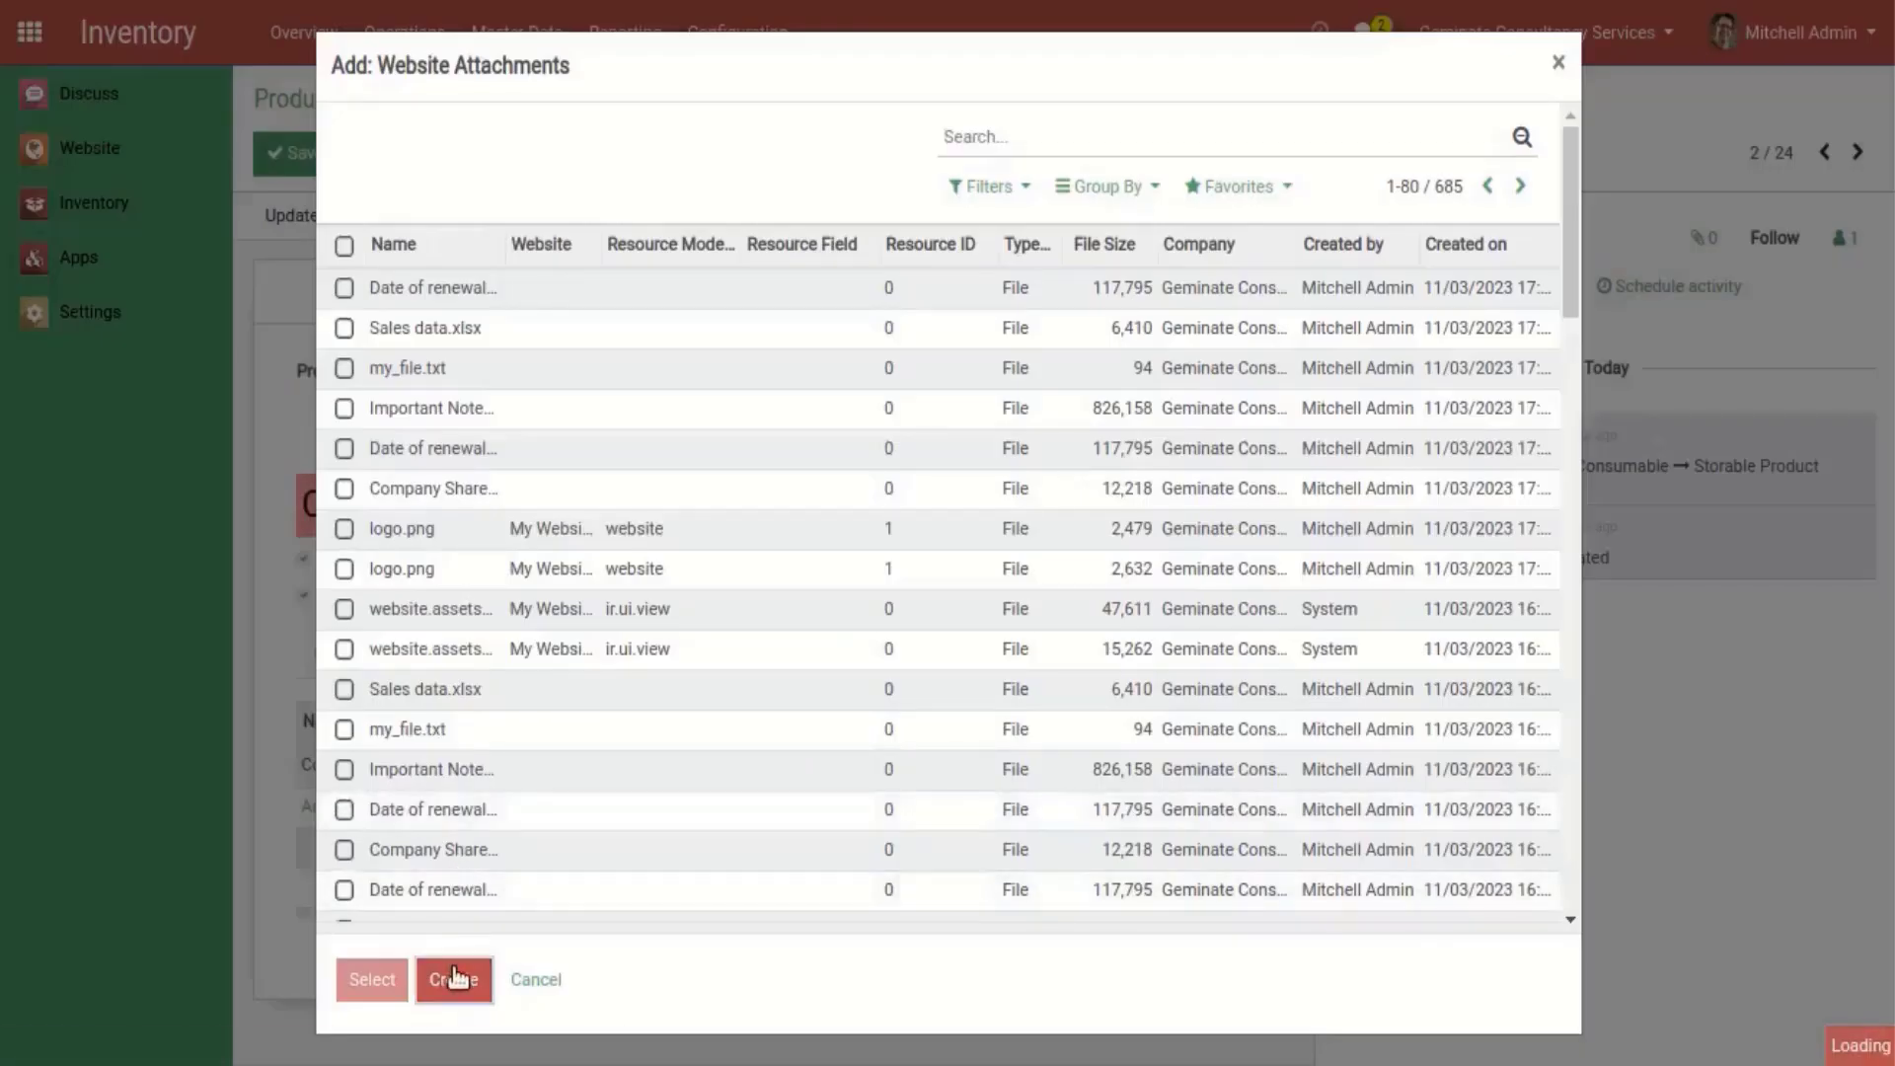
left_click(454, 980)
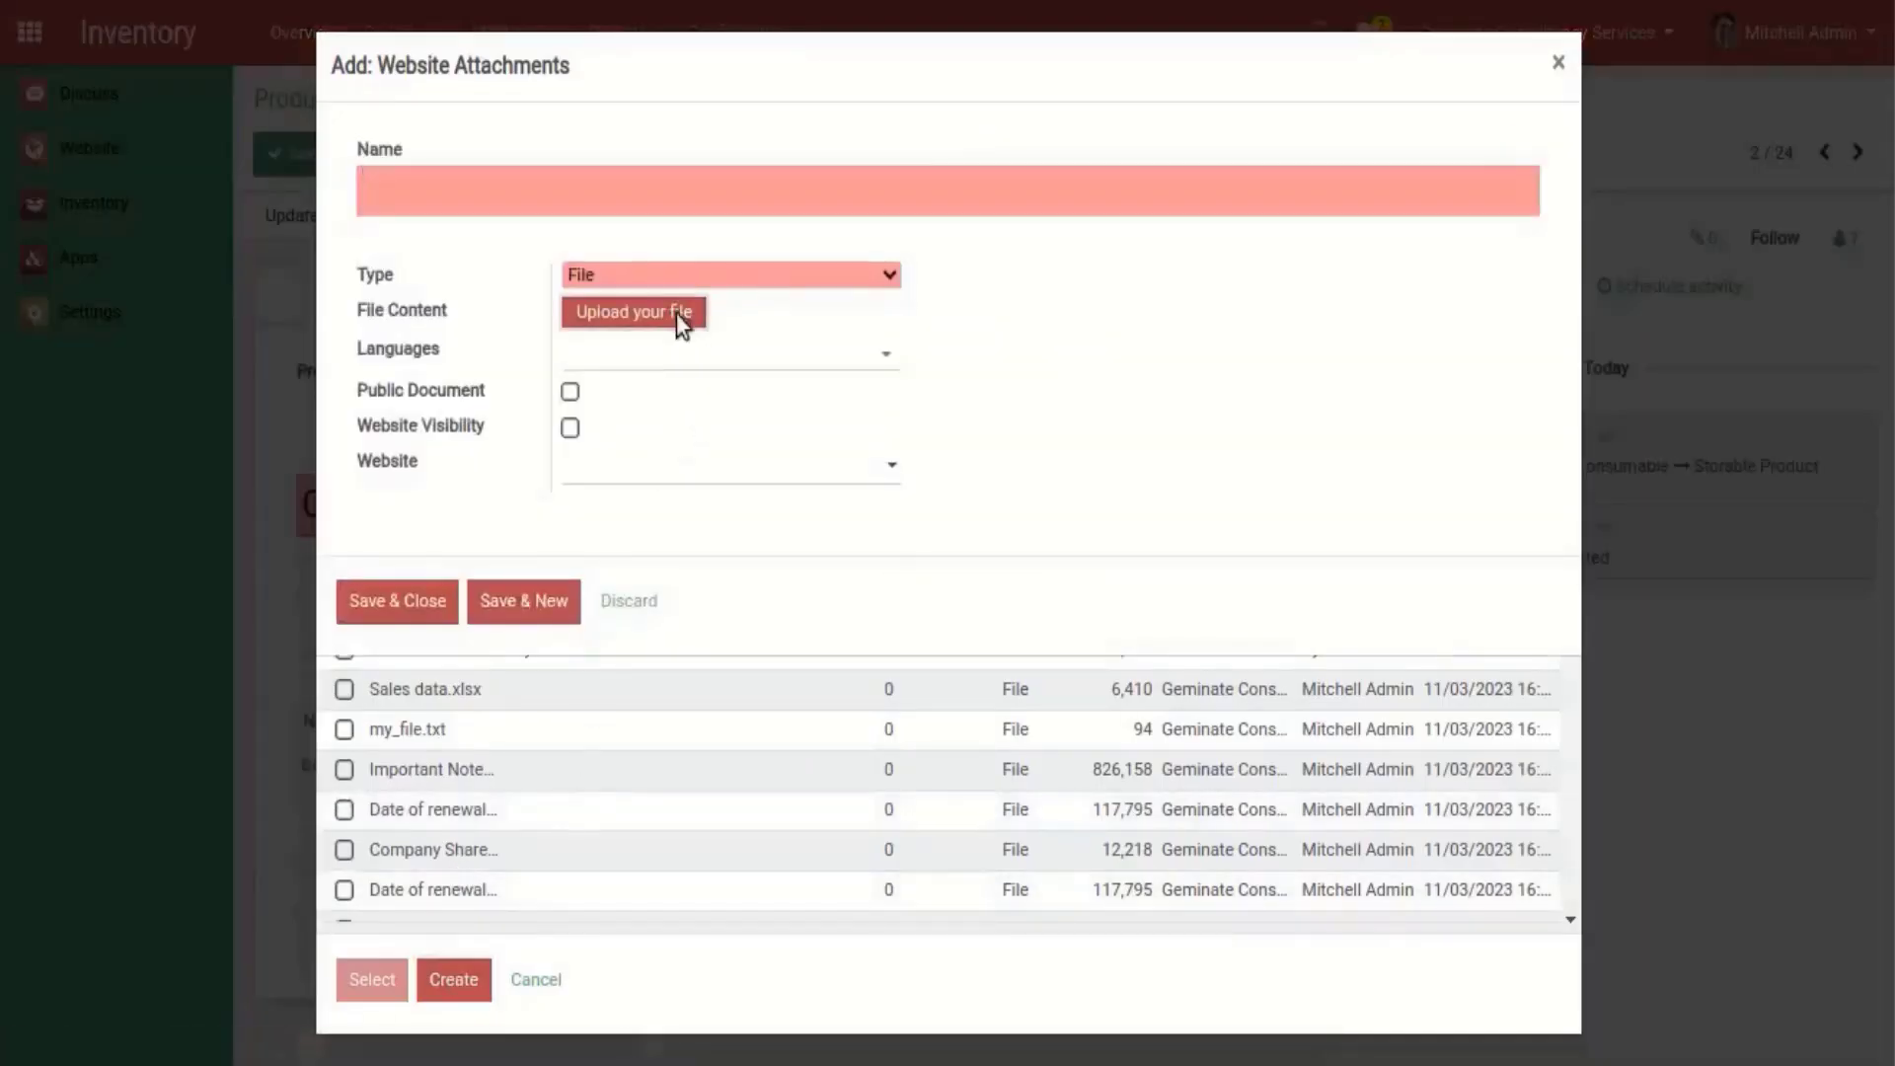
left_click(633, 312)
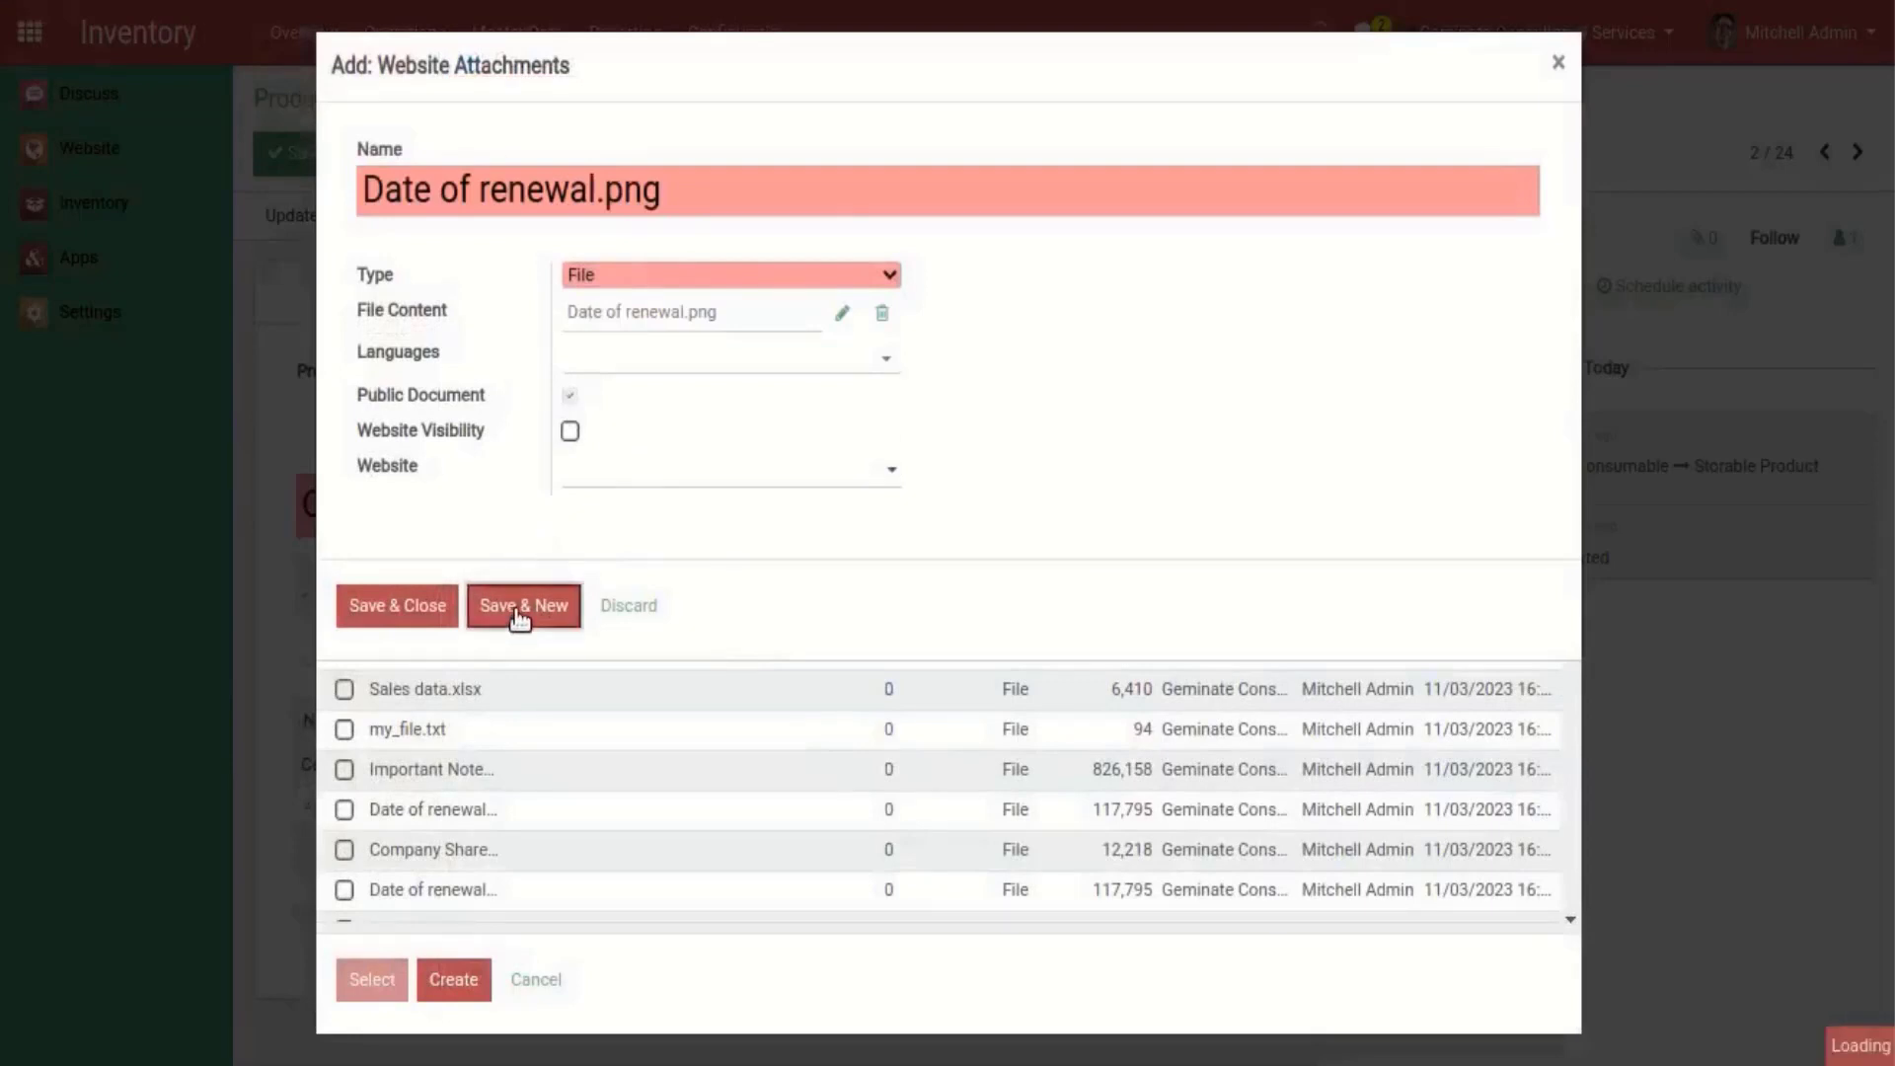
left_click(521, 605)
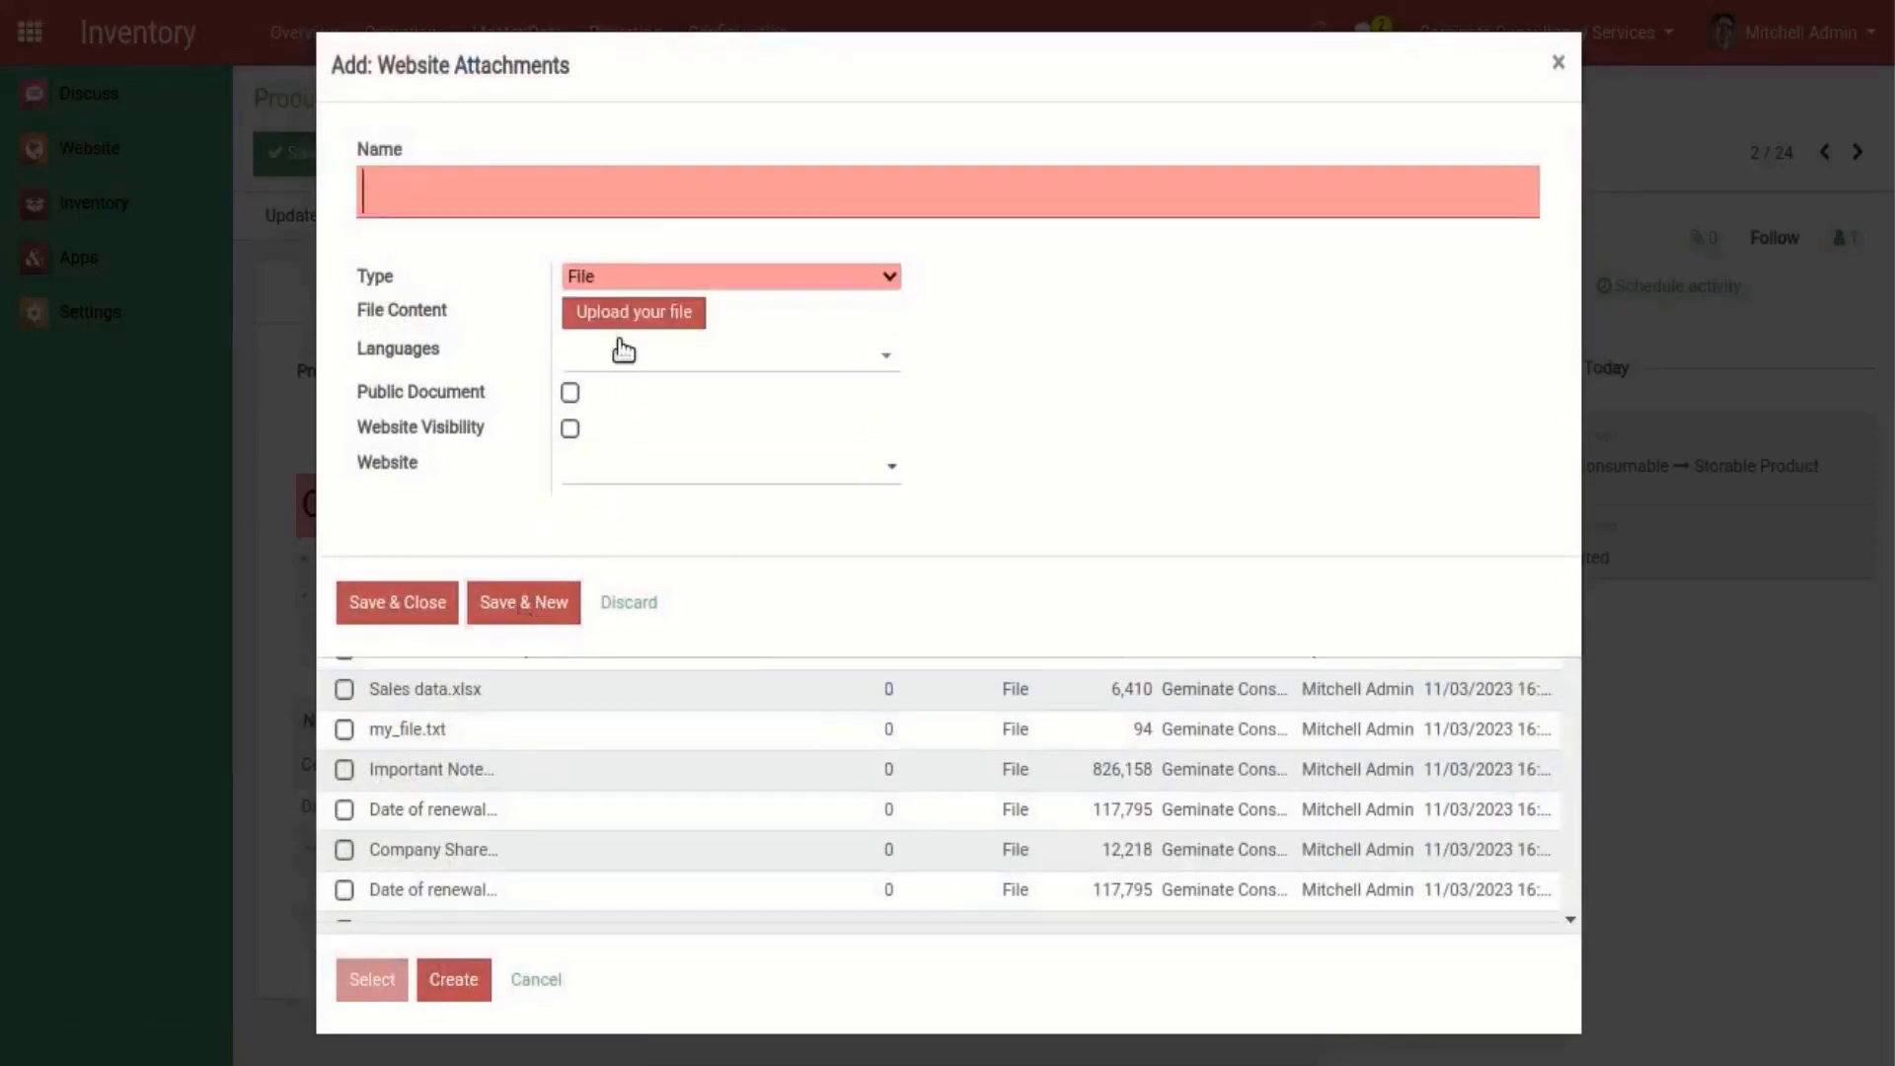
Upload Important Notes.pdf and my_file.txt as website-visible attachments, saving each and starting another
left_click(632, 311)
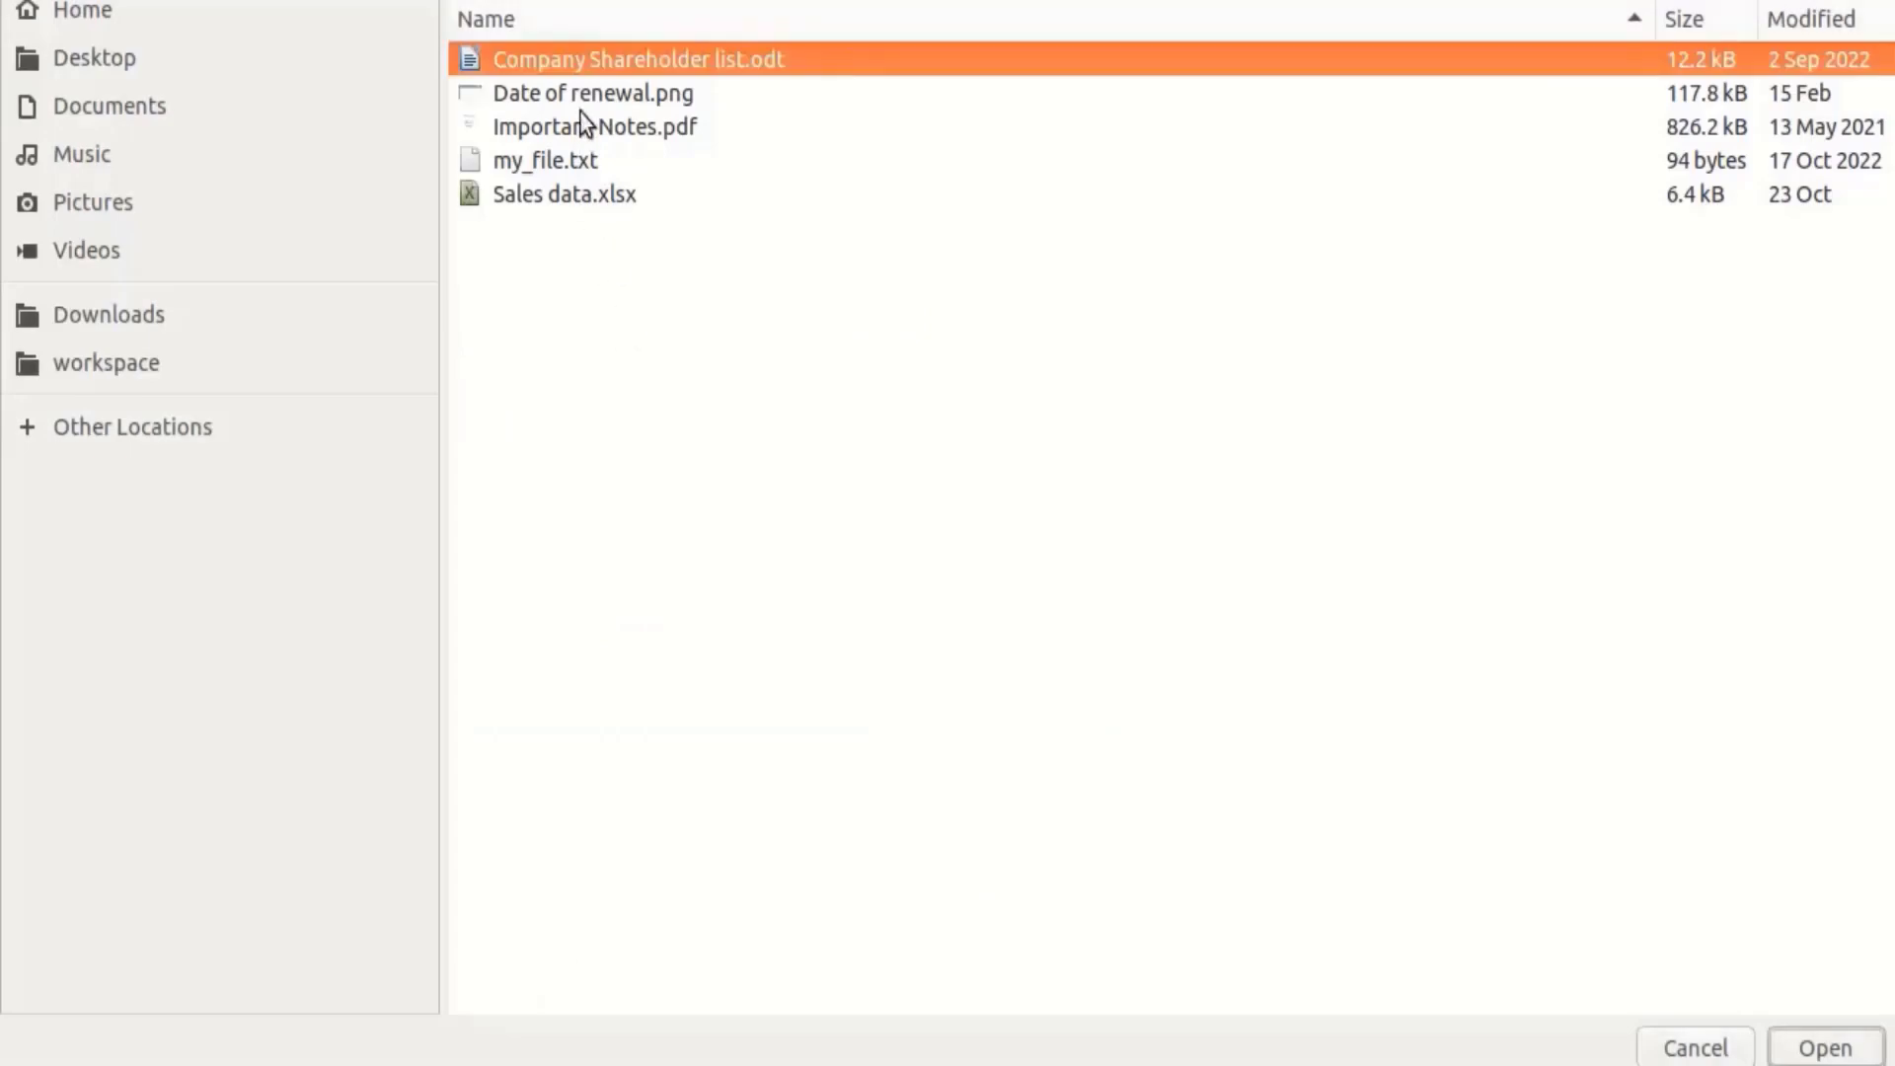
left_click(595, 126)
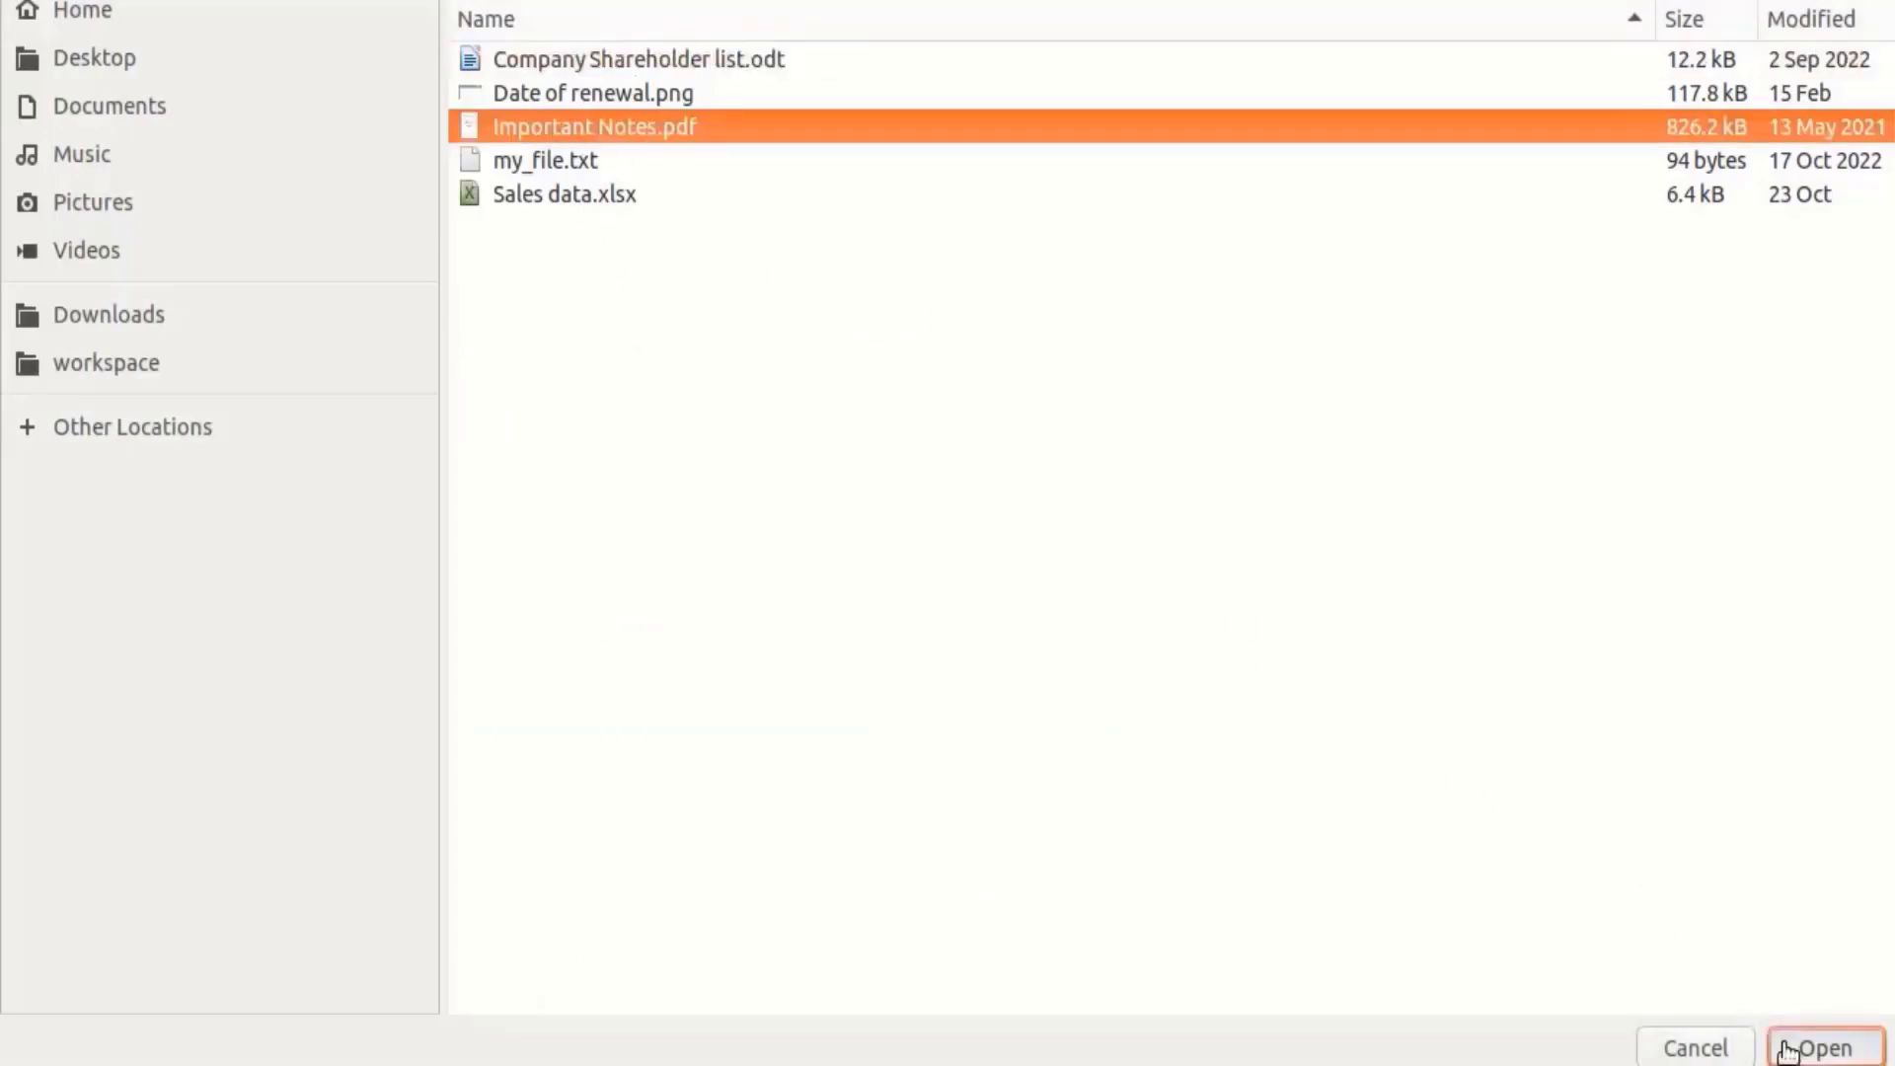
left_click(1824, 1048)
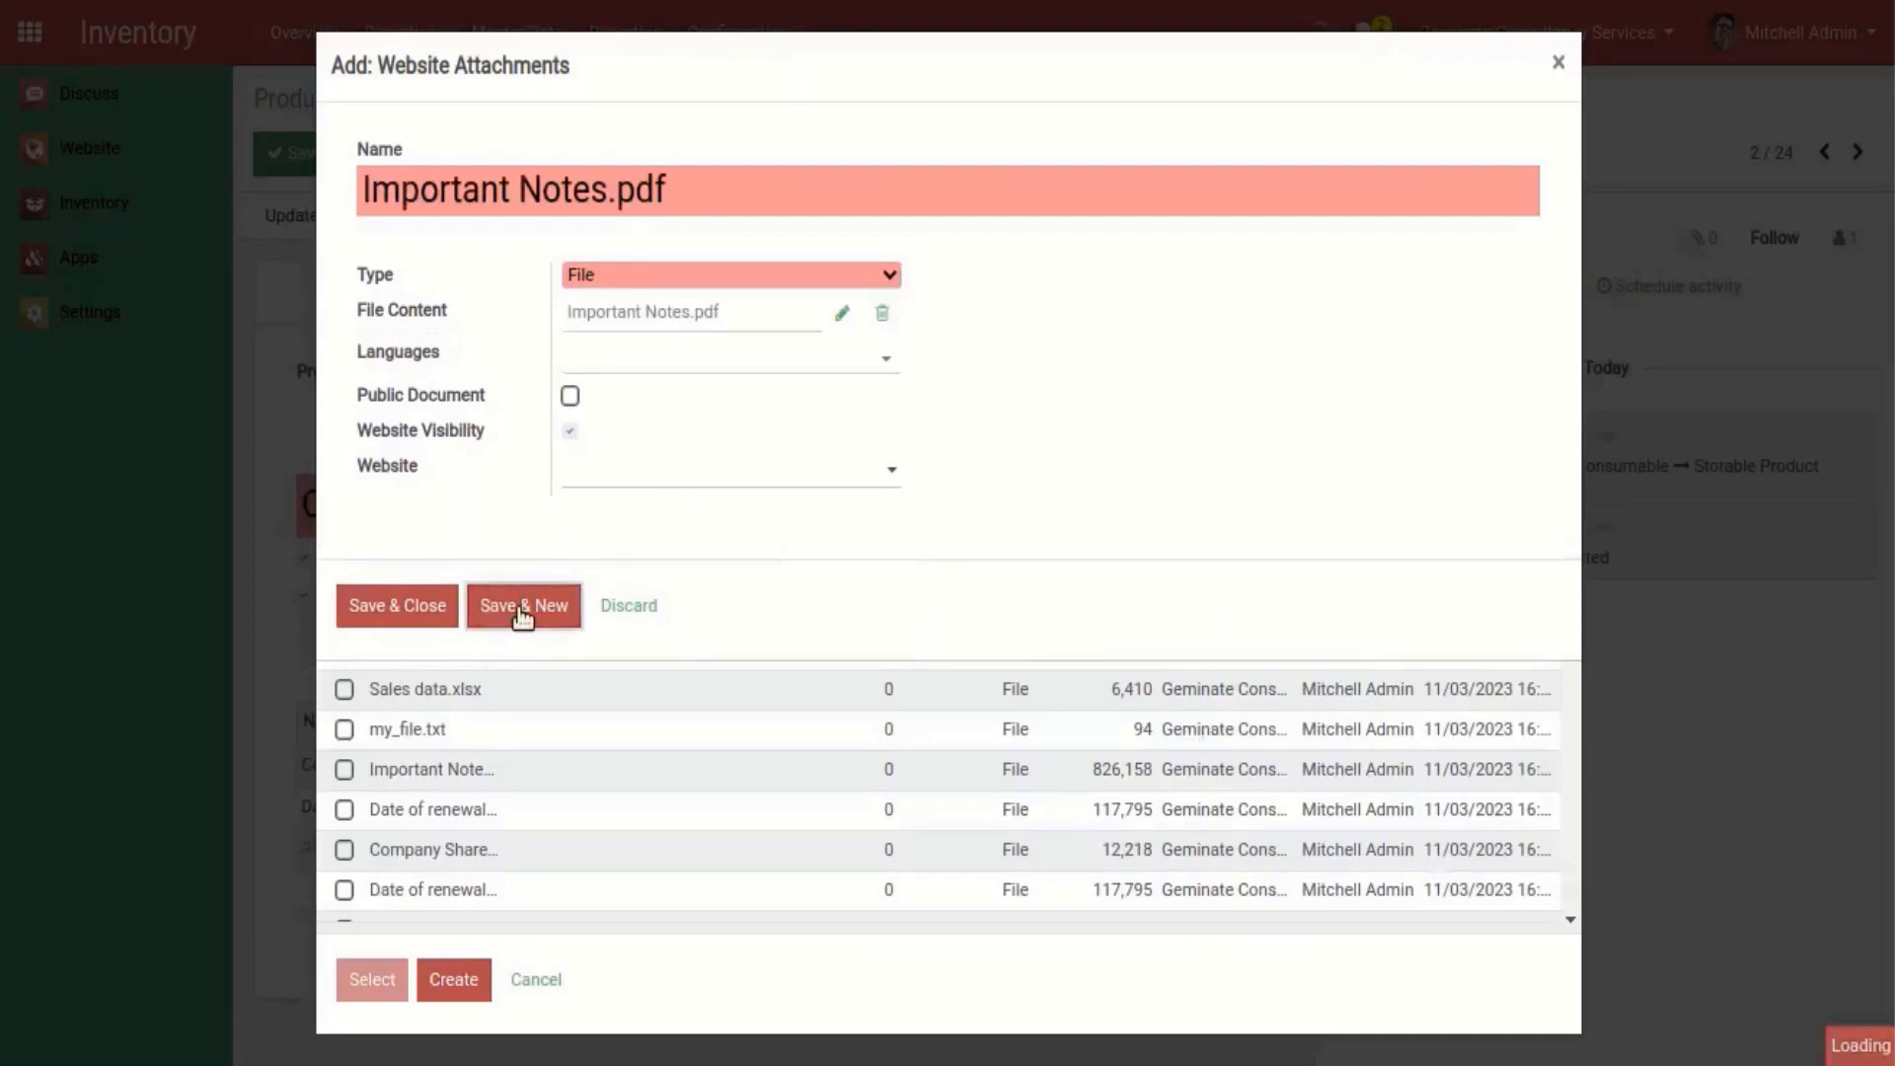
left_click(521, 606)
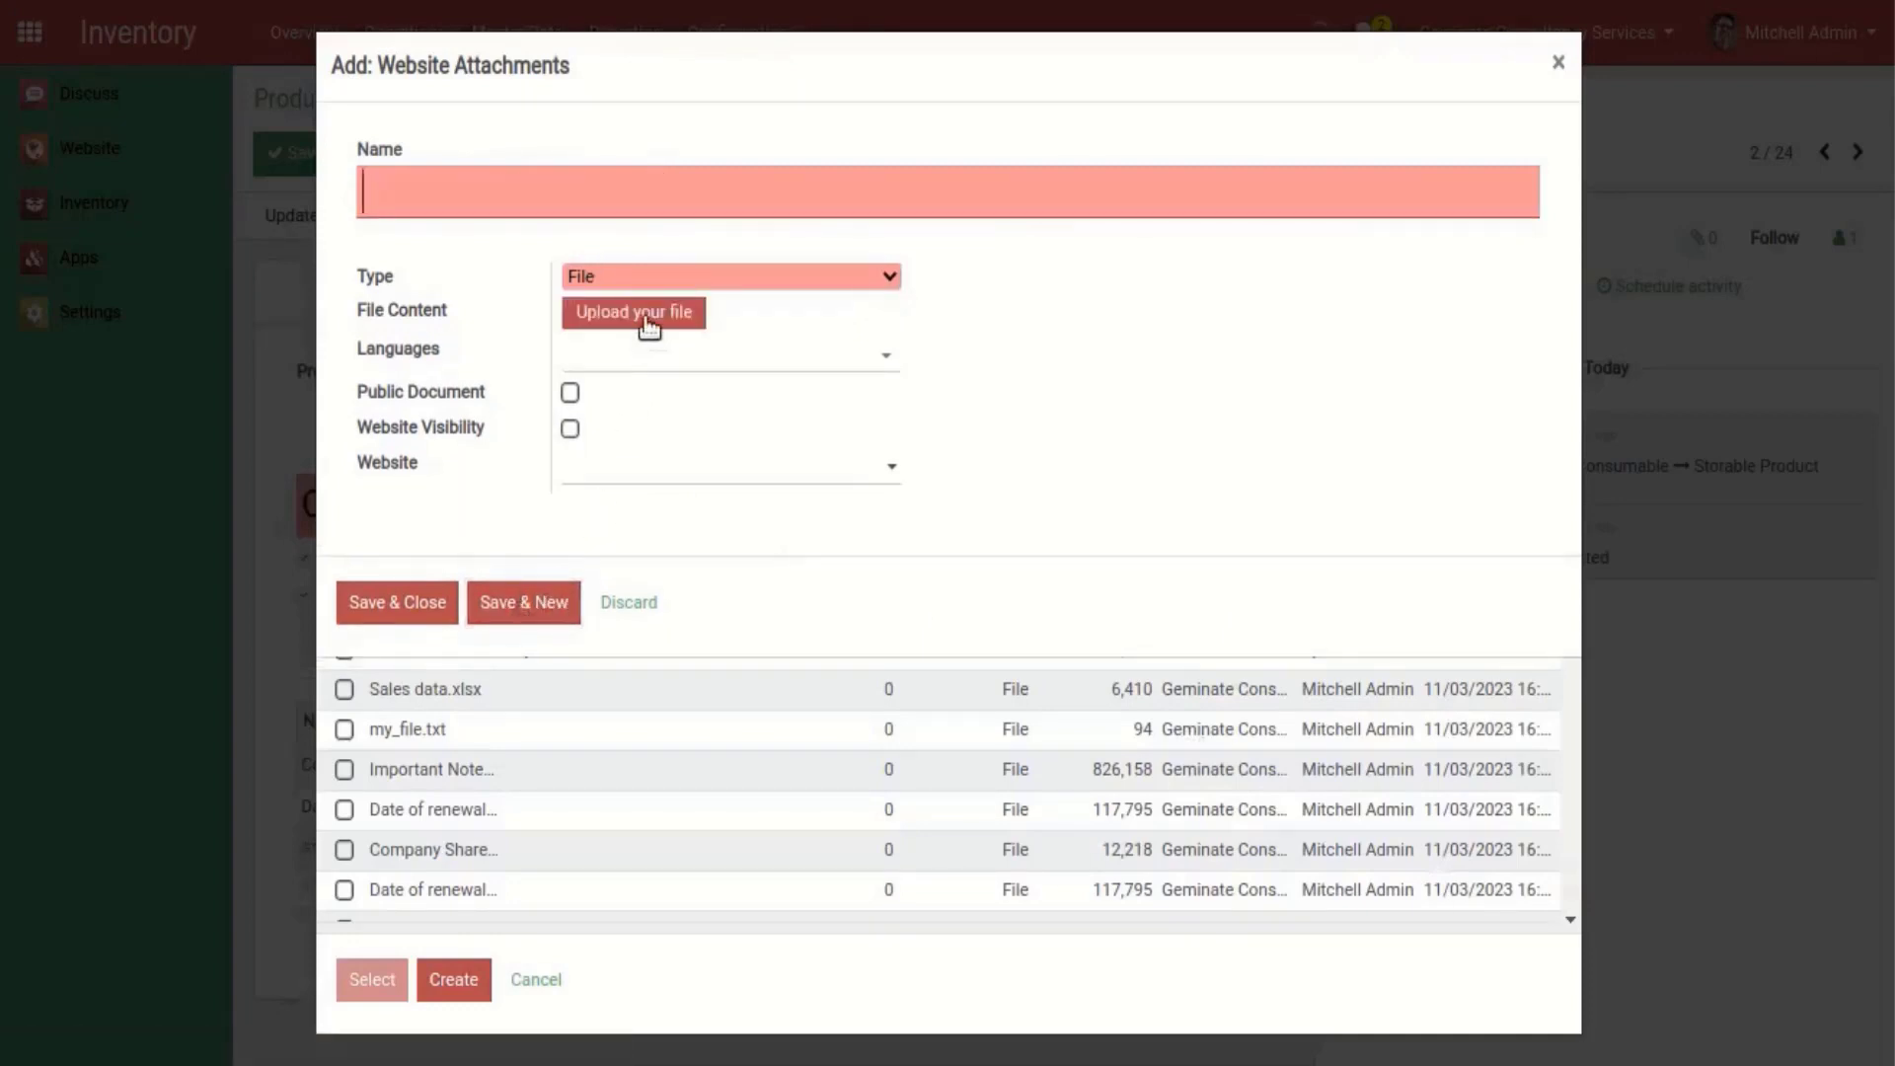
left_click(634, 312)
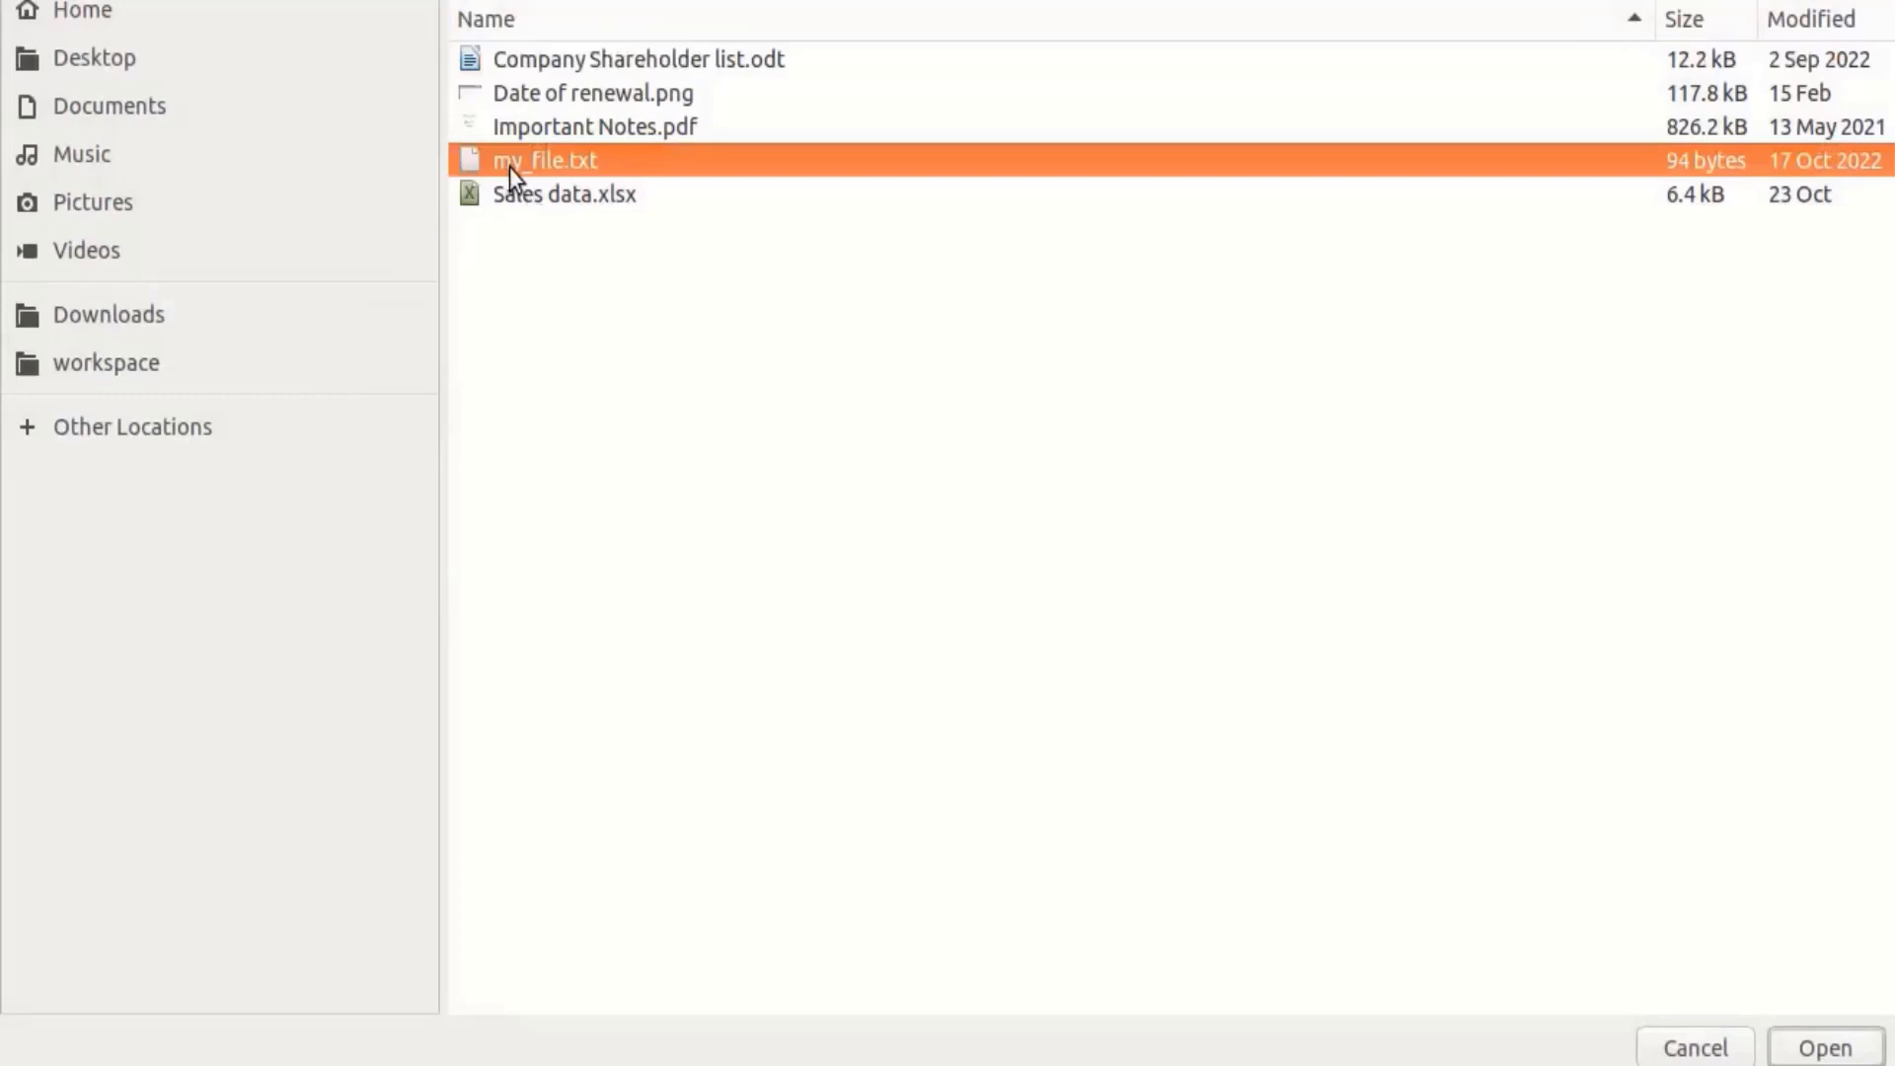
left_click(1825, 1049)
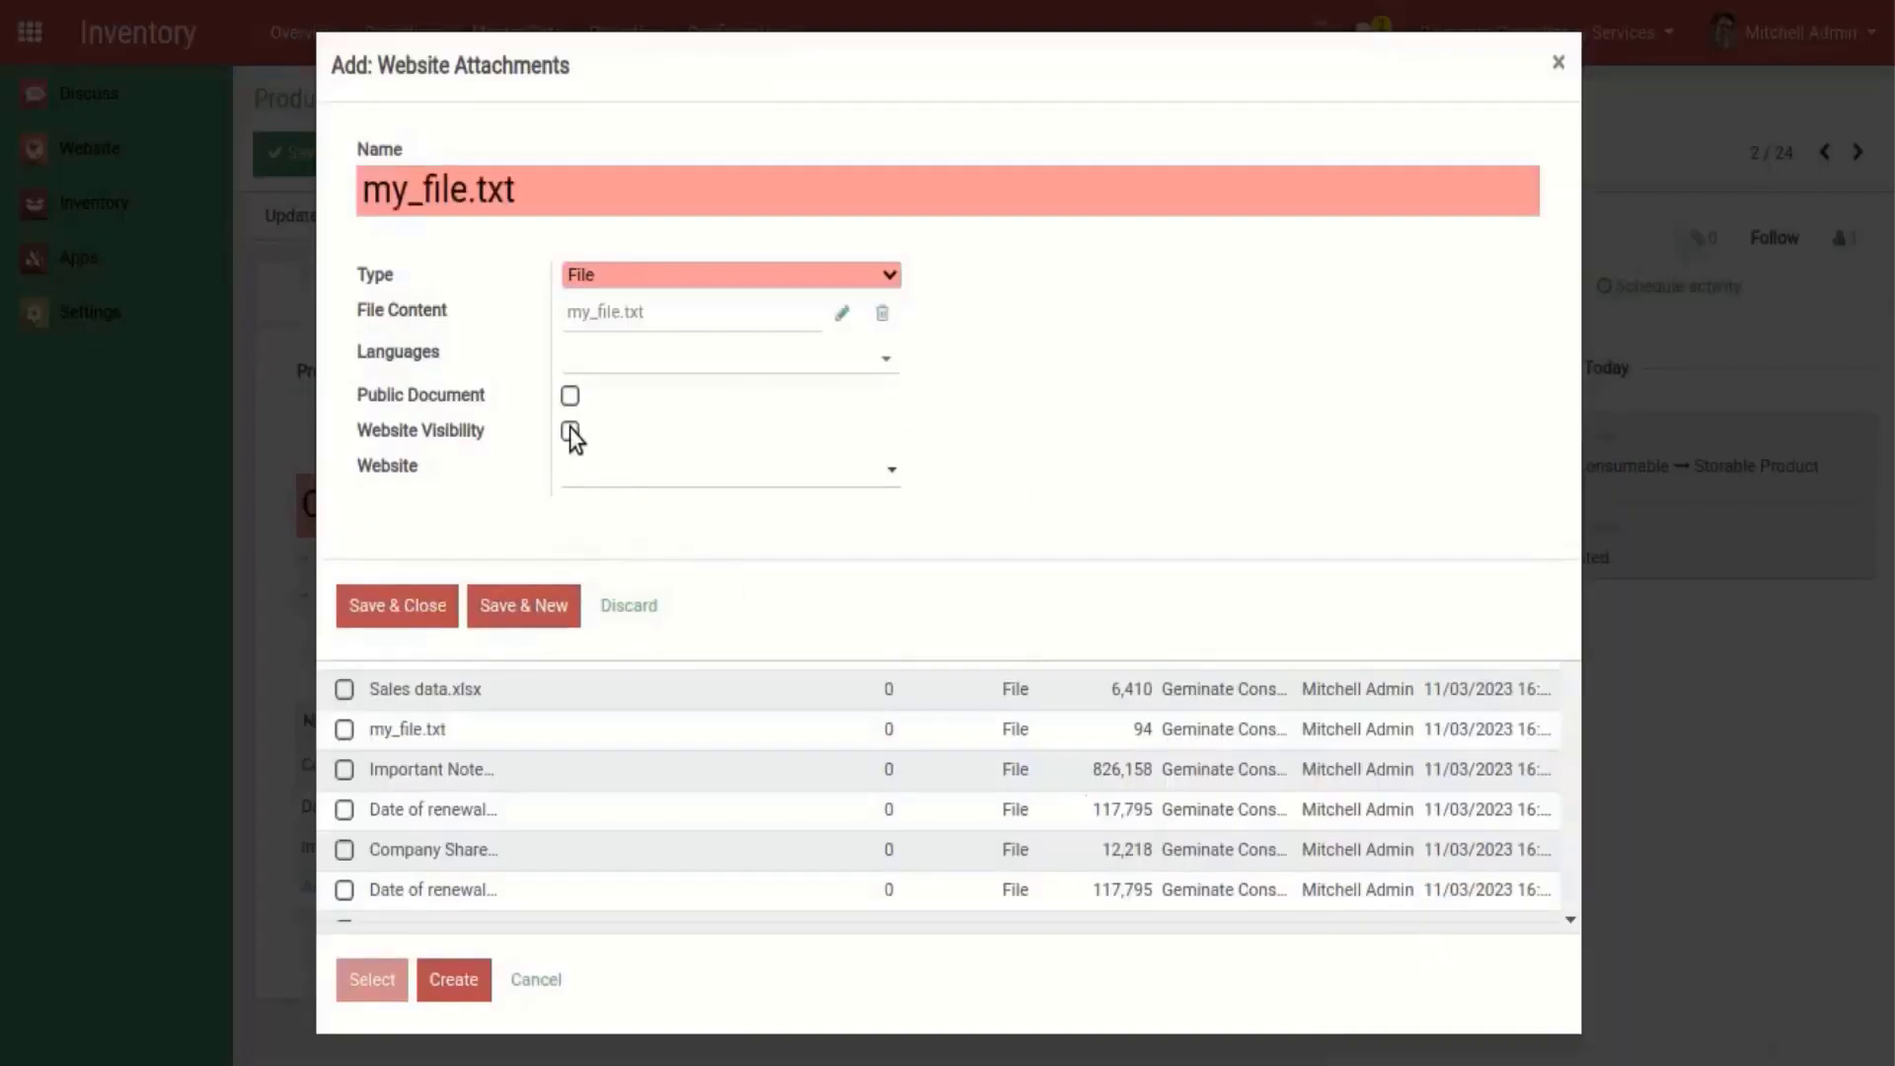
left_click(569, 431)
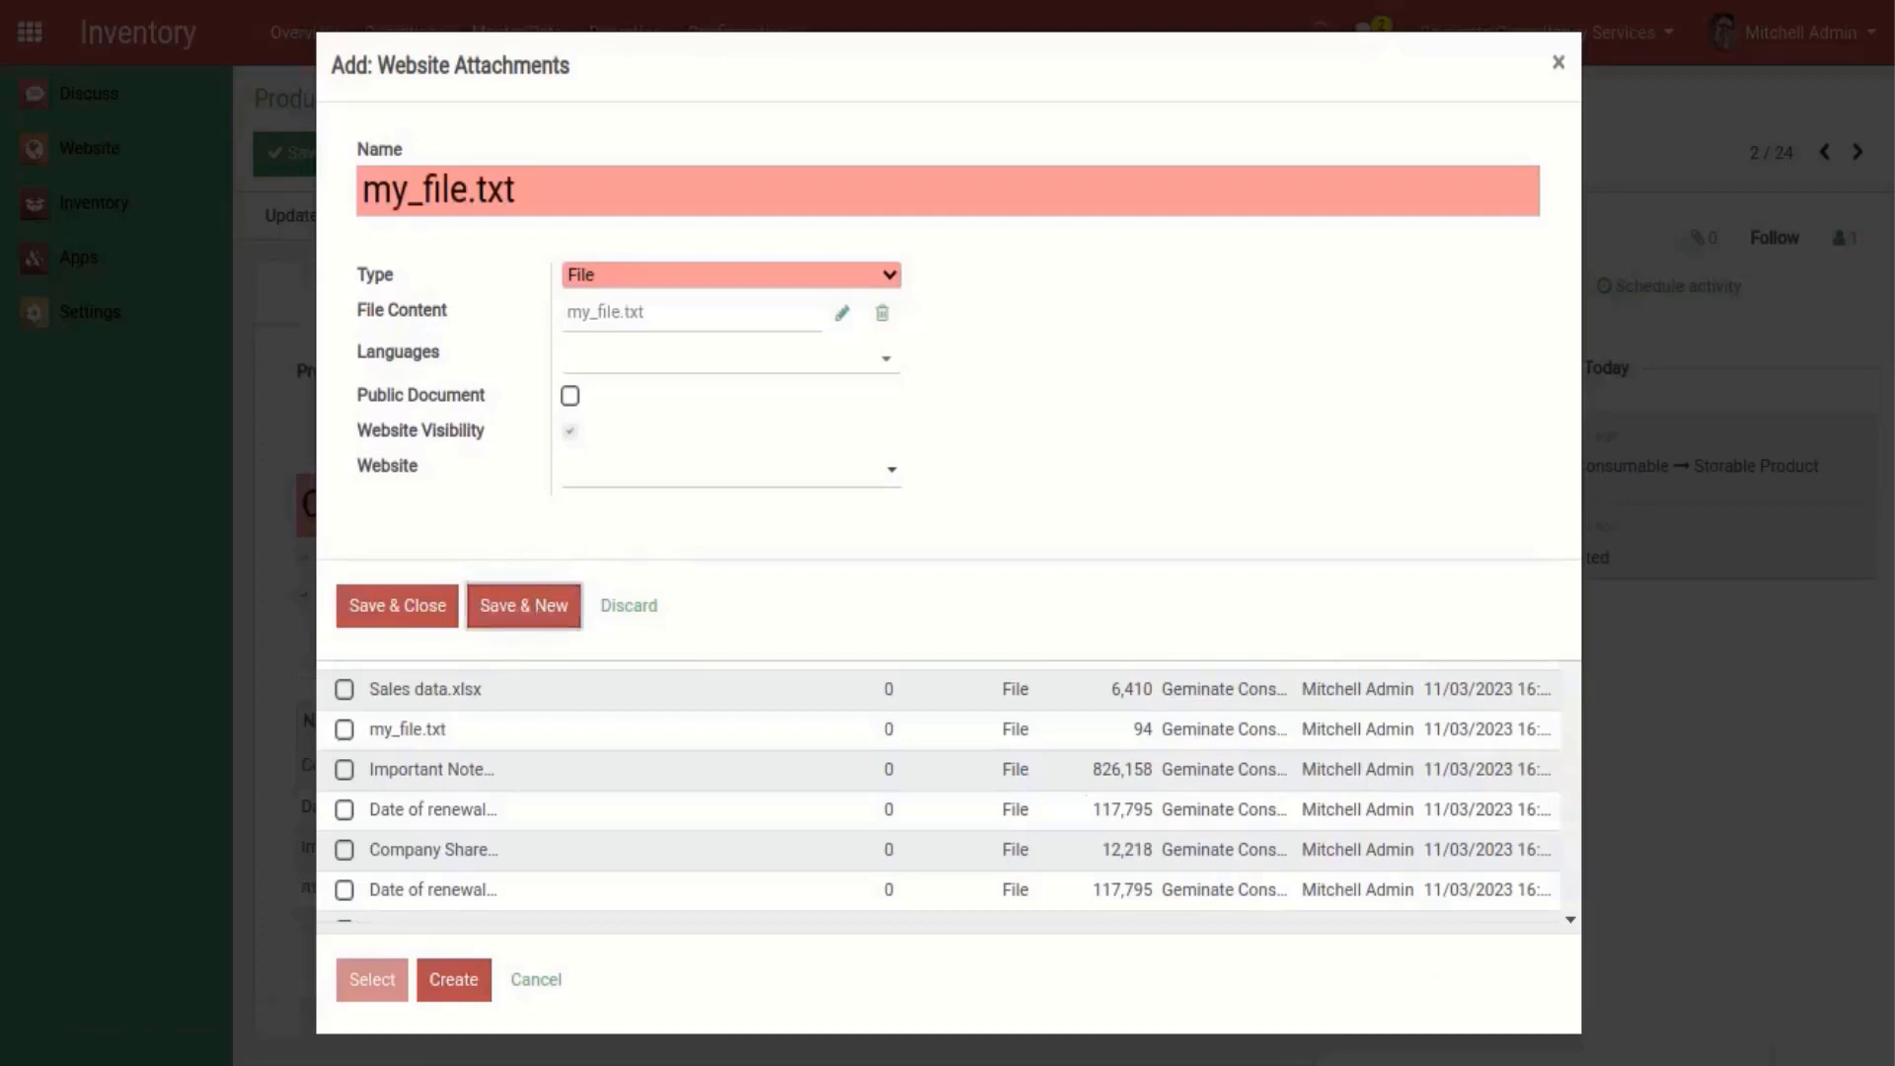
left_click(883, 312)
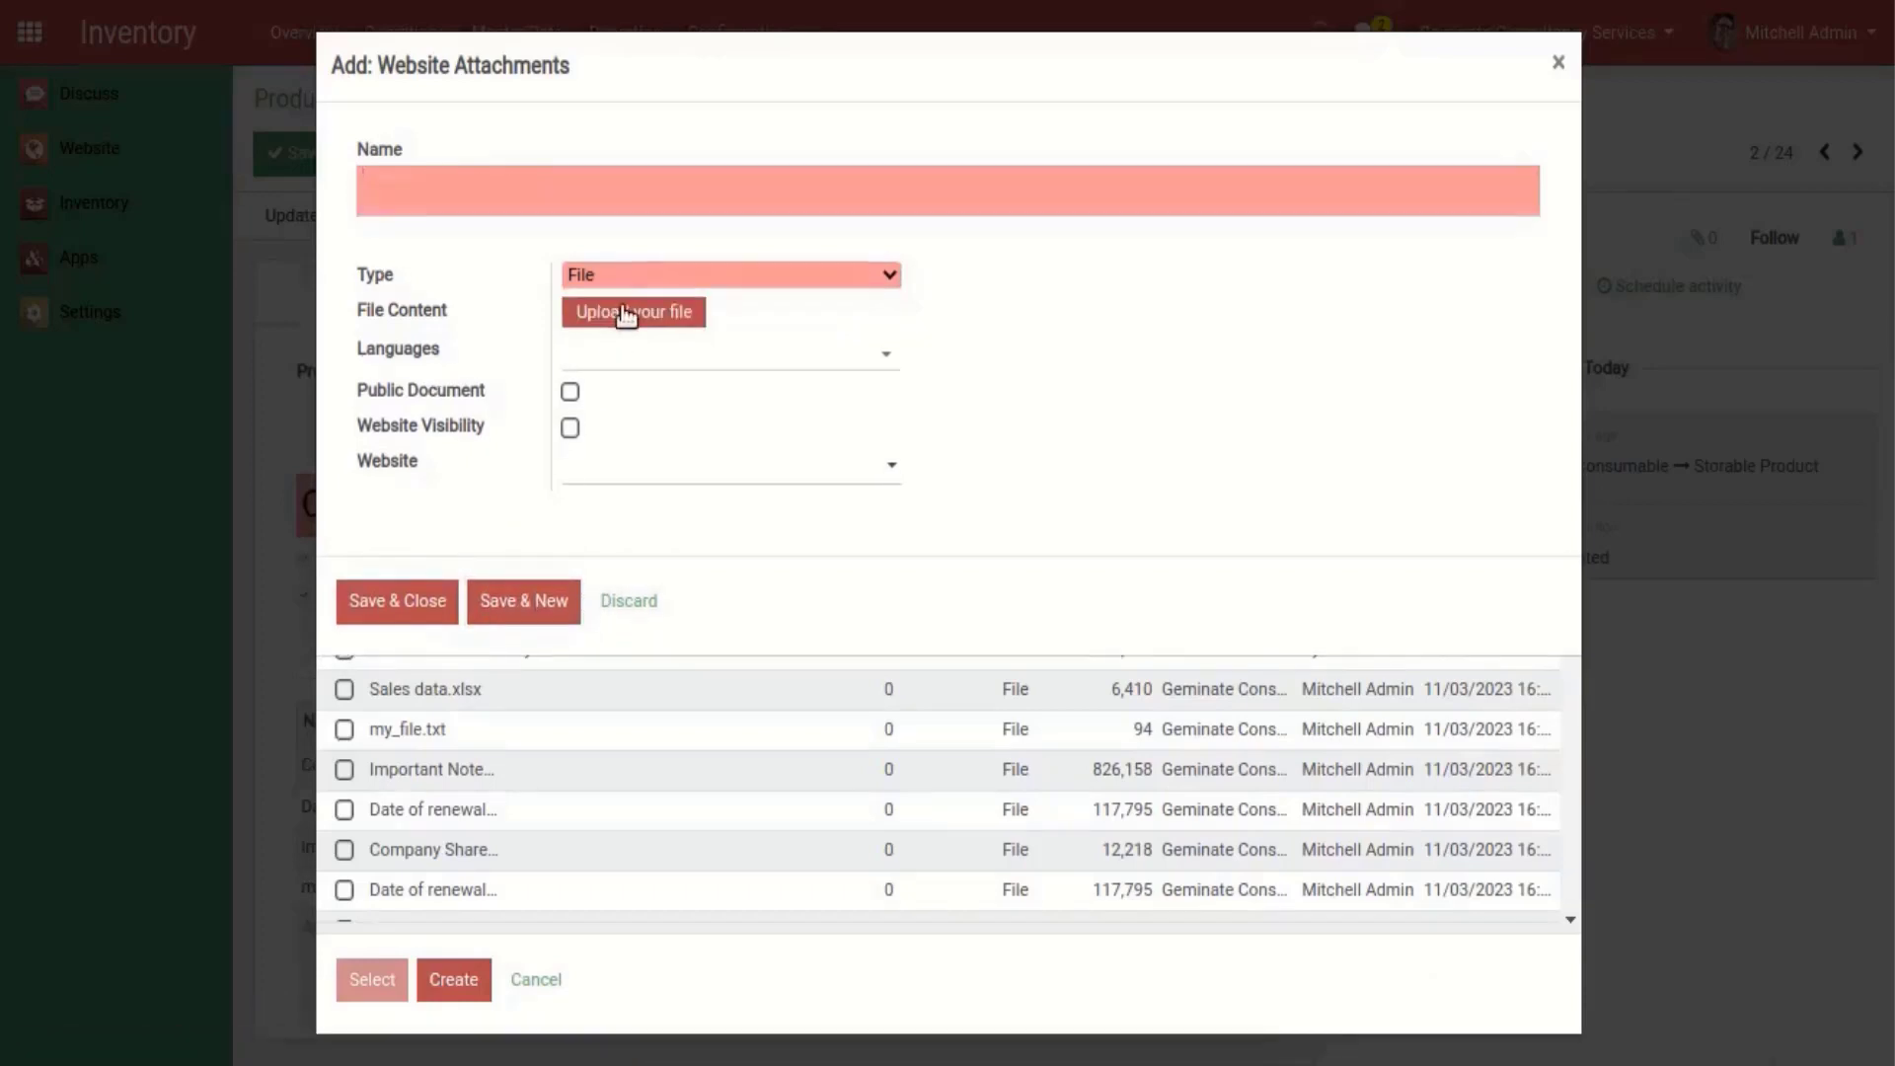
Upload Sales data.xlsx and tick its Website Visibility
left_click(634, 312)
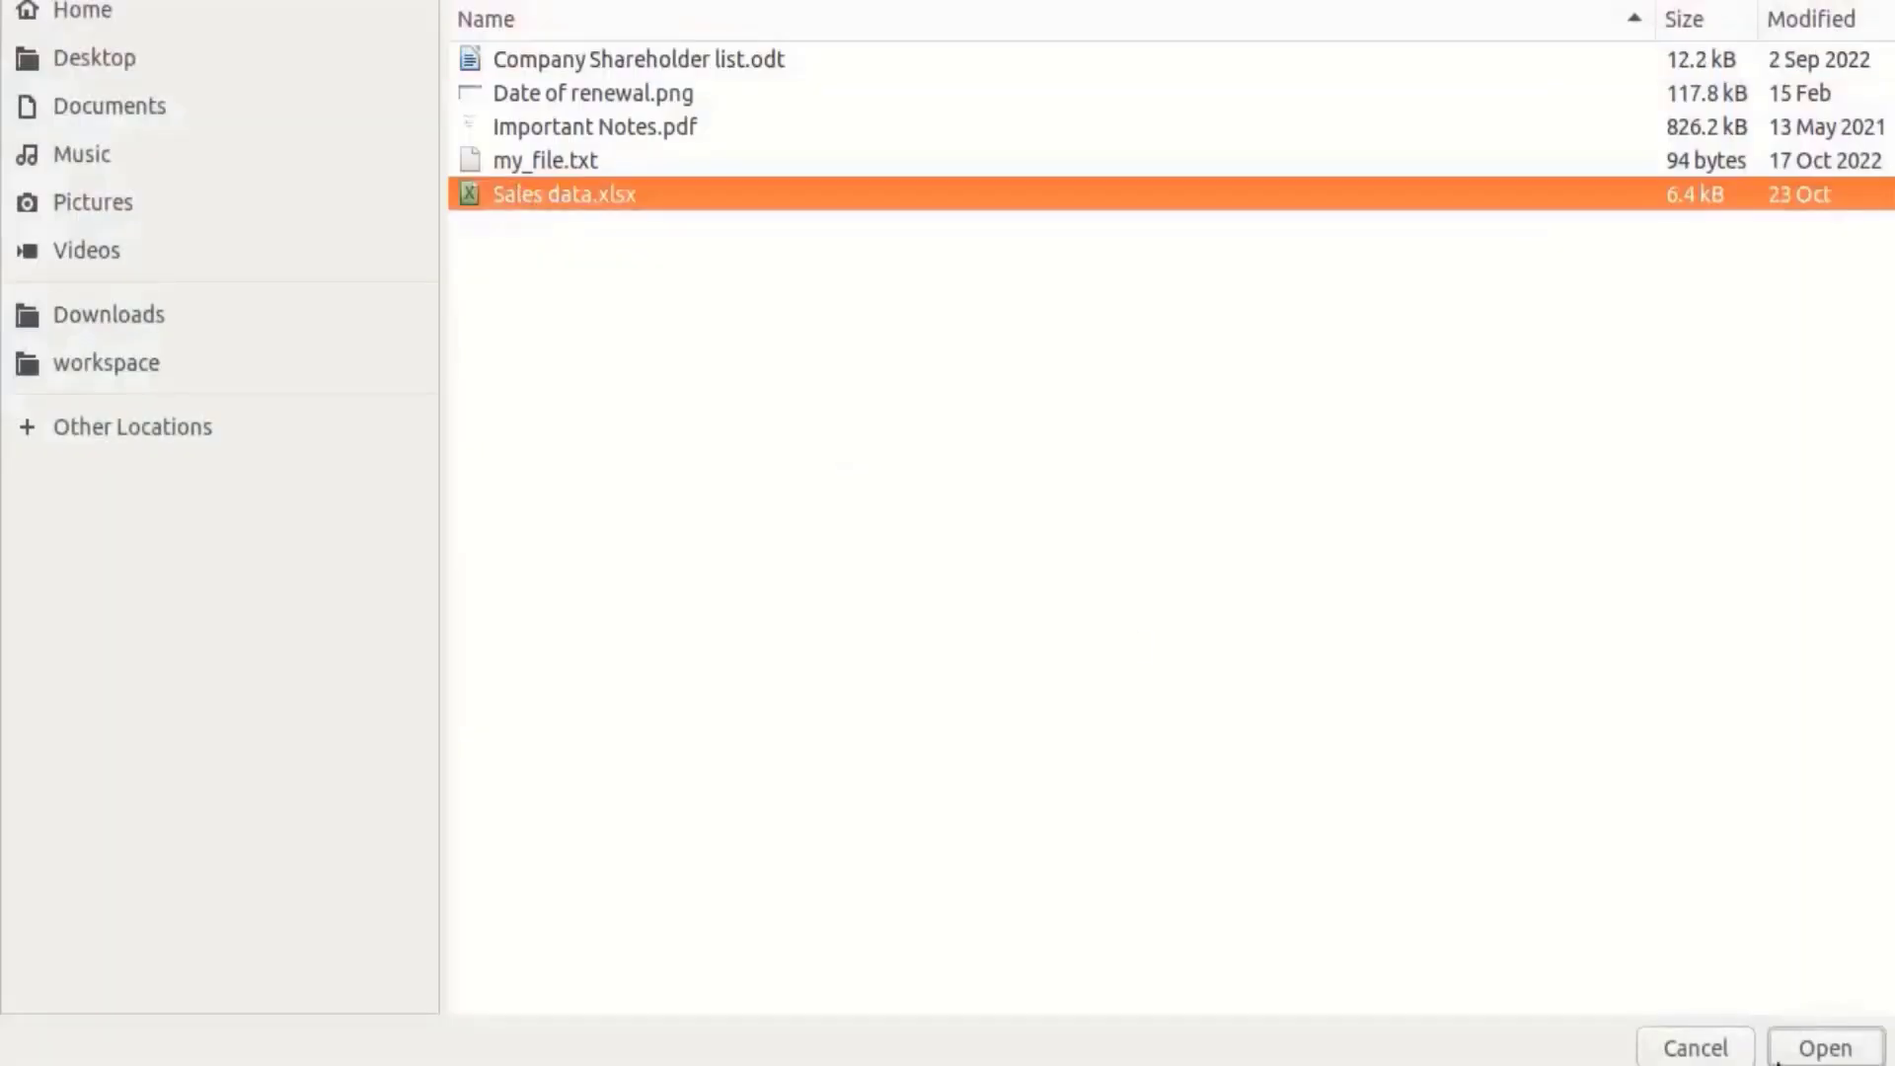
left_click(1825, 1049)
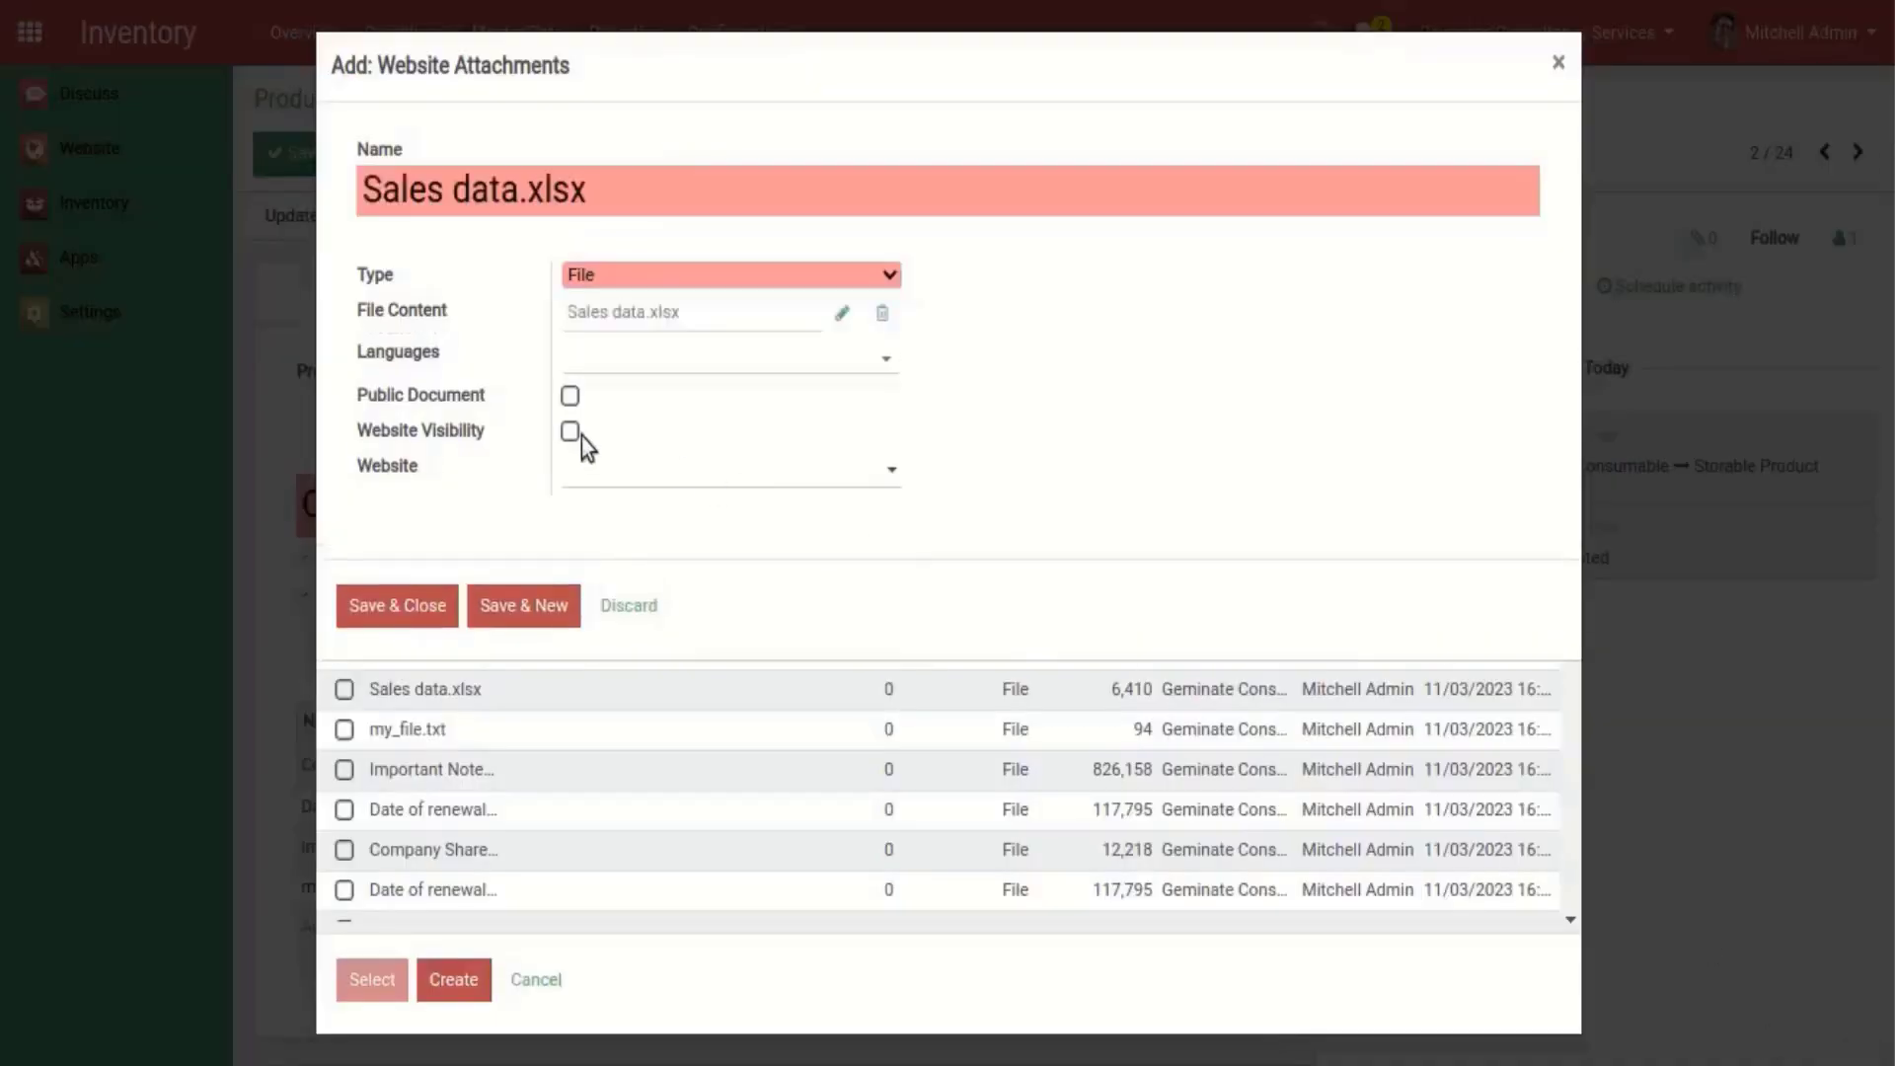
left_click(568, 432)
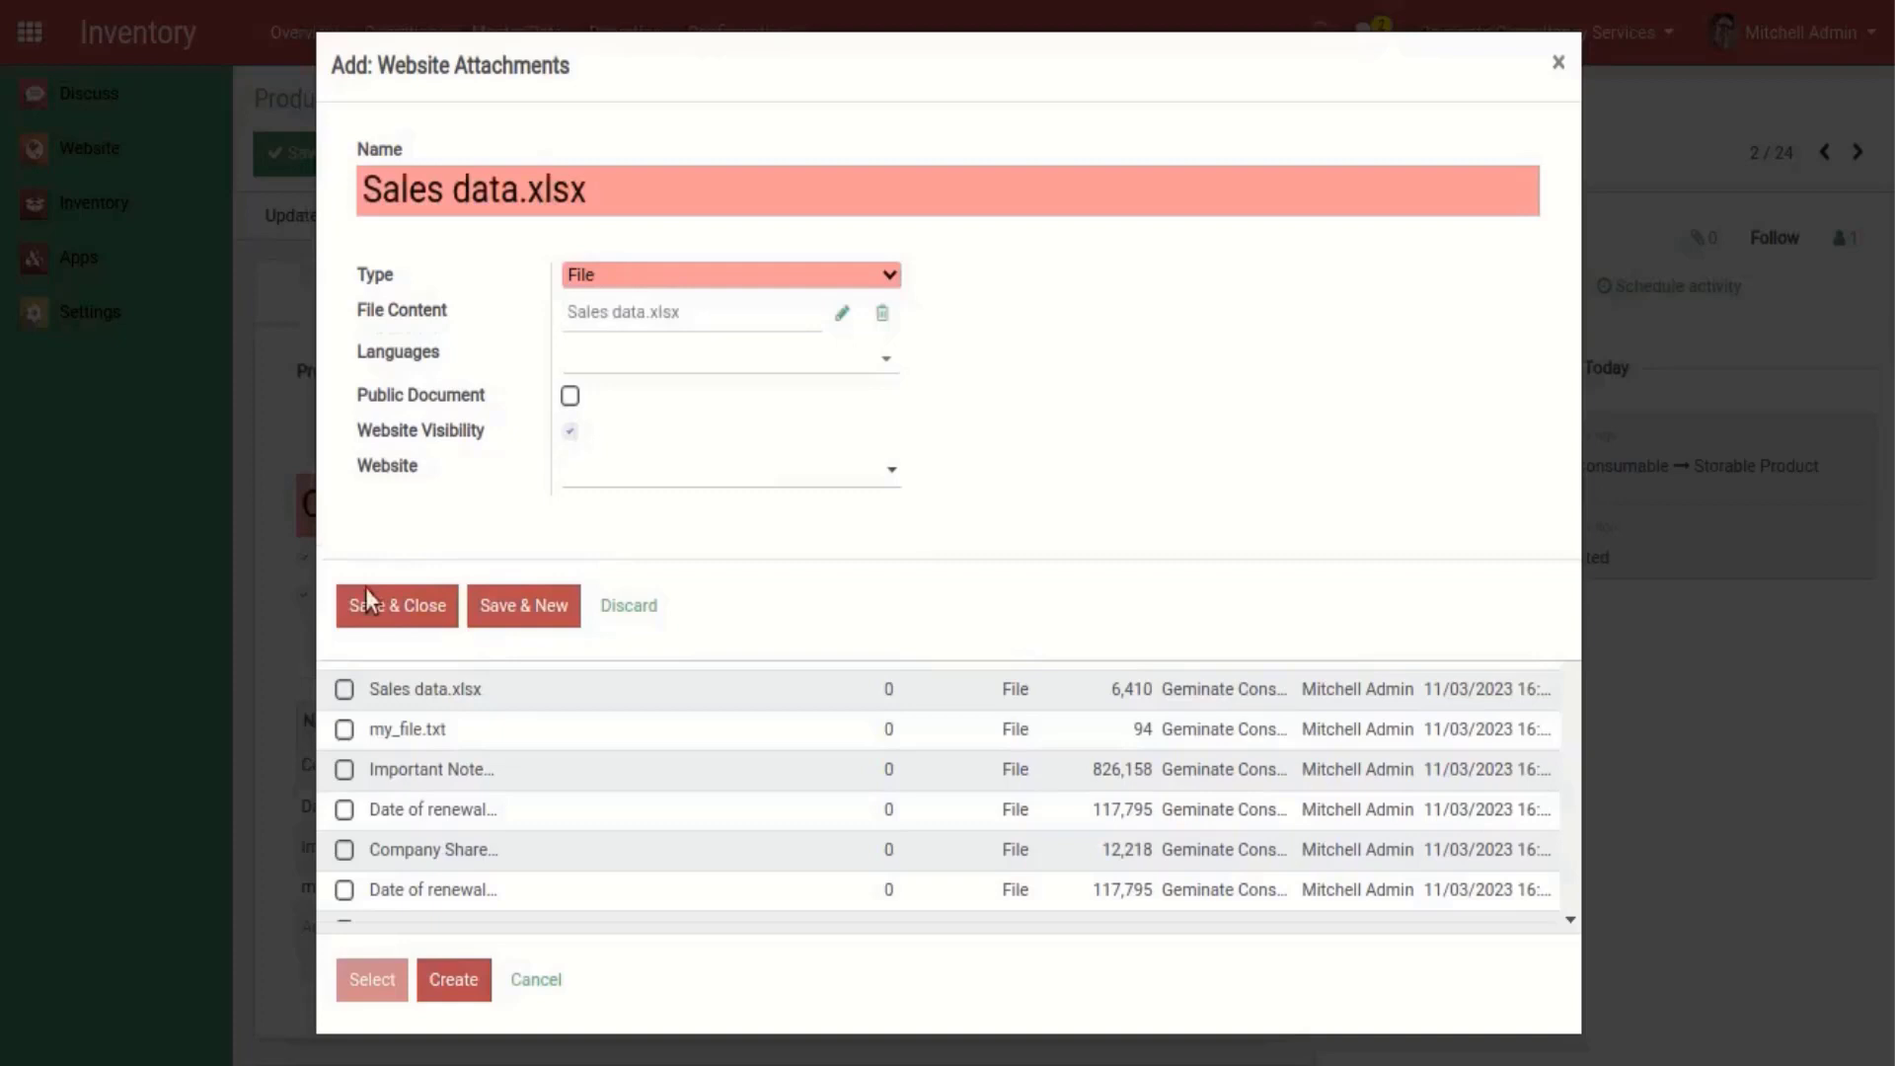
Save Sales data.xlsx, set English (US) on Date of renewal.png and Sales data.xlsx, and save the product
left_click(395, 607)
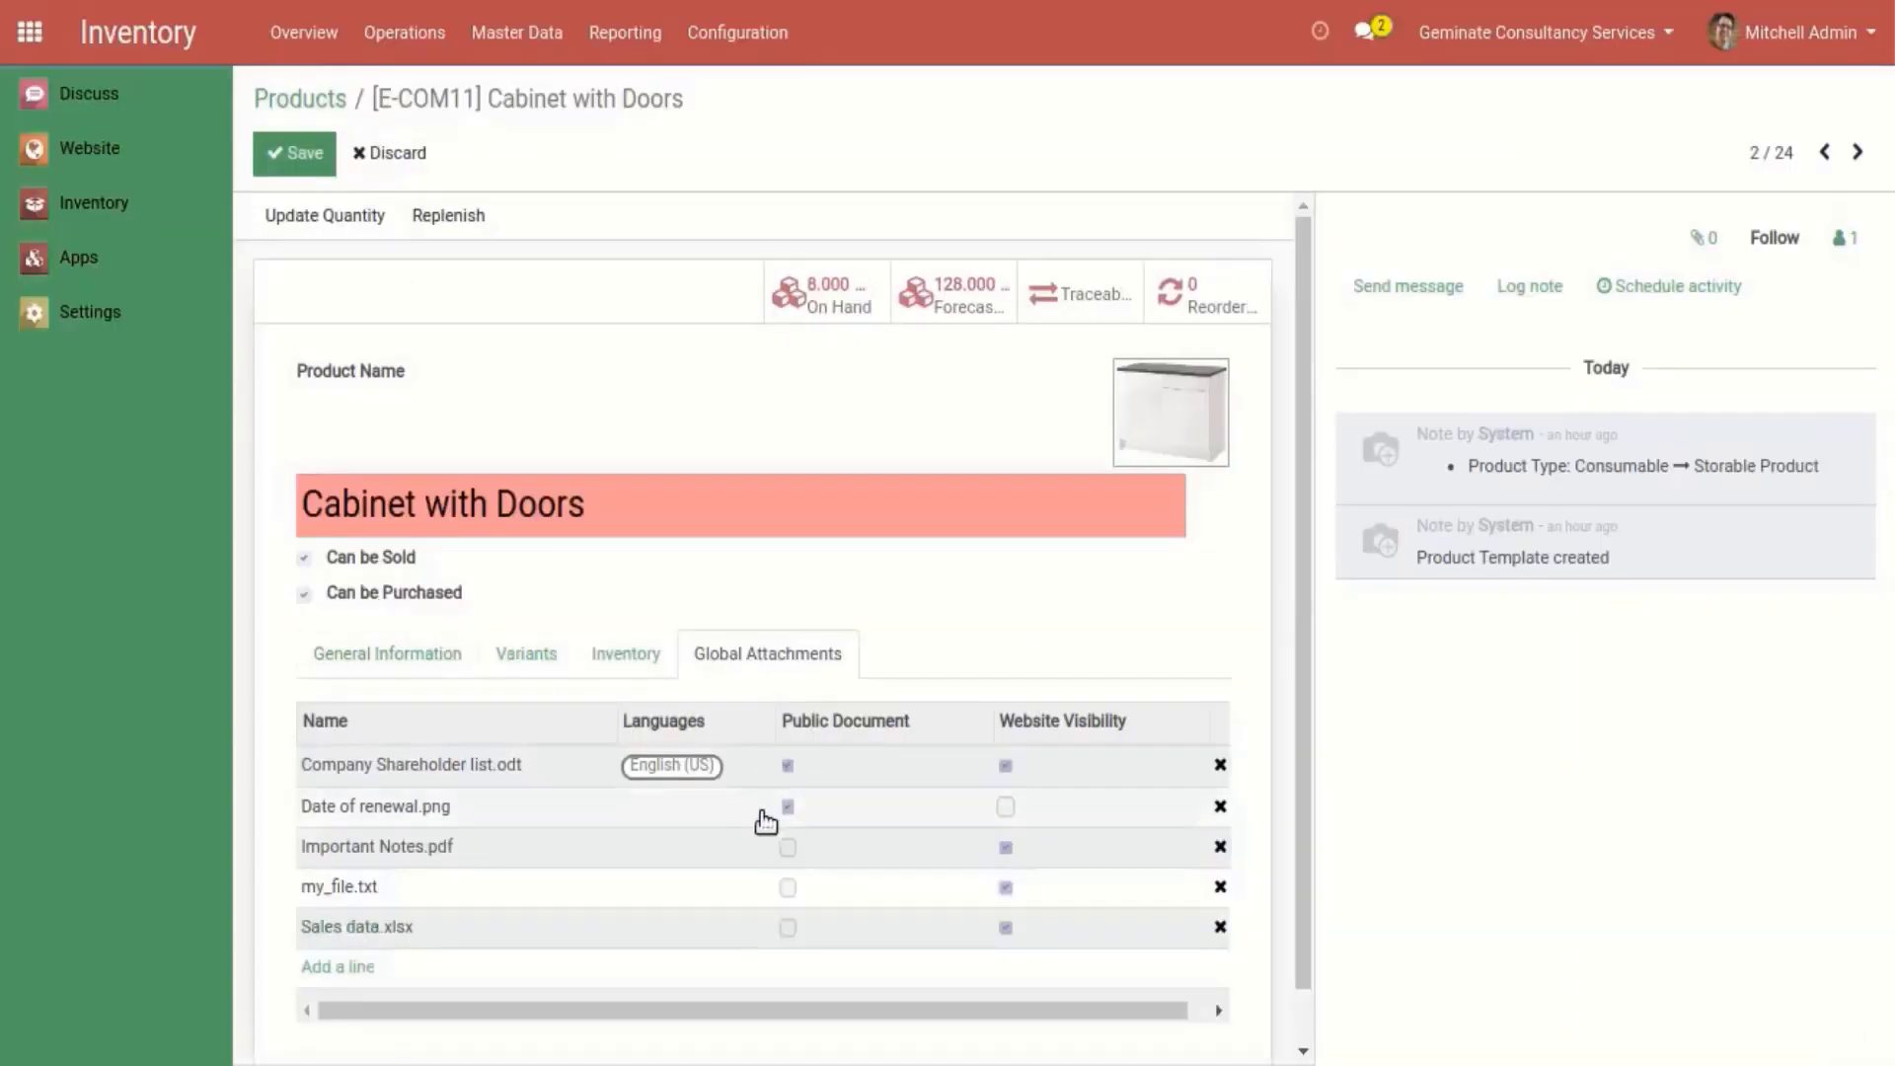
left_click(689, 806)
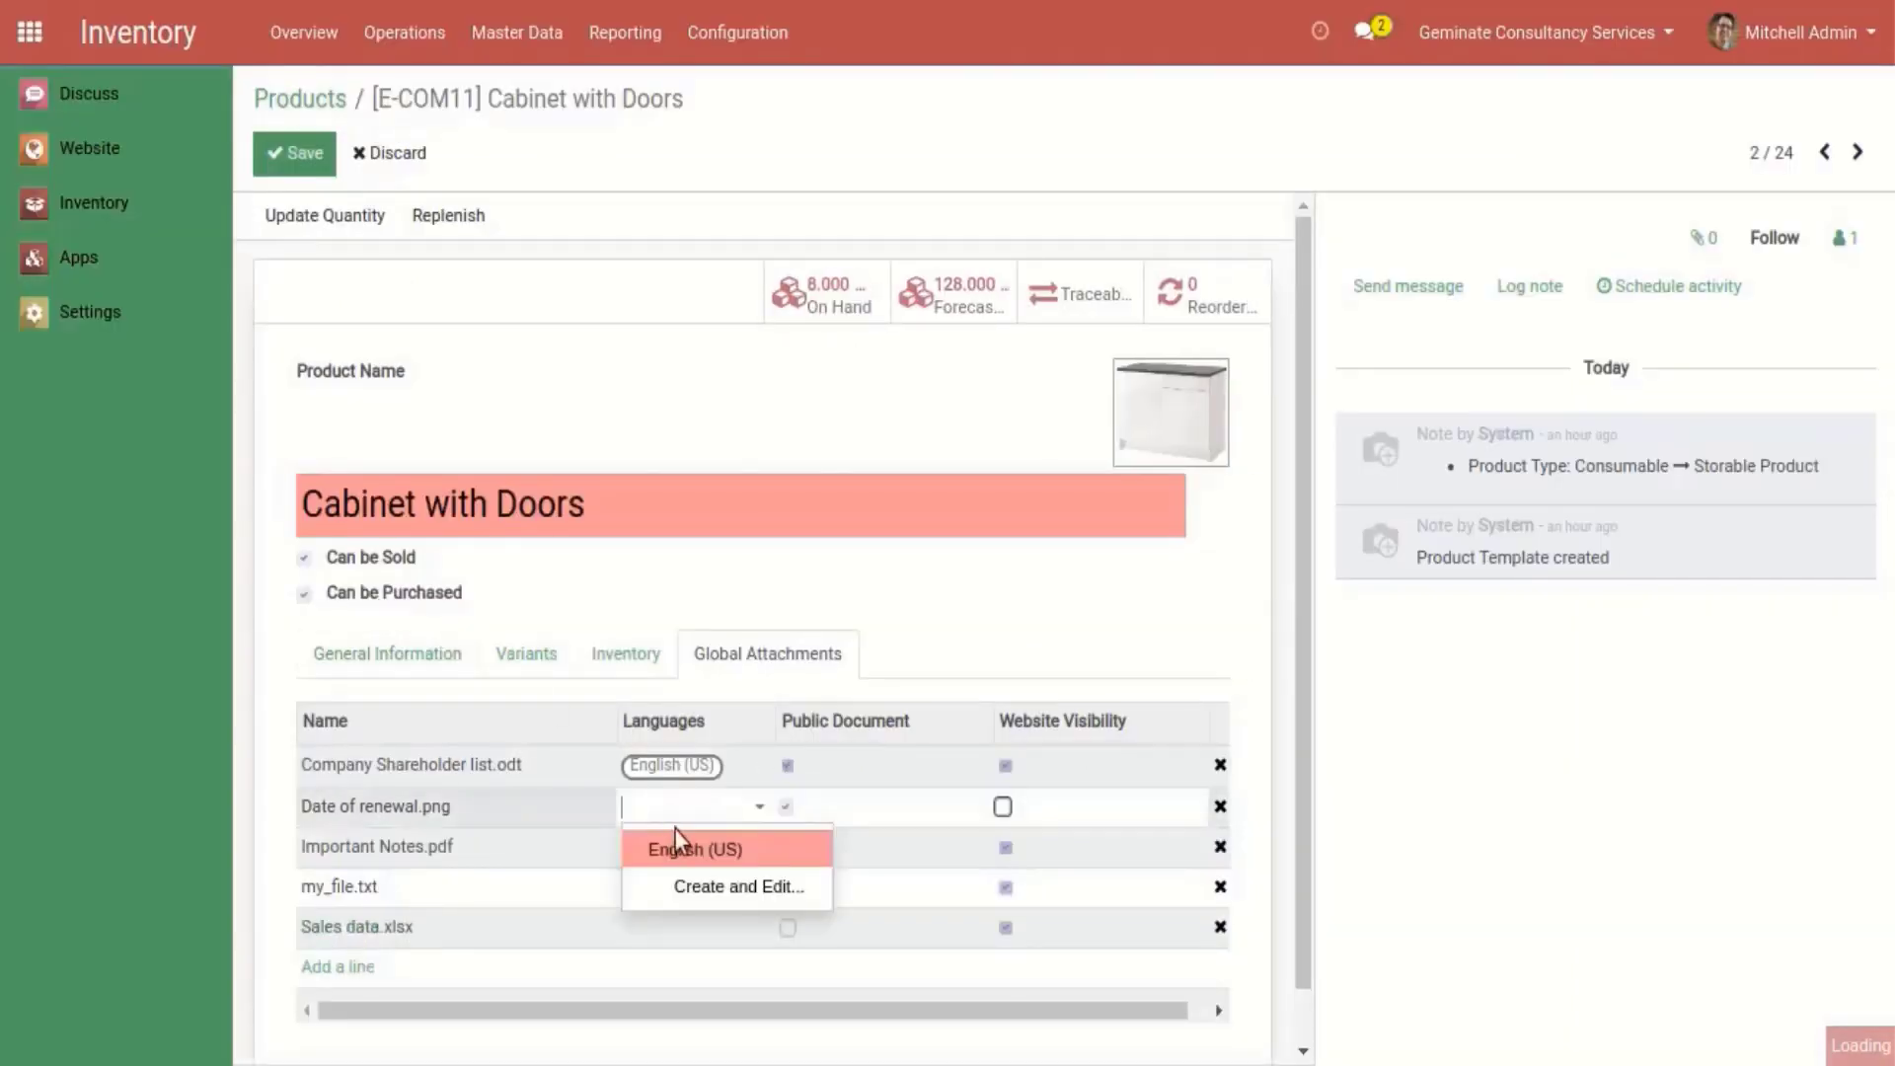
left_click(697, 849)
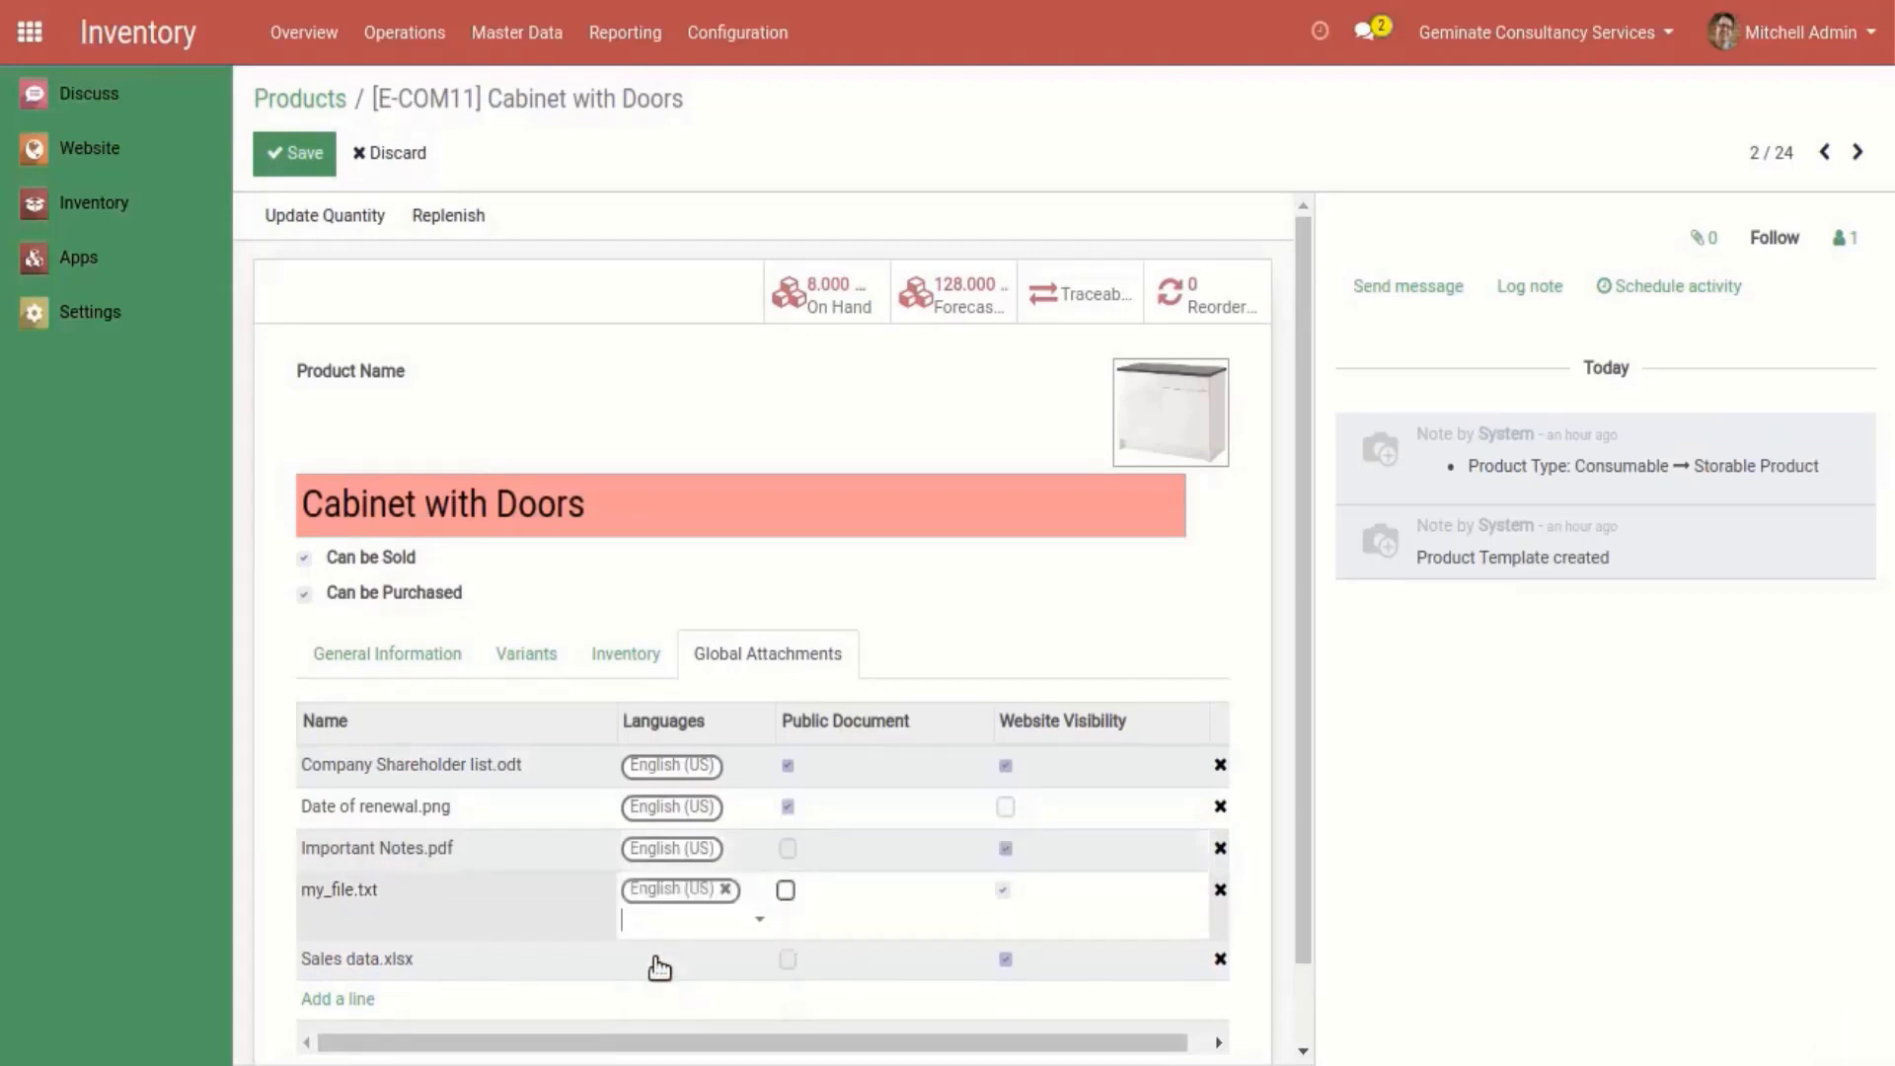
left_click(695, 930)
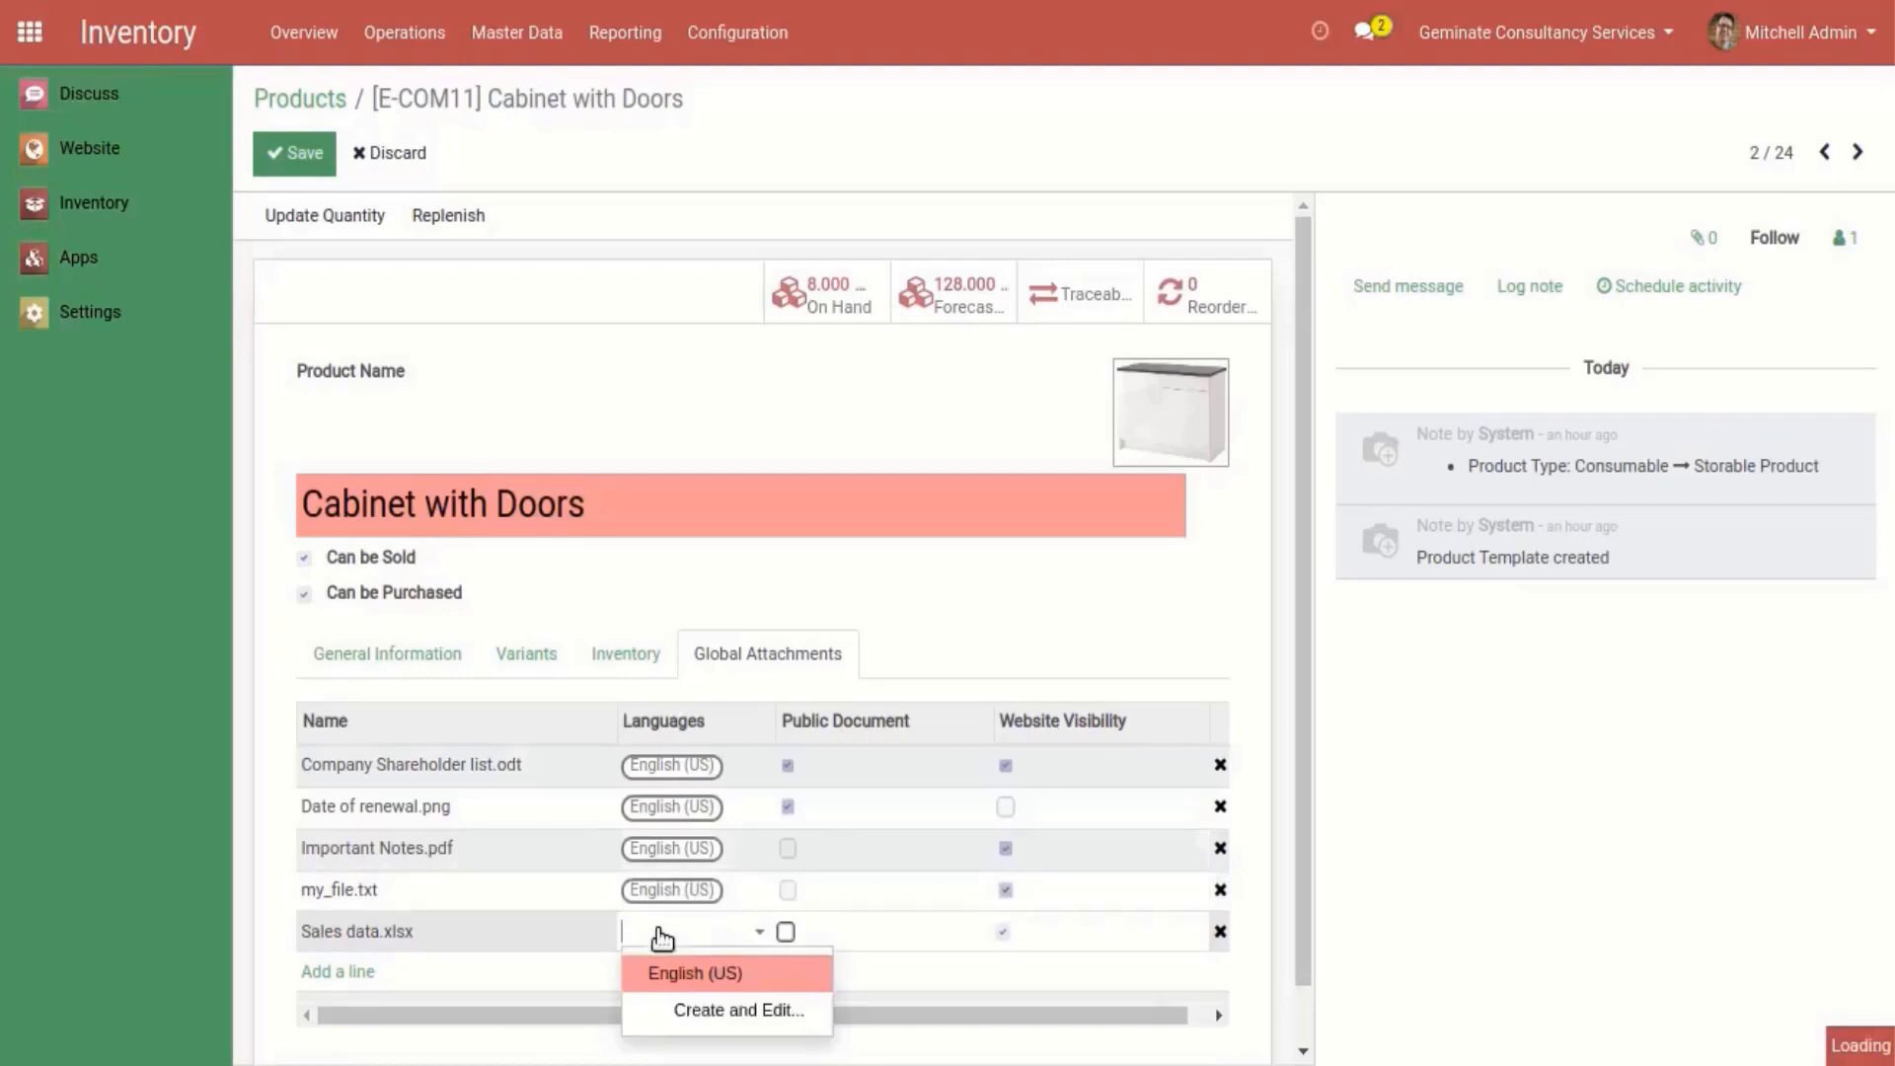
left_click(693, 974)
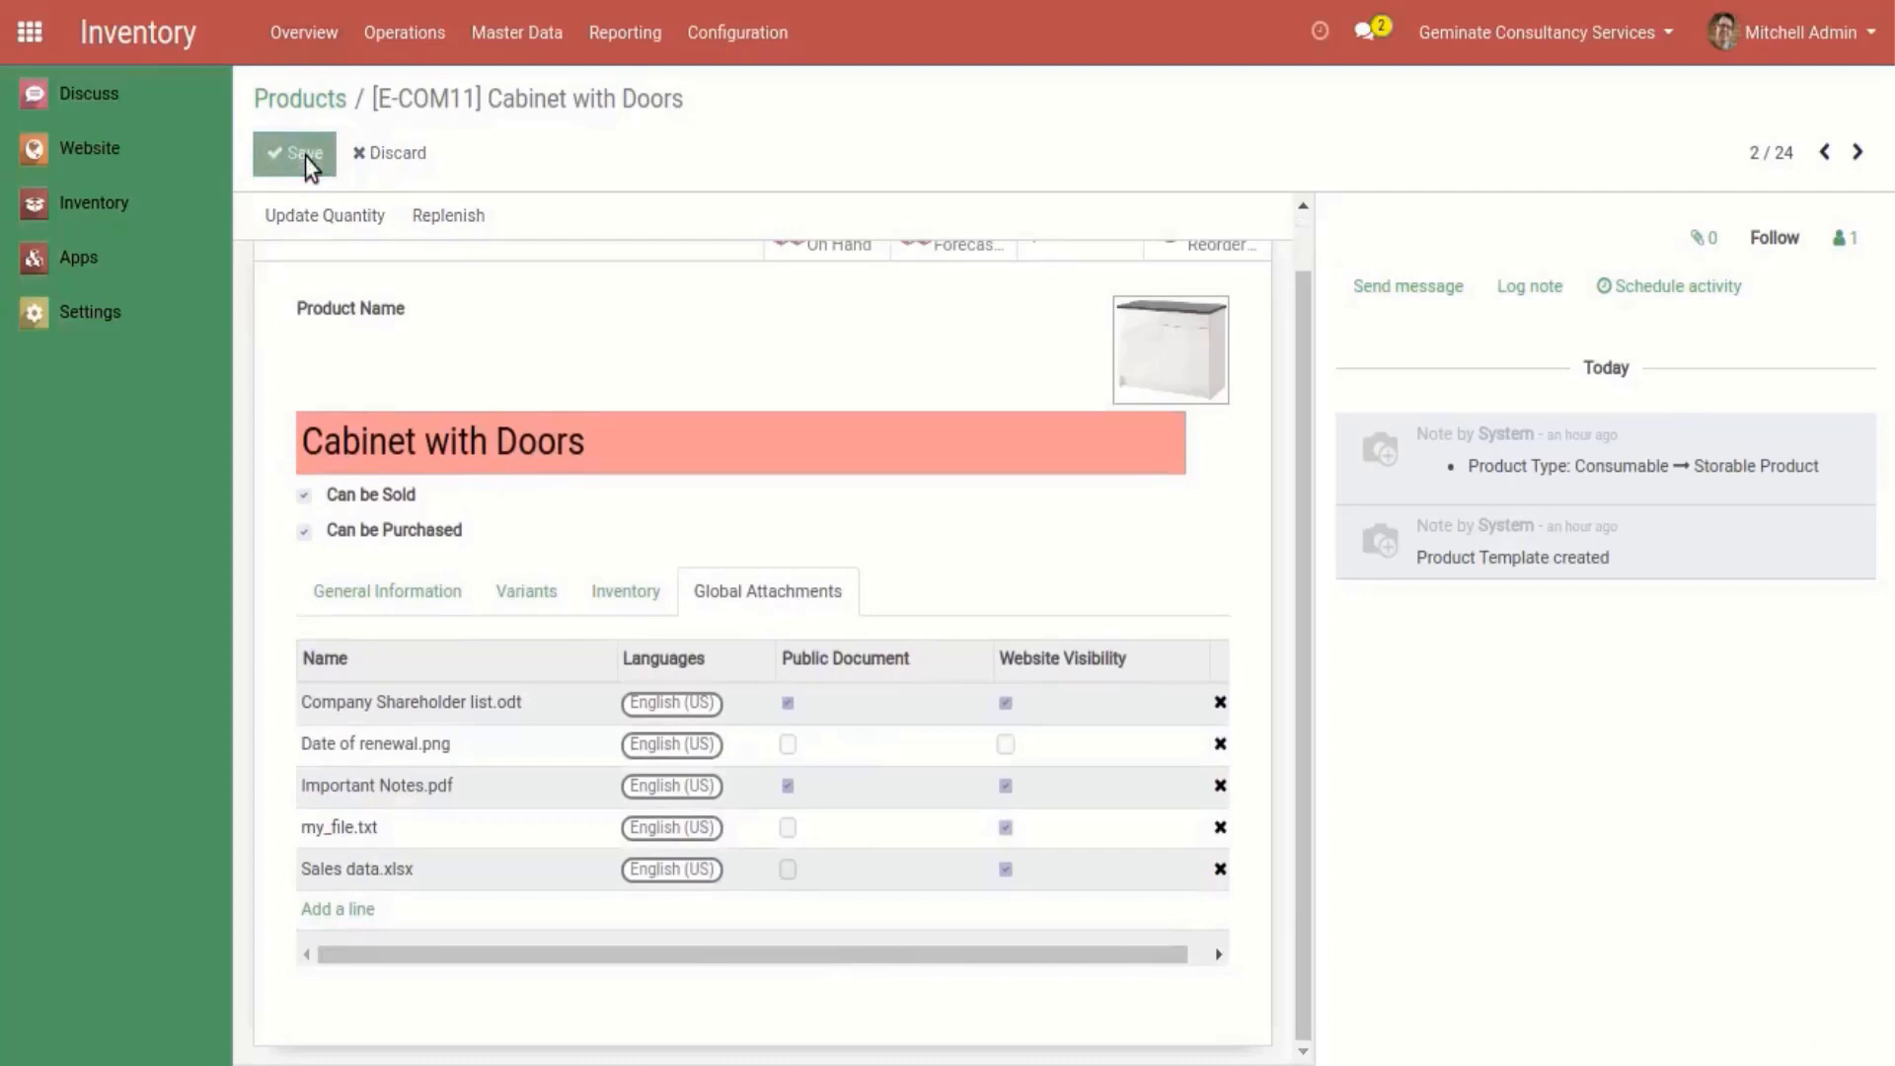
left_click(294, 152)
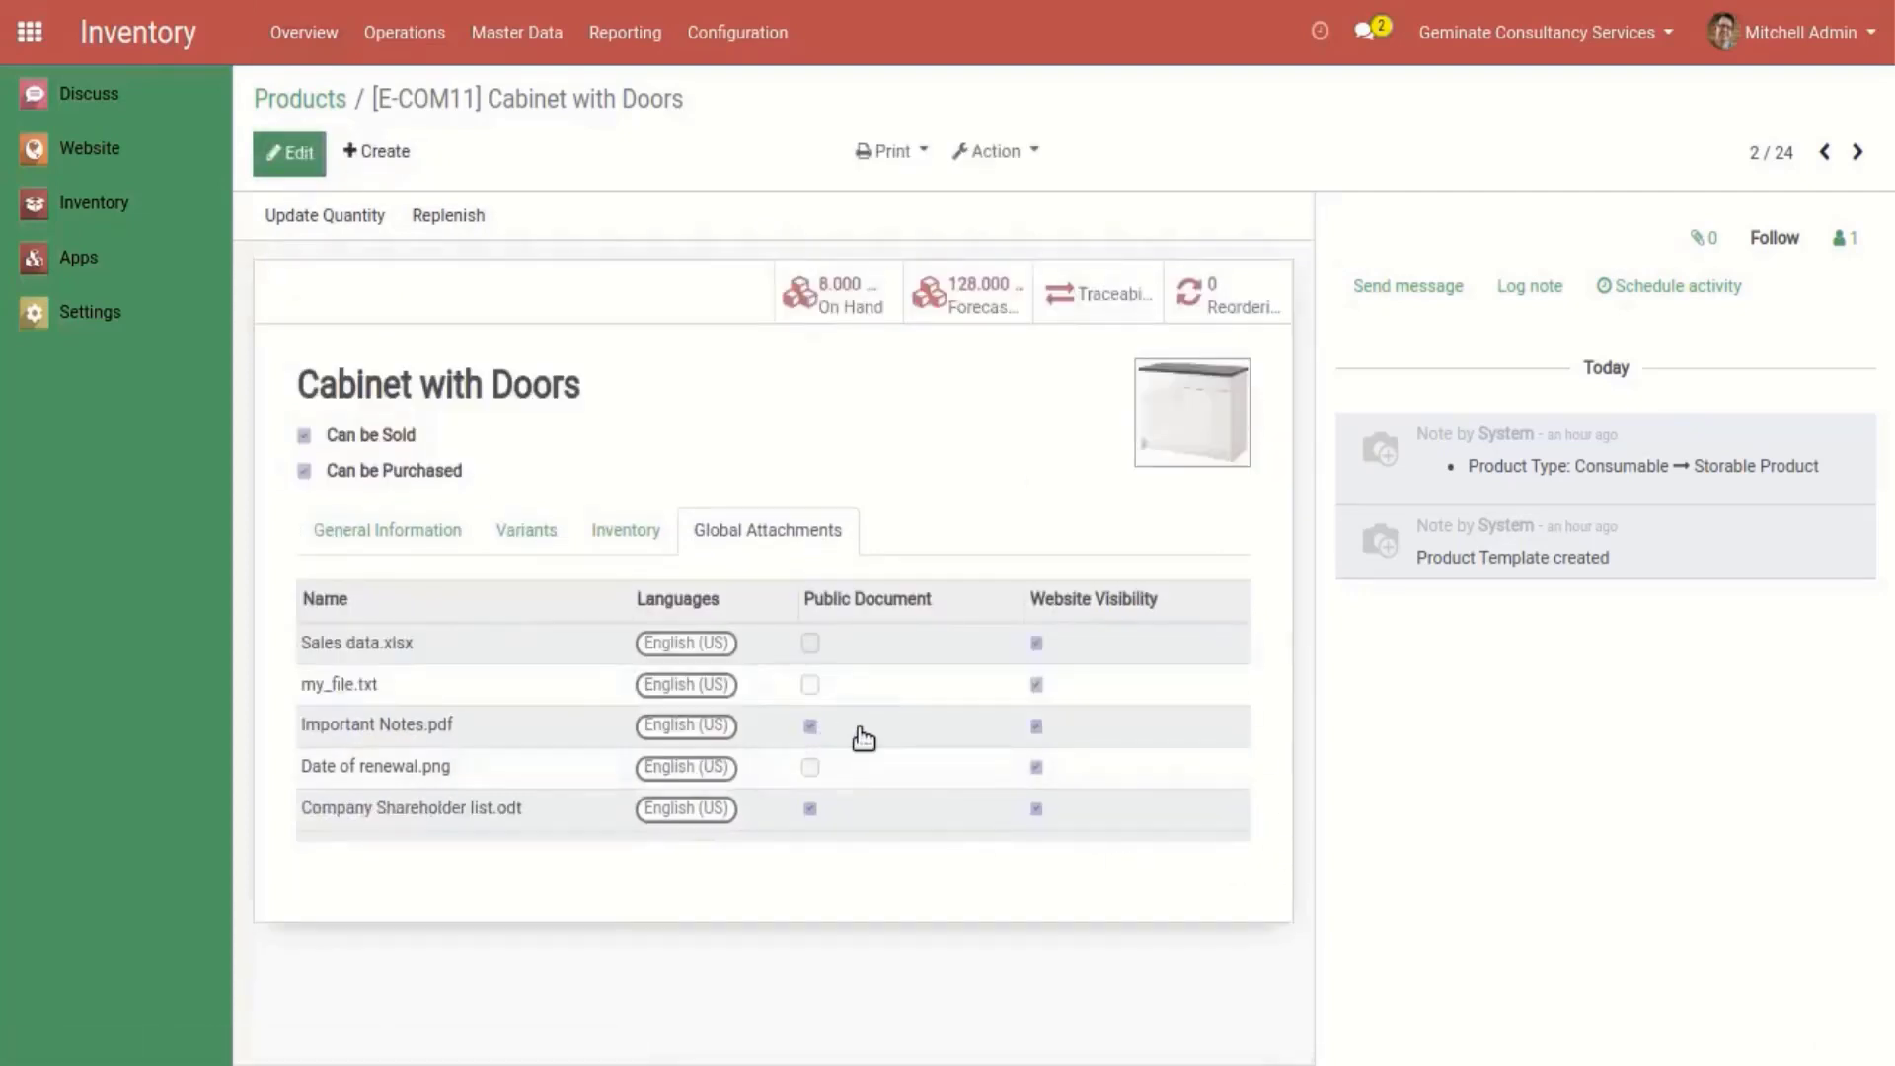
mouse_move(89, 148)
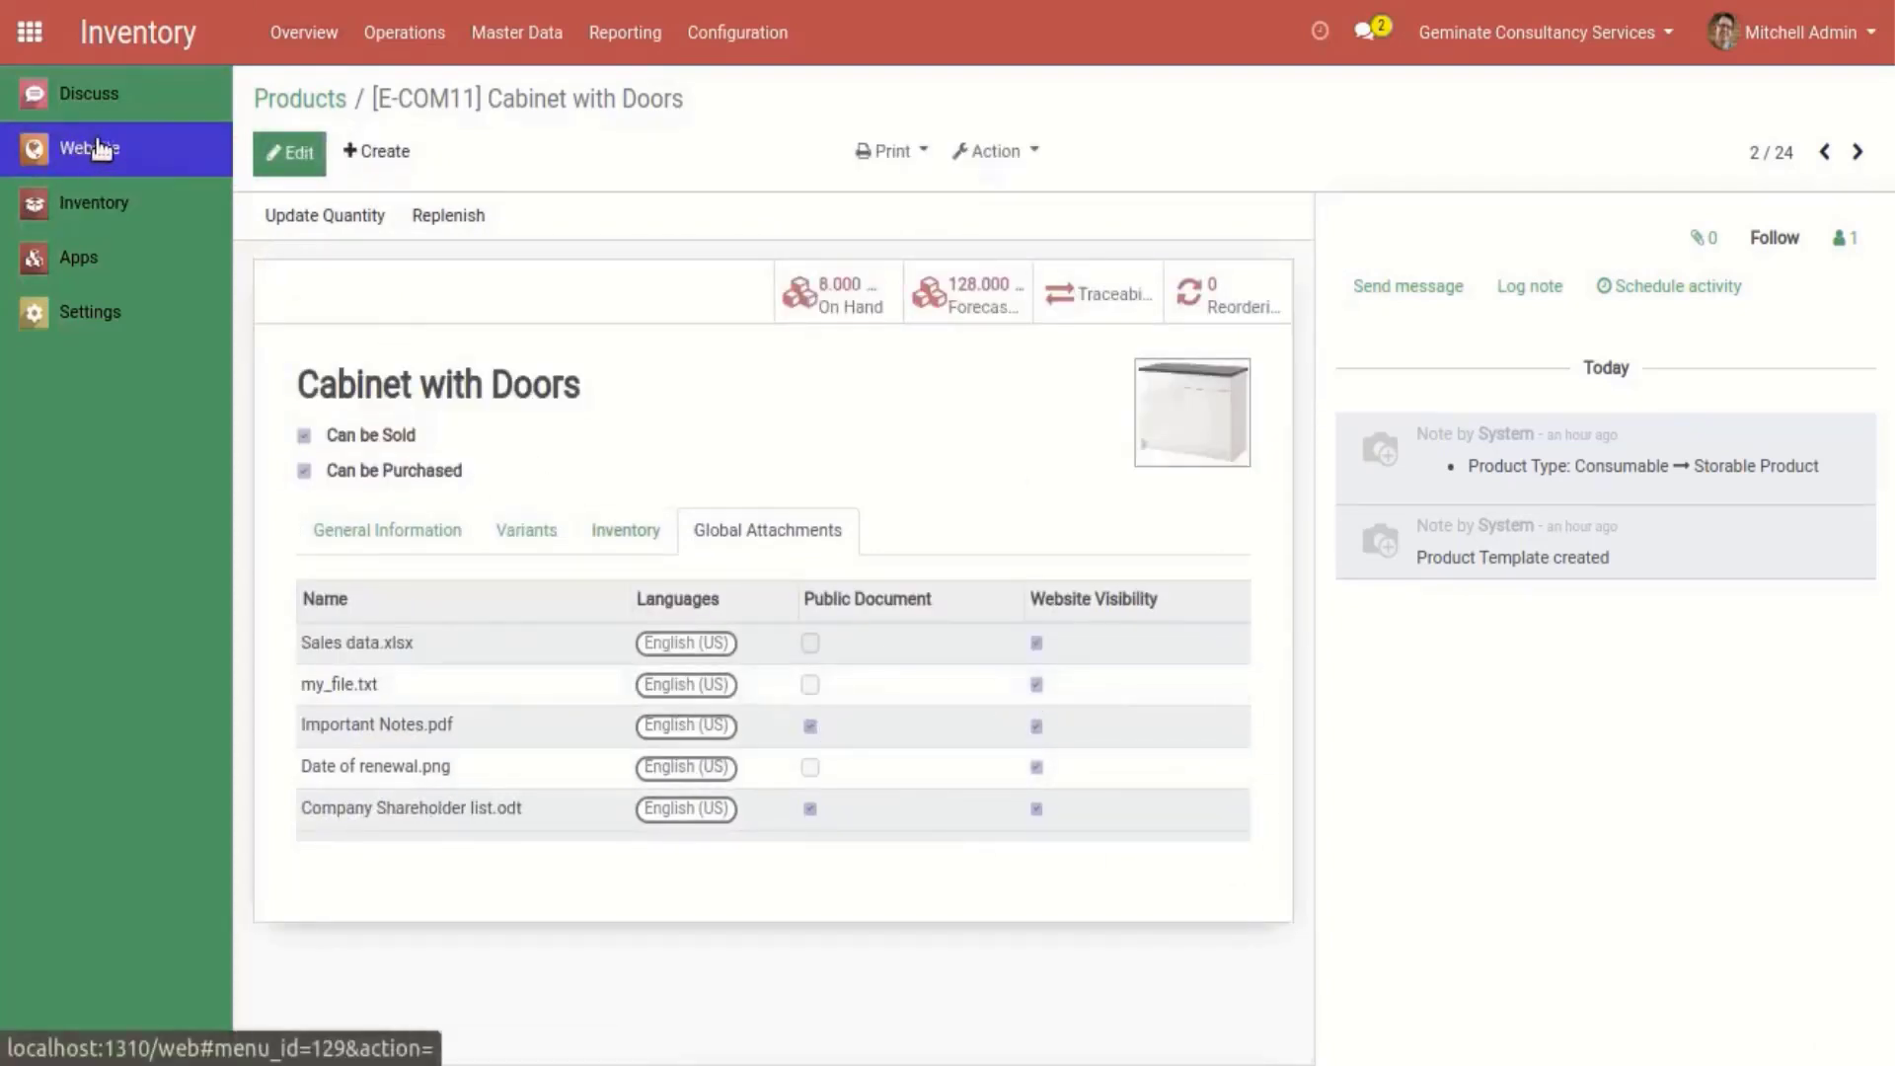
From the Website app go to the live homepage and enter edit mode
left_click(85, 148)
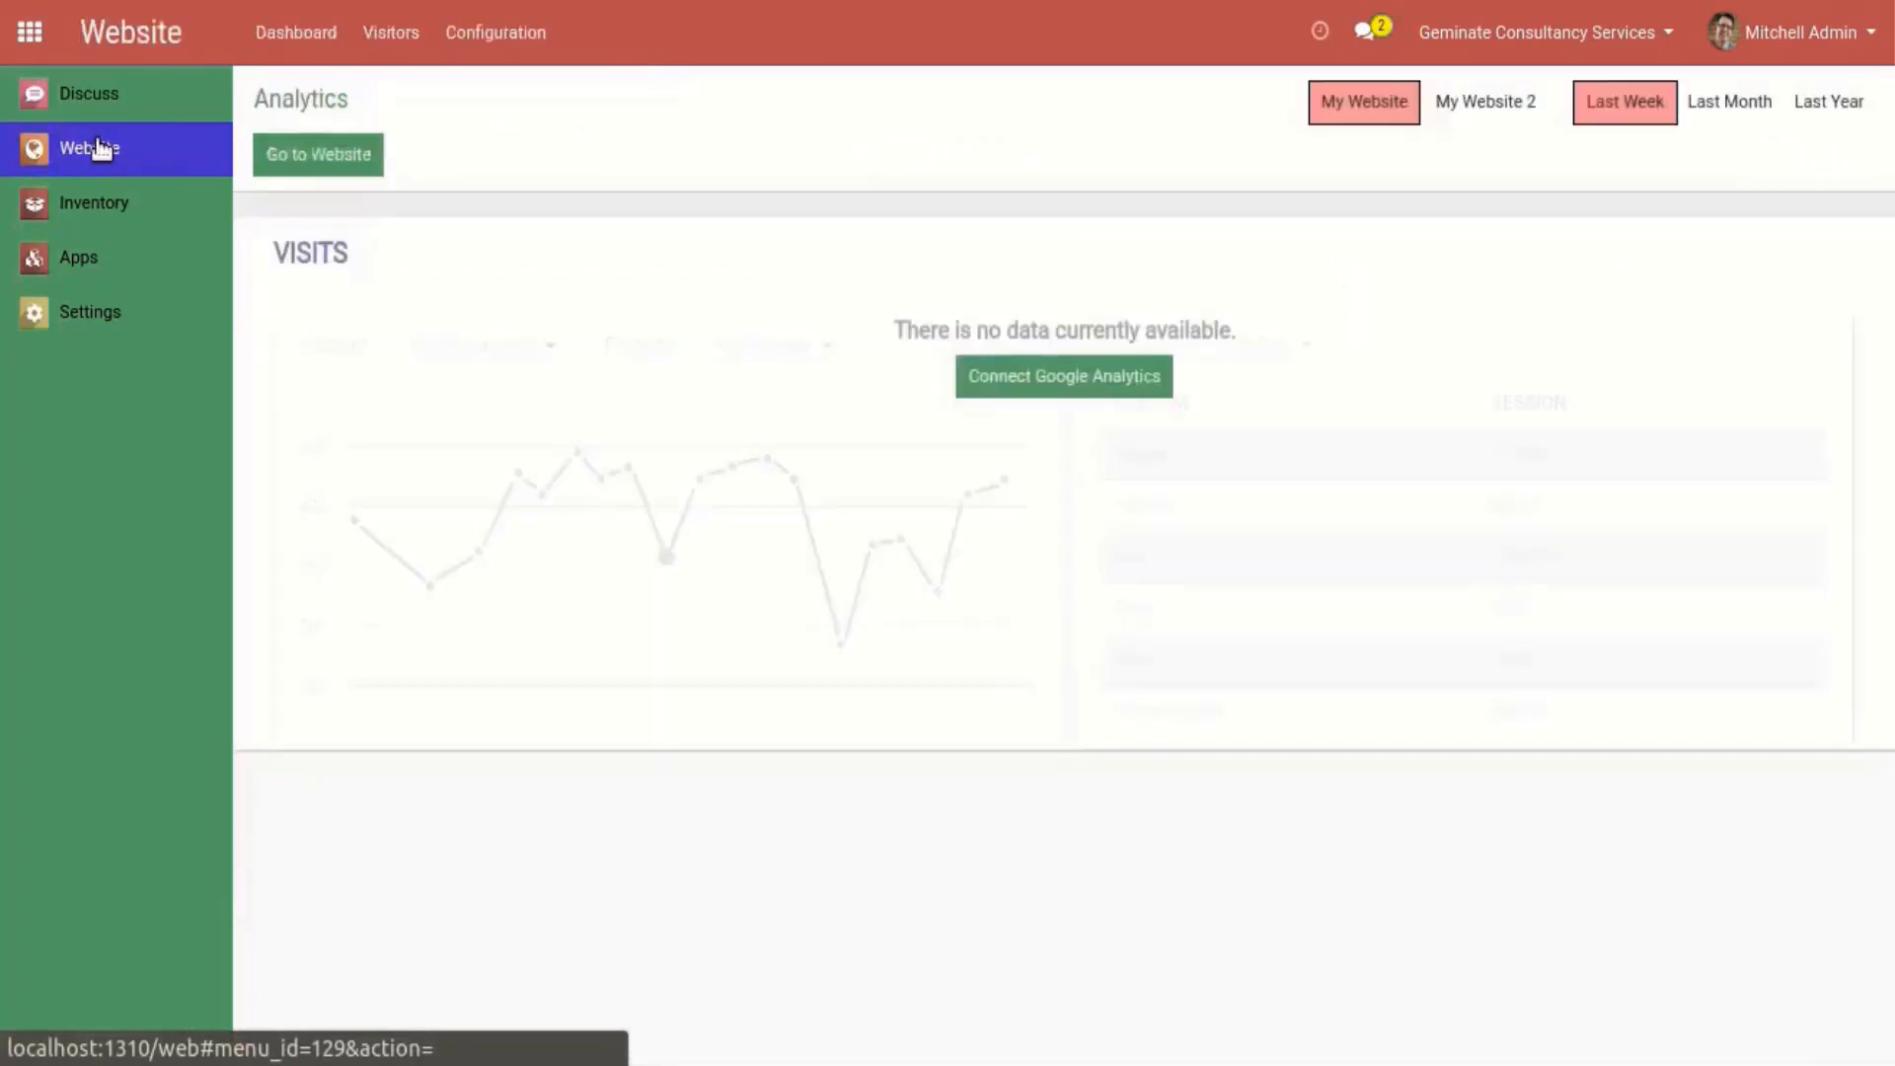
left_click(318, 154)
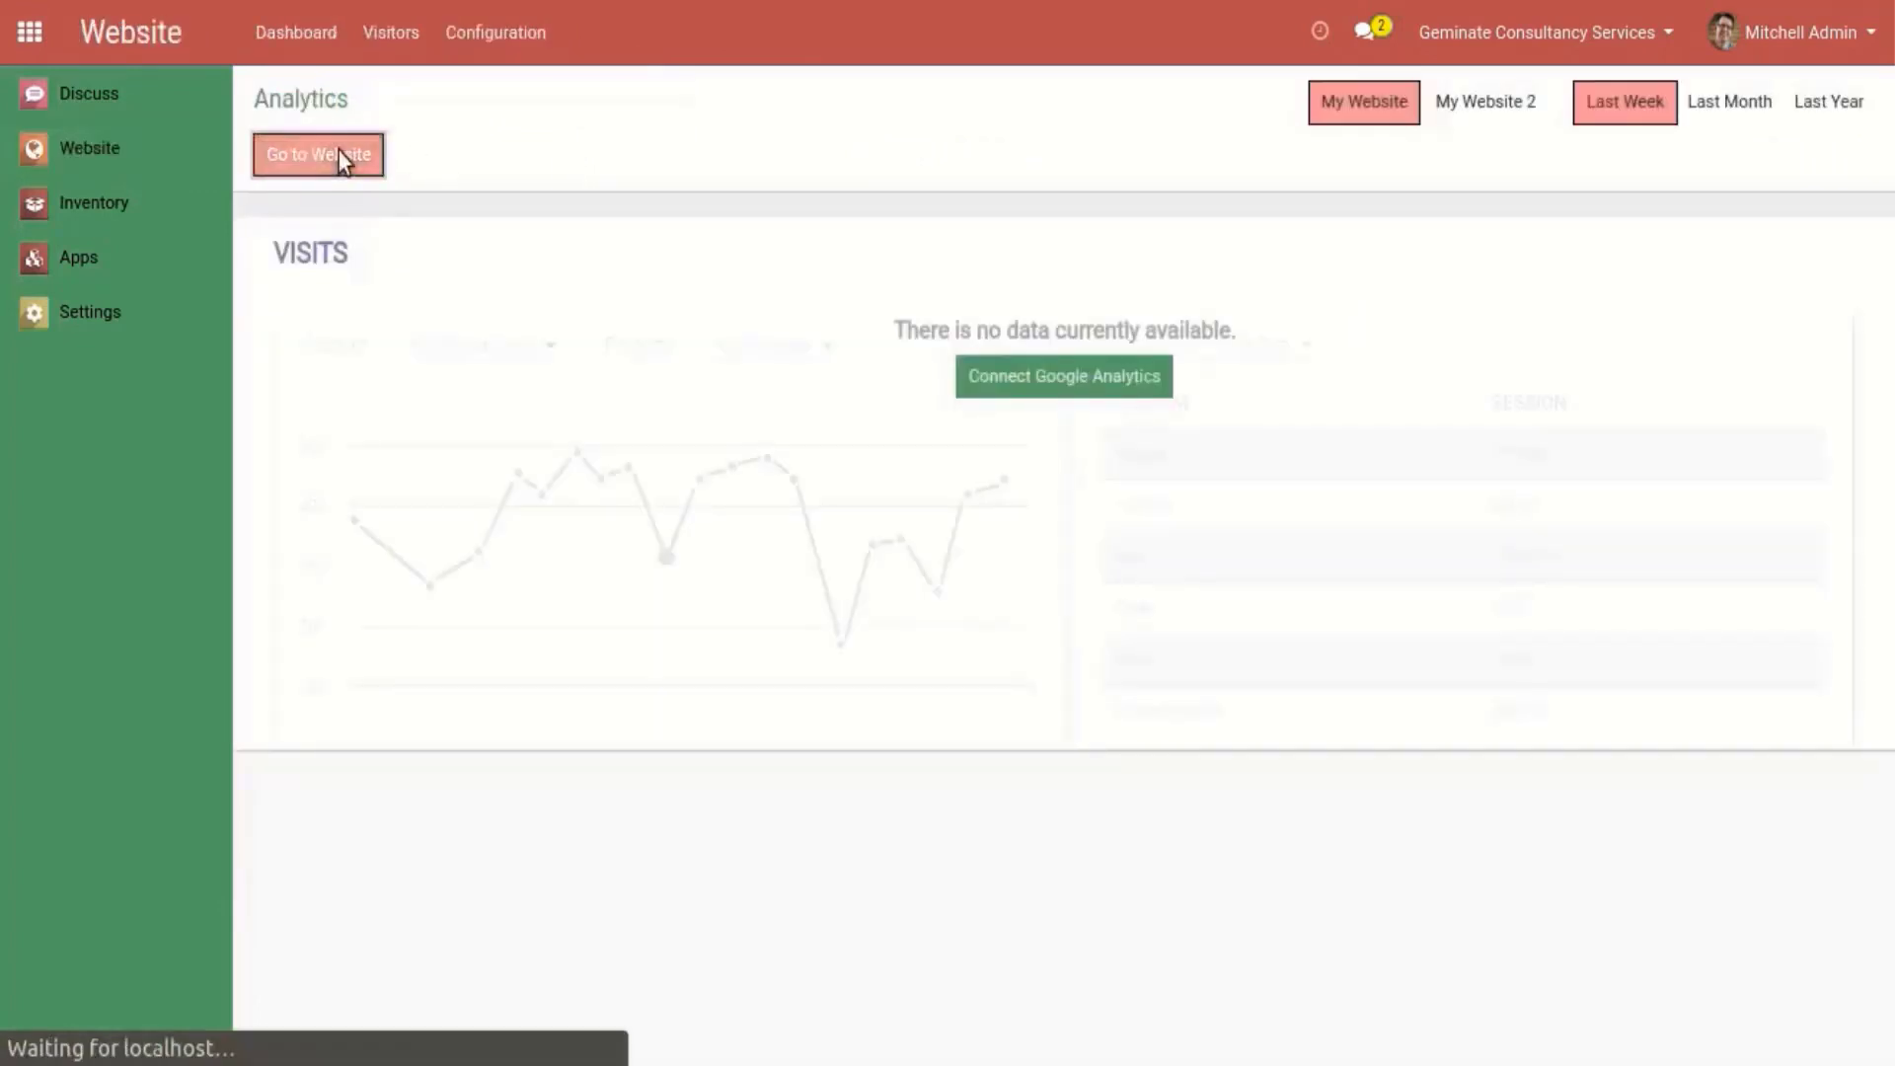
left_click(318, 154)
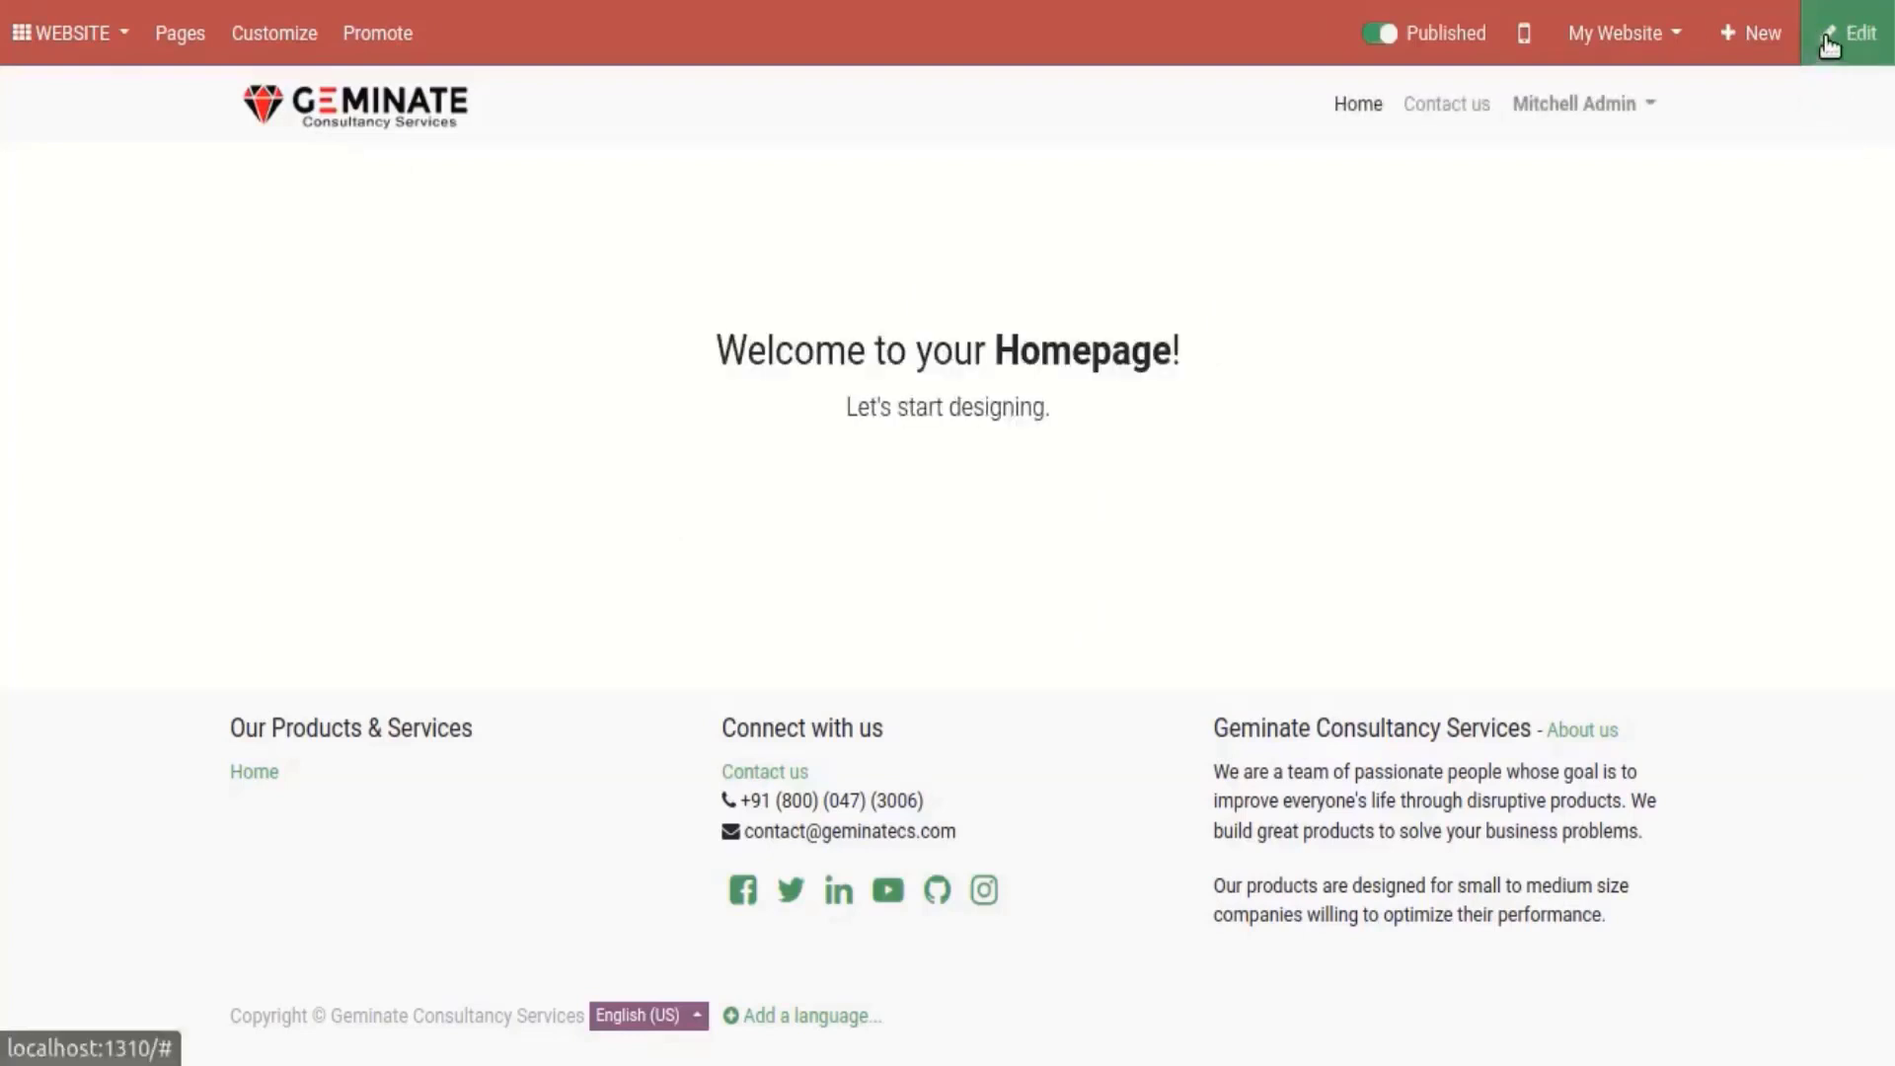
left_click(1857, 34)
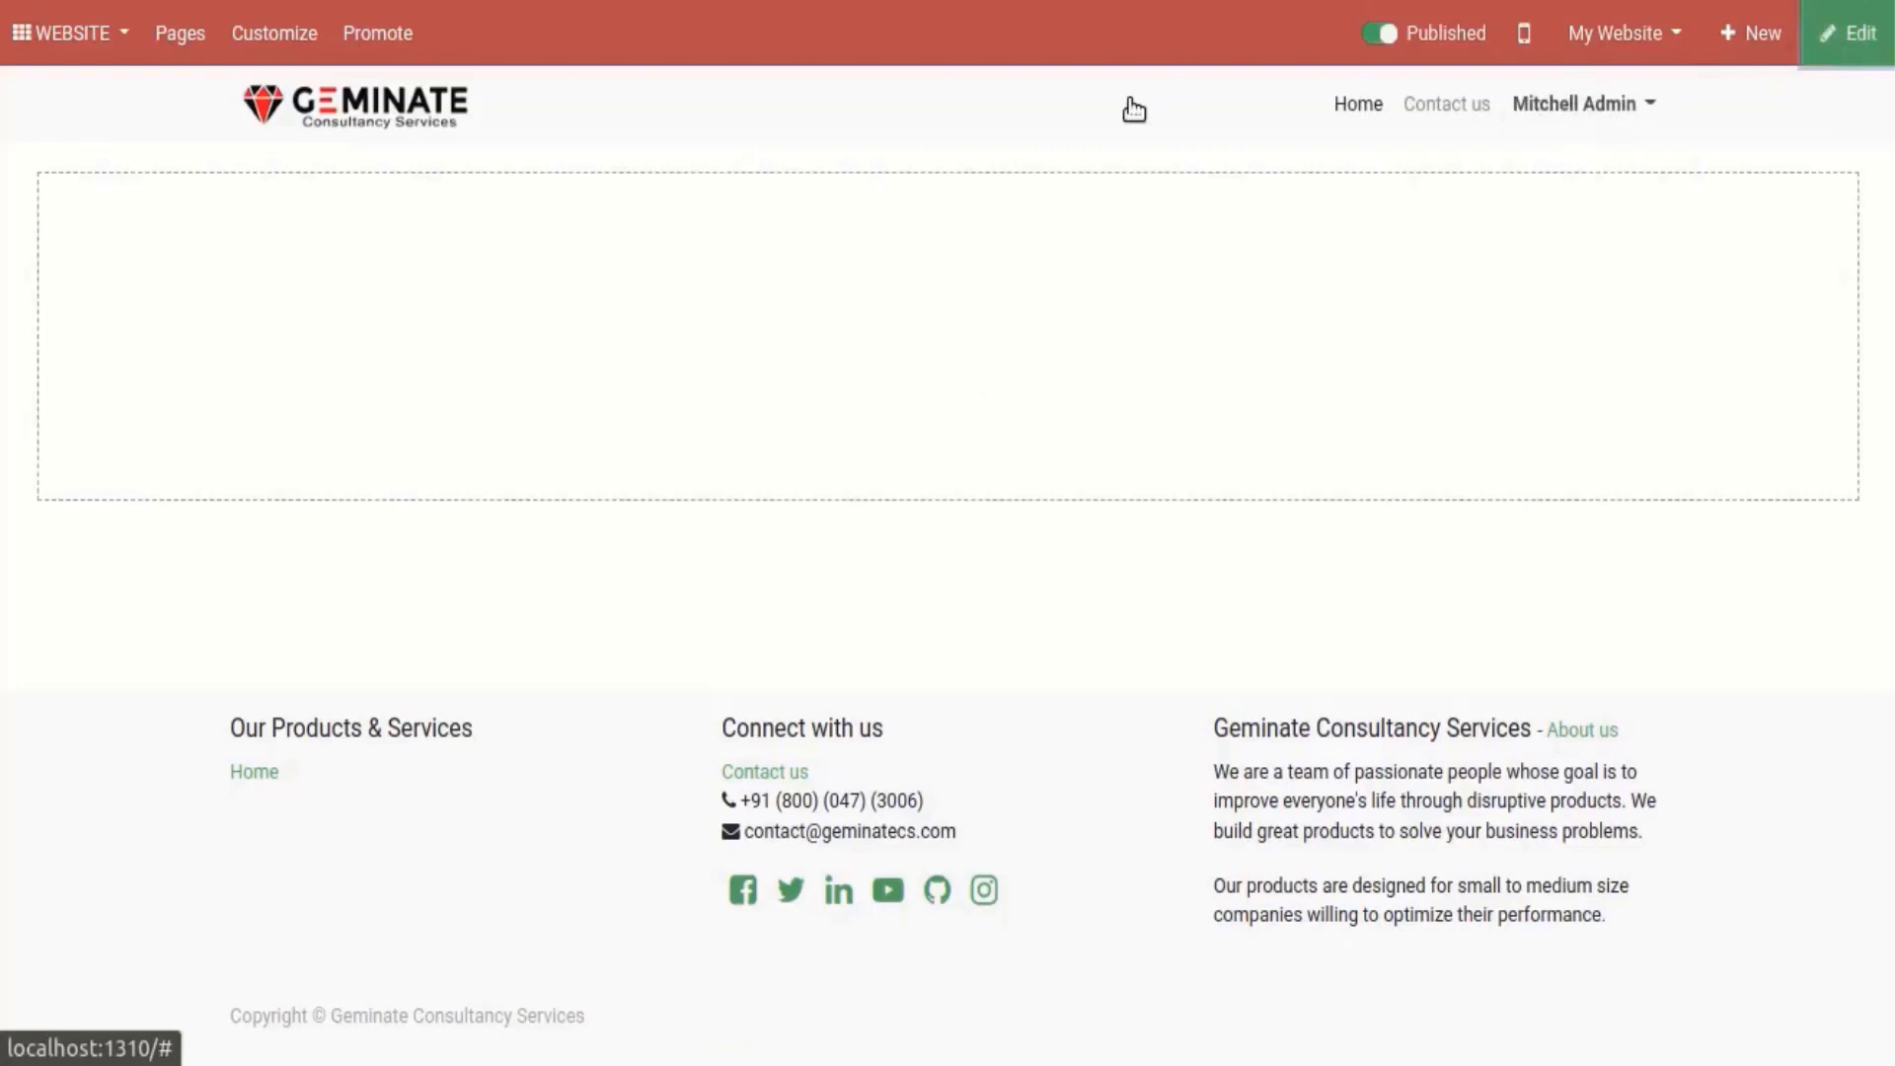
left_click(1846, 33)
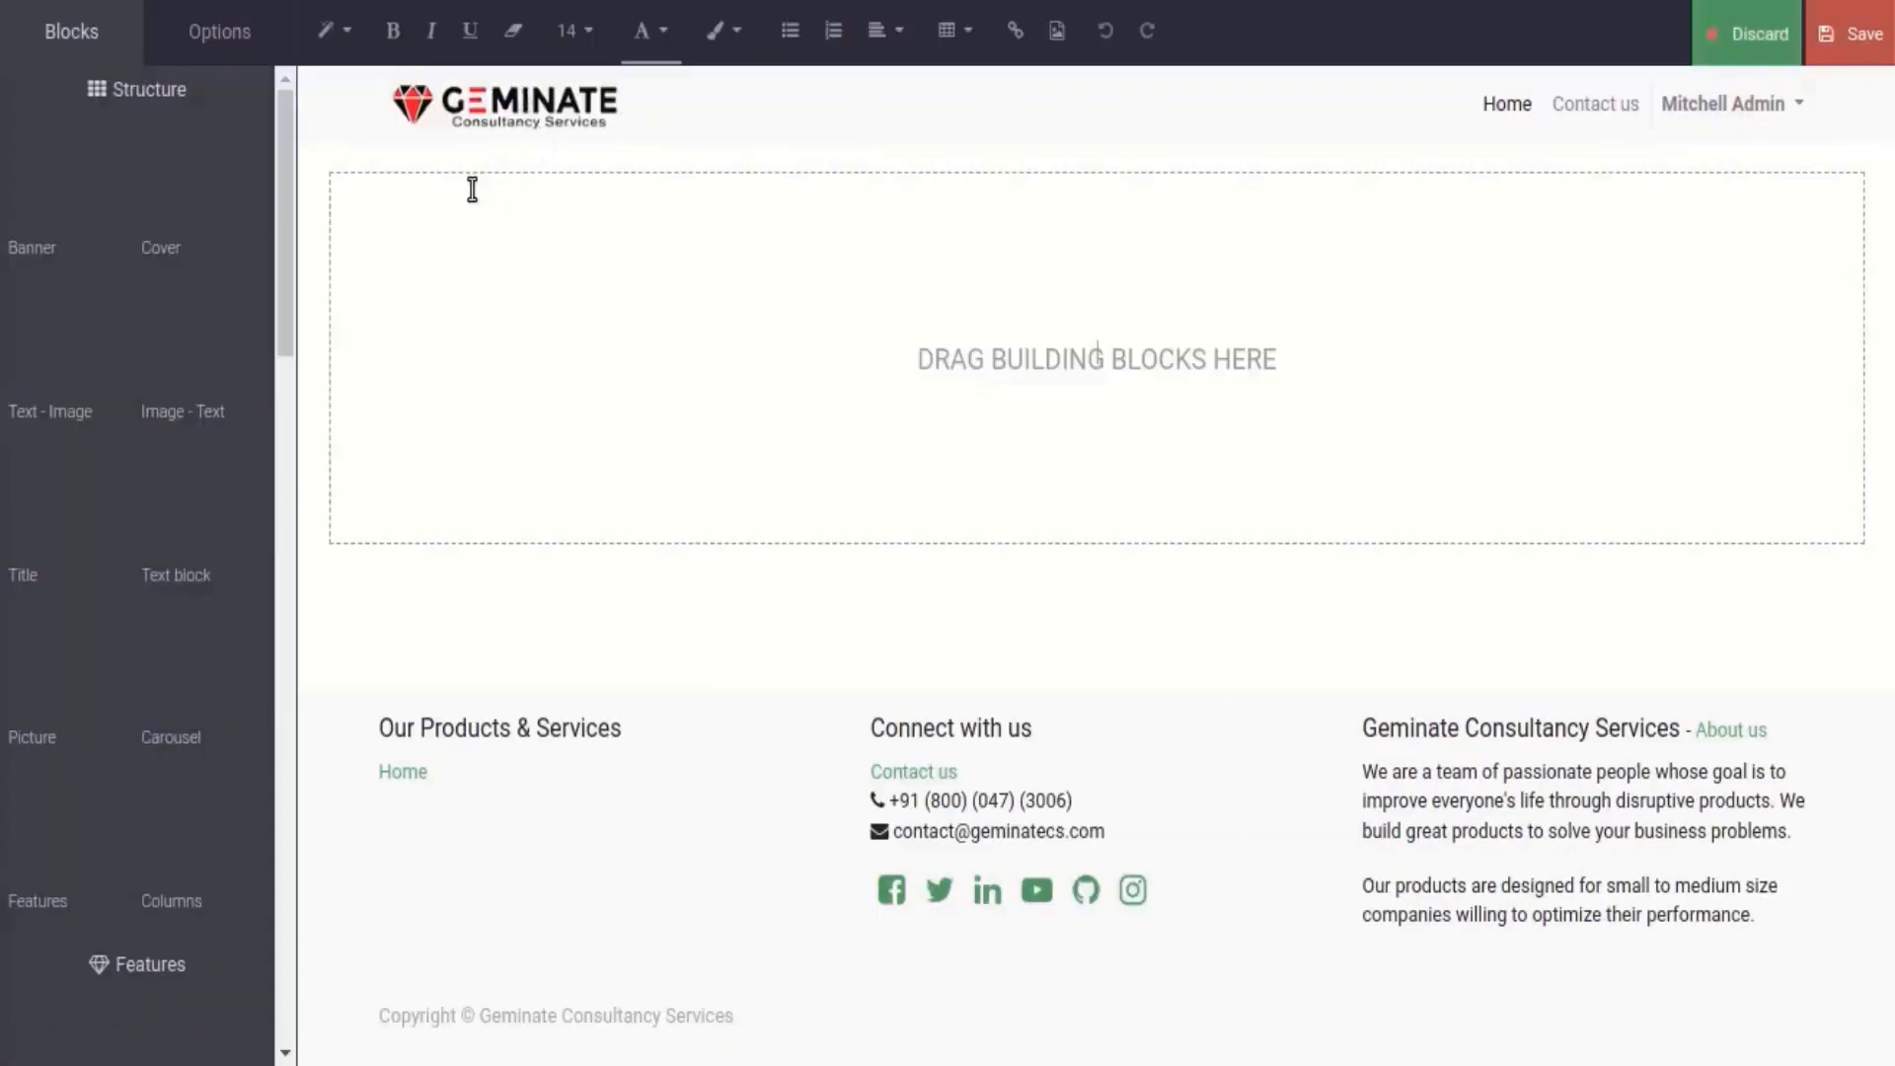
Locate the Global Attachments snippet, place it on the homepage and save
scroll("down", 3)
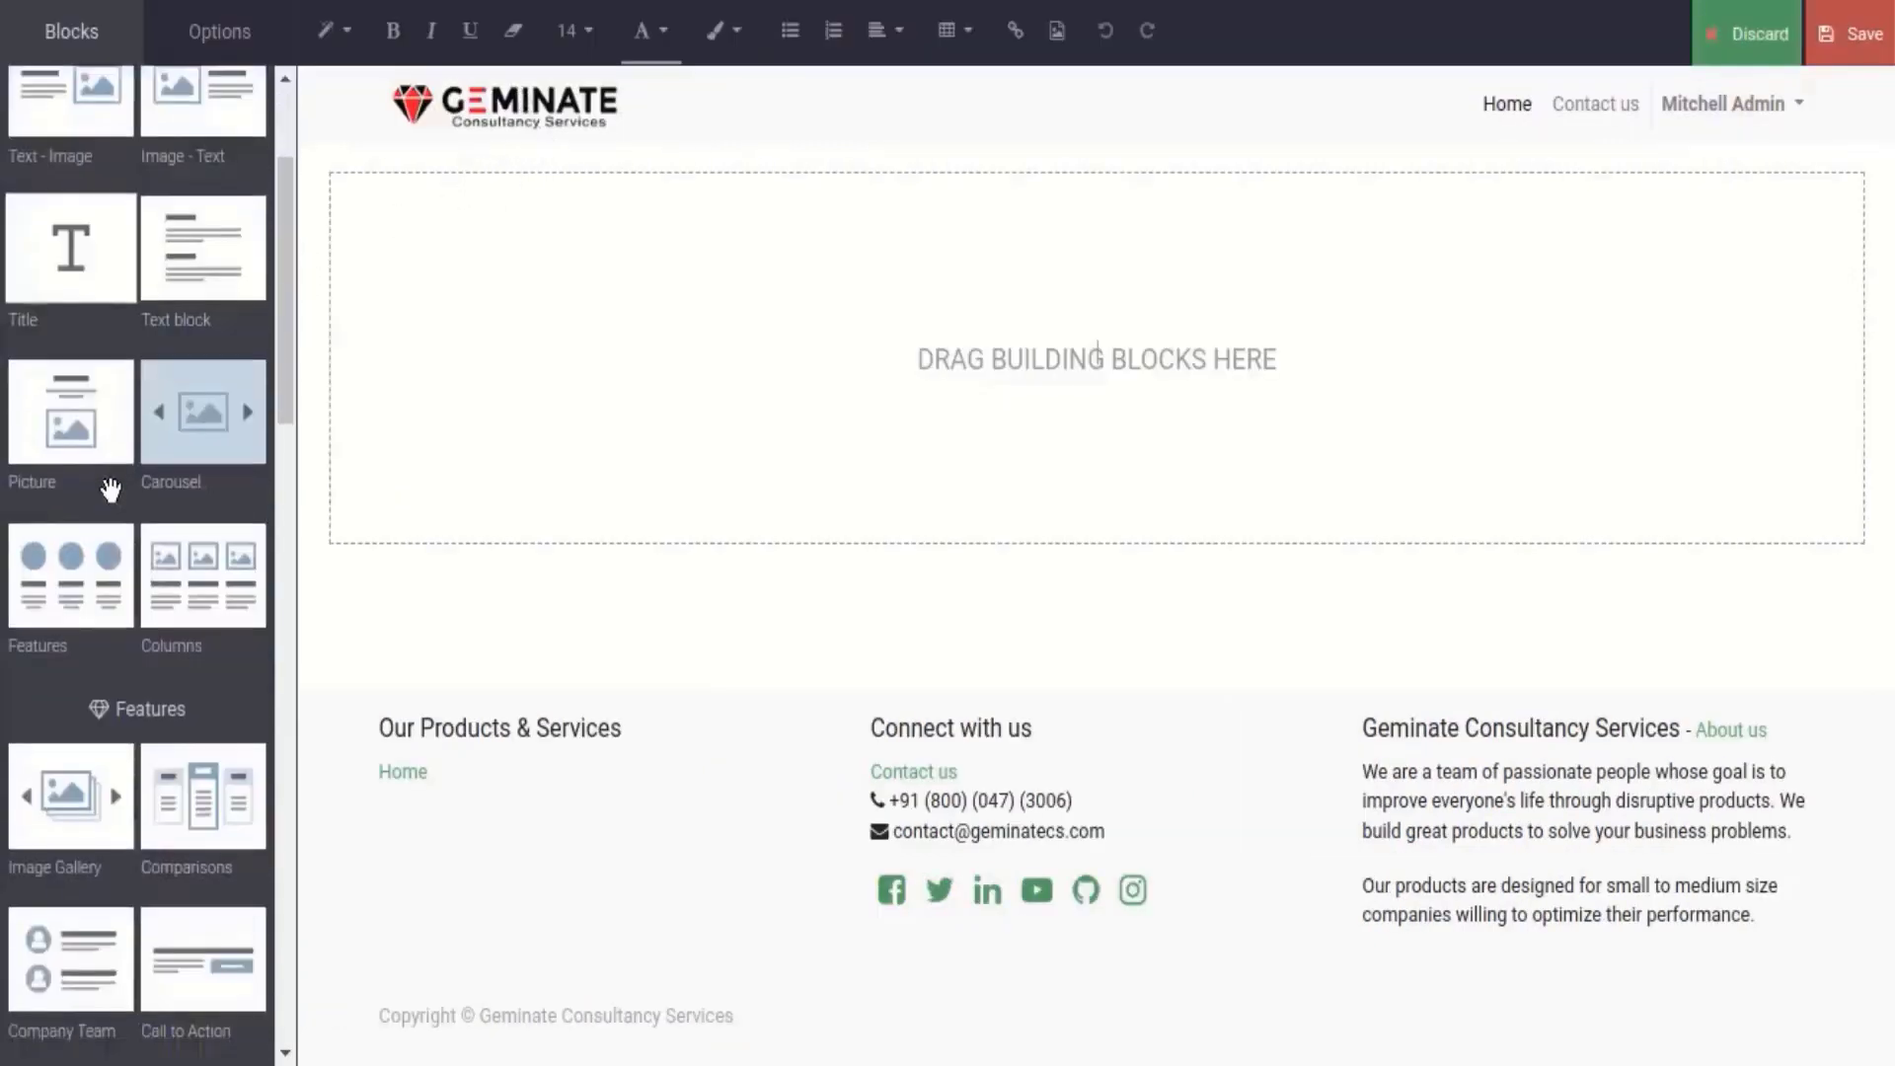
scroll("down", 3)
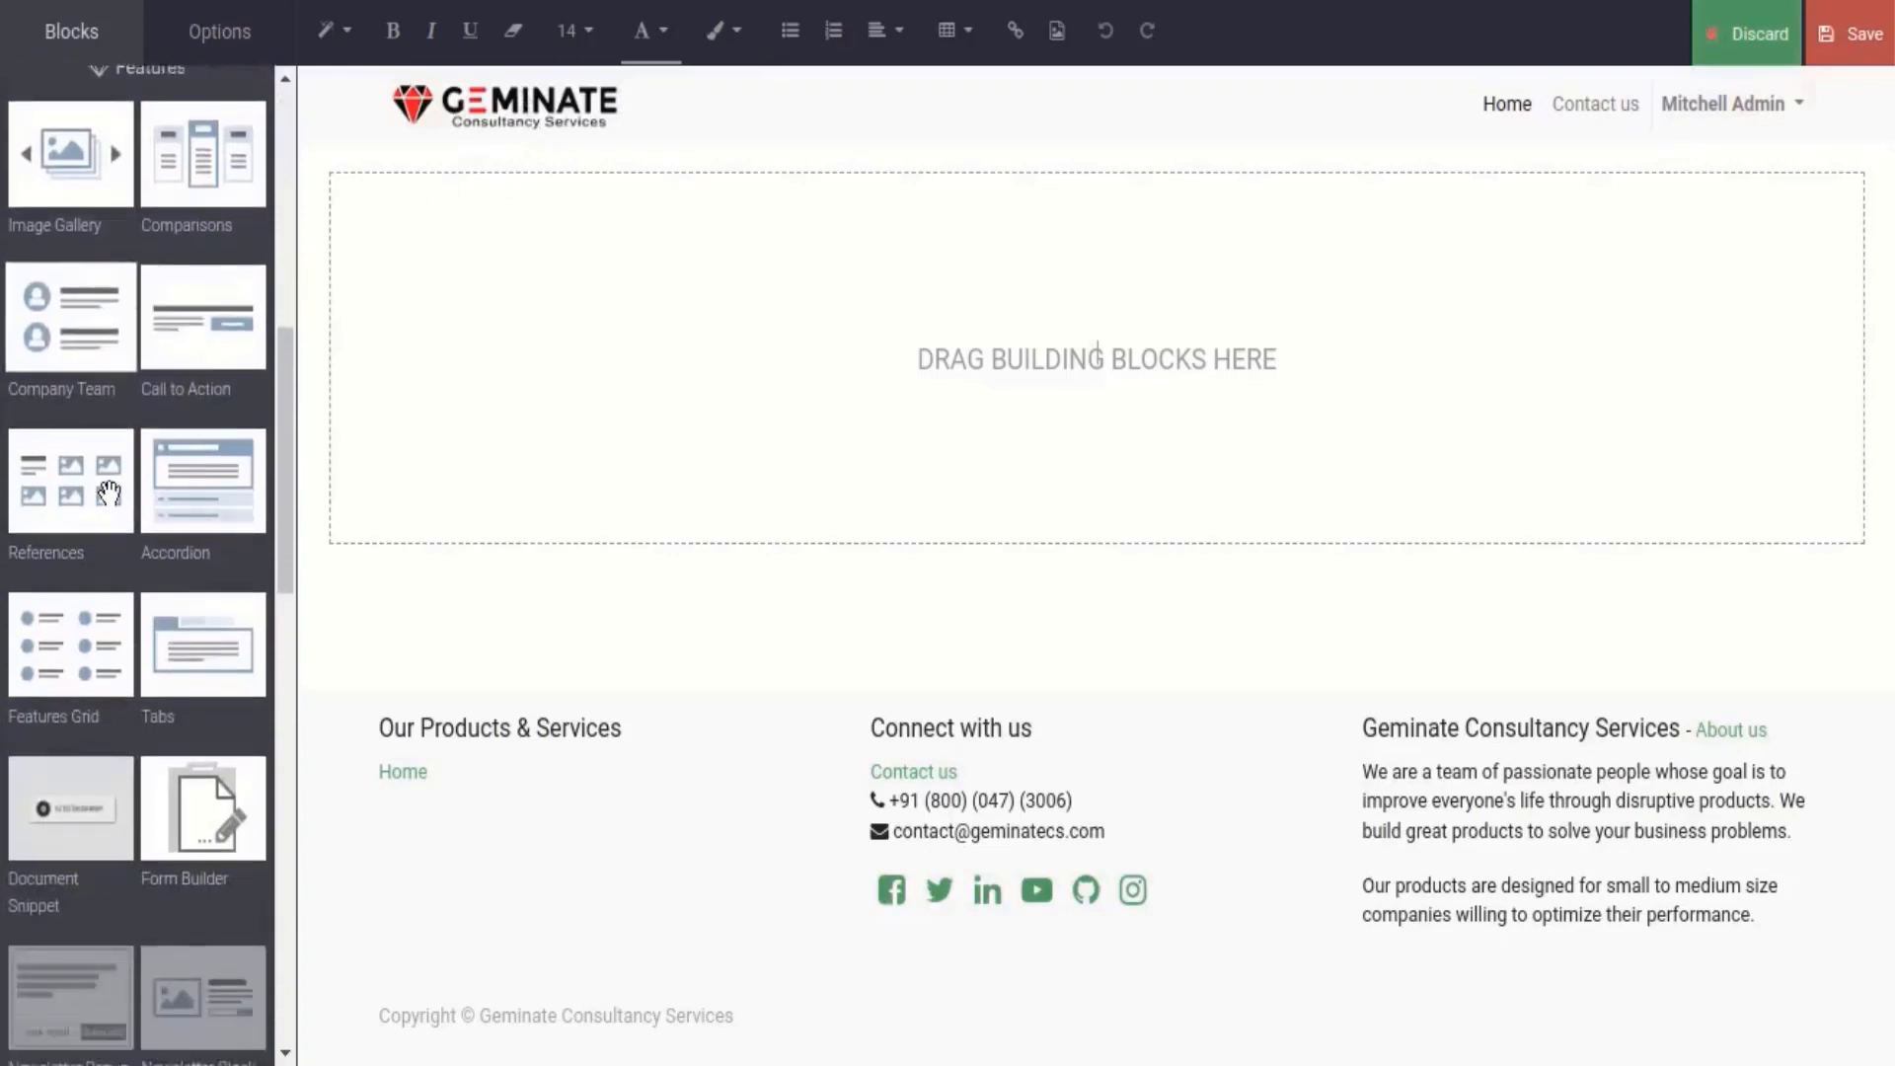
scroll("down", 3)
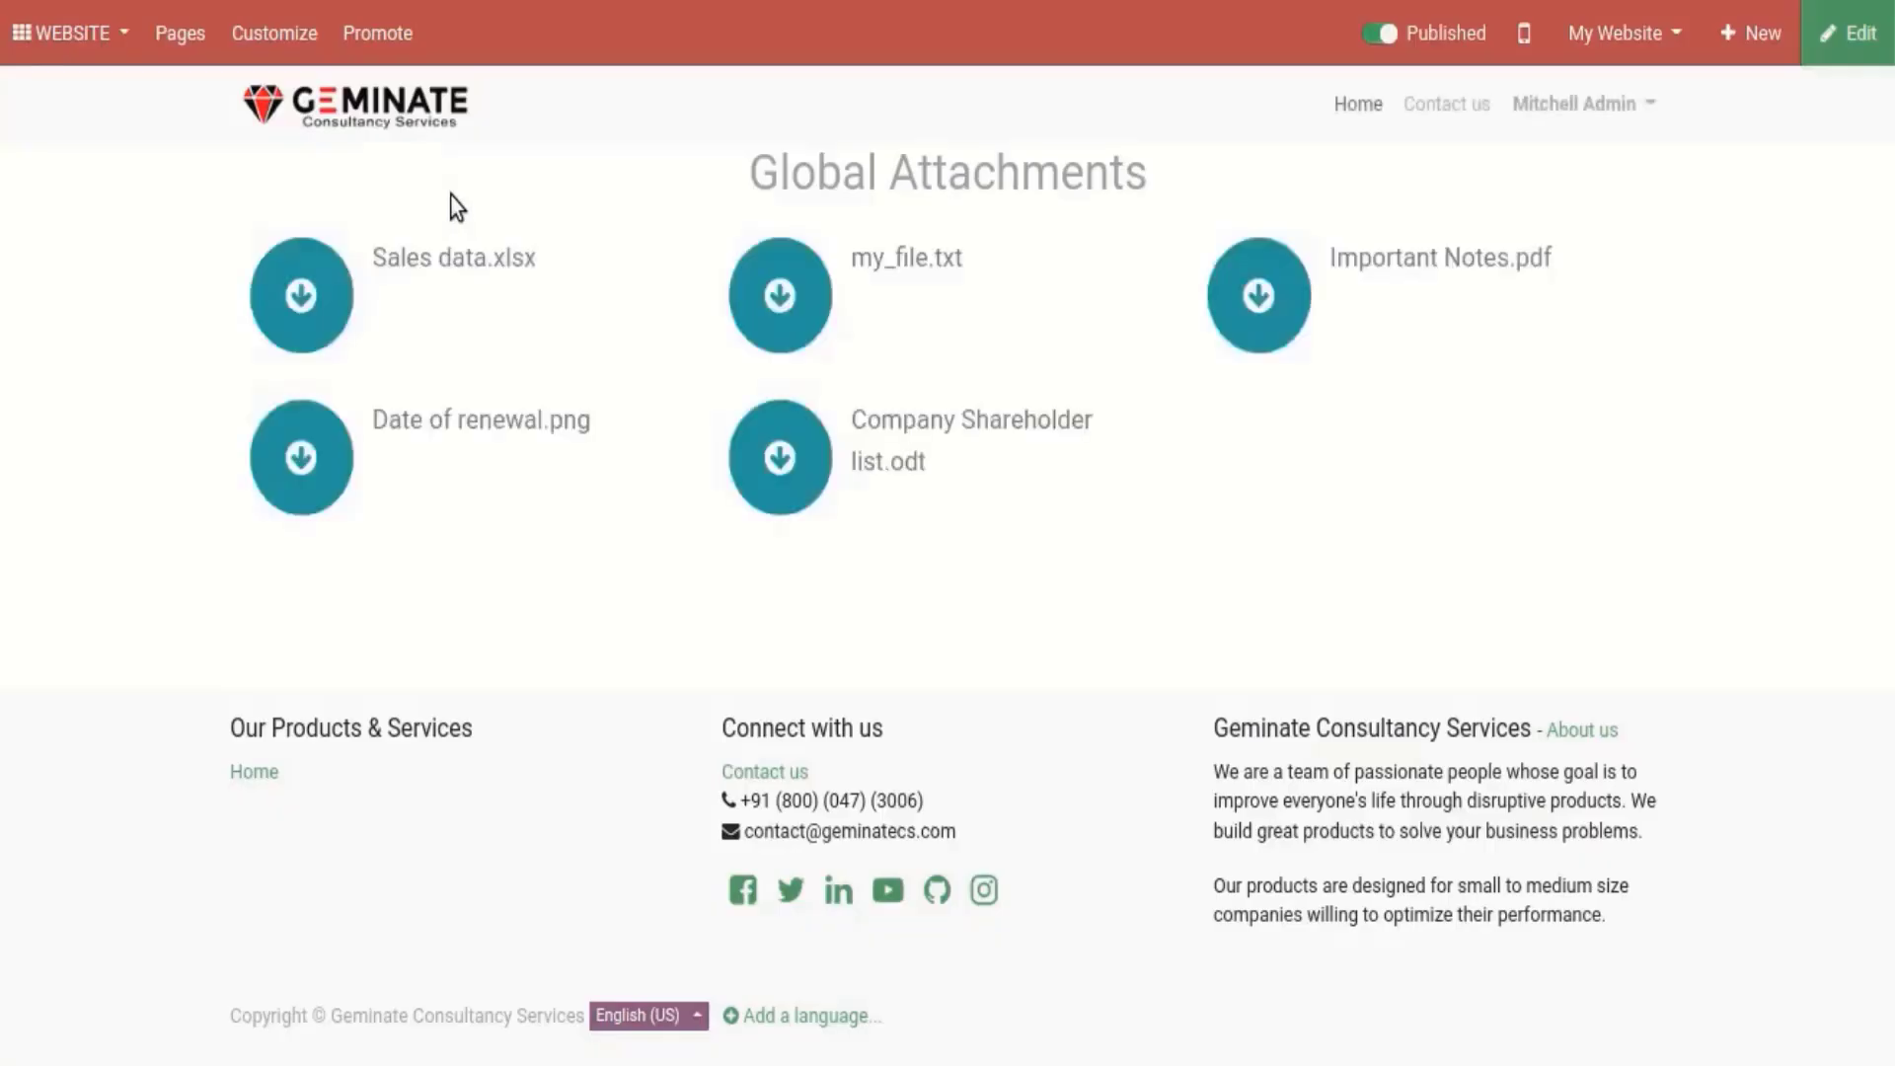
mouse_move(587, 460)
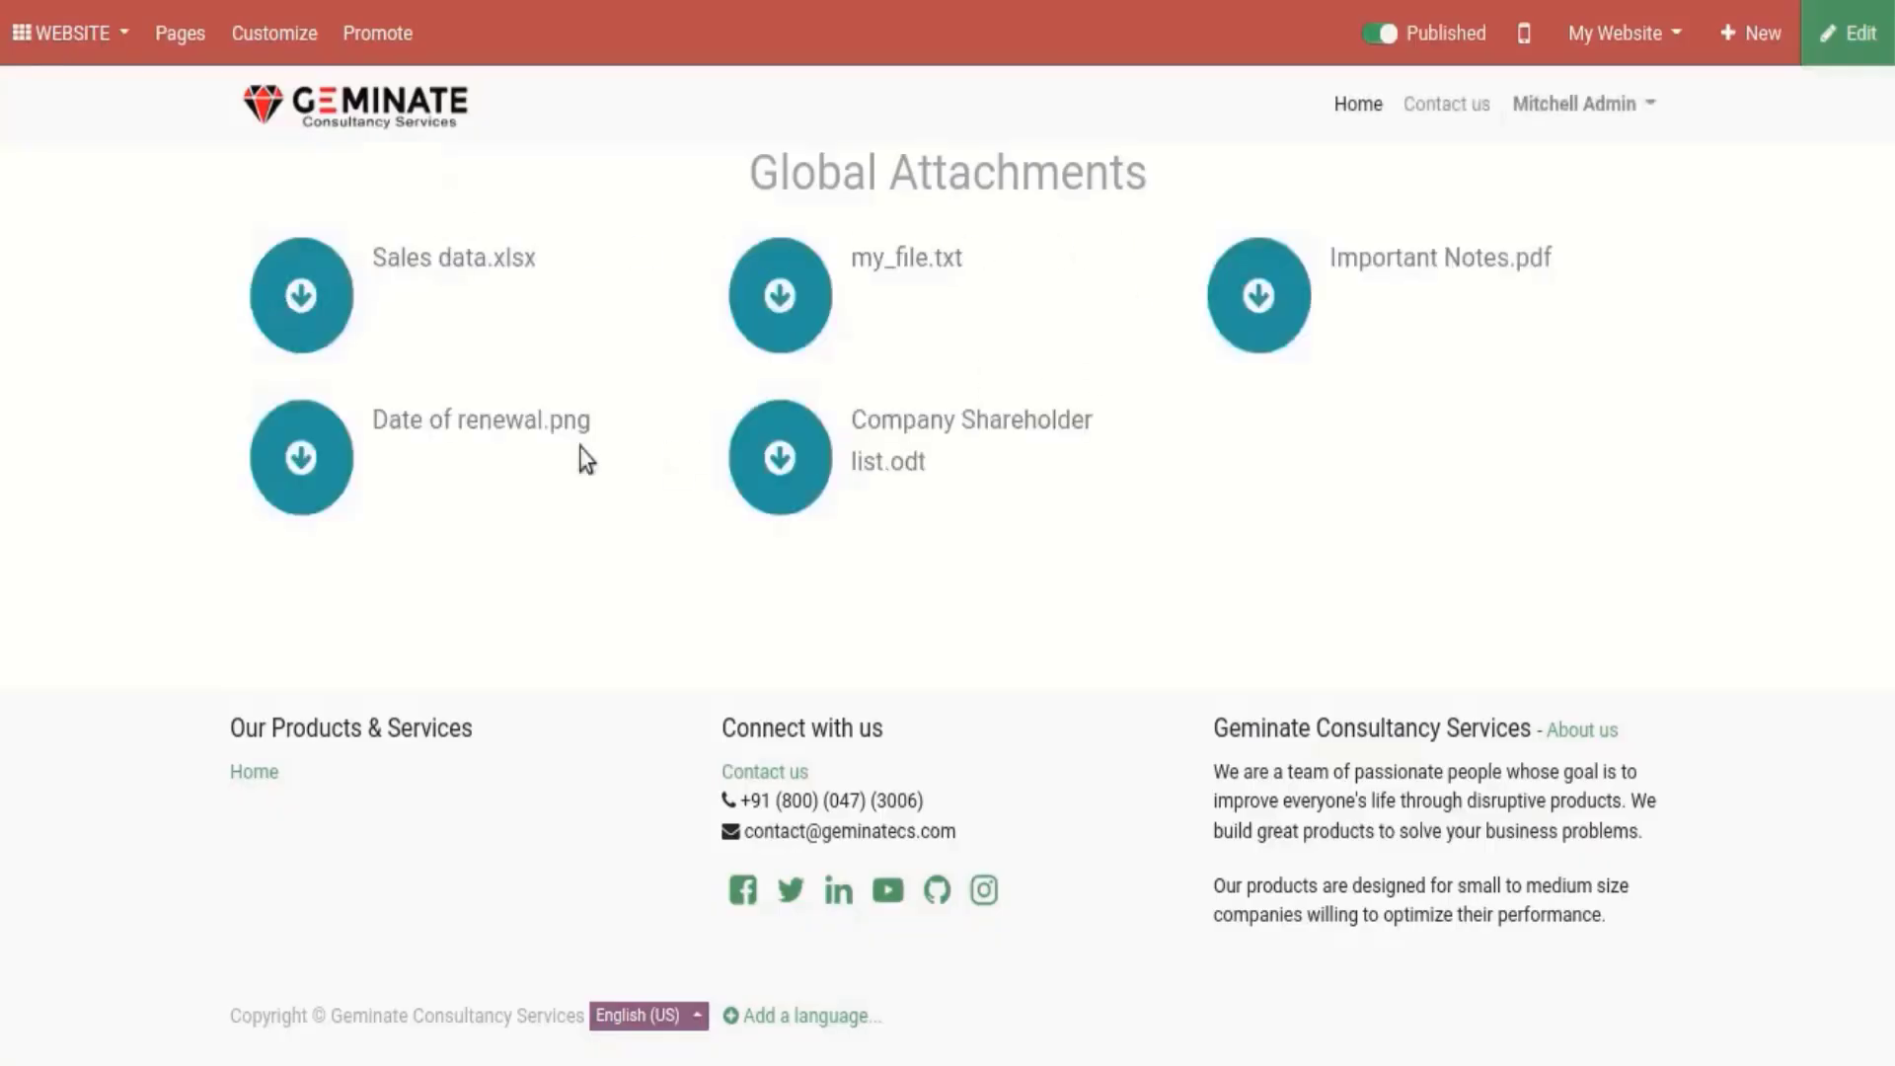
Download a listed file, log out to view only the two public files, then enter admin on the sign-in page
left_click(300, 294)
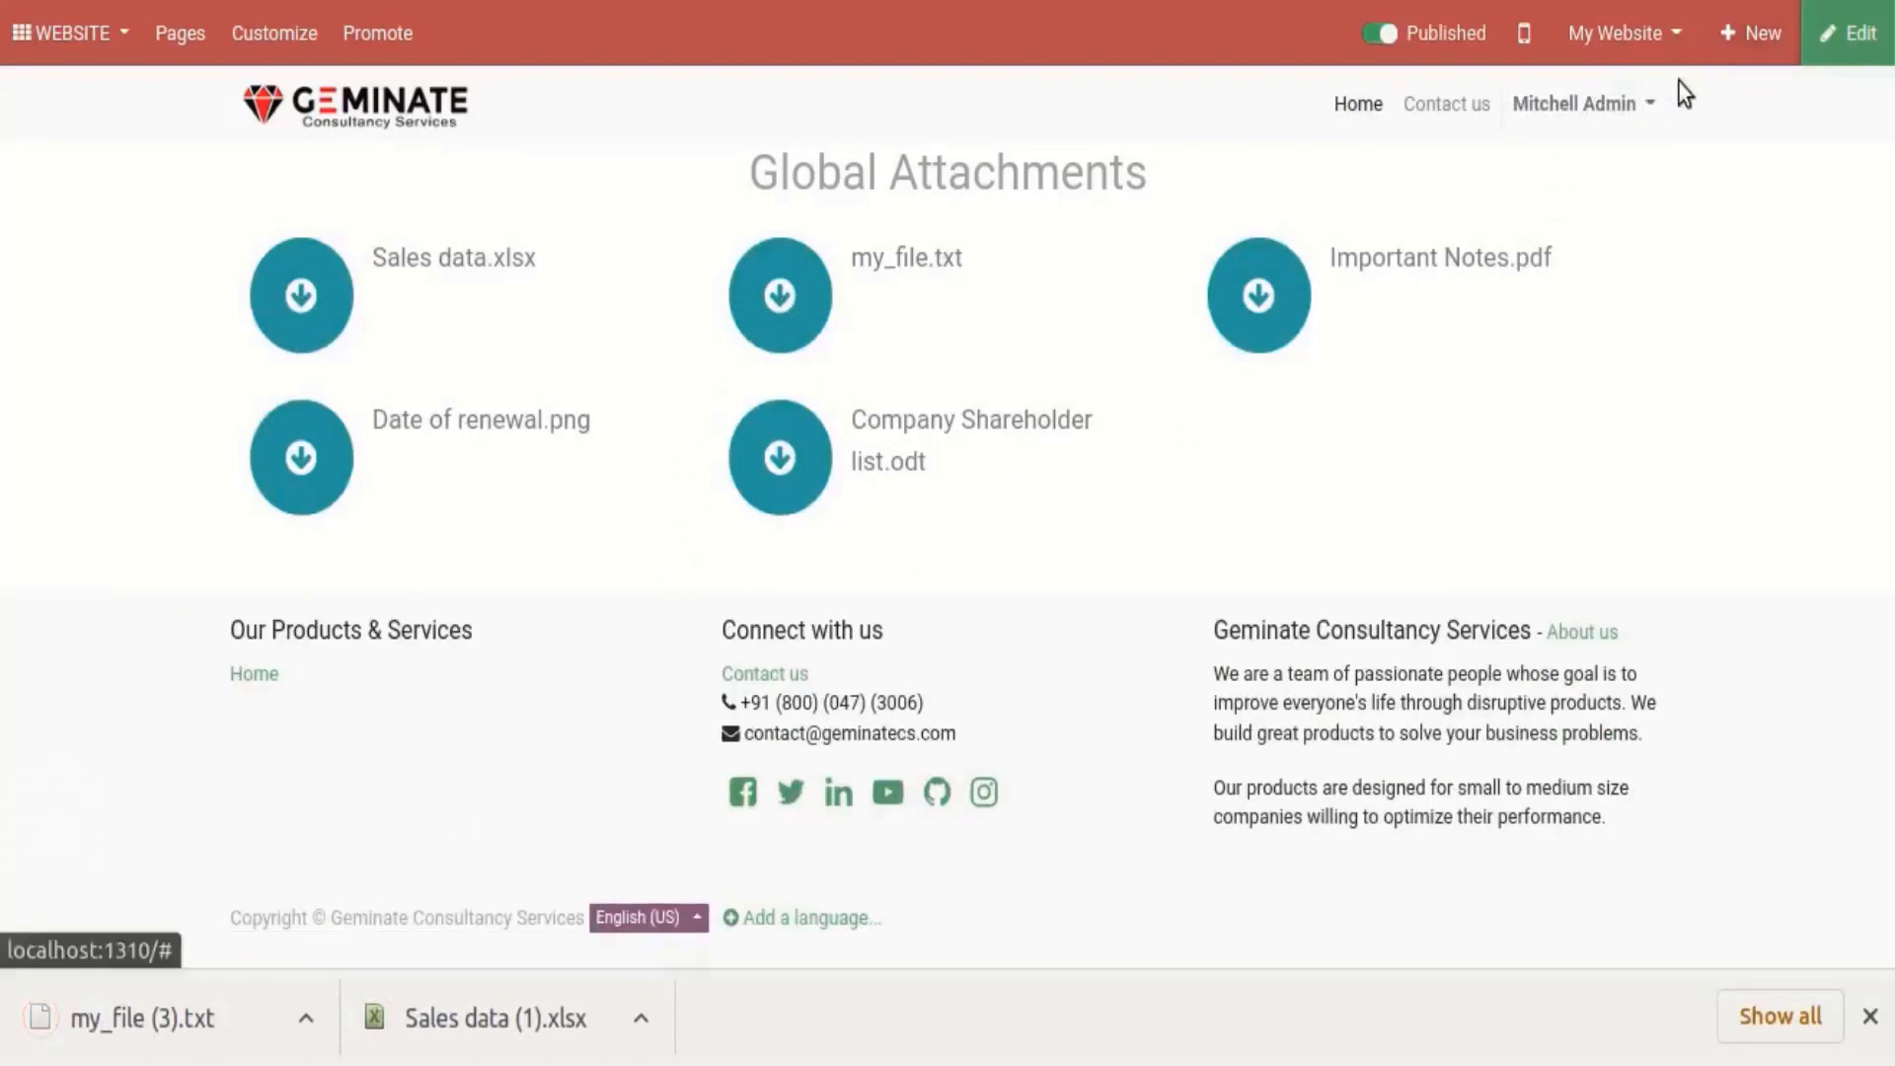
left_click(1575, 103)
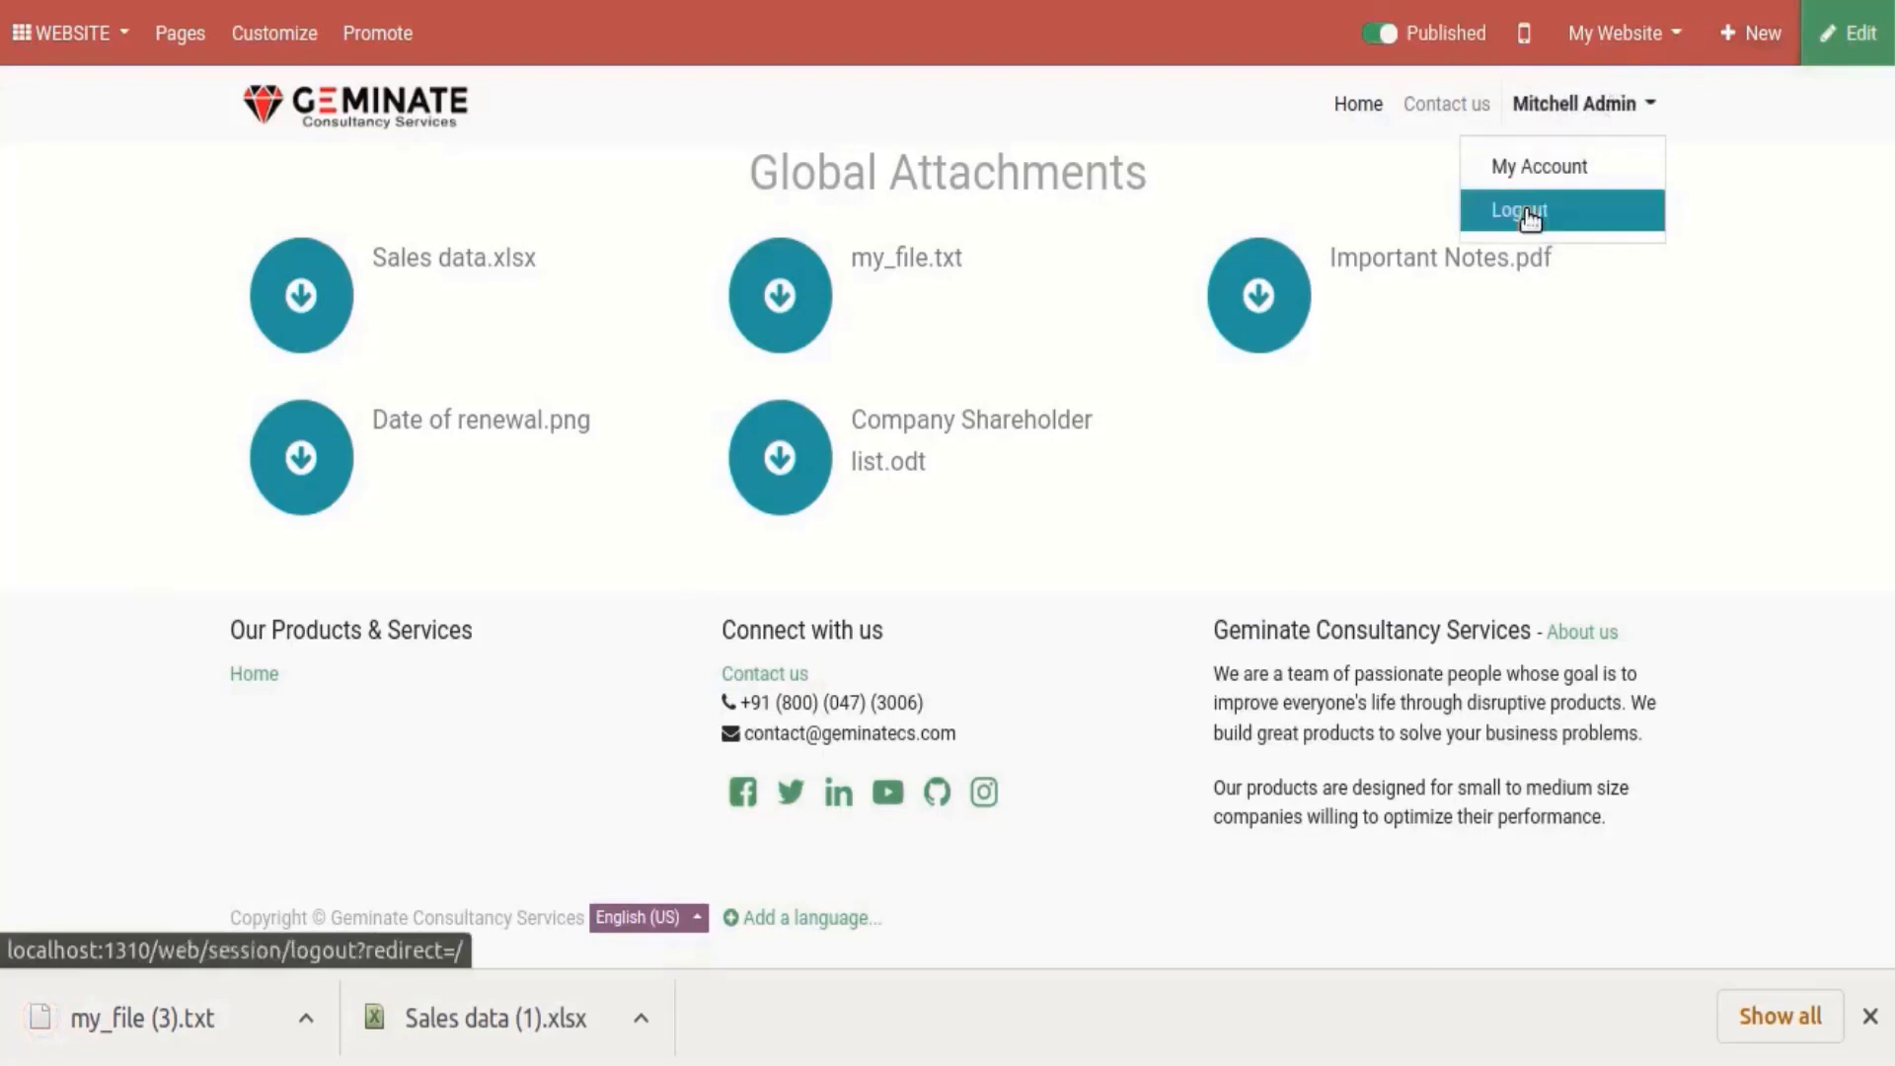
left_click(1518, 209)
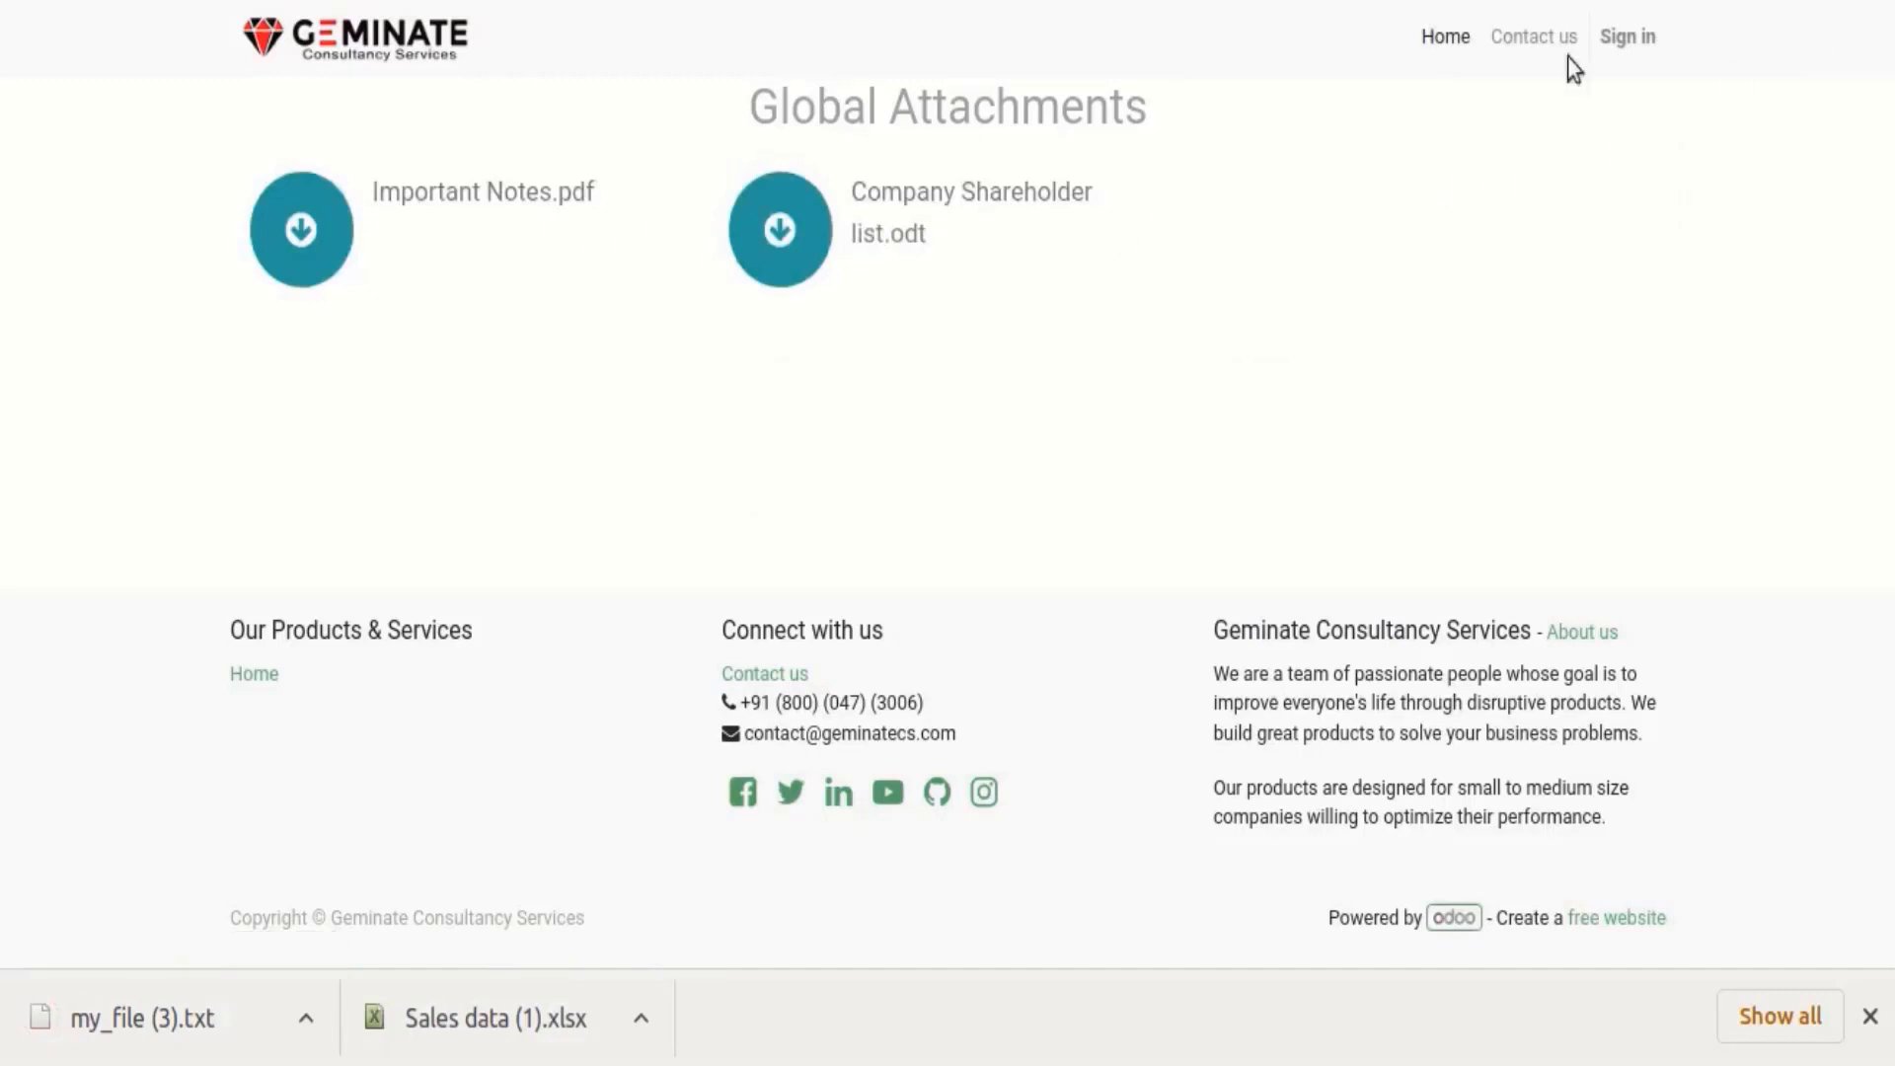
left_click(1625, 36)
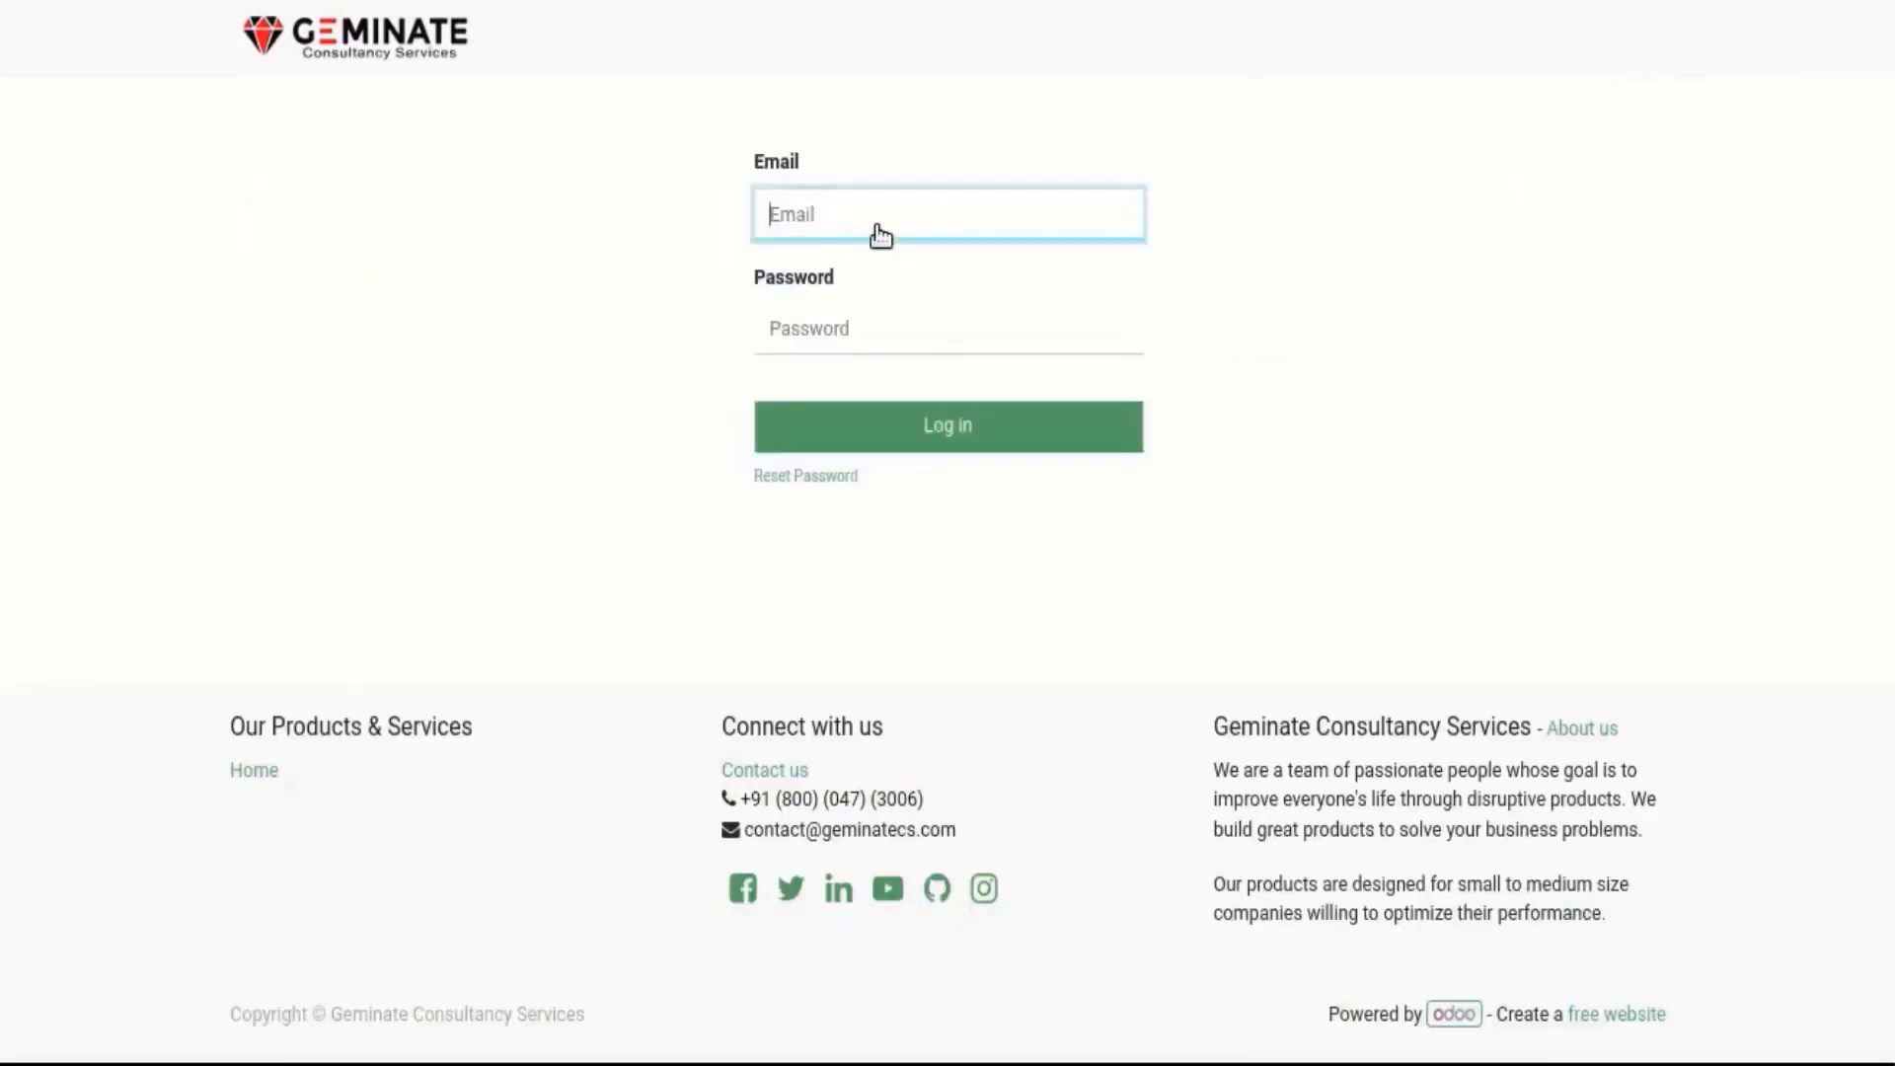
type("admin")
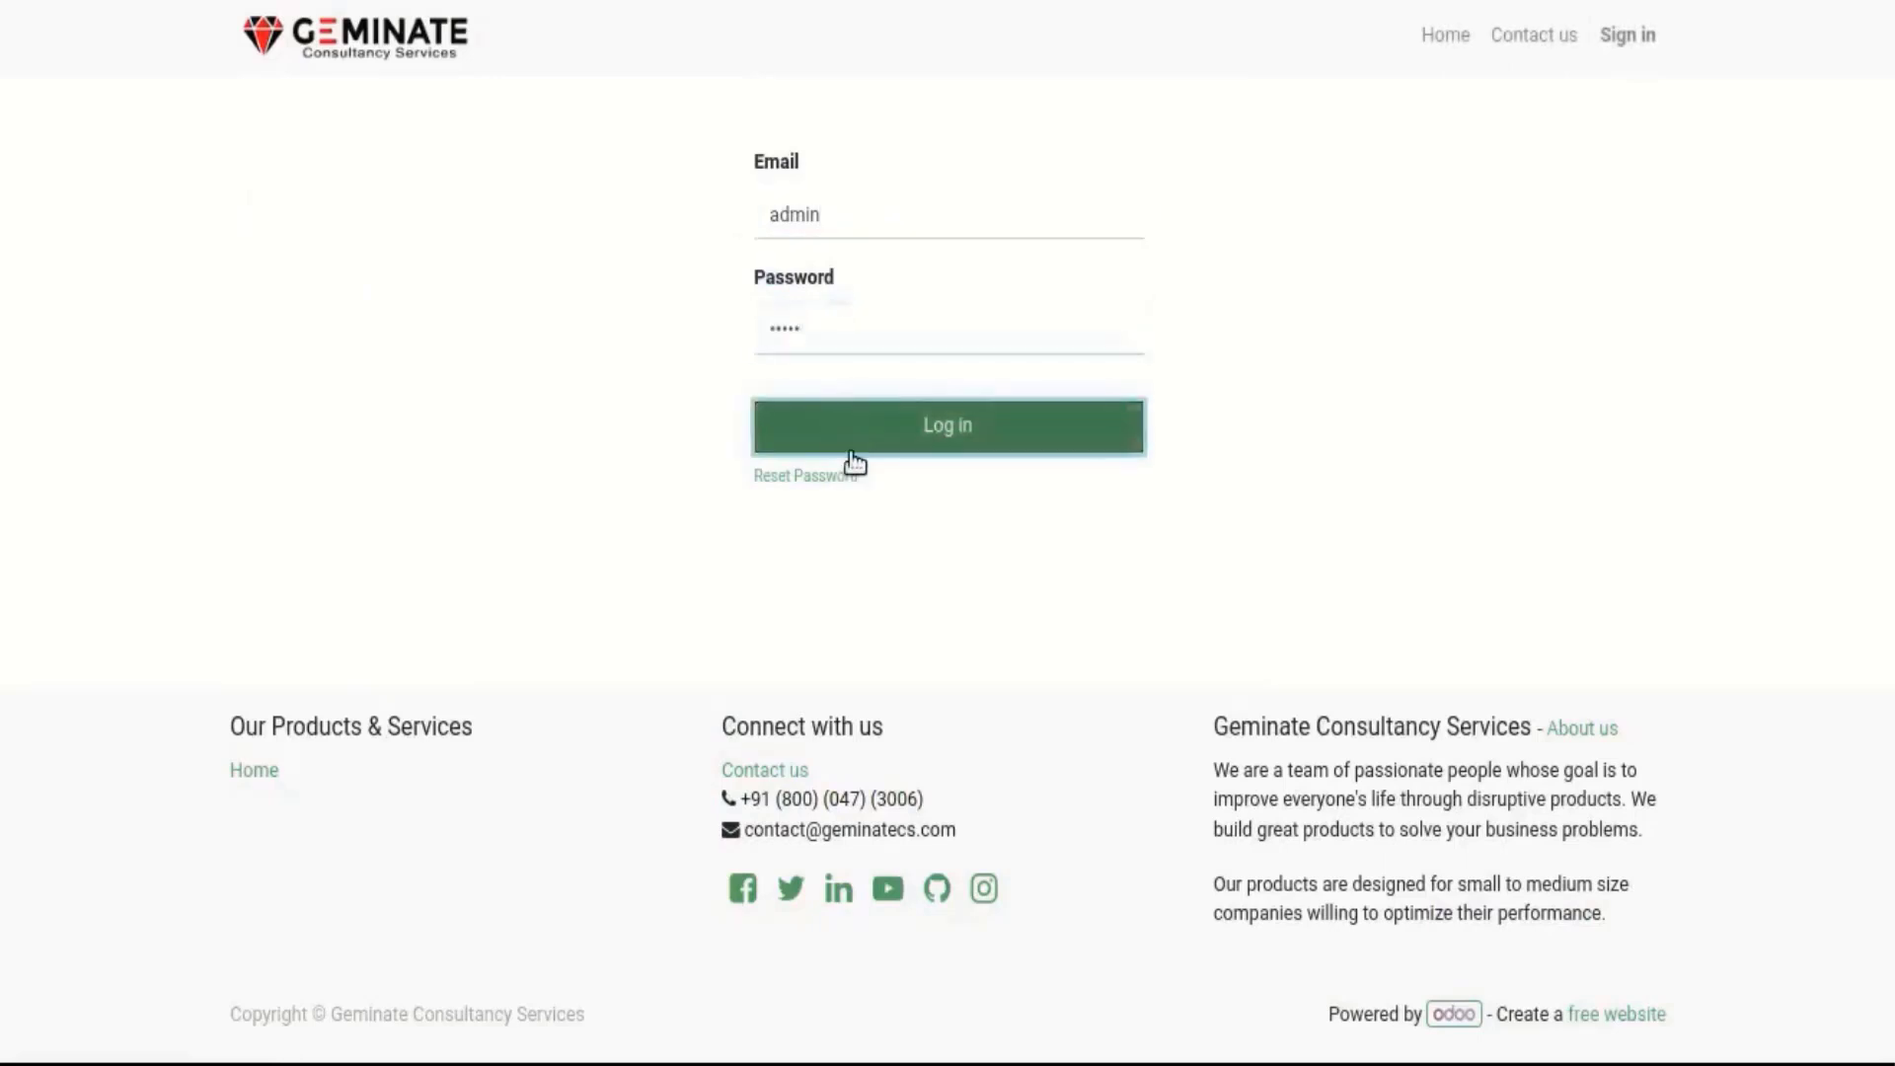
Log back in, open Cabinet with Doors for editing and show its Global Attachments
left_click(946, 425)
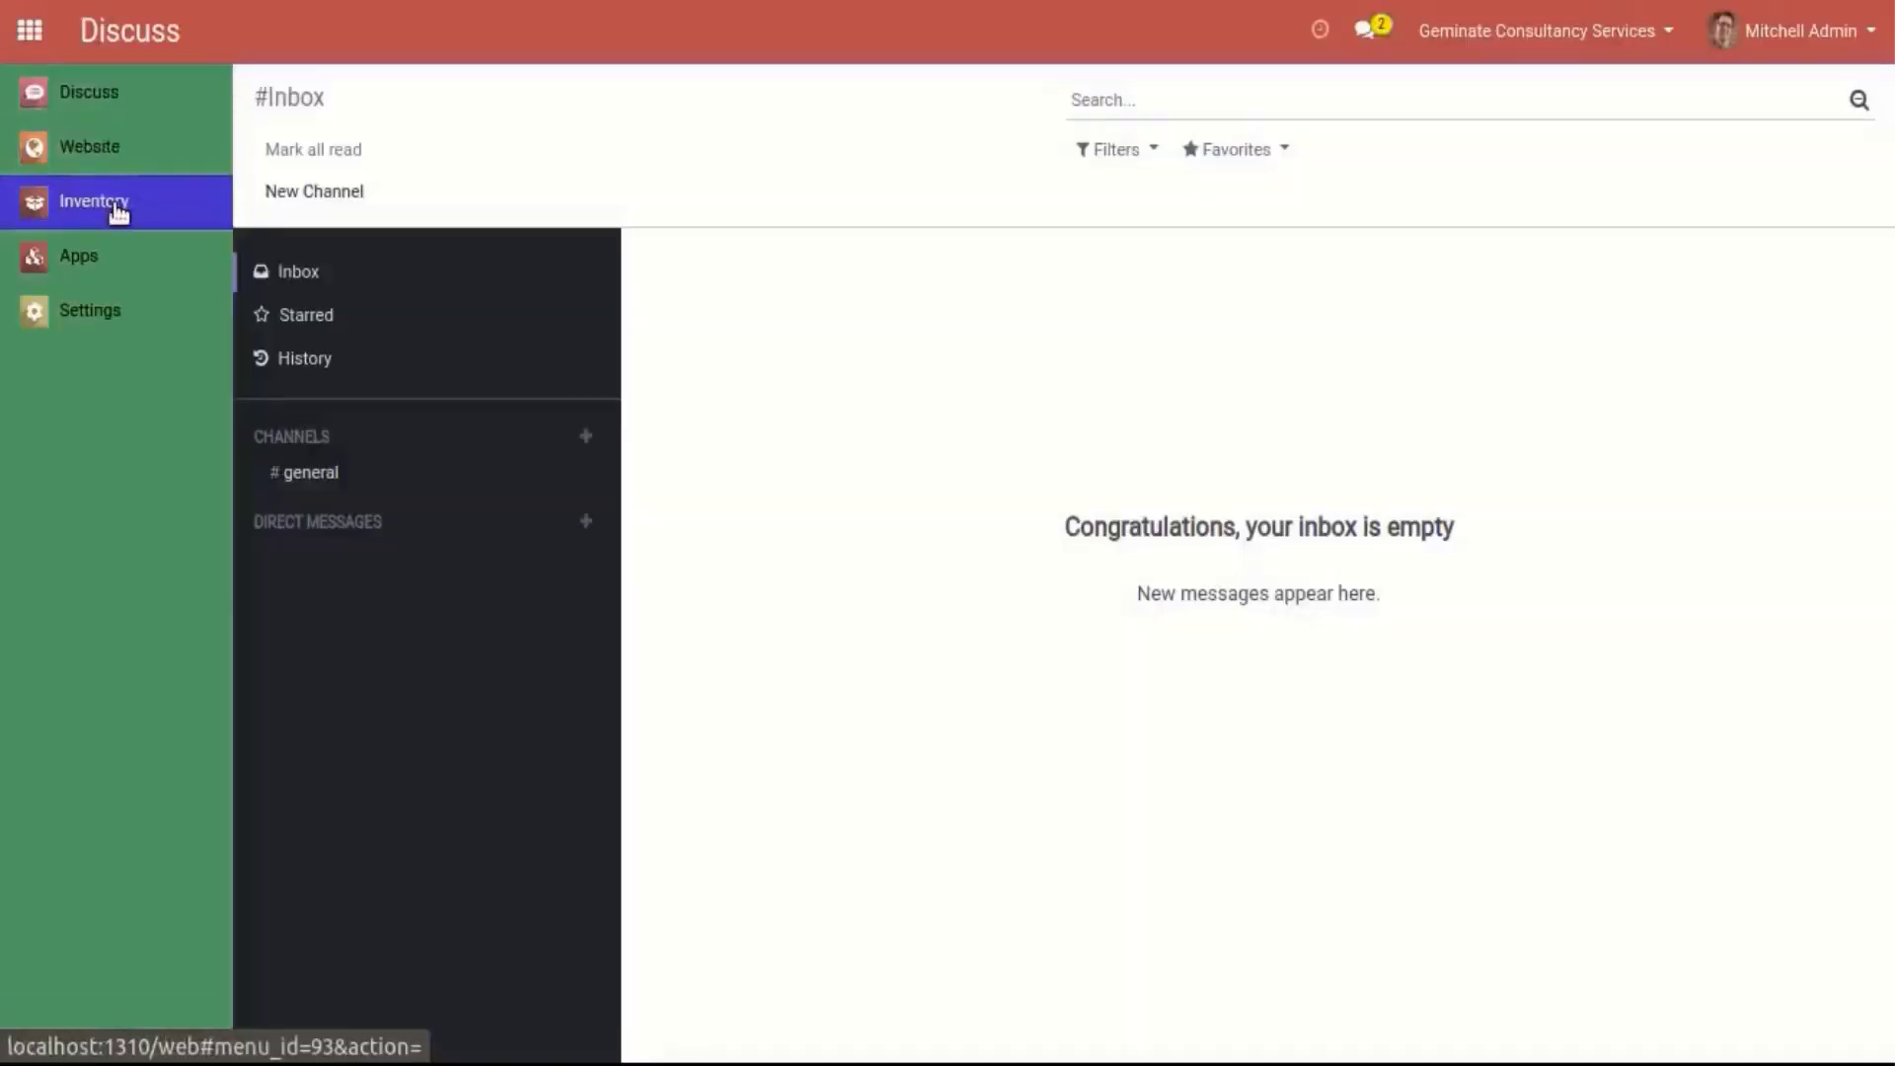
left_click(93, 202)
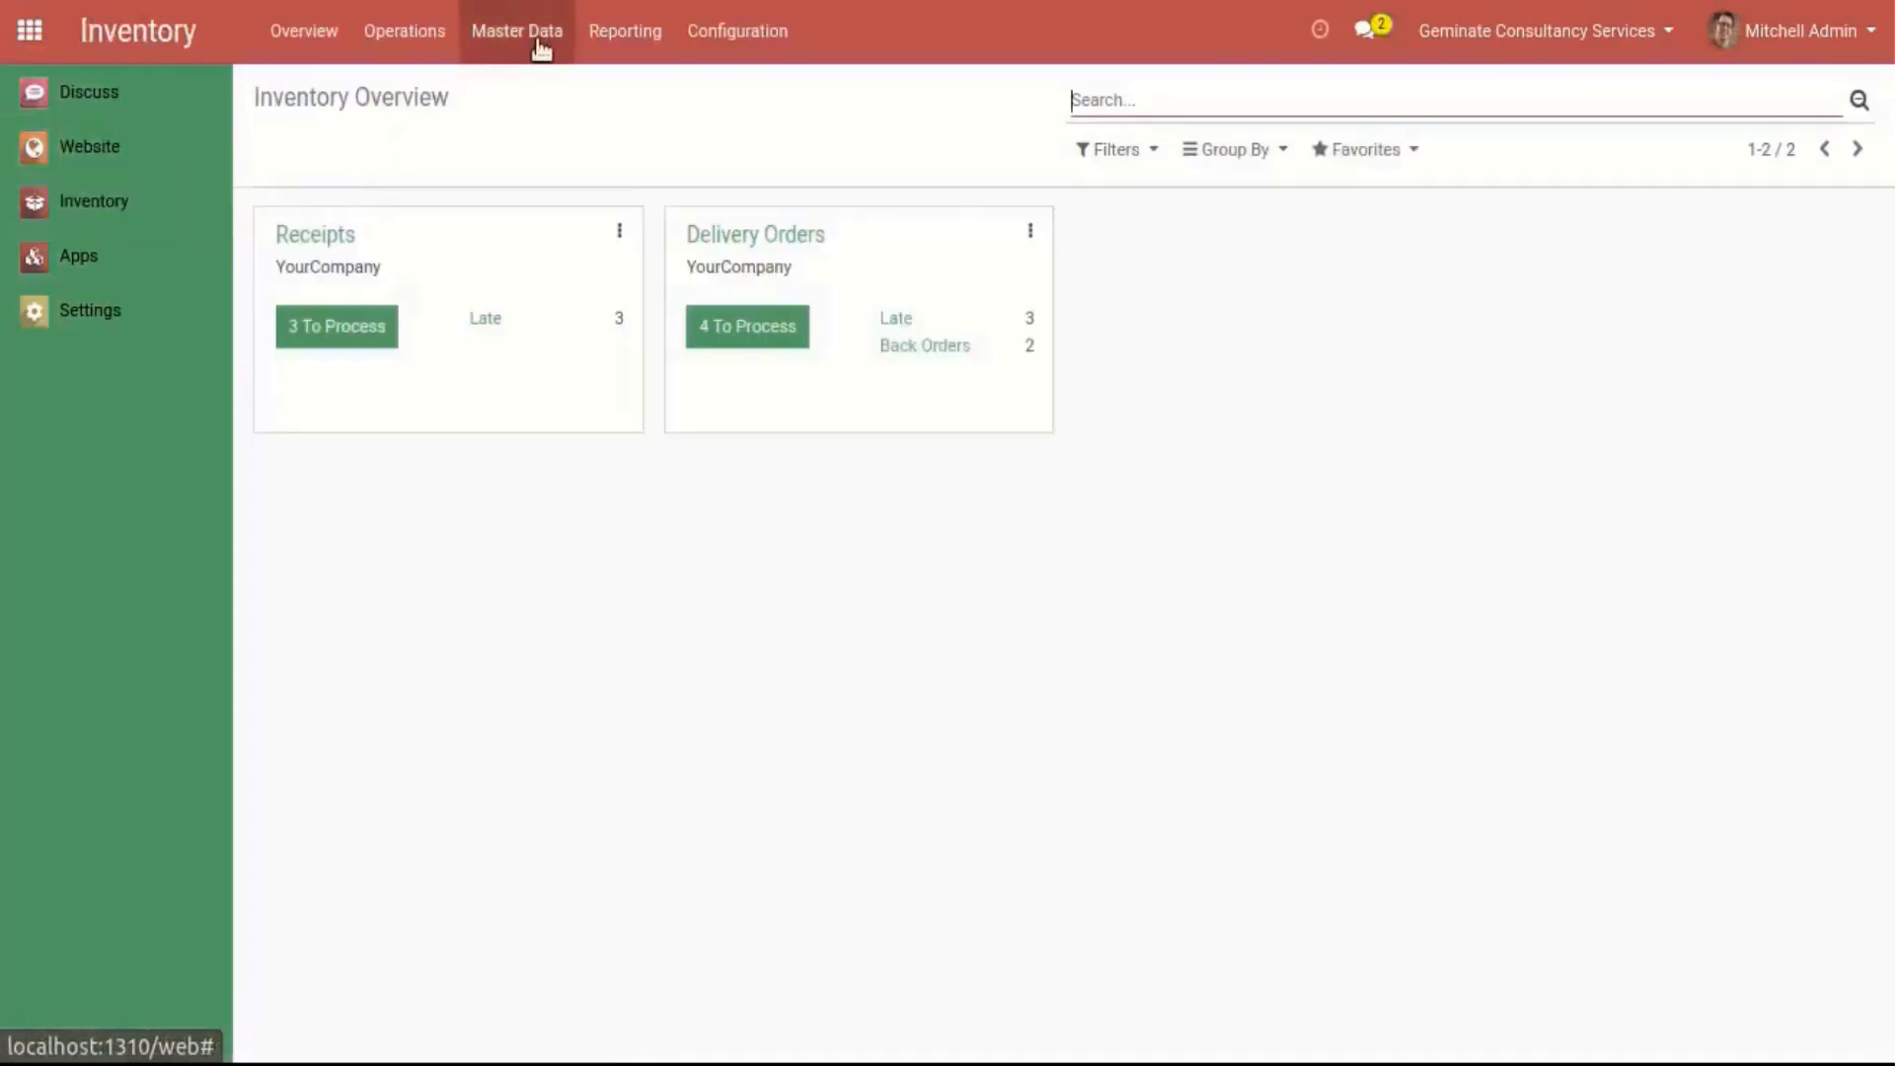
left_click(515, 30)
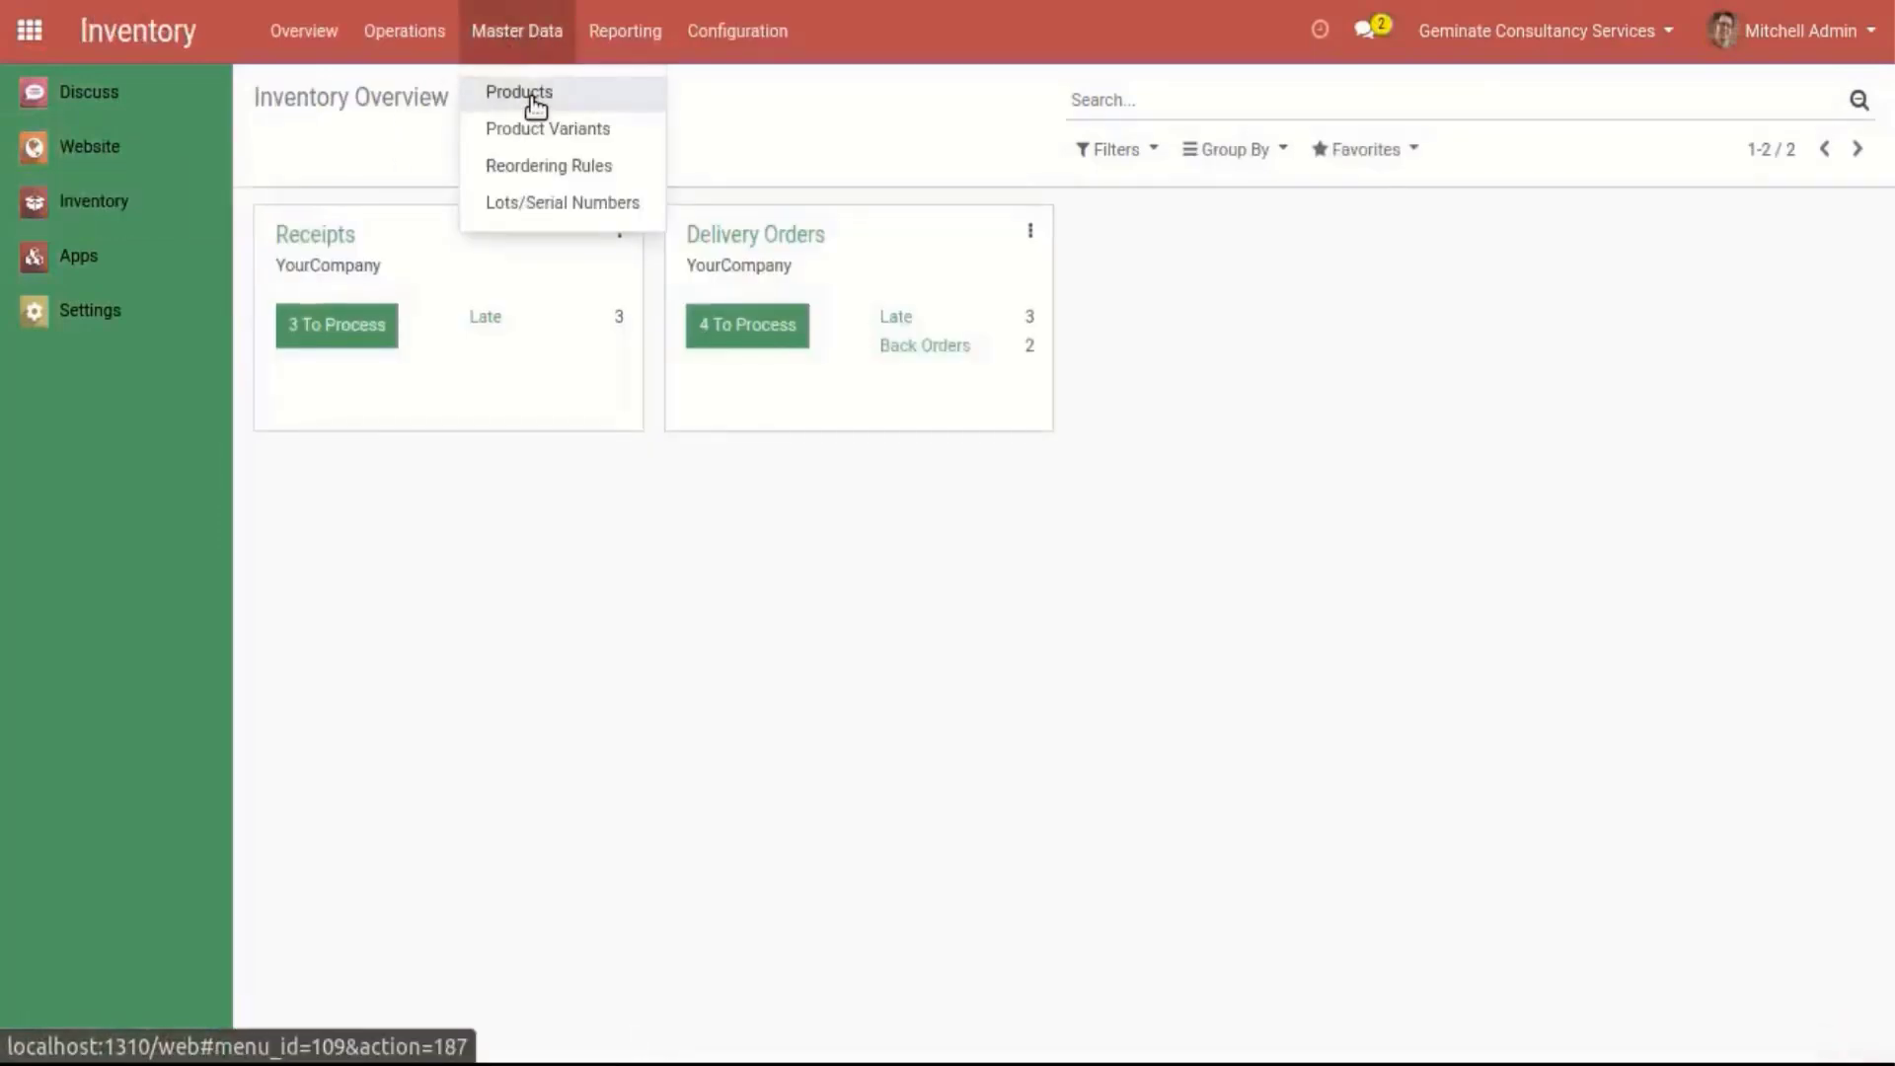
left_click(519, 93)
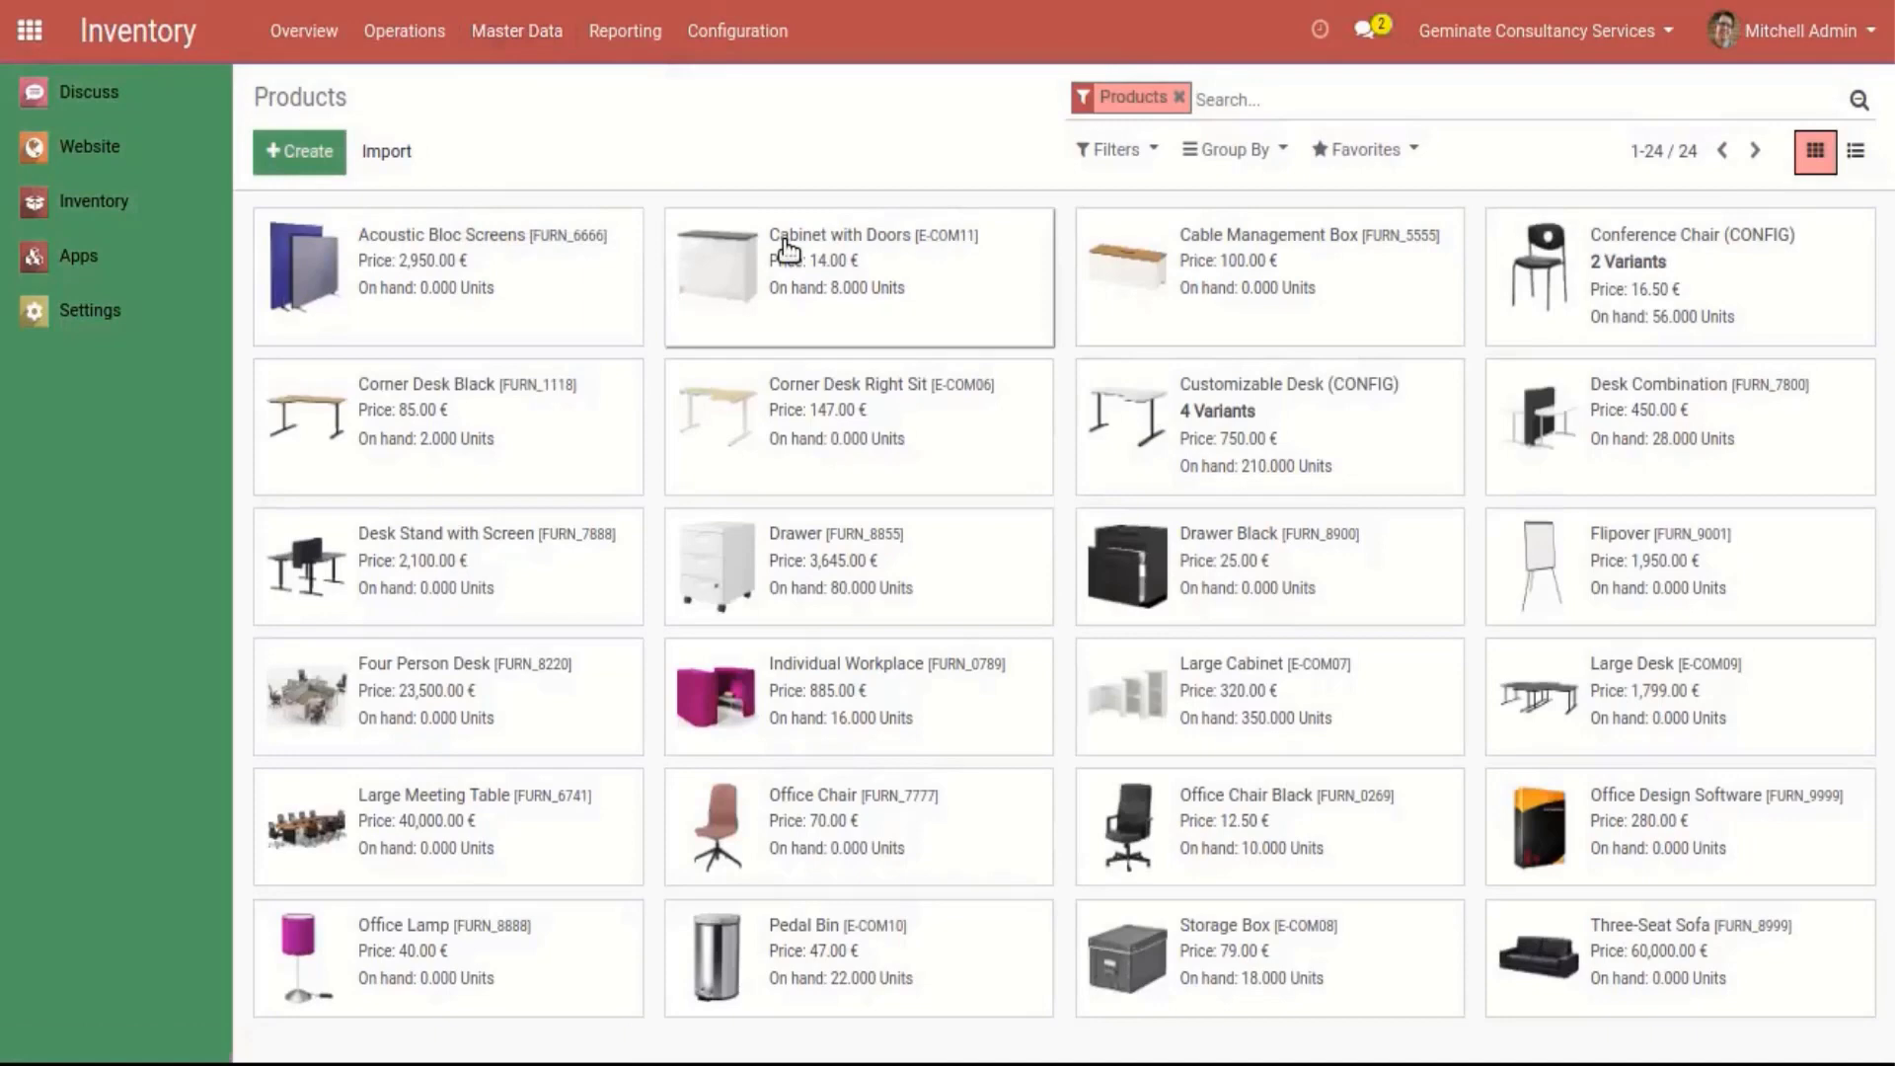
left_click(842, 235)
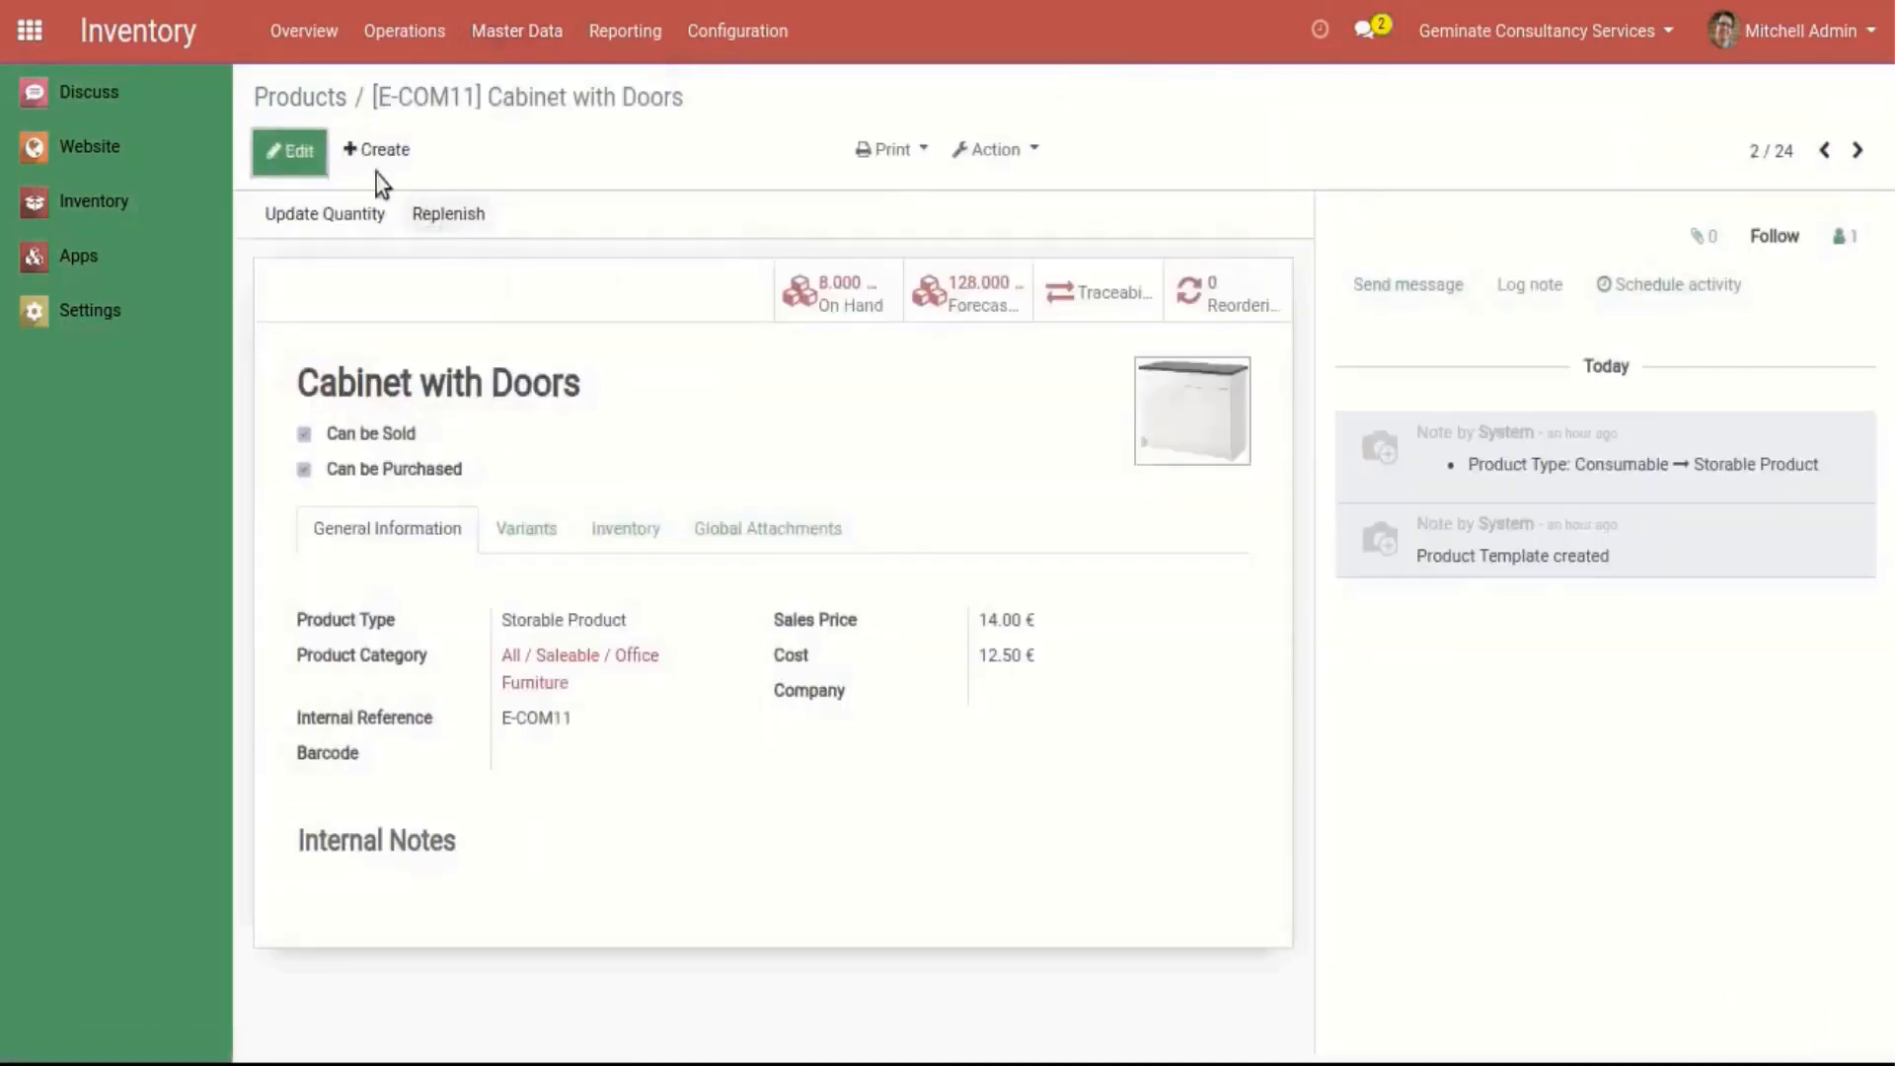
left_click(289, 150)
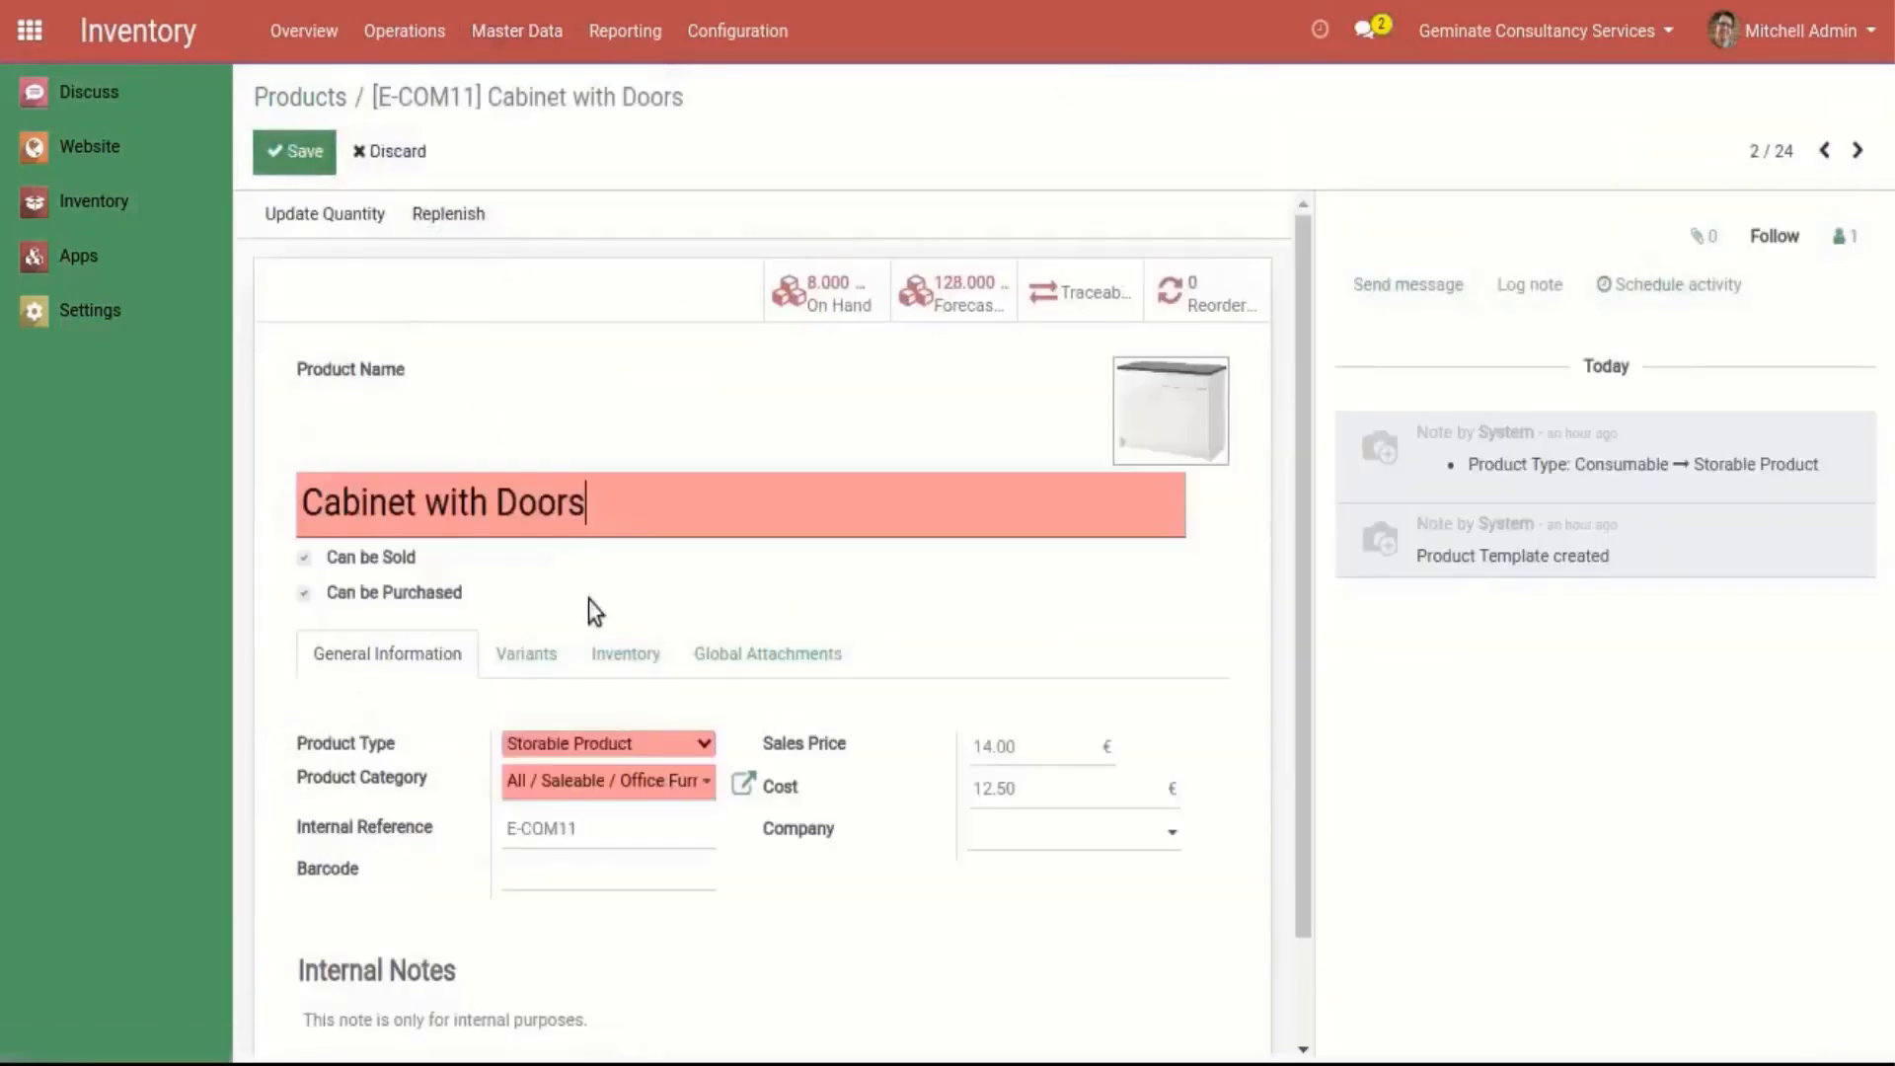
left_click(766, 654)
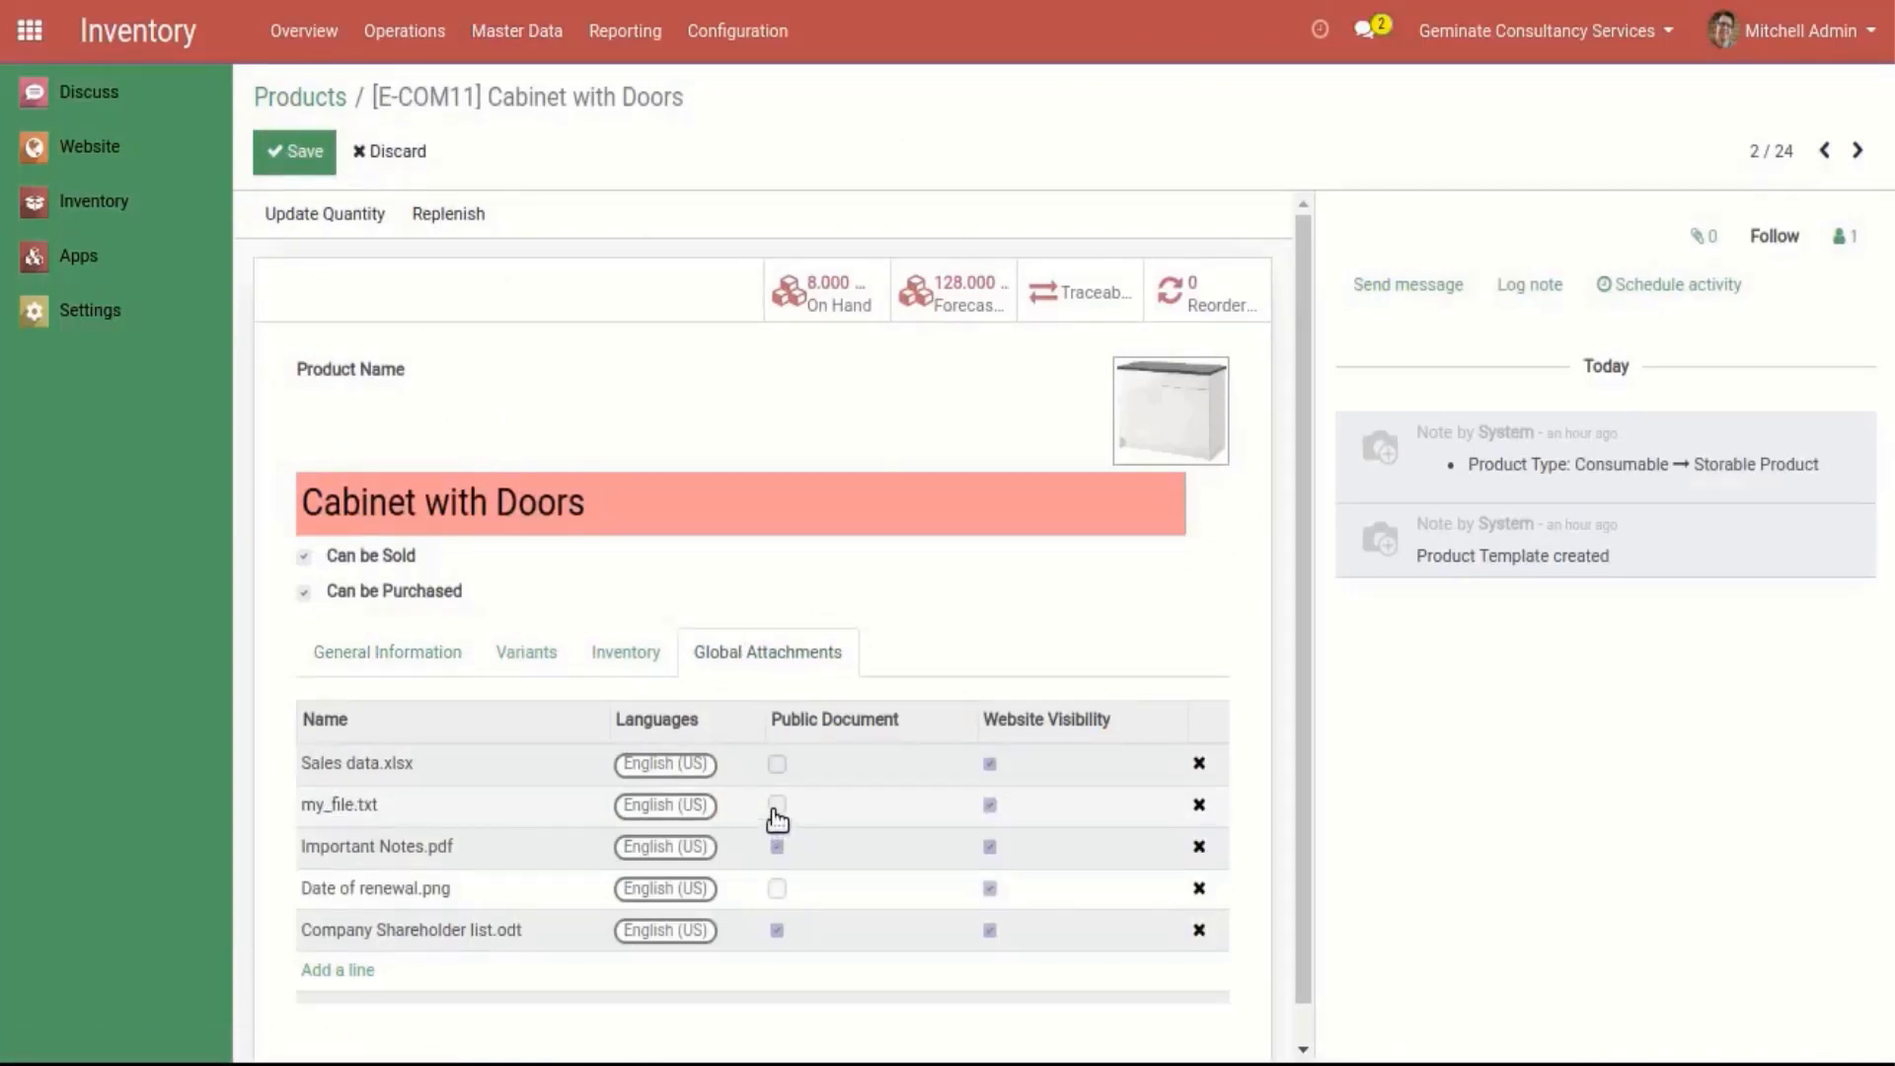
Mark my_file.txt as a public document, save the product and return to the live website
left_click(663, 806)
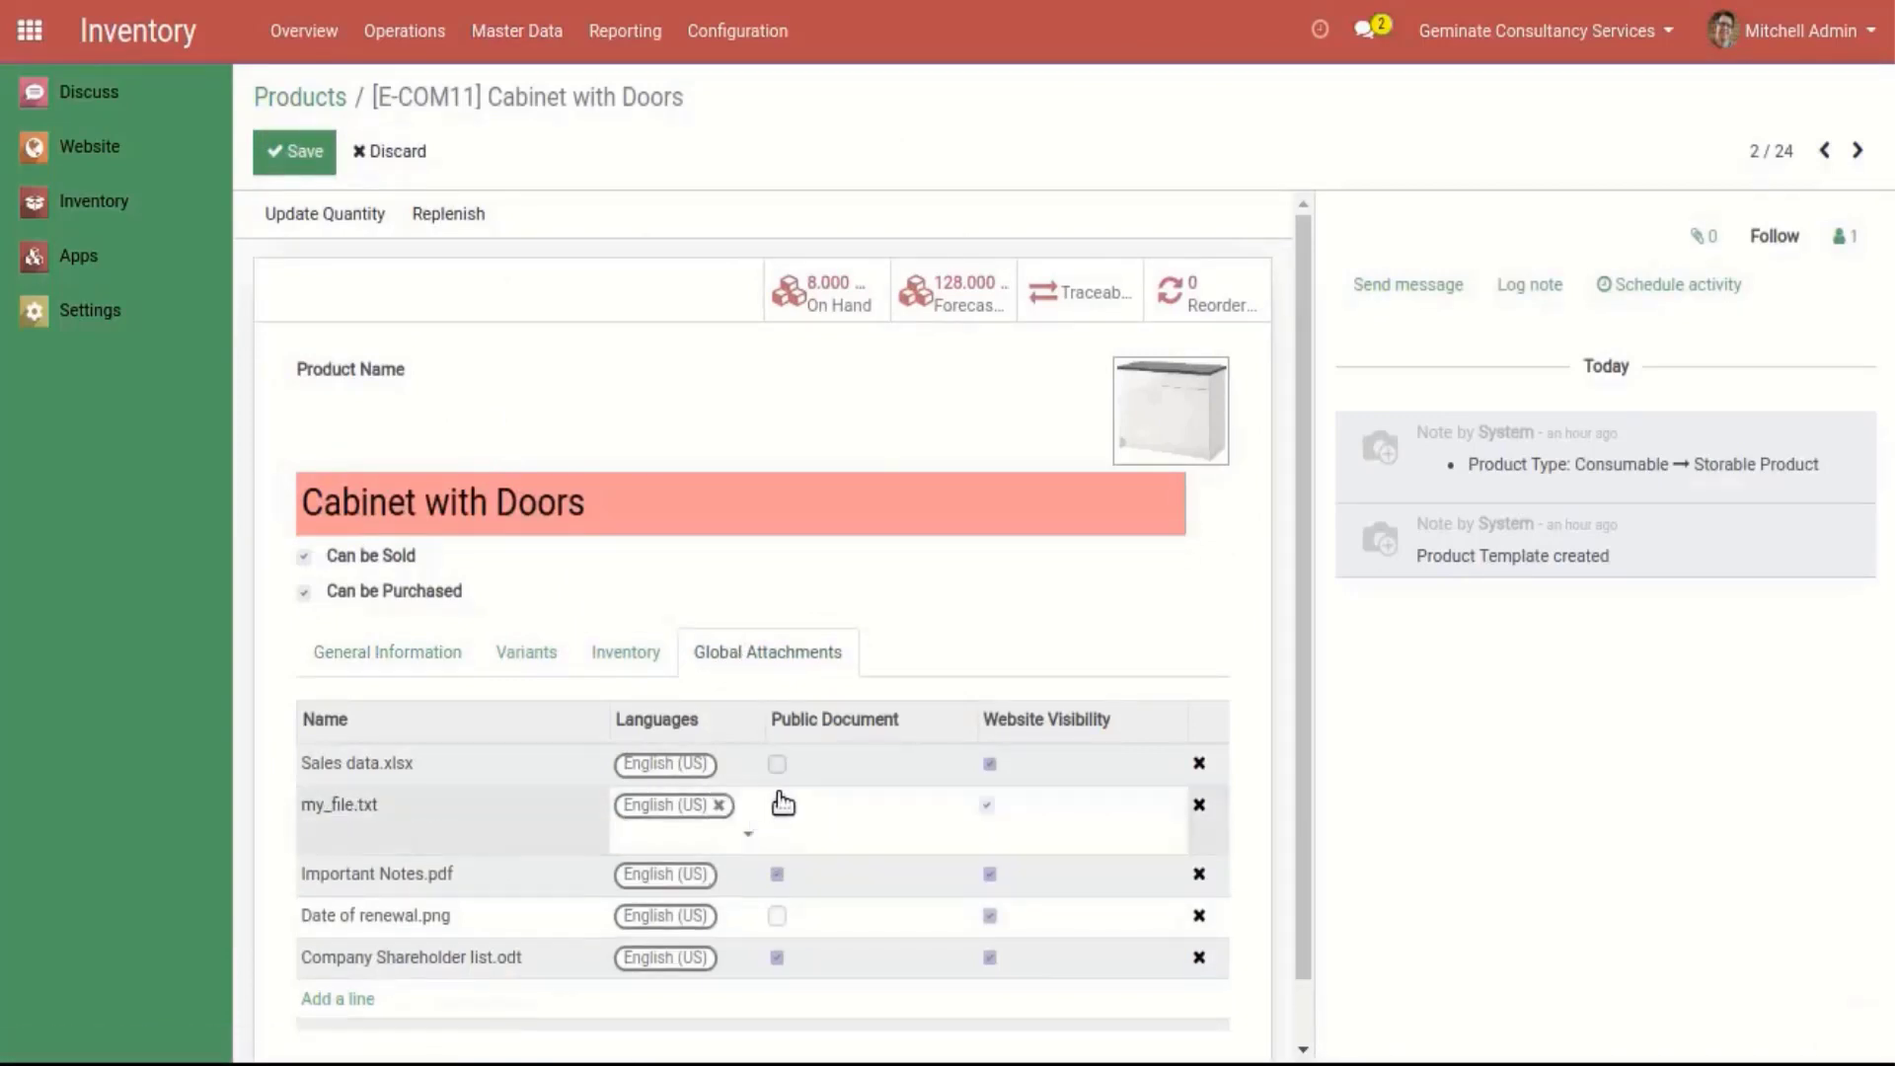
left_click(294, 152)
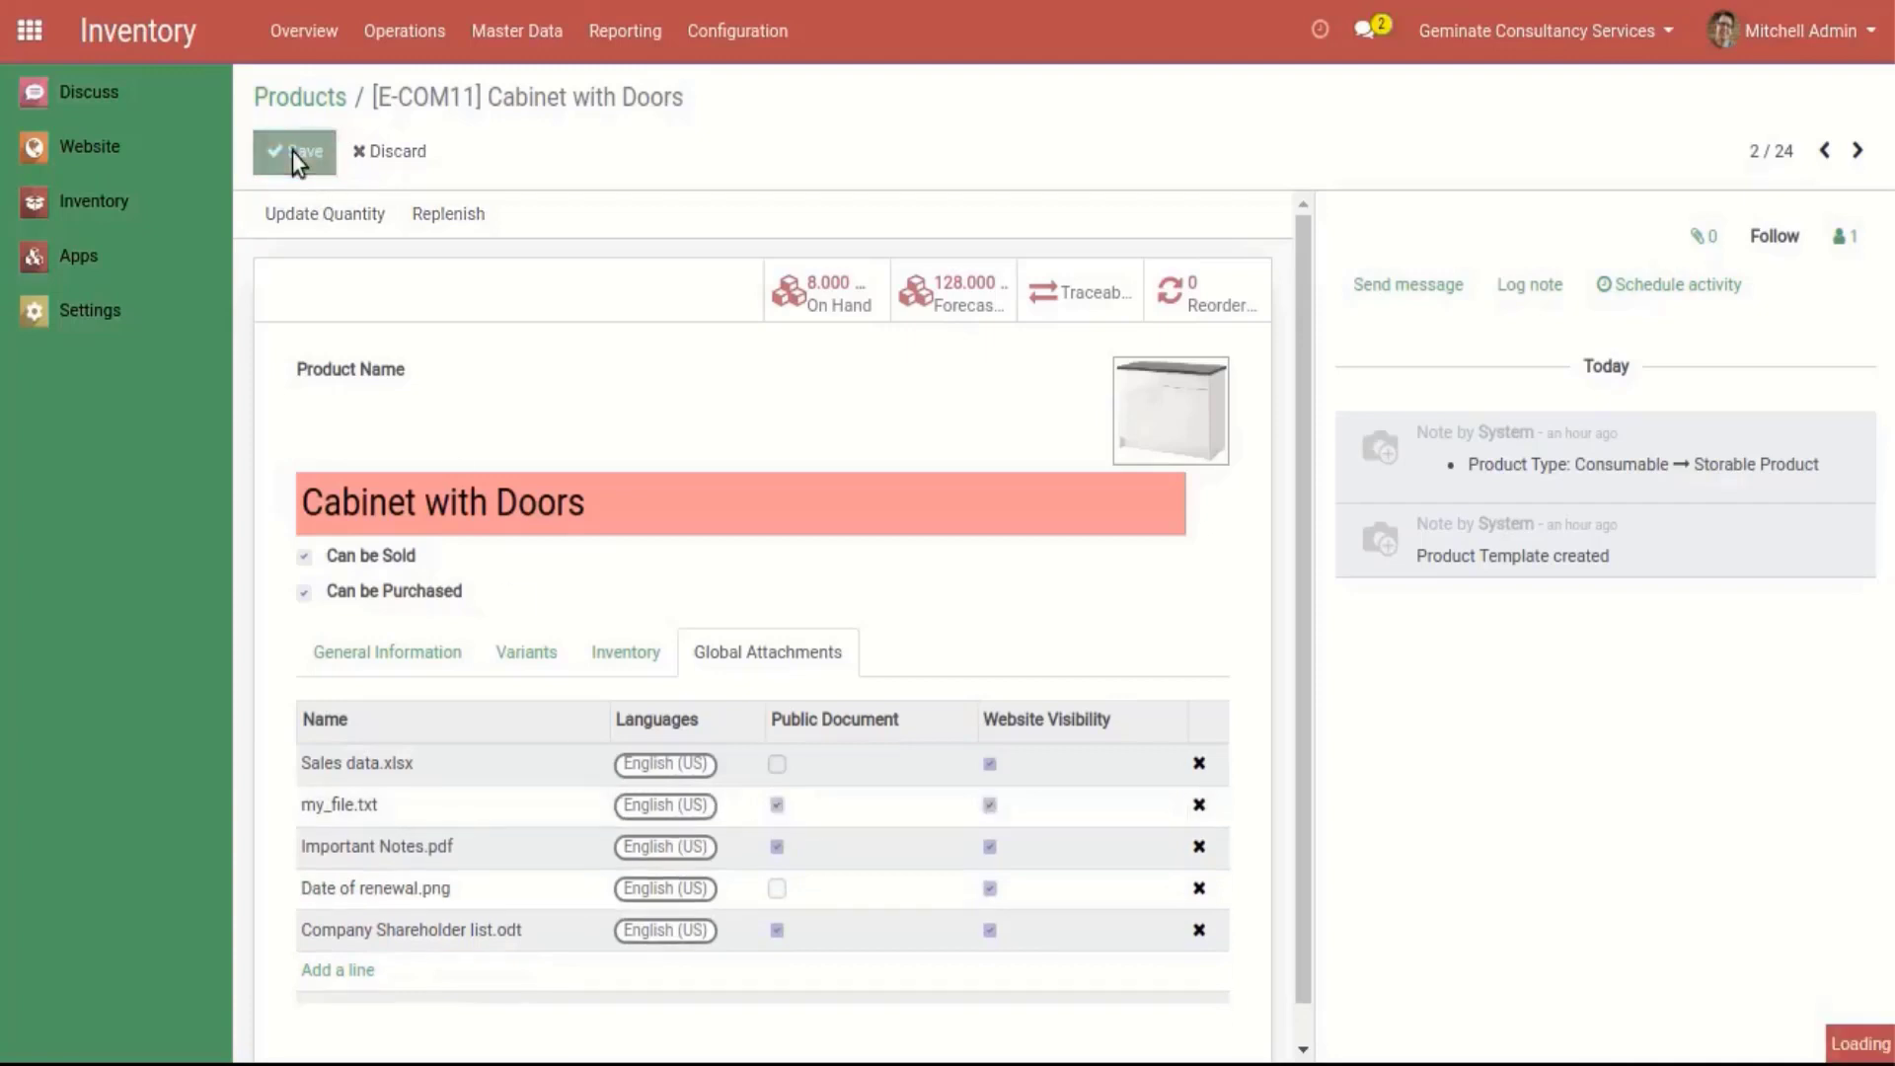
left_click(294, 152)
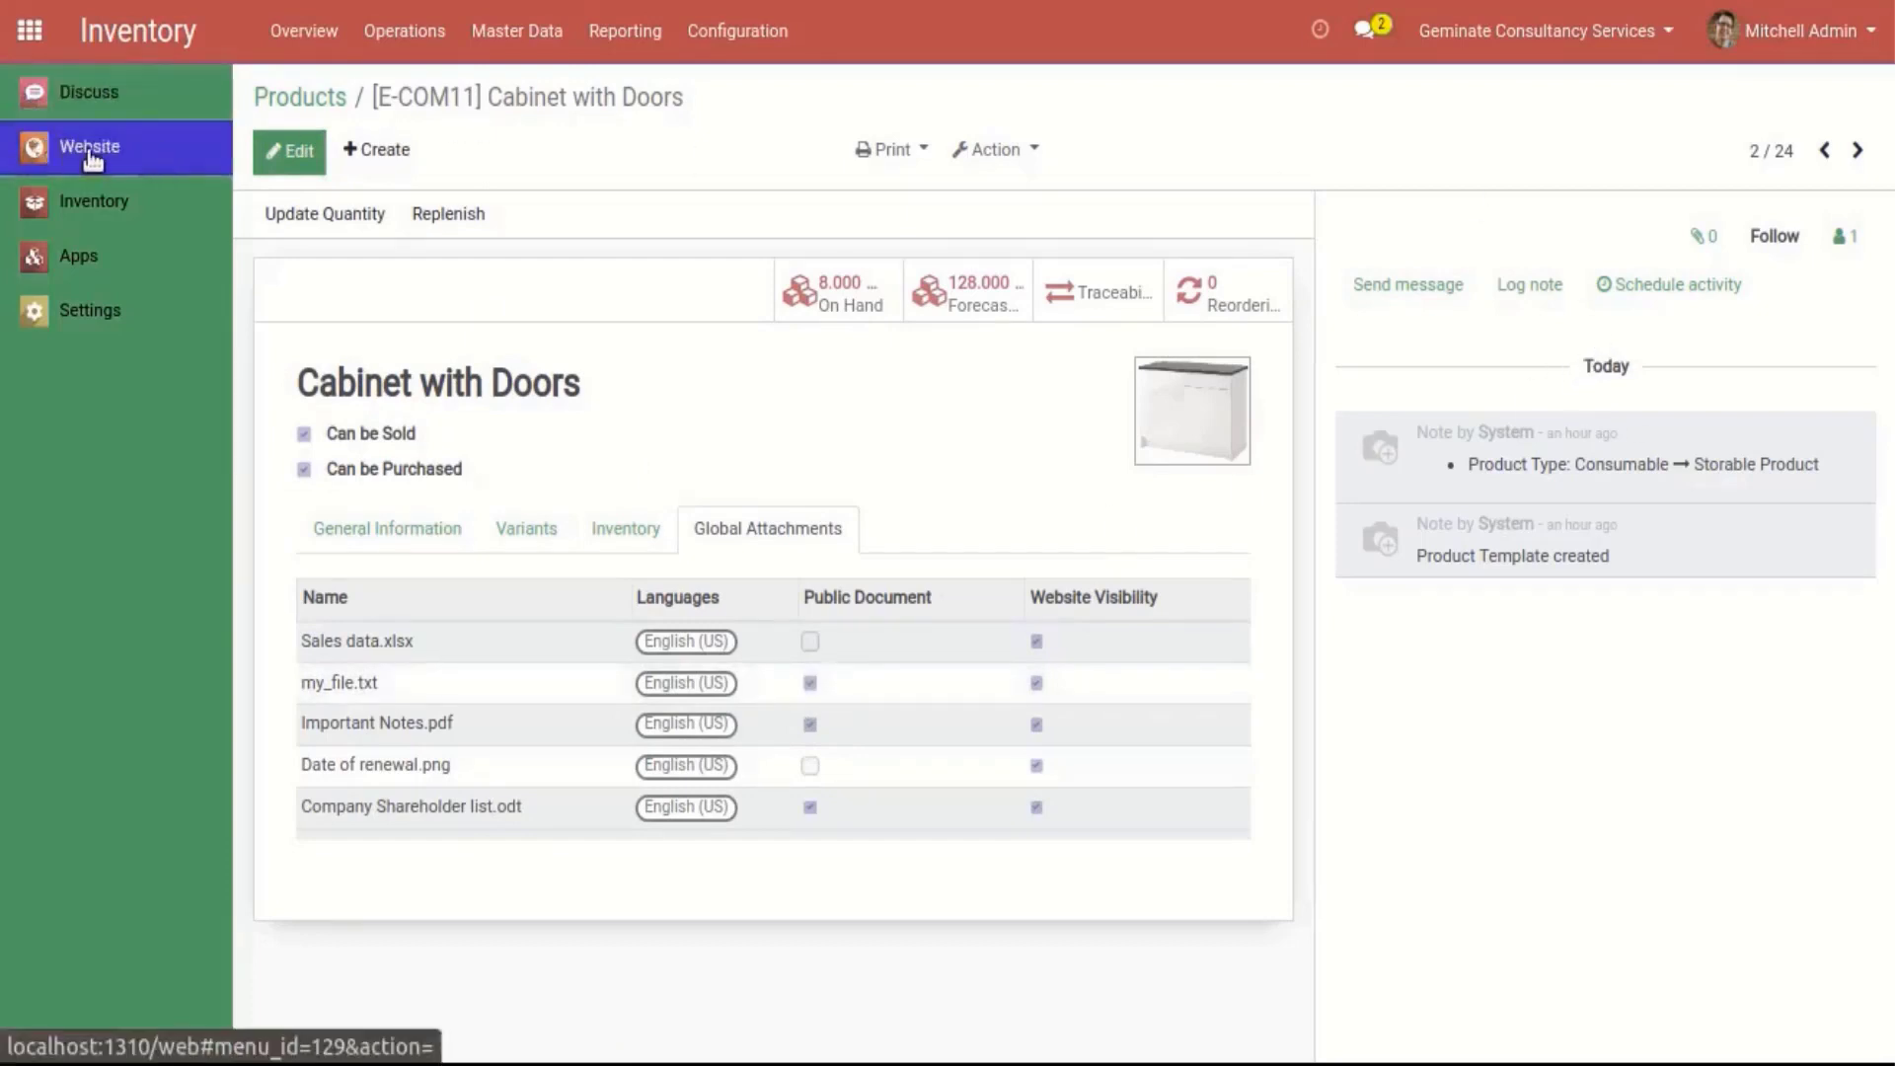
left_click(89, 146)
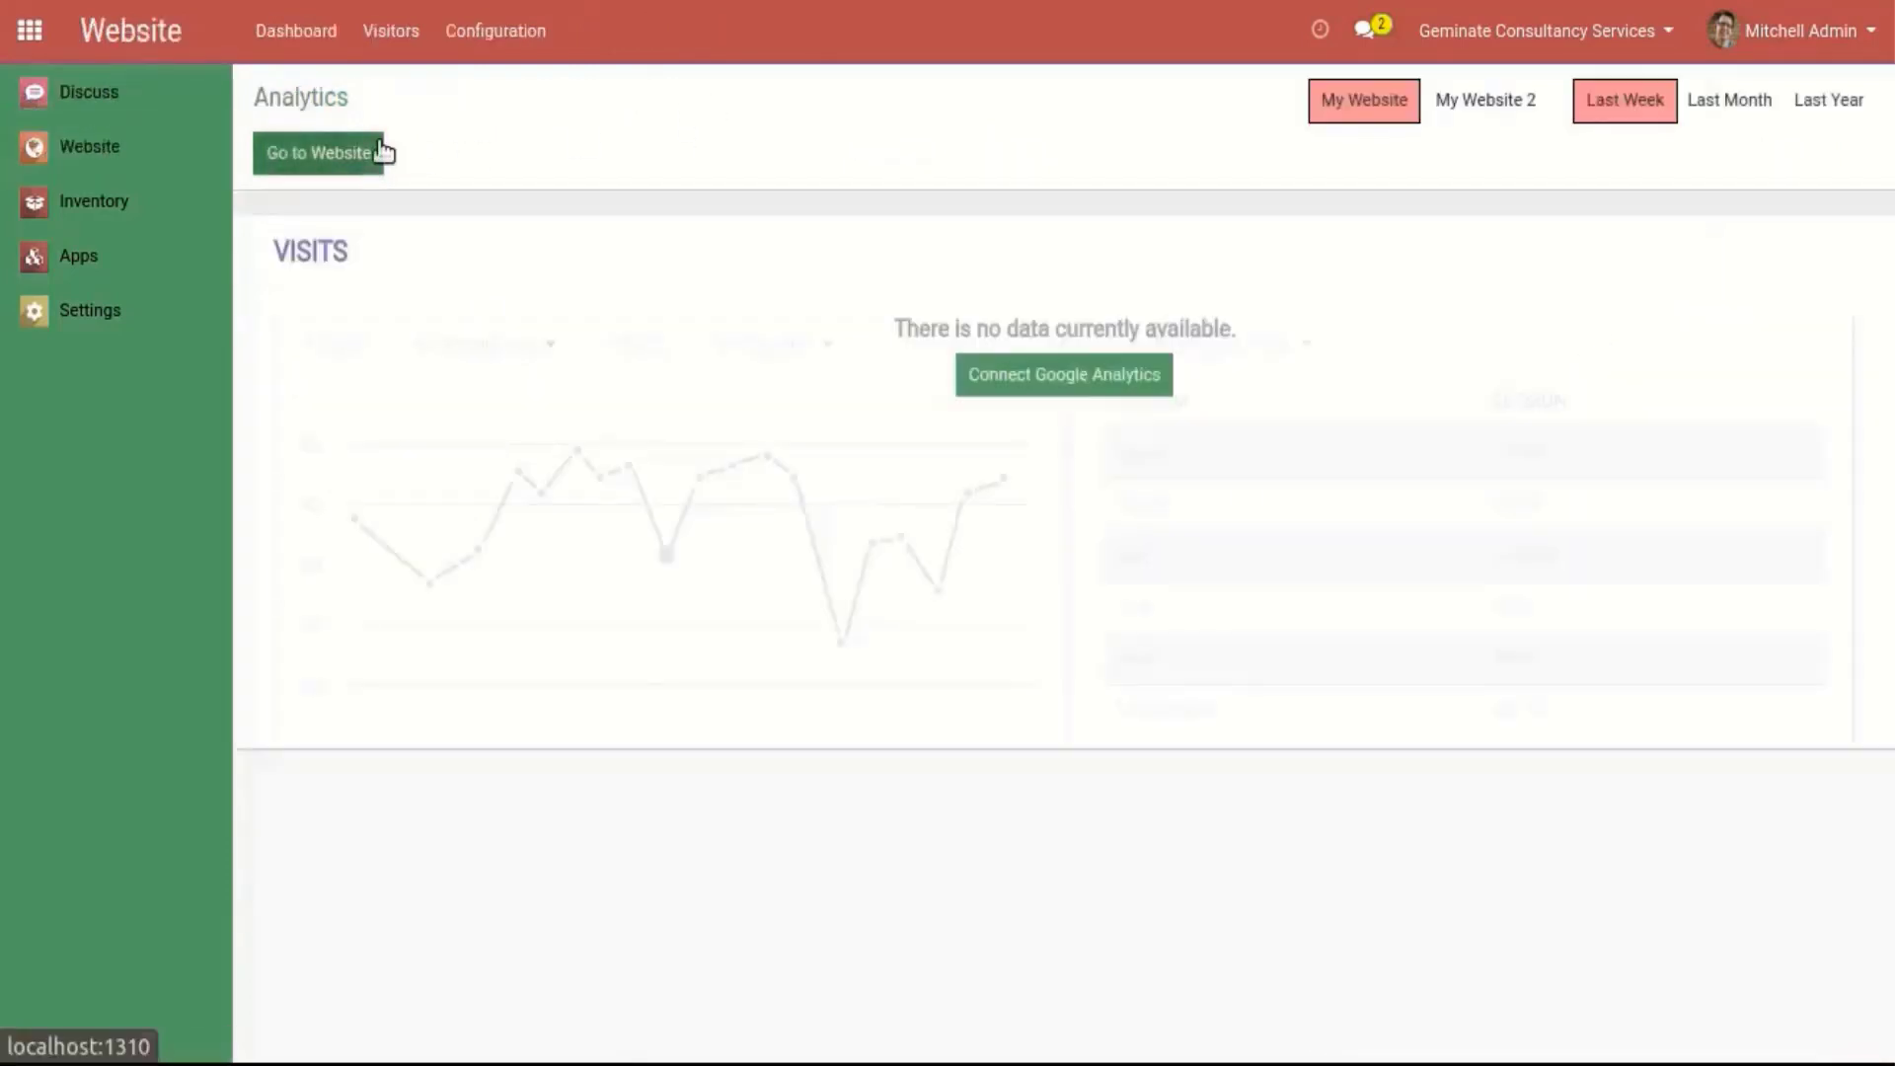
left_click(318, 152)
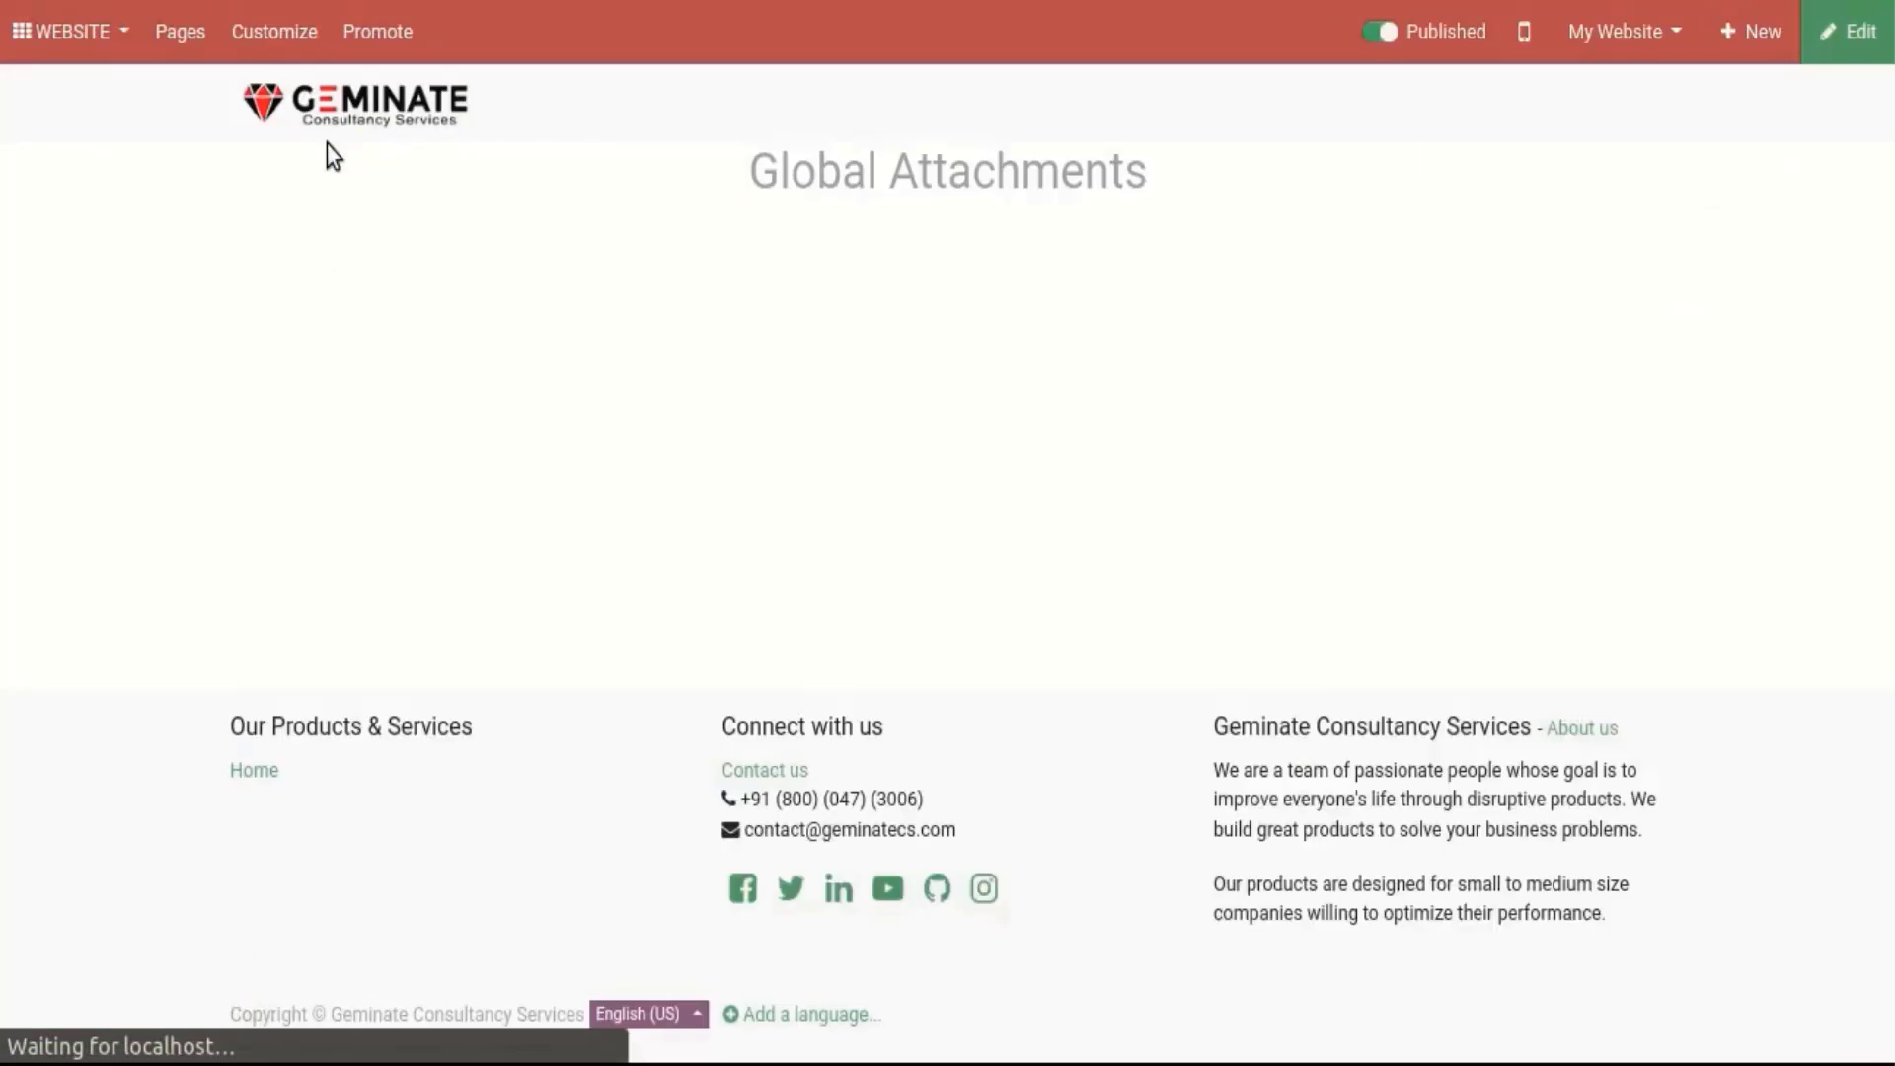